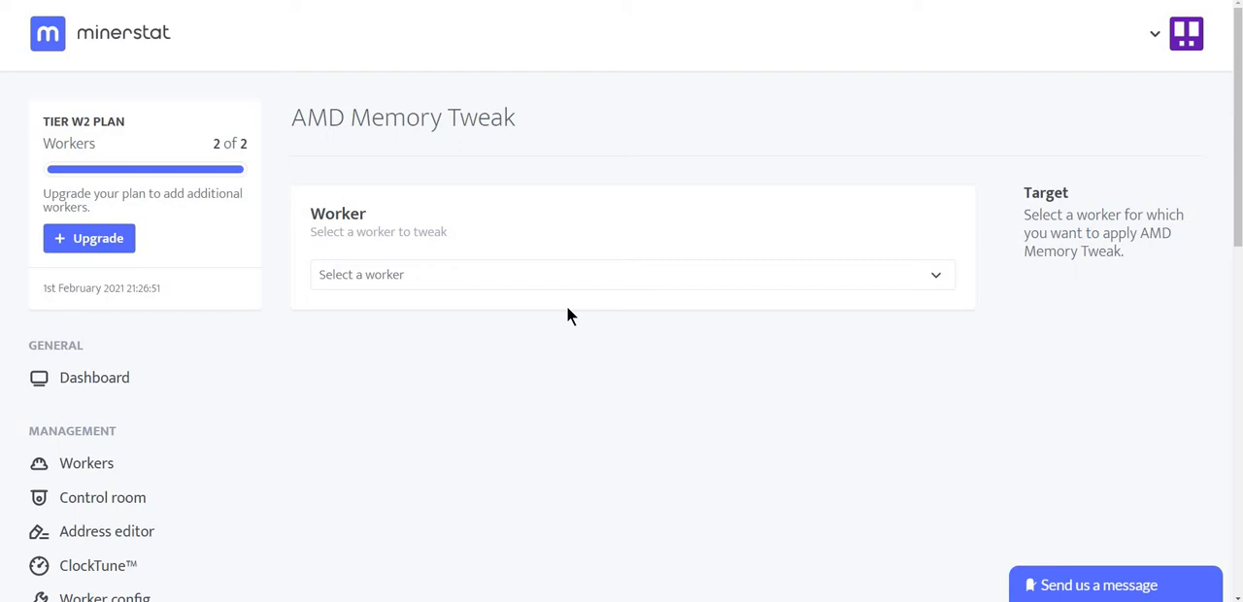
# Show the dashboard overview with Ethereum mining on one worker and 3,51 EUR expected per day
pyautogui.scroll(-3)
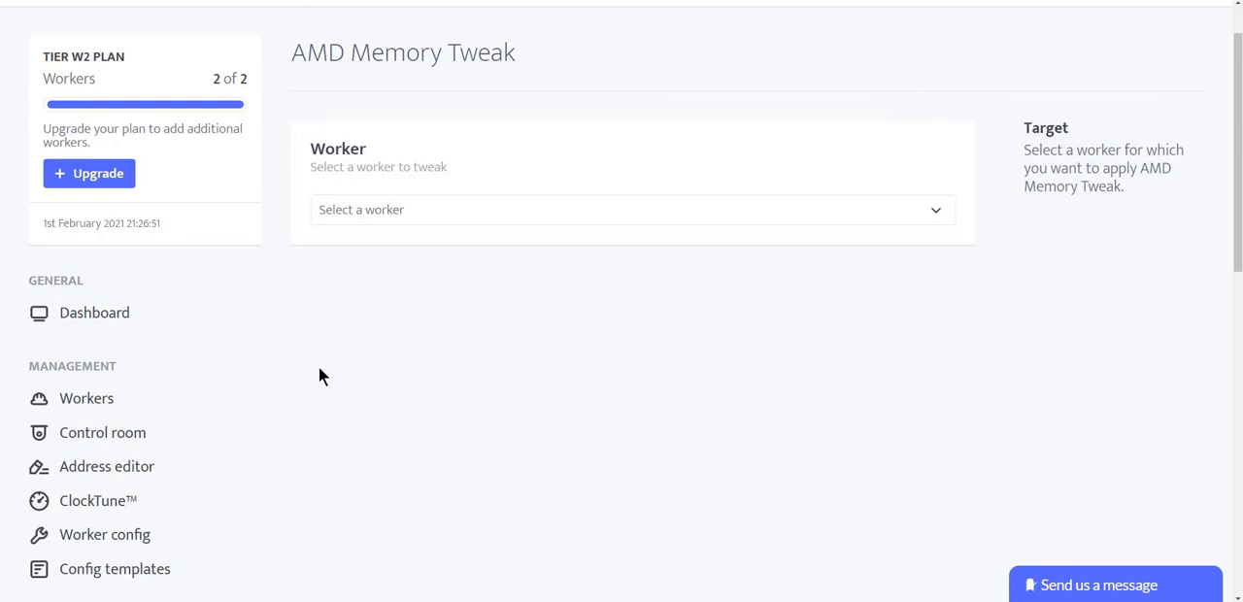
pyautogui.moveTo(93, 313)
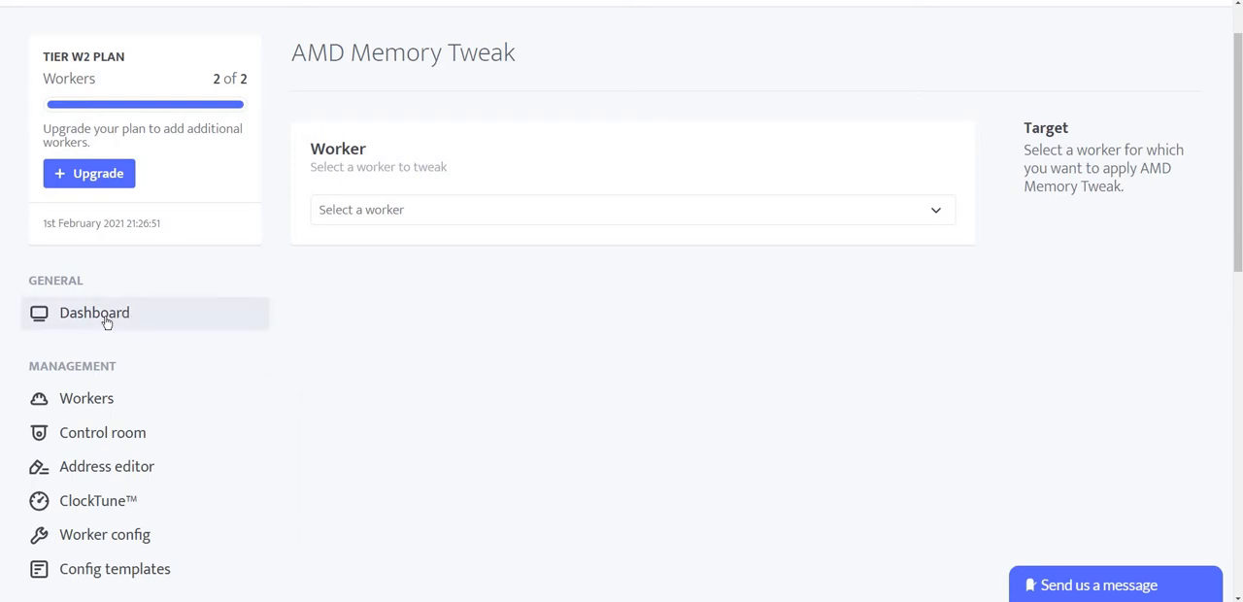
pyautogui.click(93, 311)
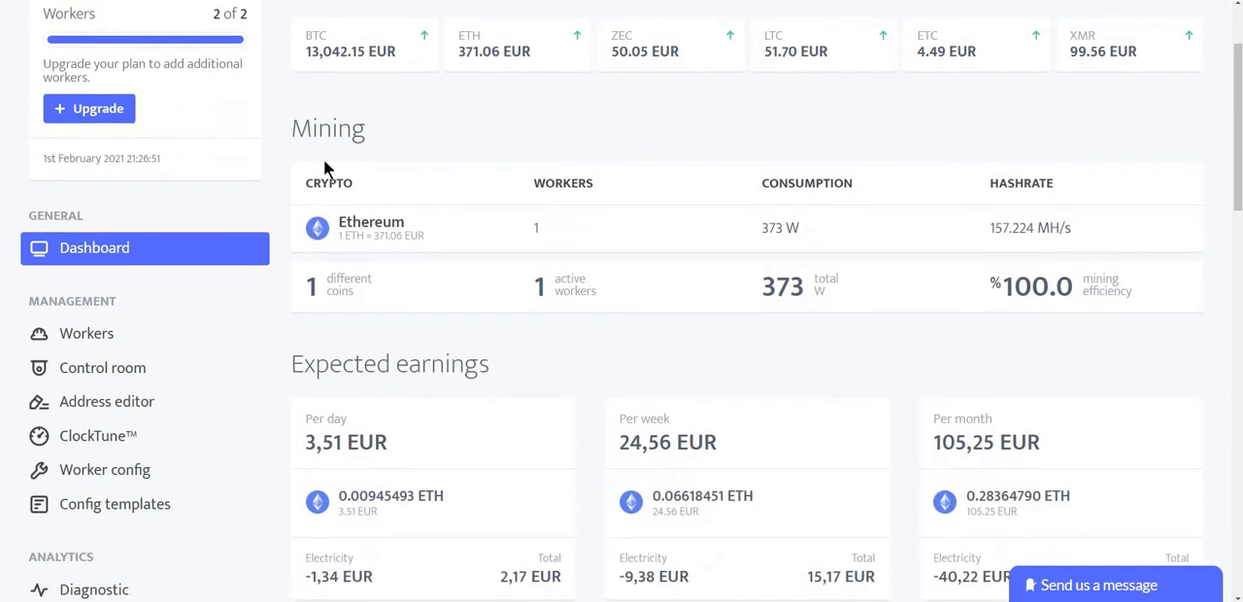
pyautogui.moveTo(431, 216)
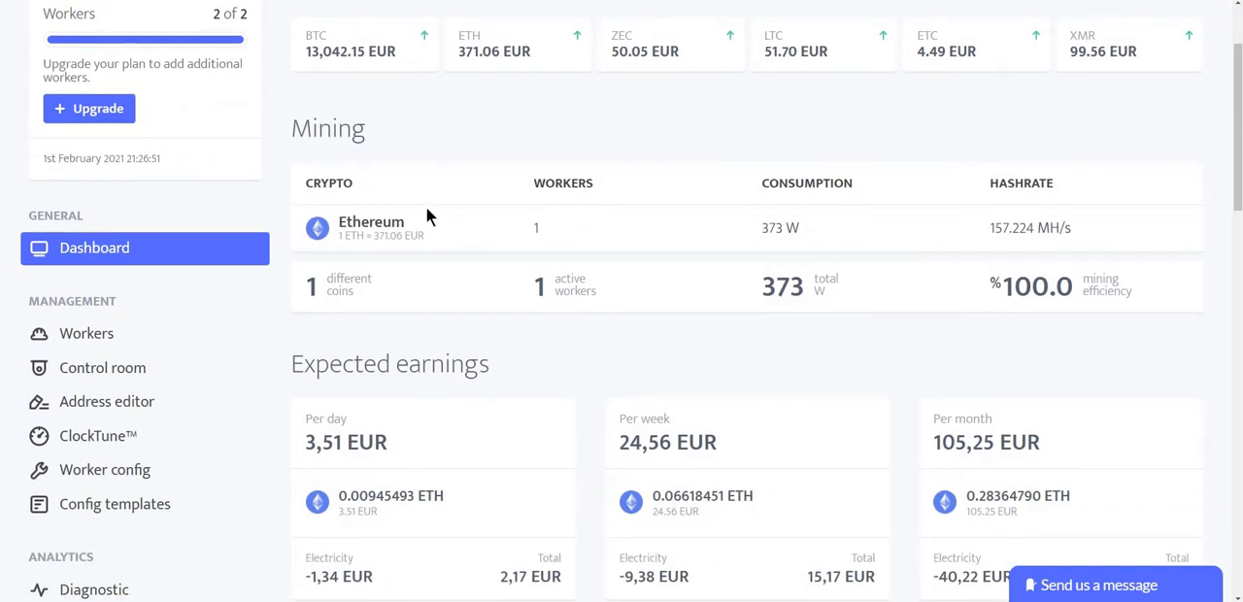
pyautogui.scroll(-3)
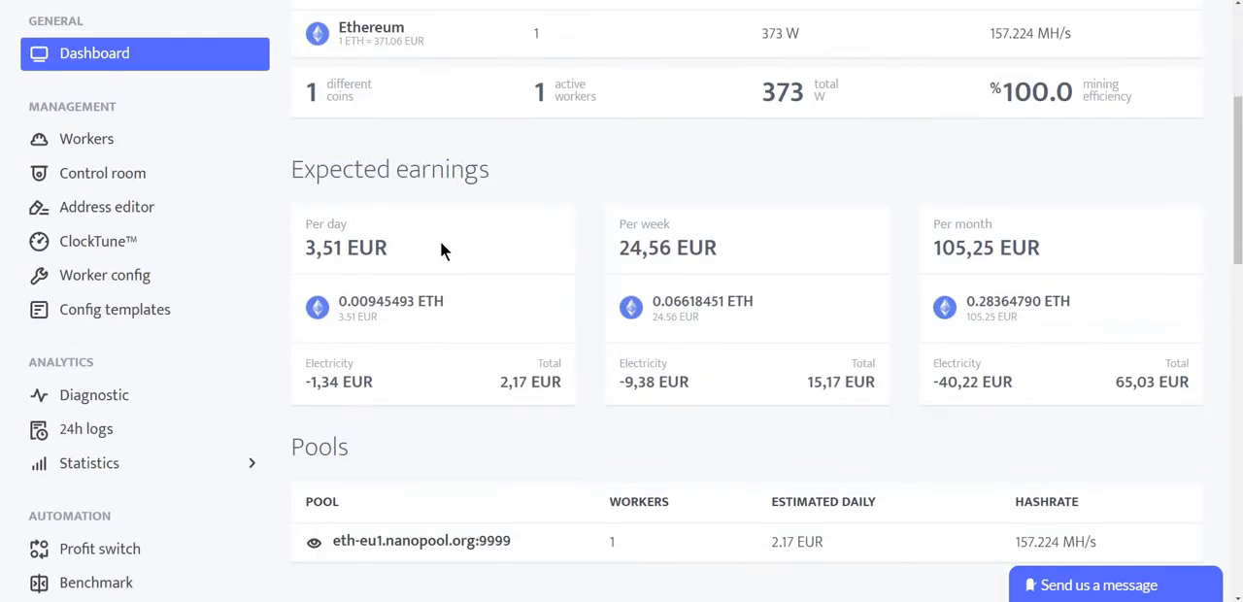
pyautogui.moveTo(411, 261)
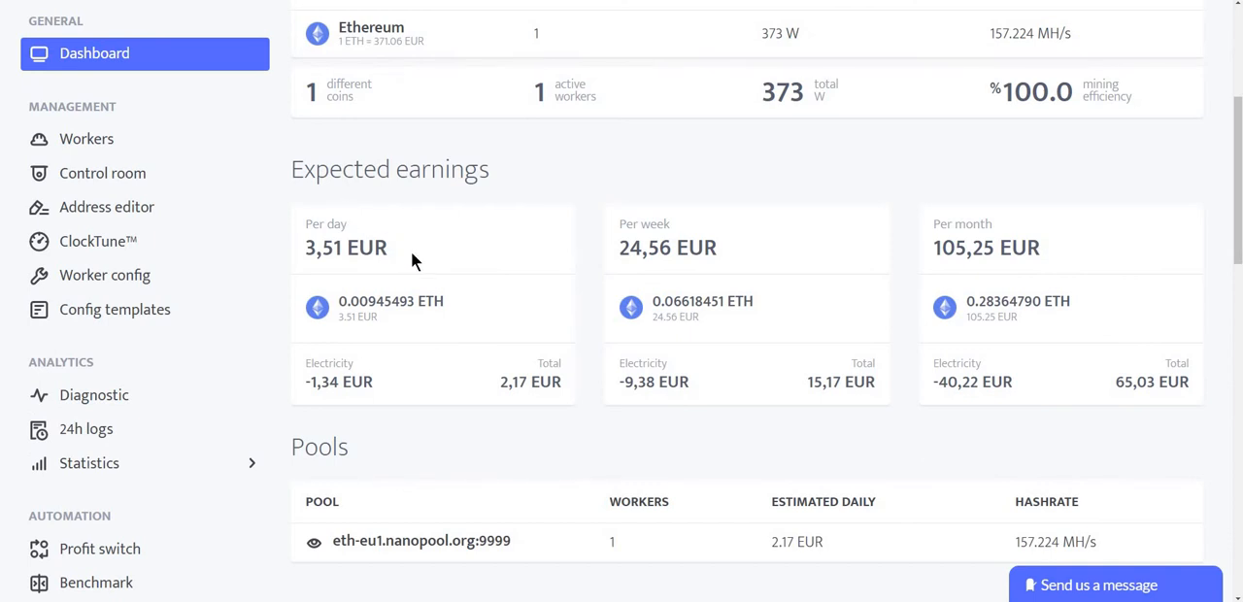
pyautogui.moveTo(340, 260)
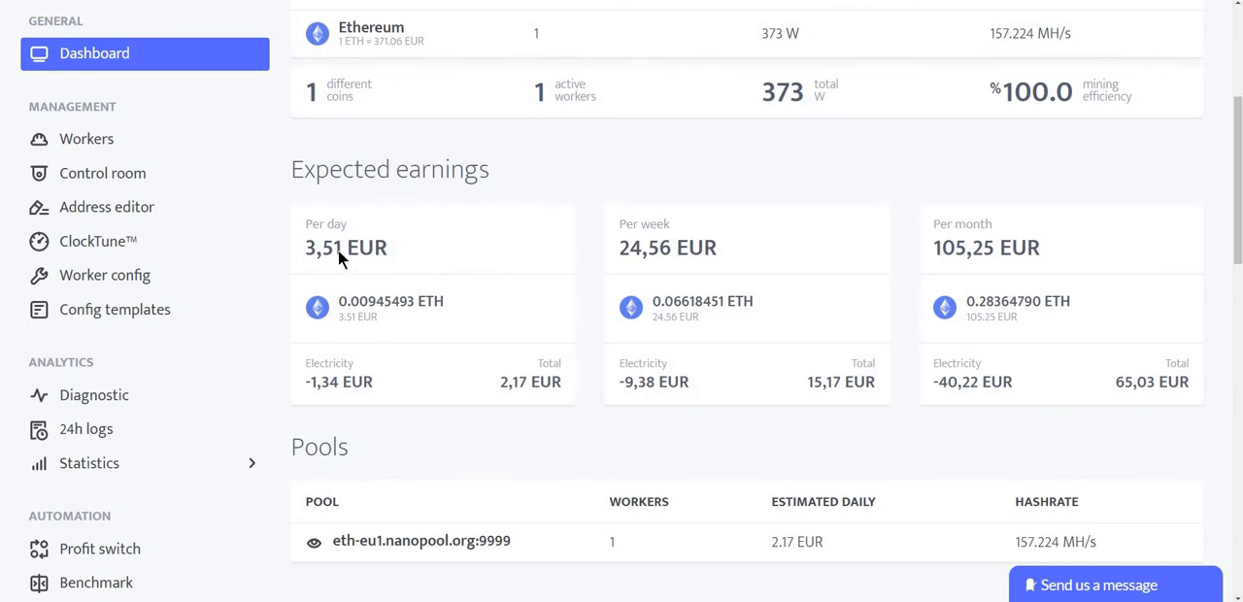
pyautogui.moveTo(321, 388)
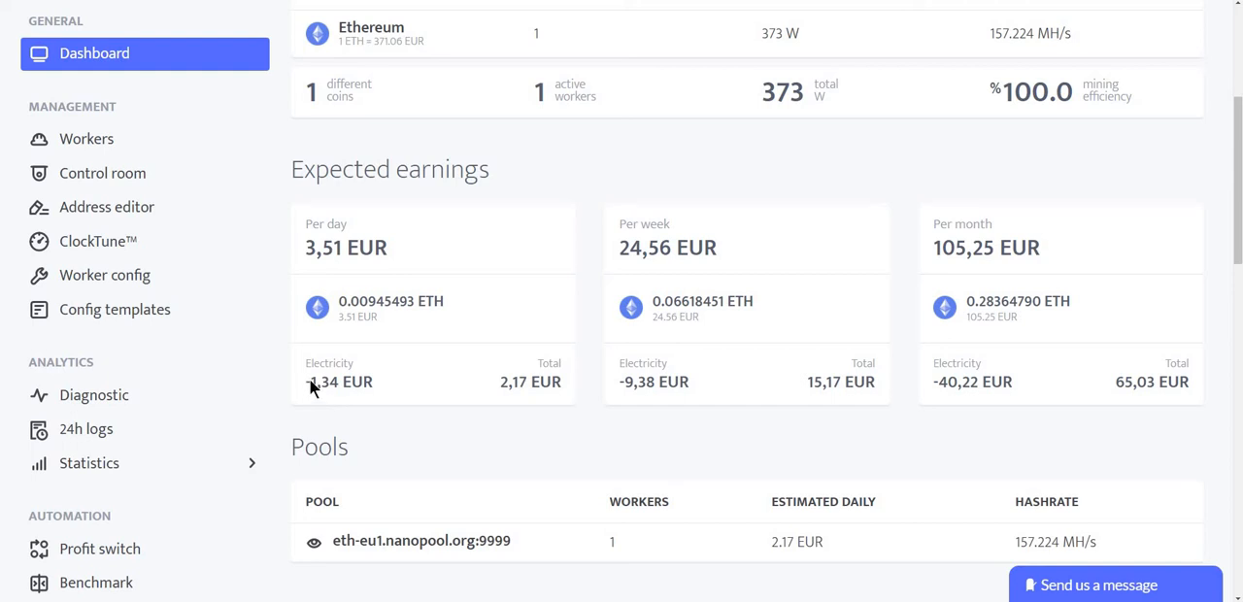
pyautogui.doubleClick(338, 381)
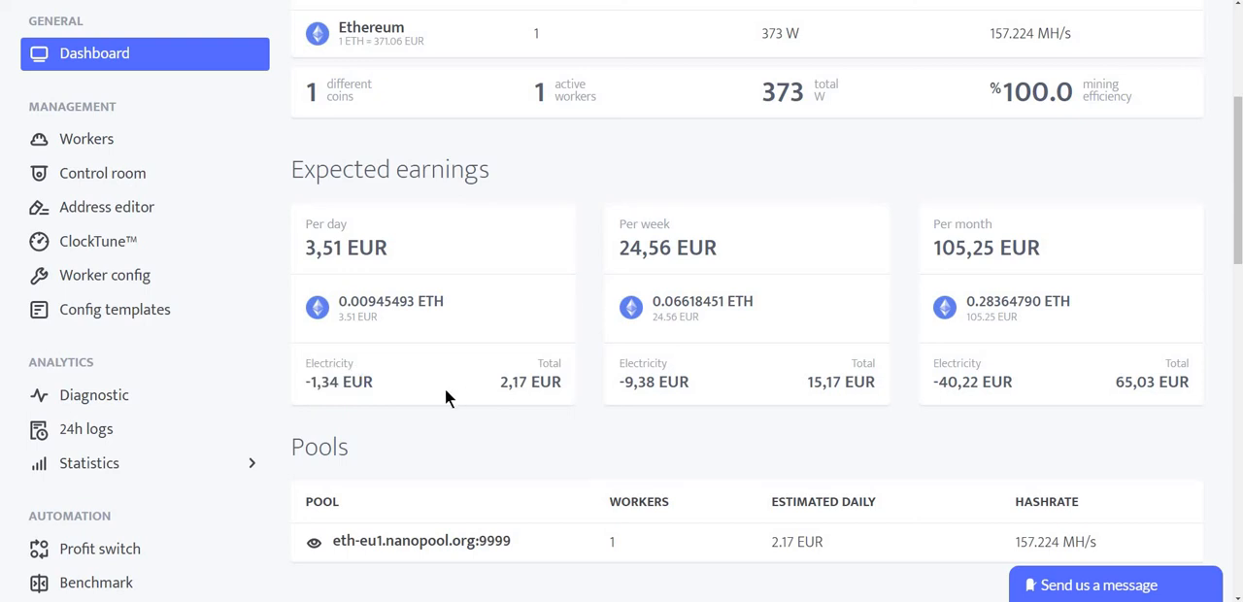
pyautogui.moveTo(311, 252)
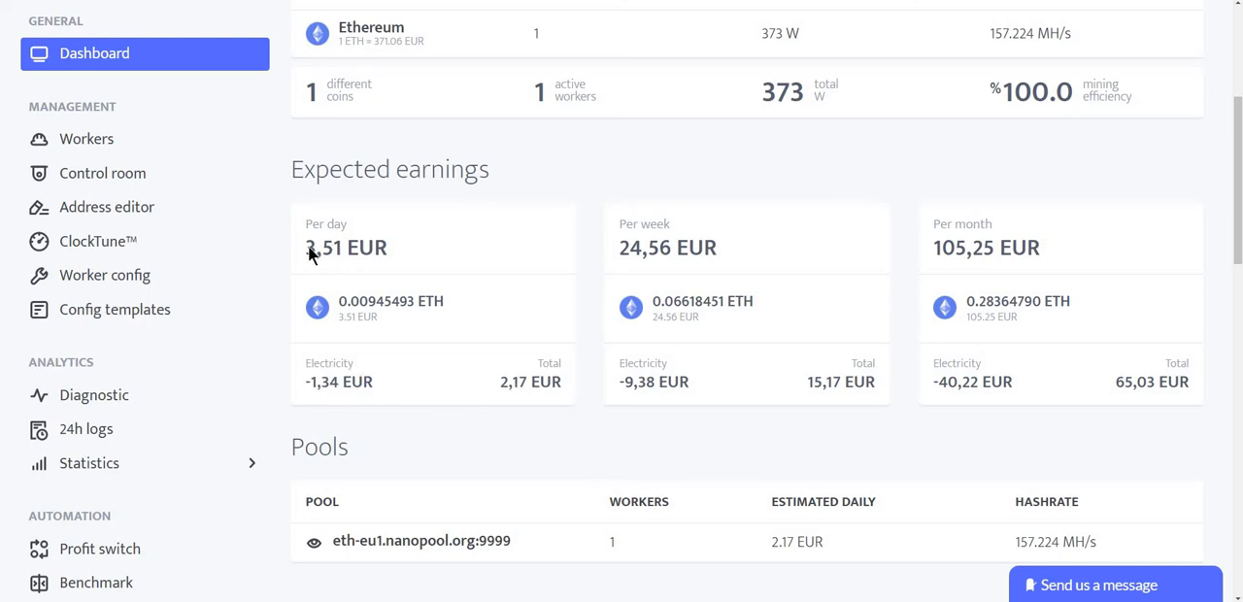
pyautogui.doubleClick(530, 381)
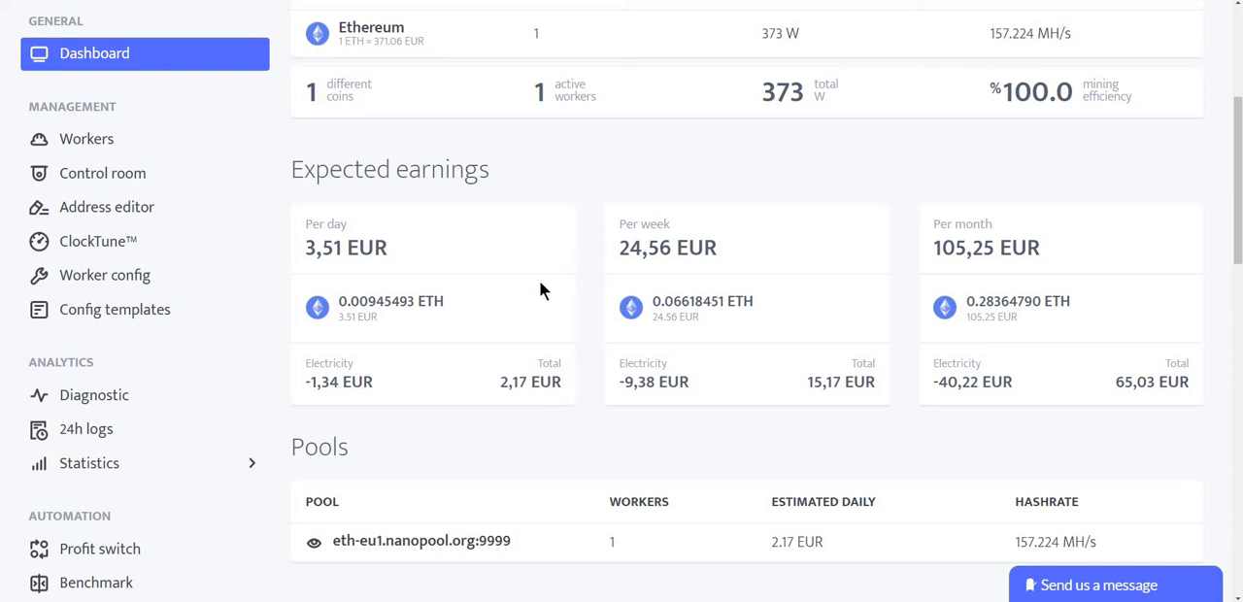
pyautogui.moveTo(427, 288)
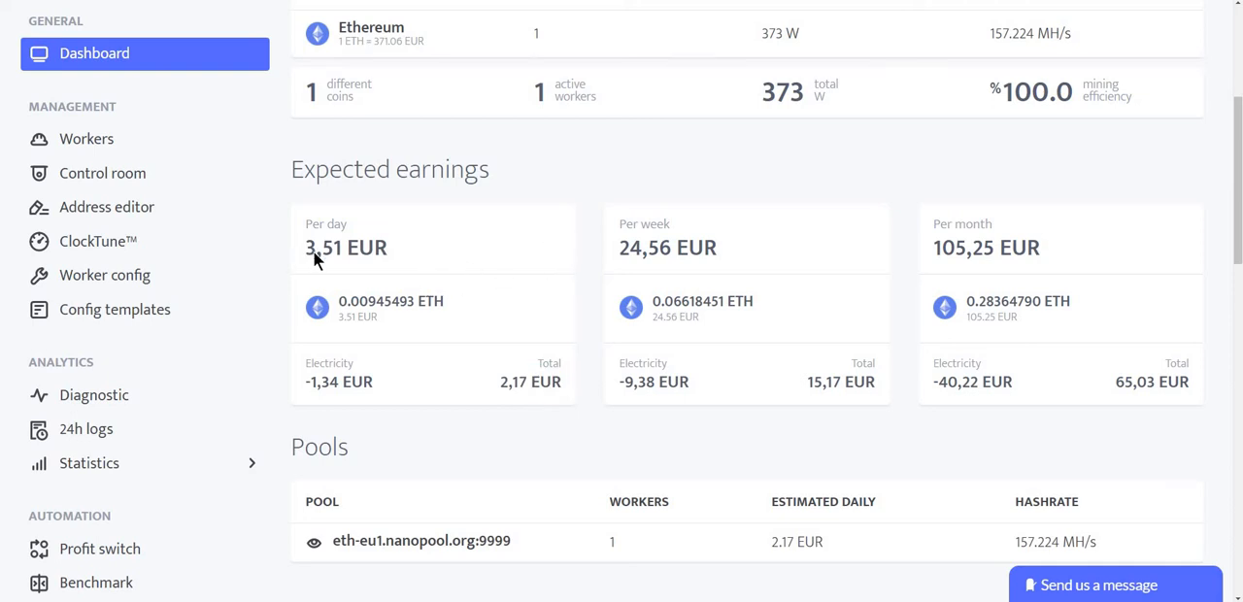
pyautogui.moveTo(420, 262)
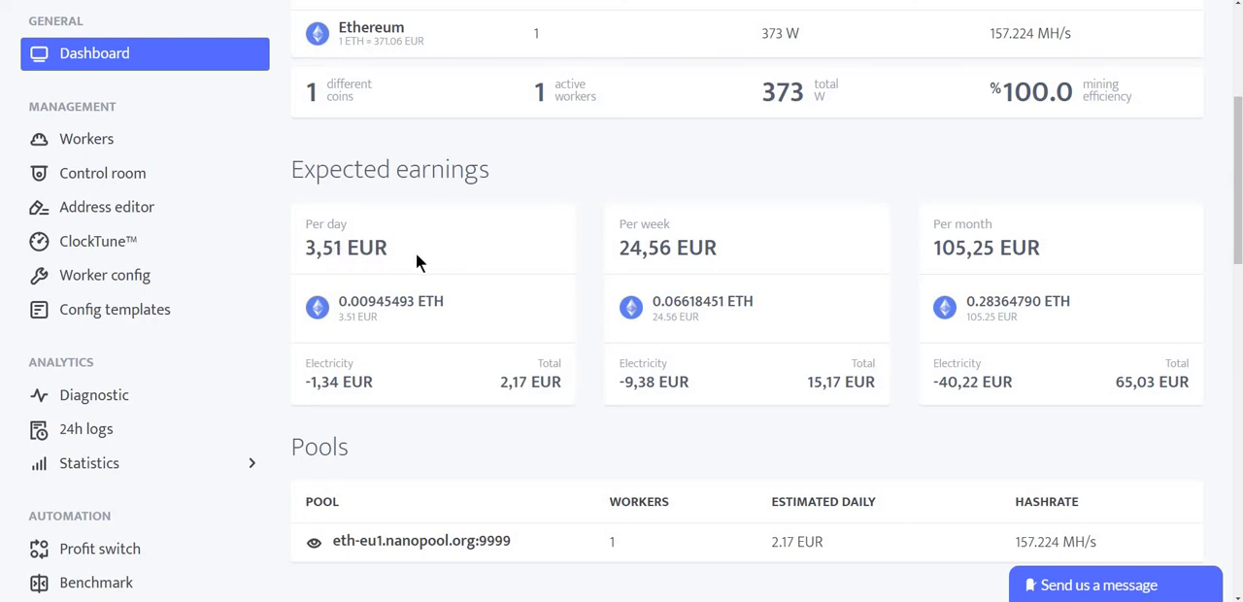
pyautogui.moveTo(529, 252)
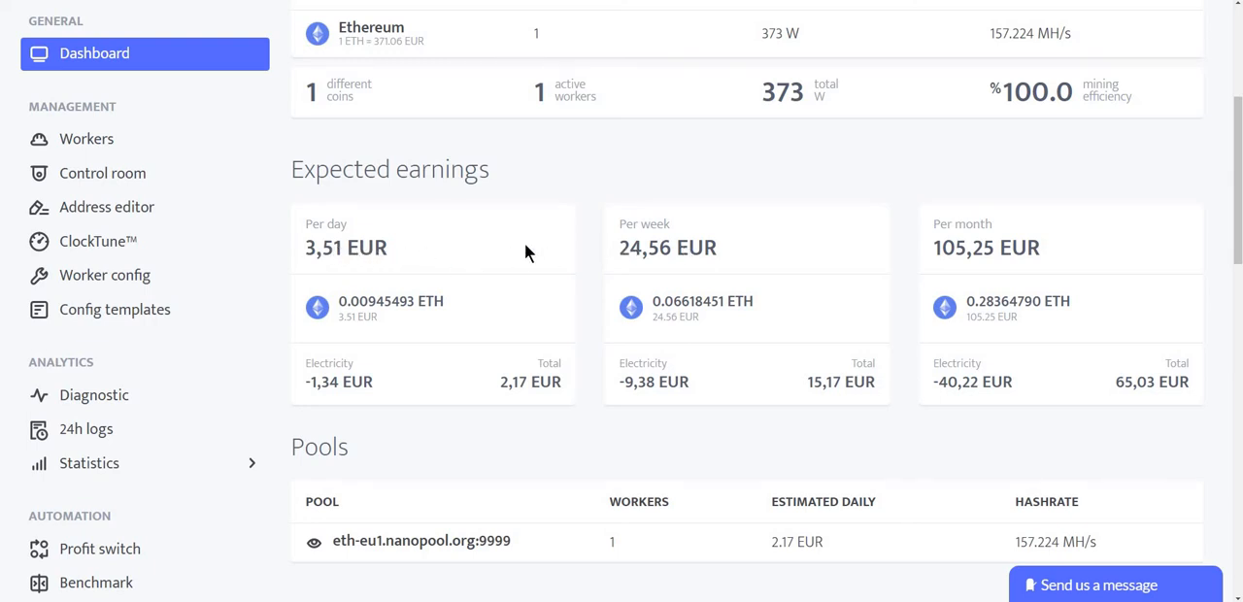
# Review the Expected earnings, nanopool pool and Top coins by algorithms sections
pyautogui.scroll(-3)
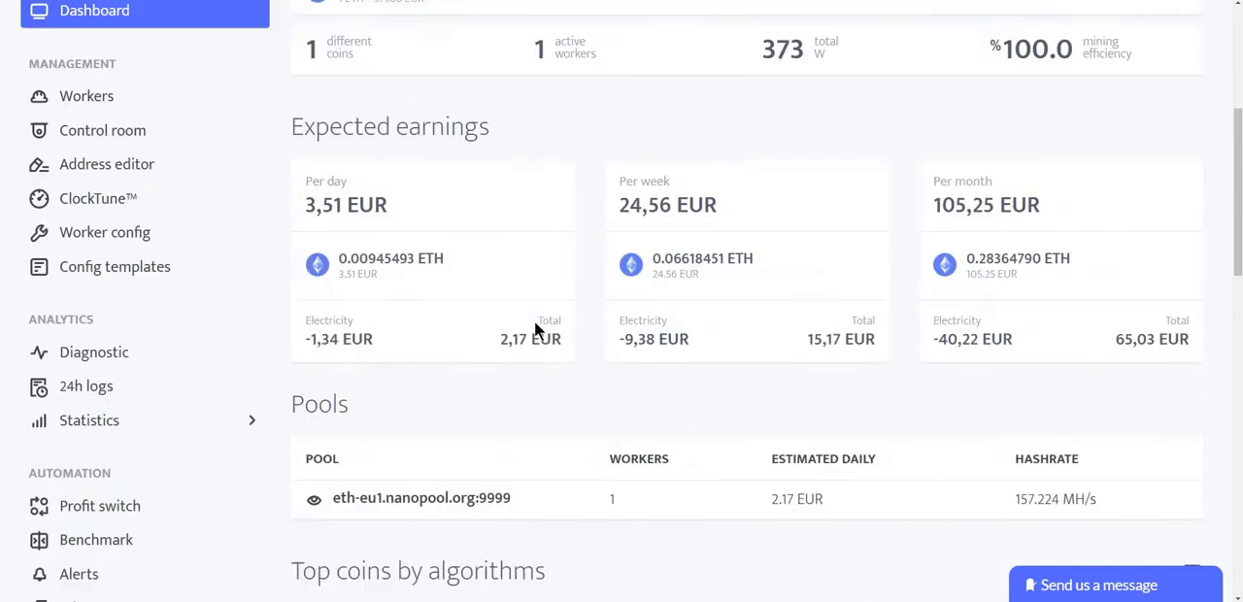
pyautogui.scroll(-3)
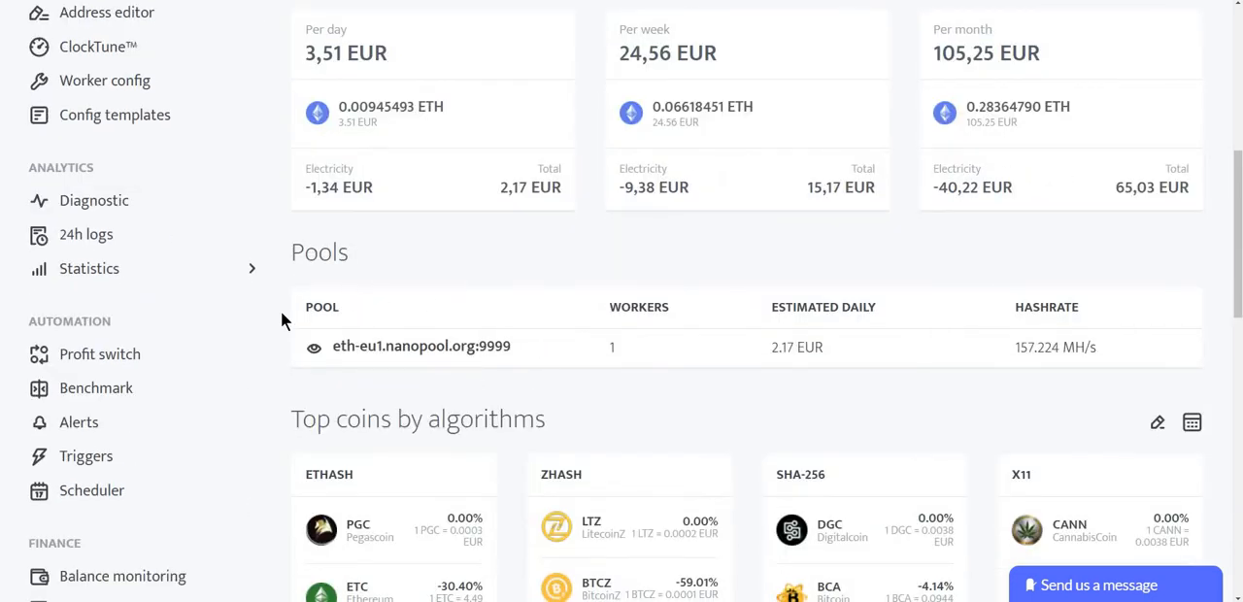
pyautogui.scroll(-3)
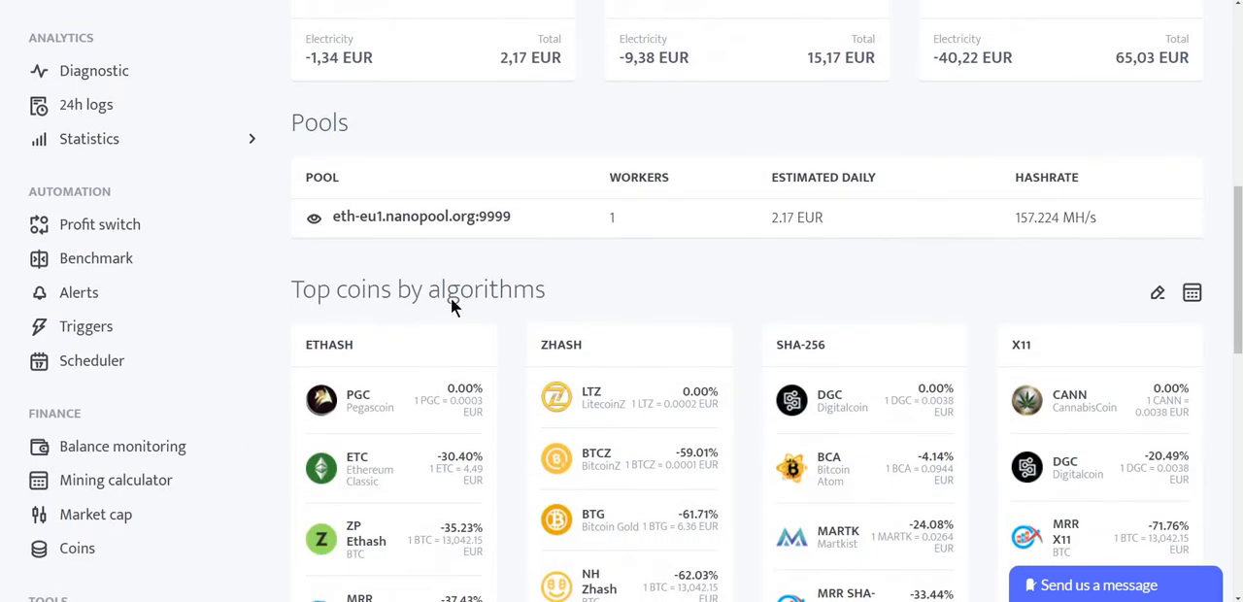
pyautogui.scroll(-3)
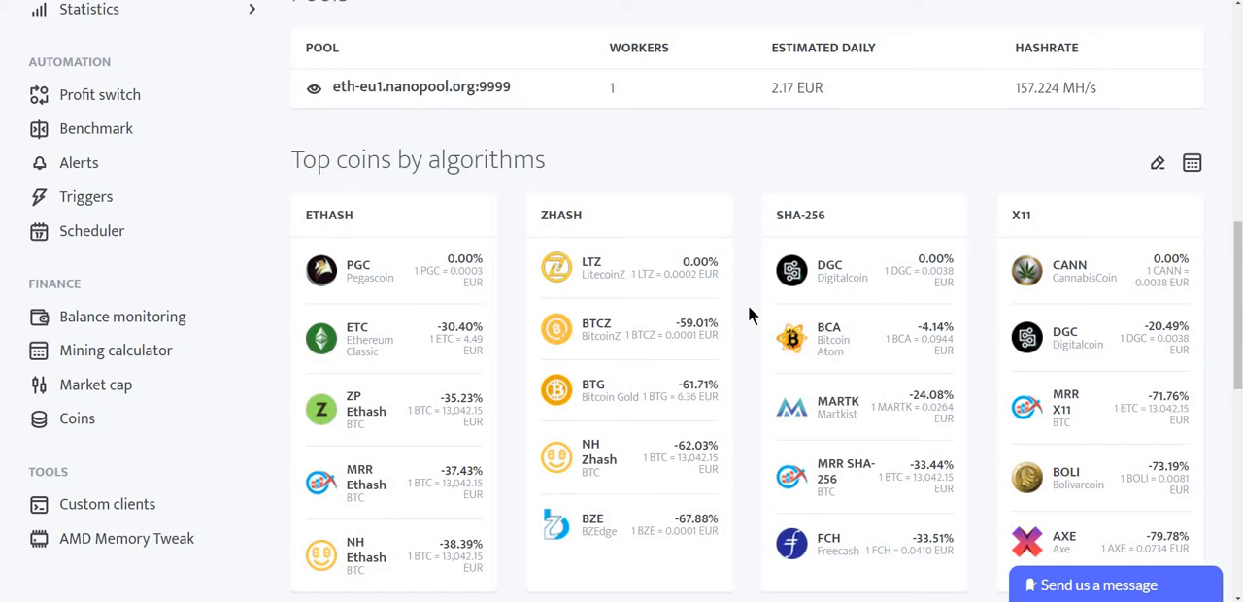
pyautogui.moveTo(757, 320)
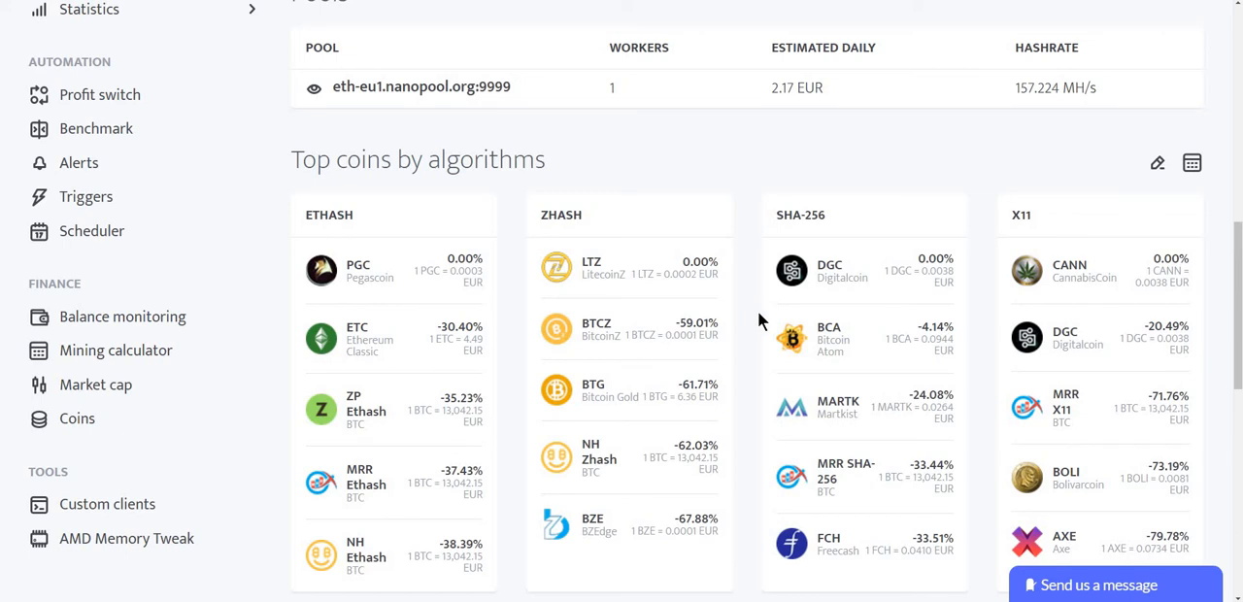
pyautogui.moveTo(351, 357)
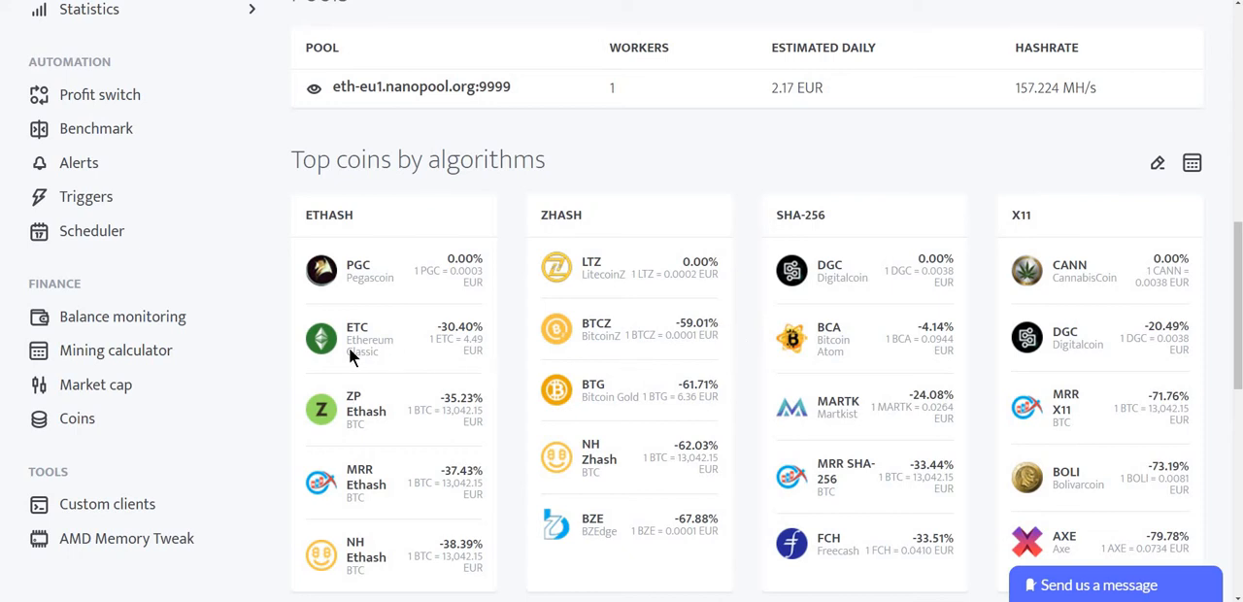
pyautogui.scroll(-3)
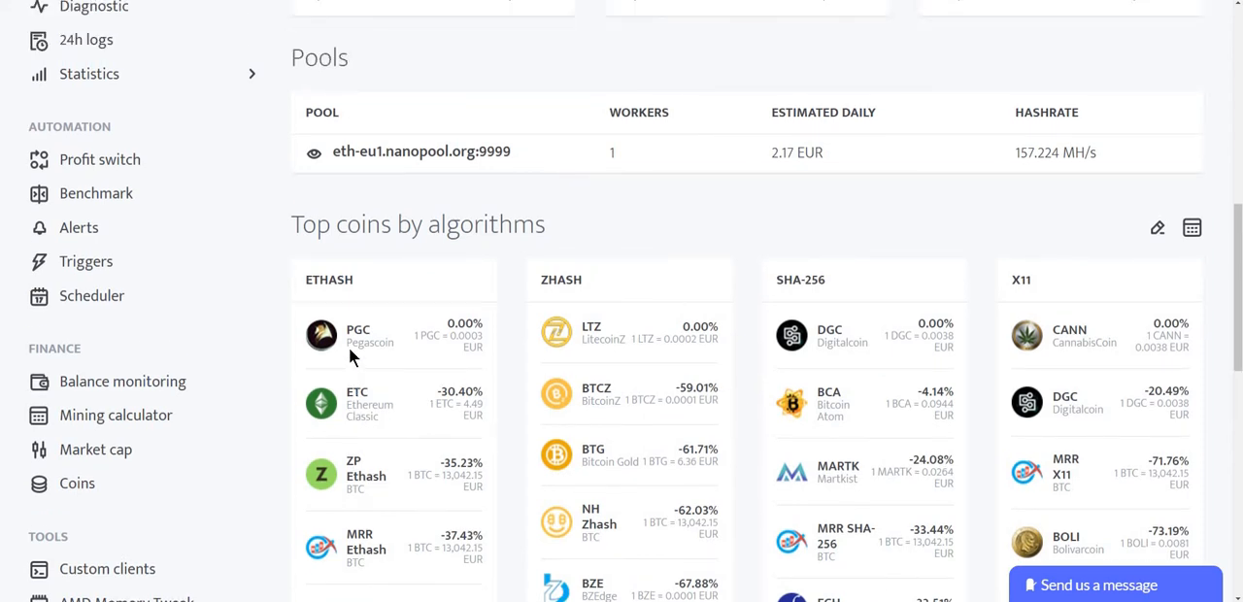
pyautogui.scroll(3)
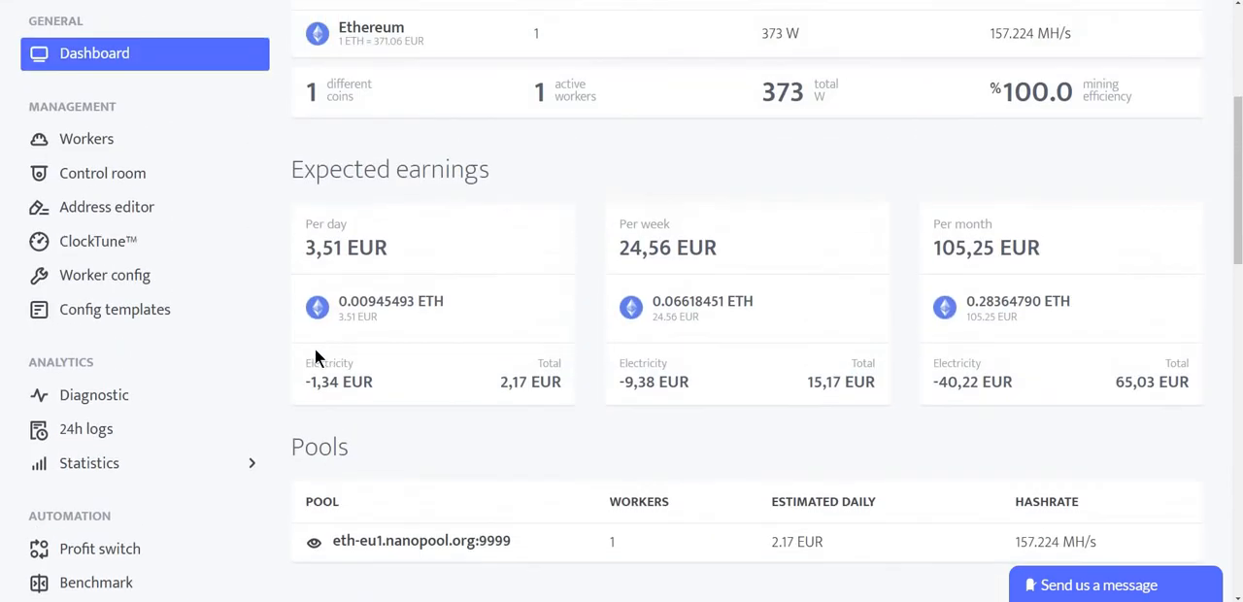
# Show the Workers list and the action menu for worker Z97-MSOS
pyautogui.click(86, 138)
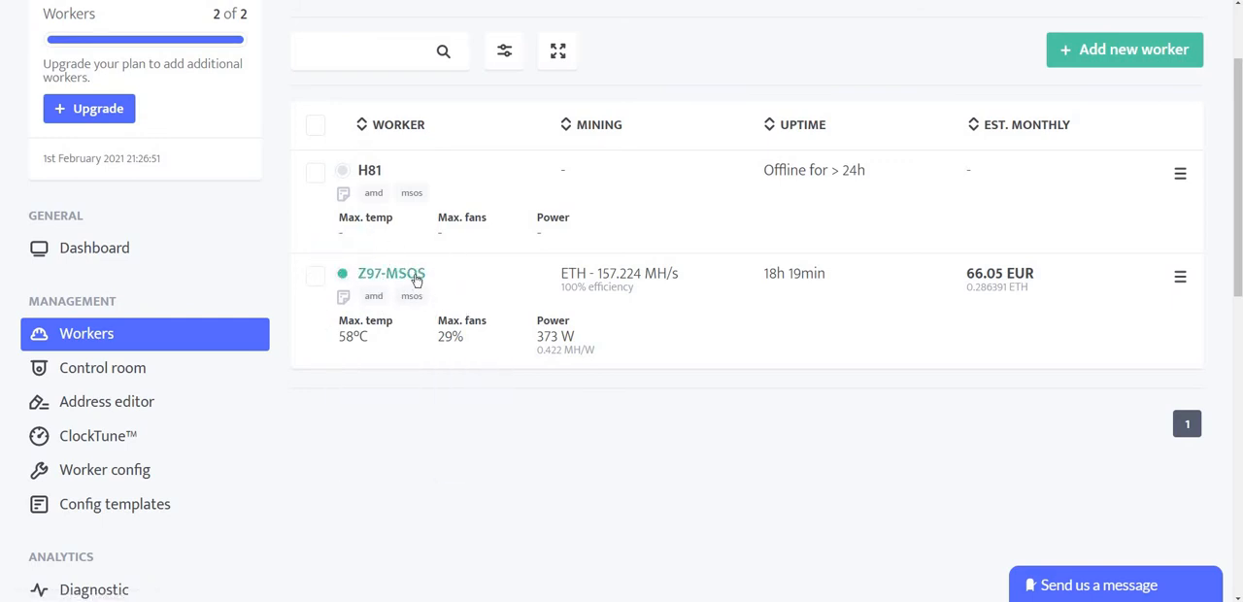
pyautogui.moveTo(342, 295)
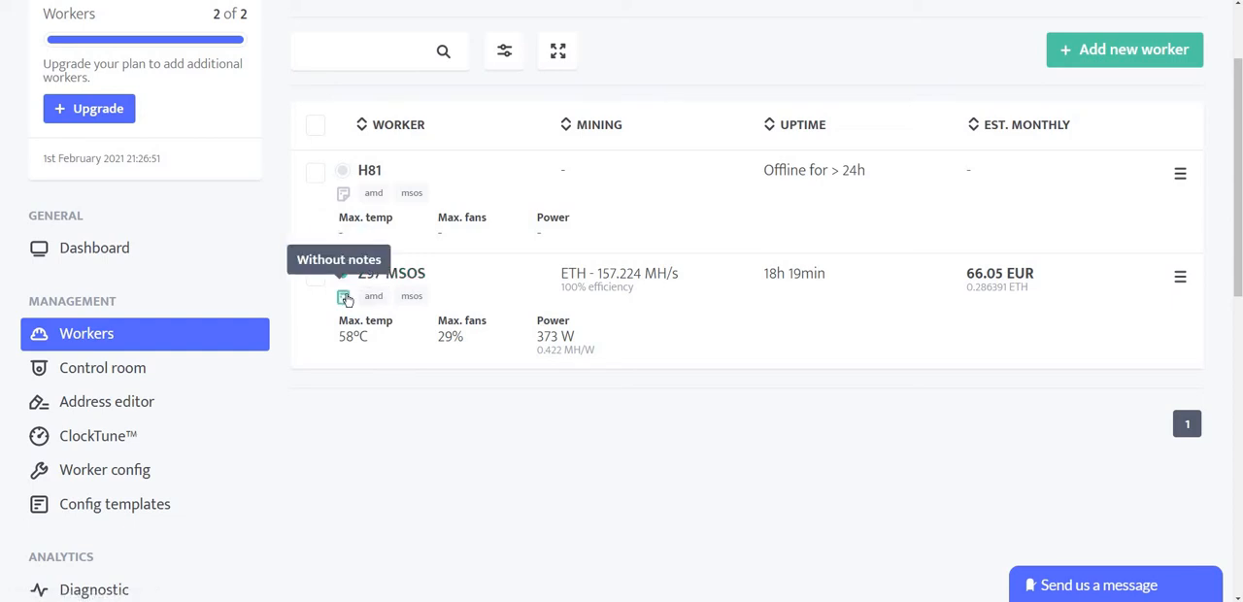
pyautogui.moveTo(369, 334)
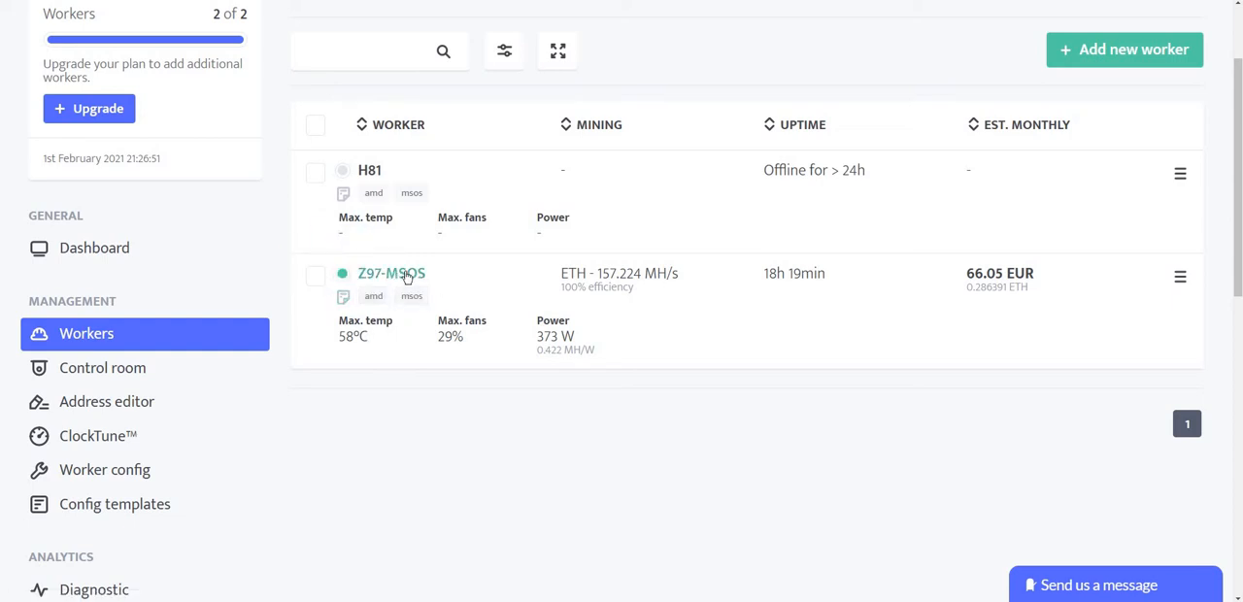
pyautogui.moveTo(451, 336)
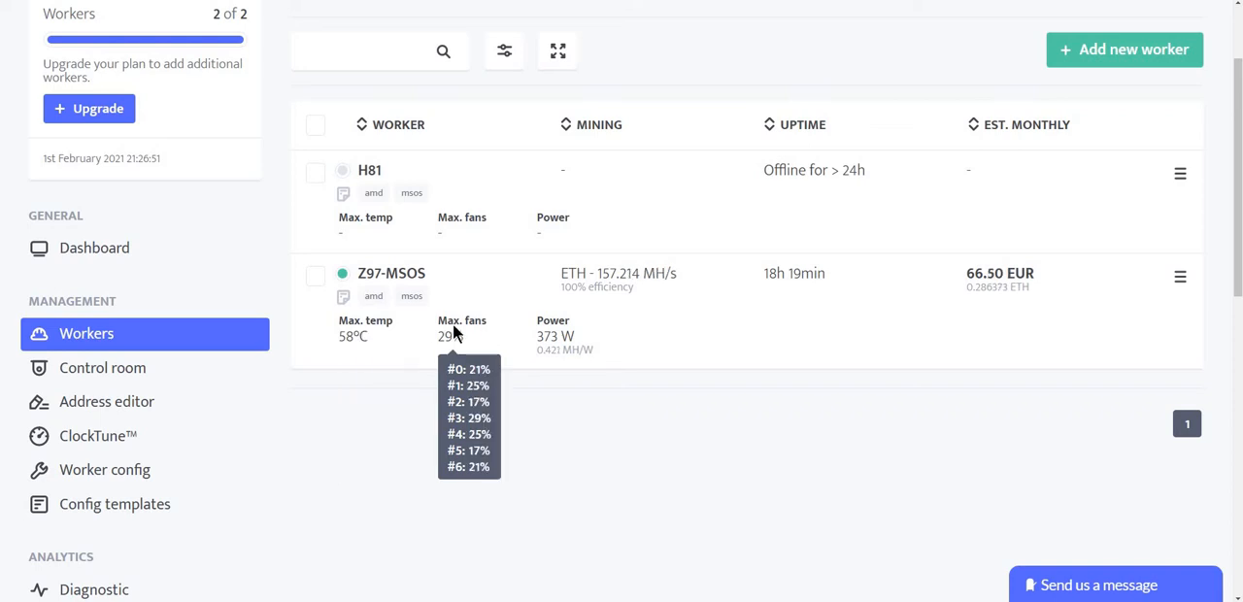
pyautogui.moveTo(556, 336)
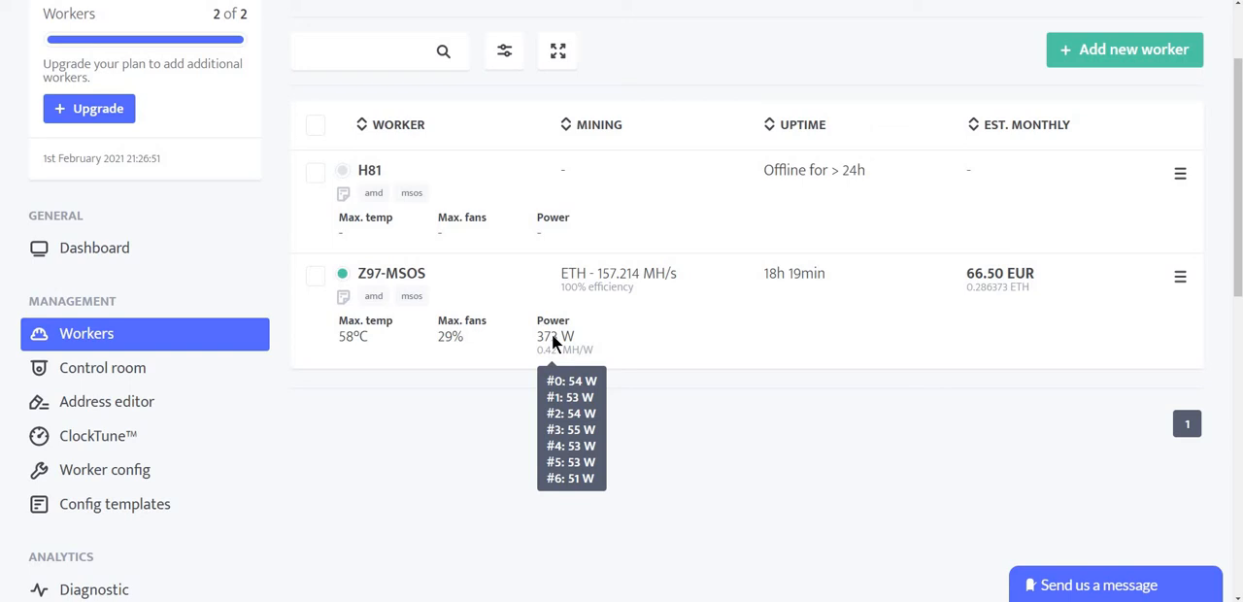
pyautogui.moveTo(621, 276)
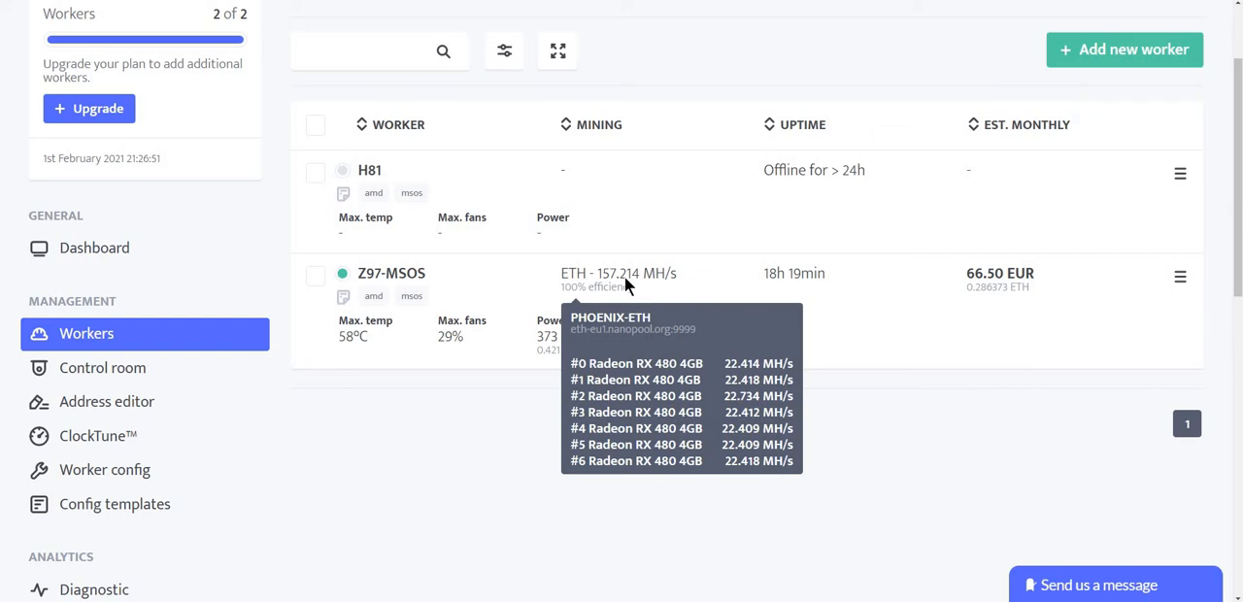
pyautogui.moveTo(987, 287)
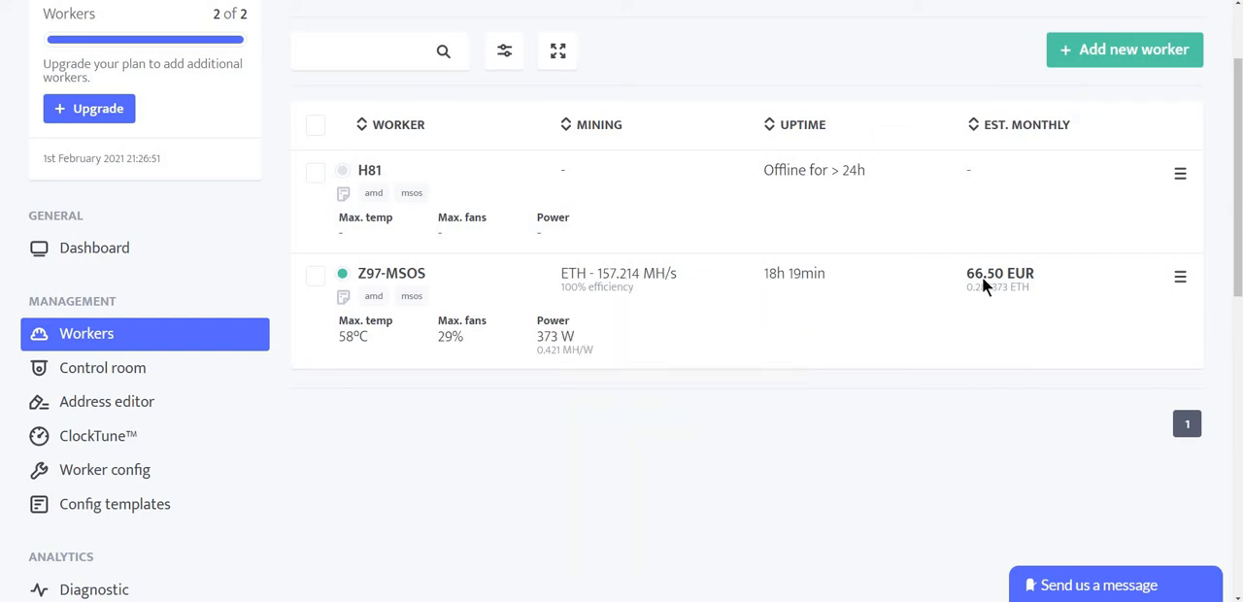
pyautogui.moveTo(991, 281)
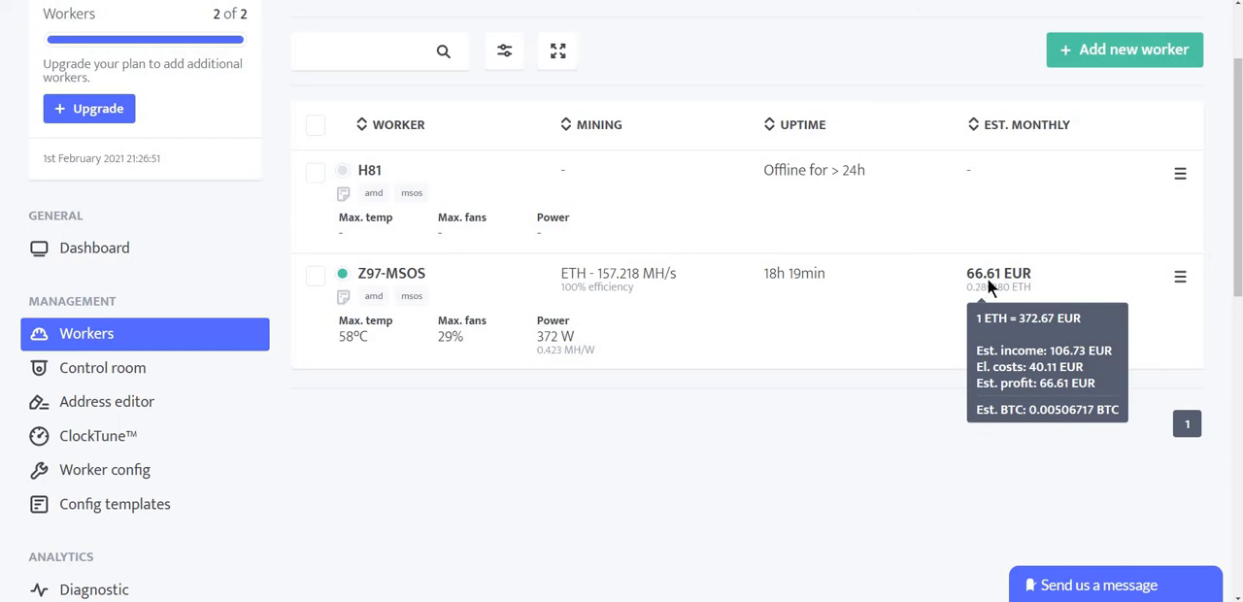
pyautogui.moveTo(998, 287)
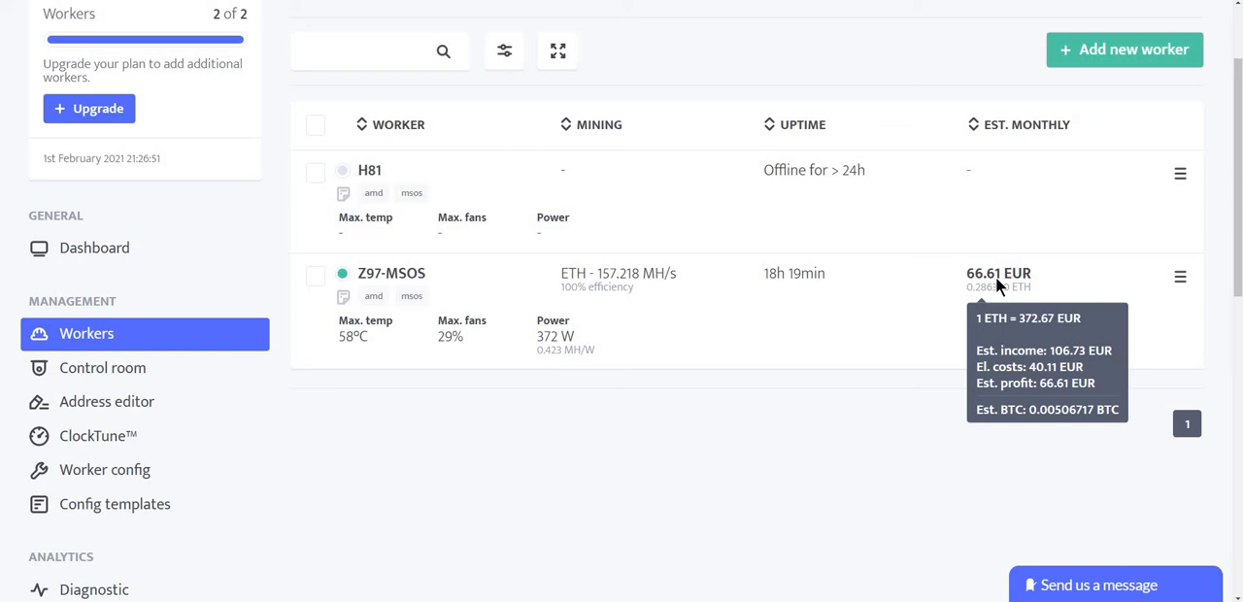
pyautogui.moveTo(954, 276)
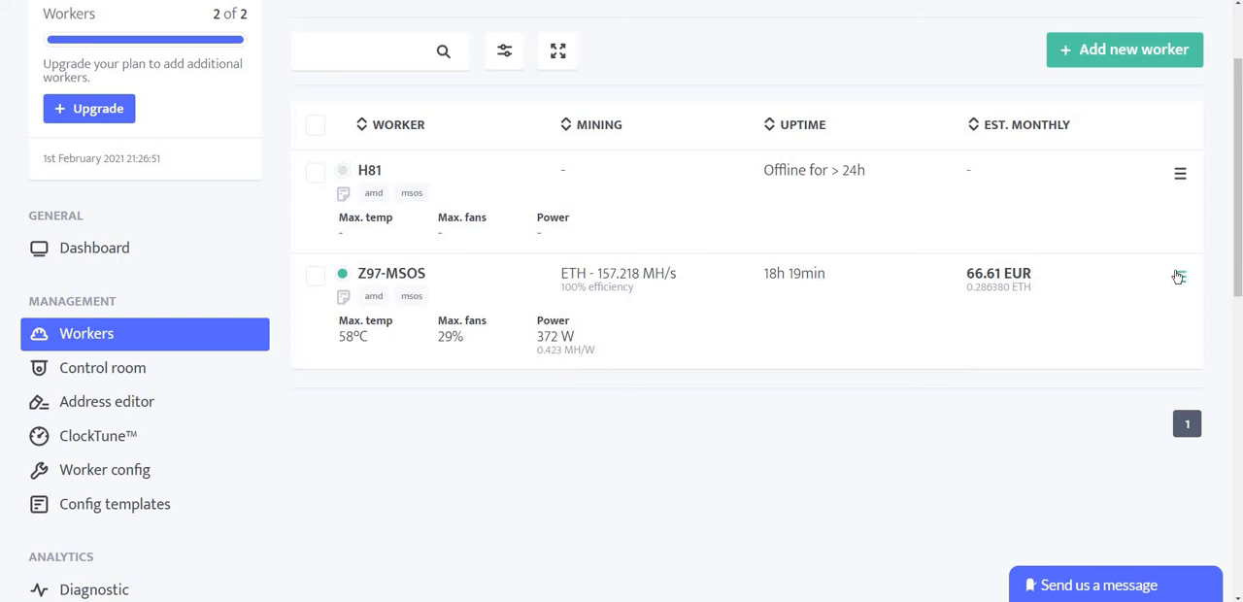
pyautogui.moveTo(1182, 278)
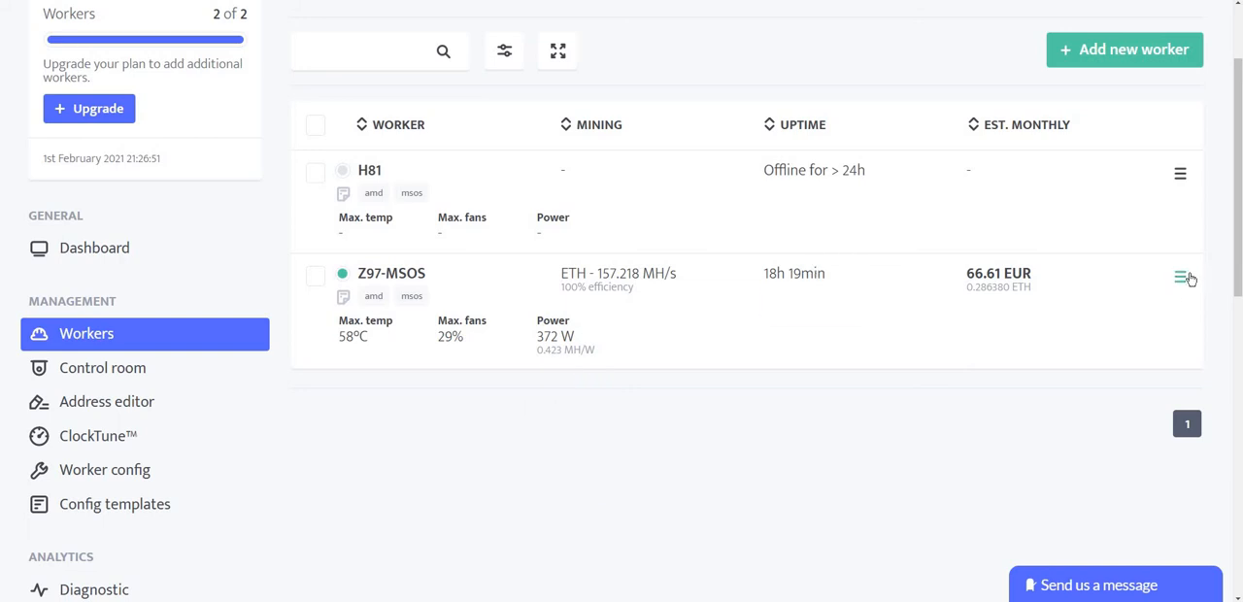
pyautogui.click(1181, 276)
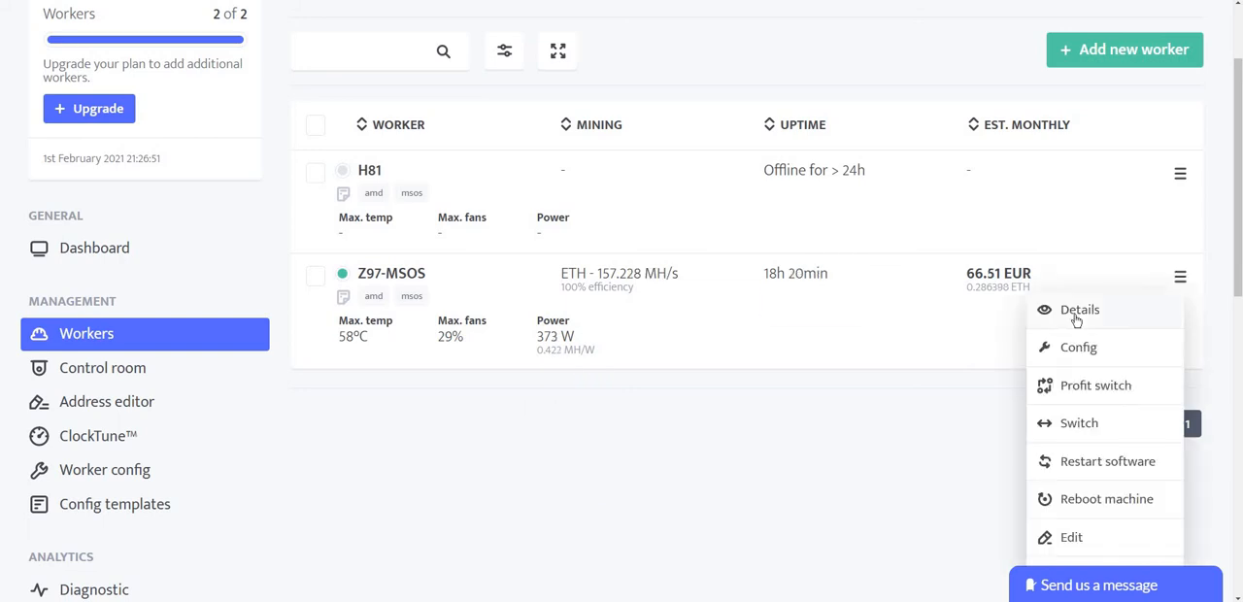
# View Z97-MSOS details: daily earnings, mining chart and per-GPU stats for the RX 480 cards
pyautogui.click(1080, 308)
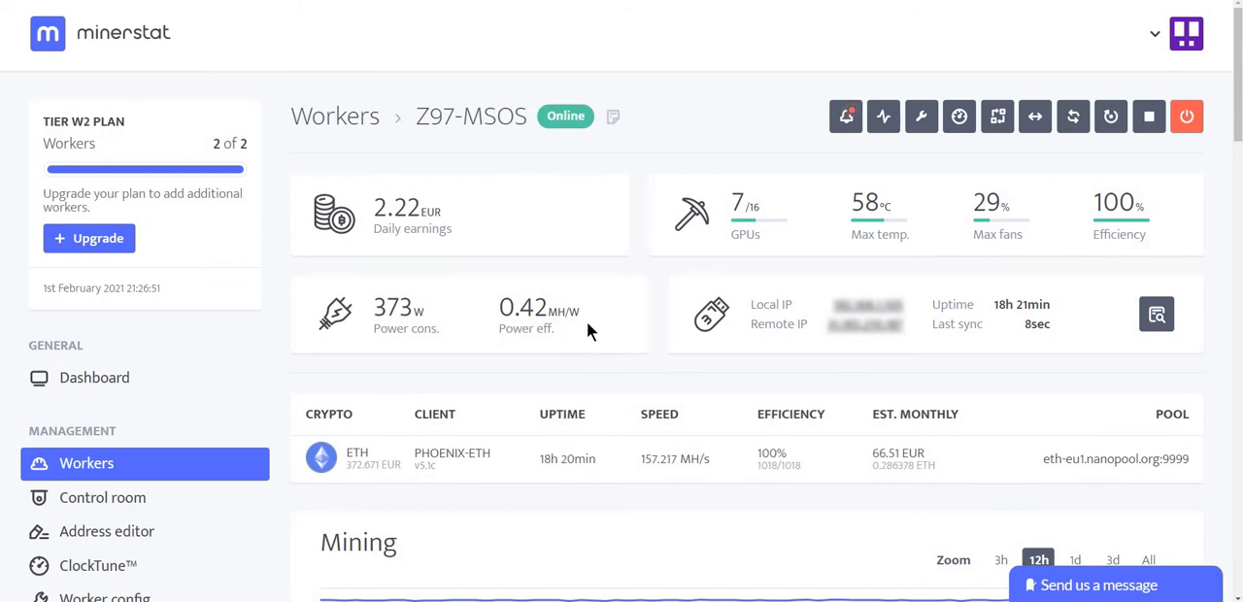
pyautogui.moveTo(621, 312)
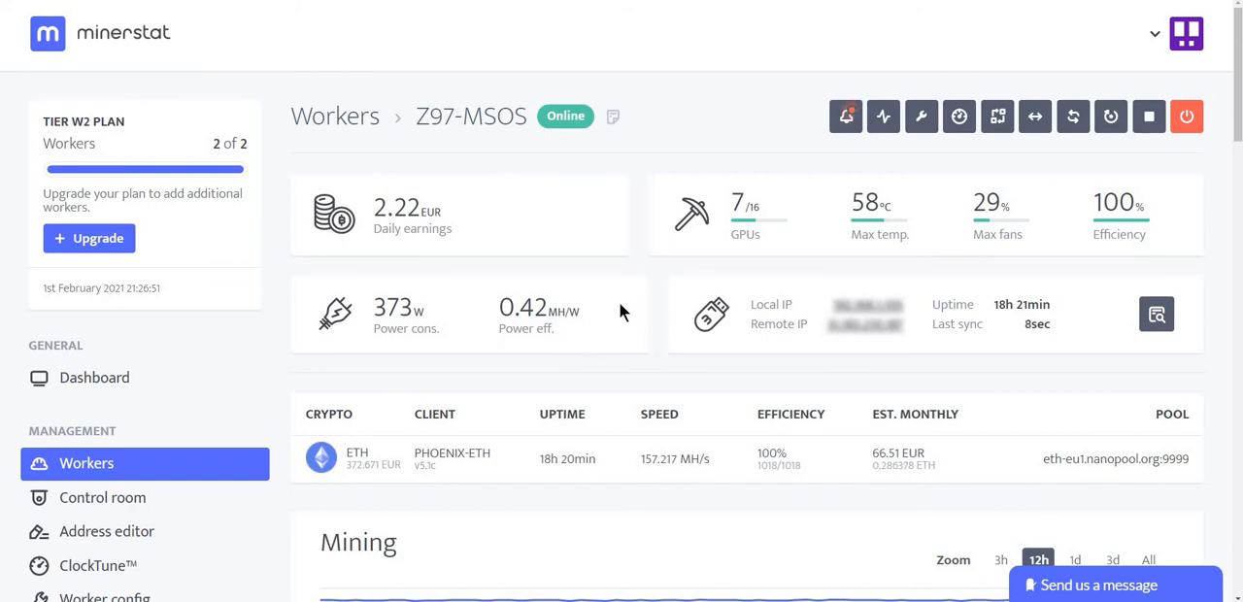
pyautogui.moveTo(602, 291)
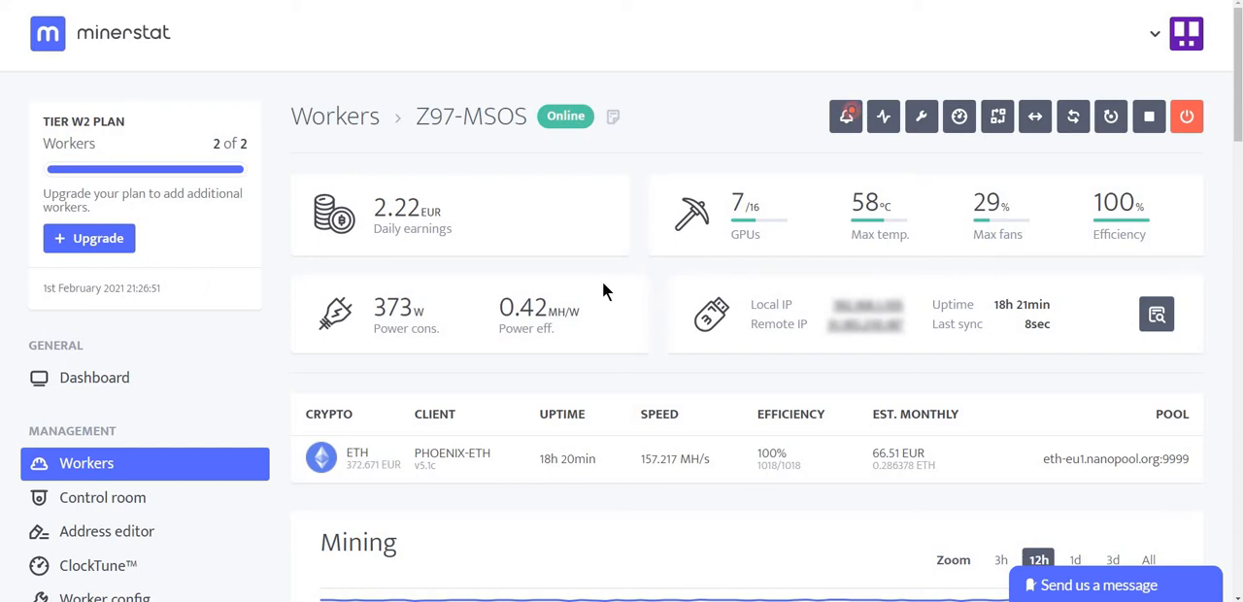
pyautogui.scroll(-3)
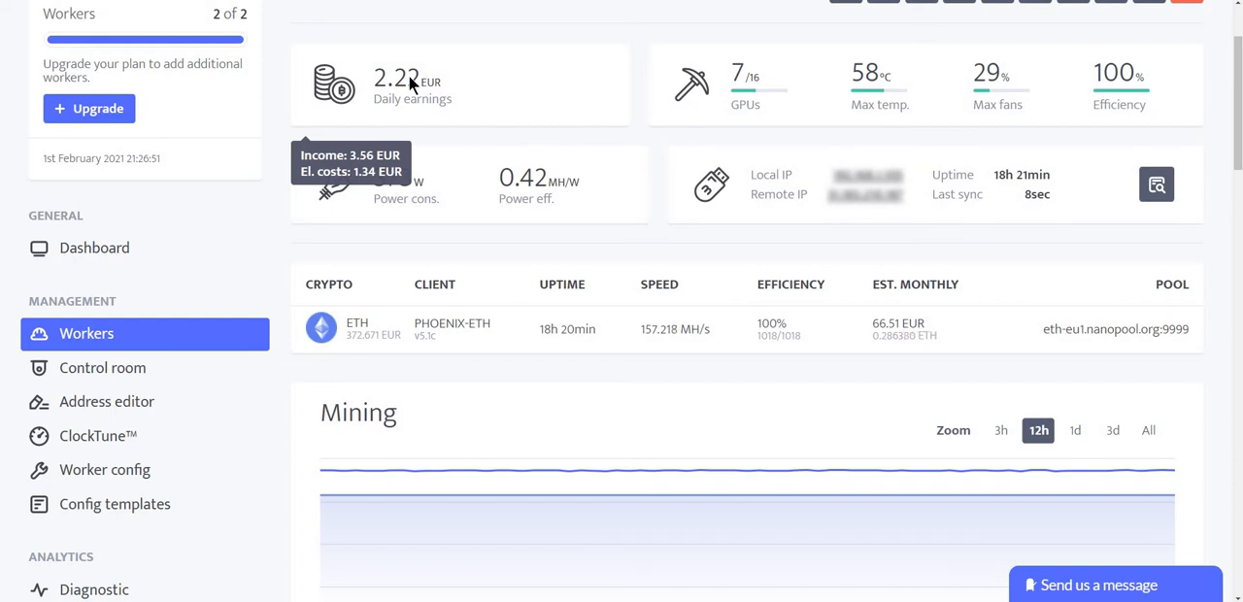
pyautogui.moveTo(757, 109)
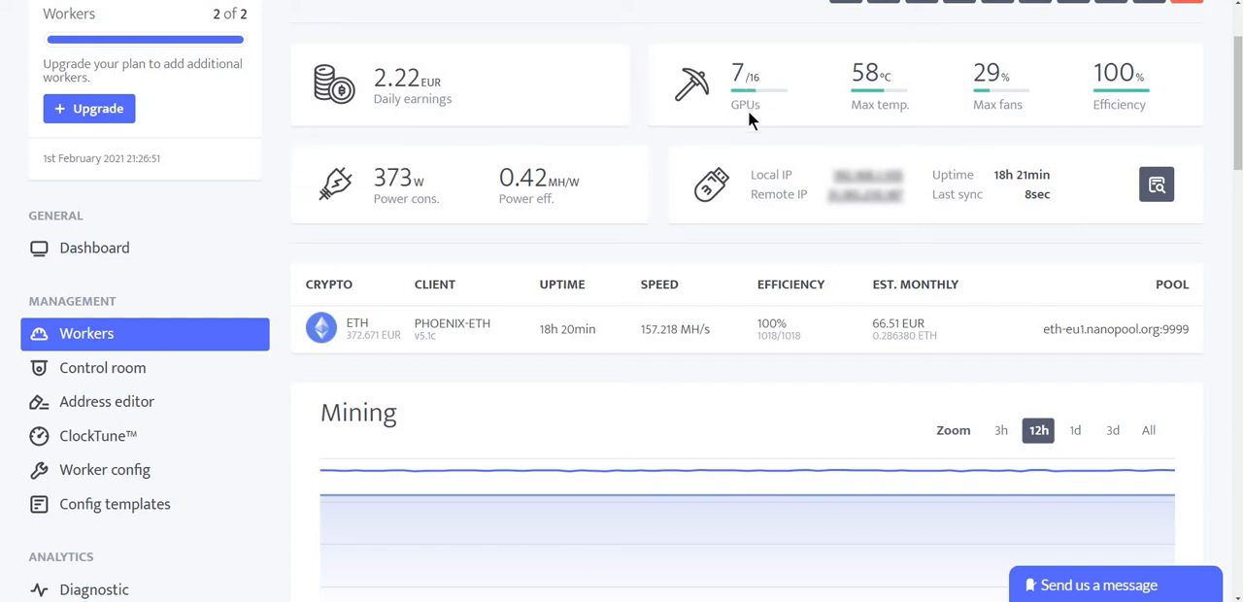
pyautogui.moveTo(862, 98)
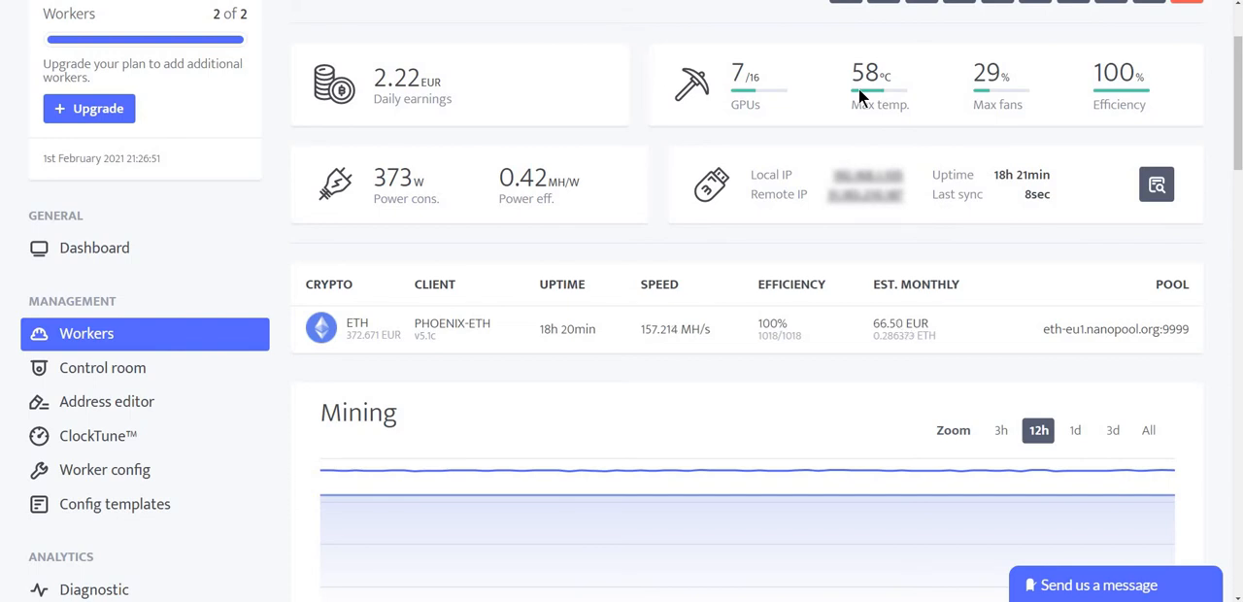
pyautogui.moveTo(1041, 113)
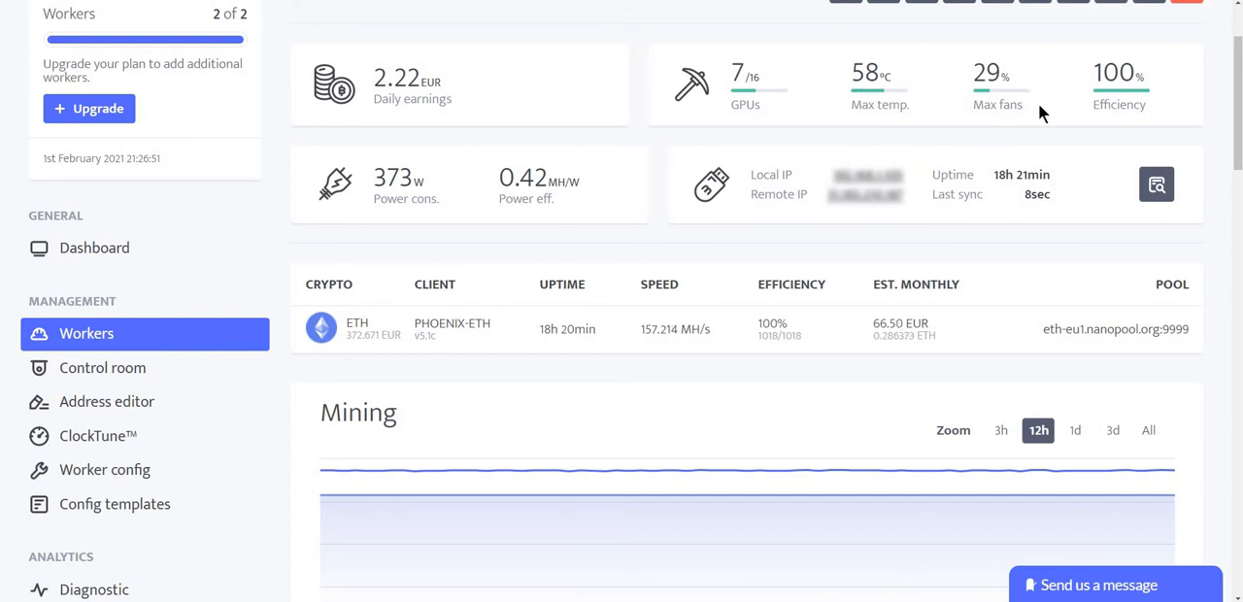
pyautogui.moveTo(1115, 93)
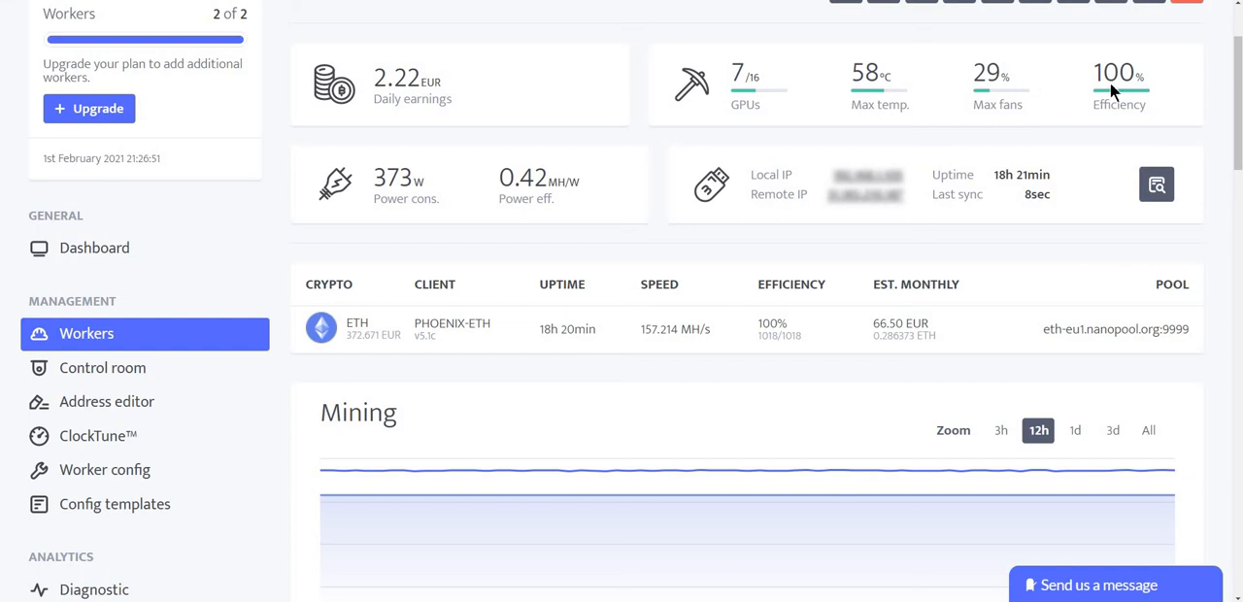
pyautogui.scroll(-3)
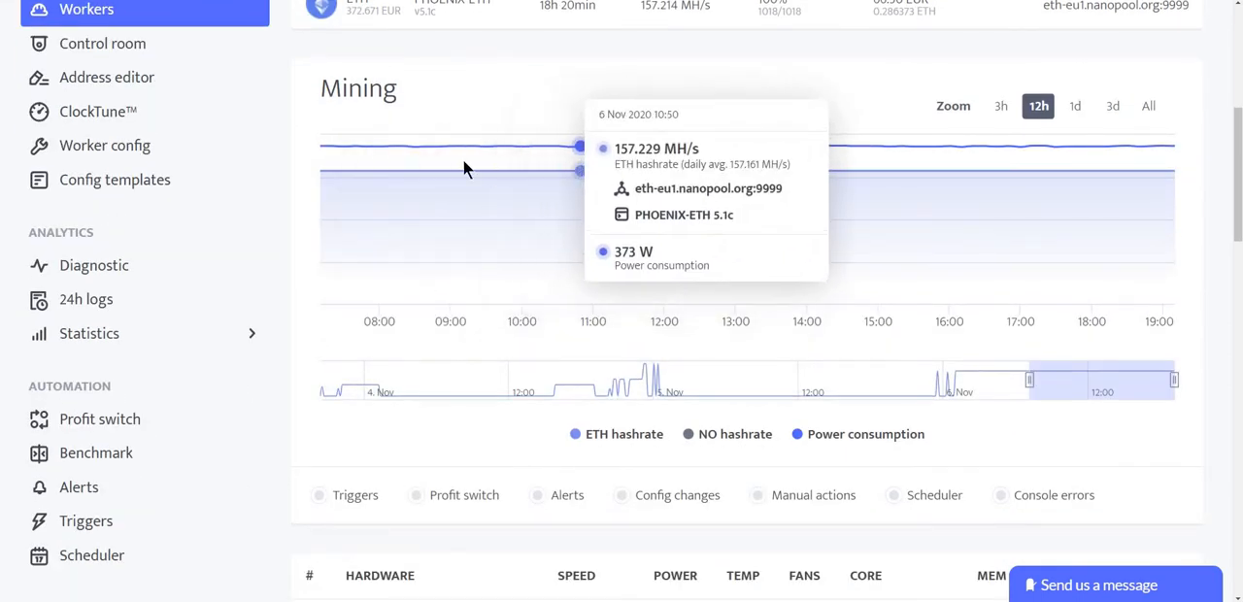
pyautogui.moveTo(462, 148)
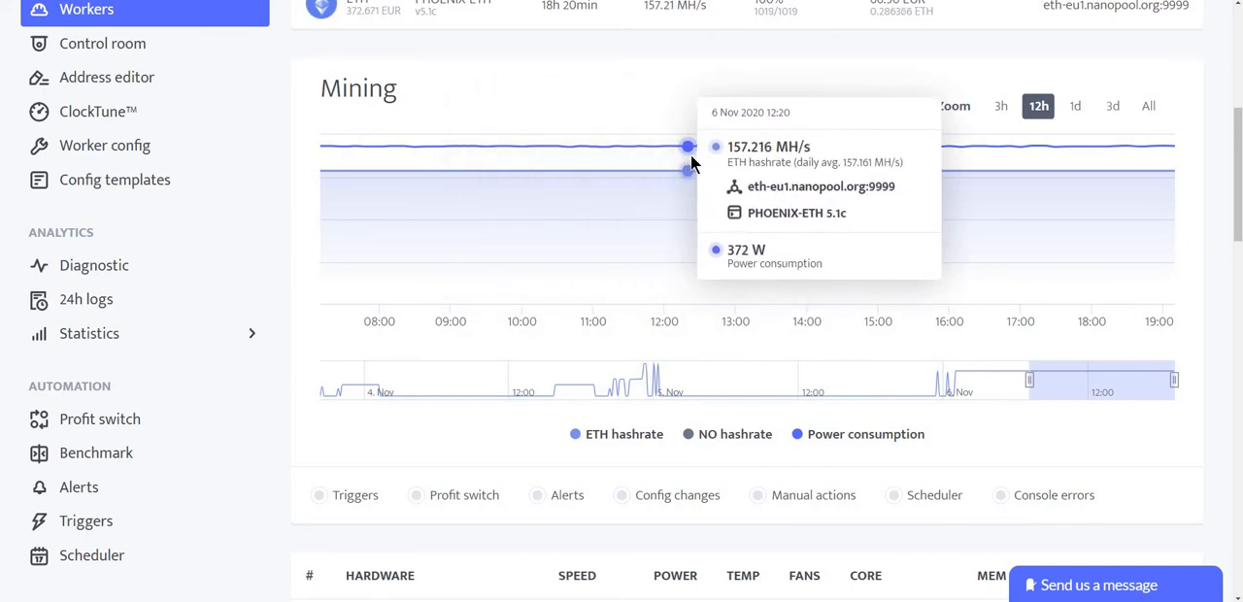
pyautogui.moveTo(940, 206)
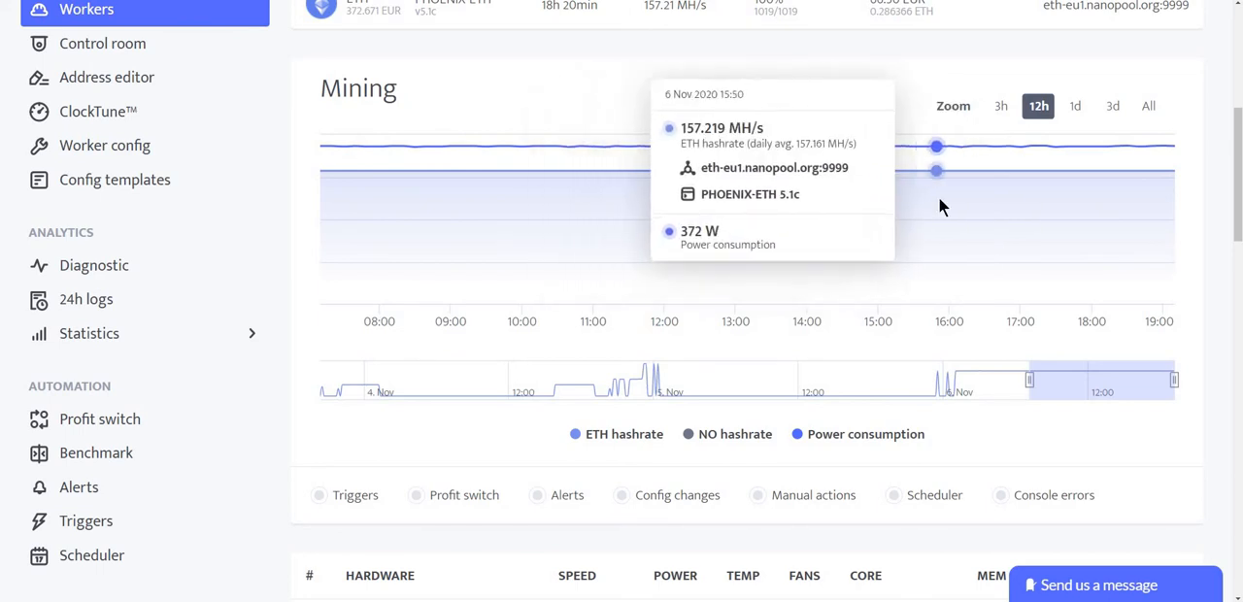
pyautogui.scroll(-3)
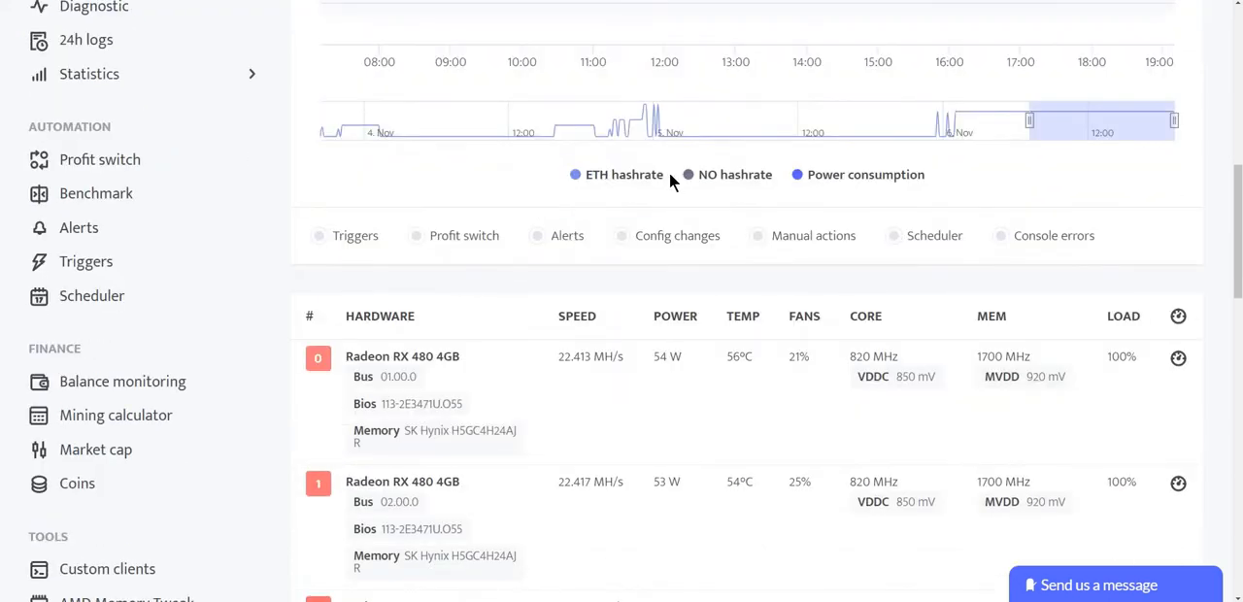
pyautogui.scroll(-3)
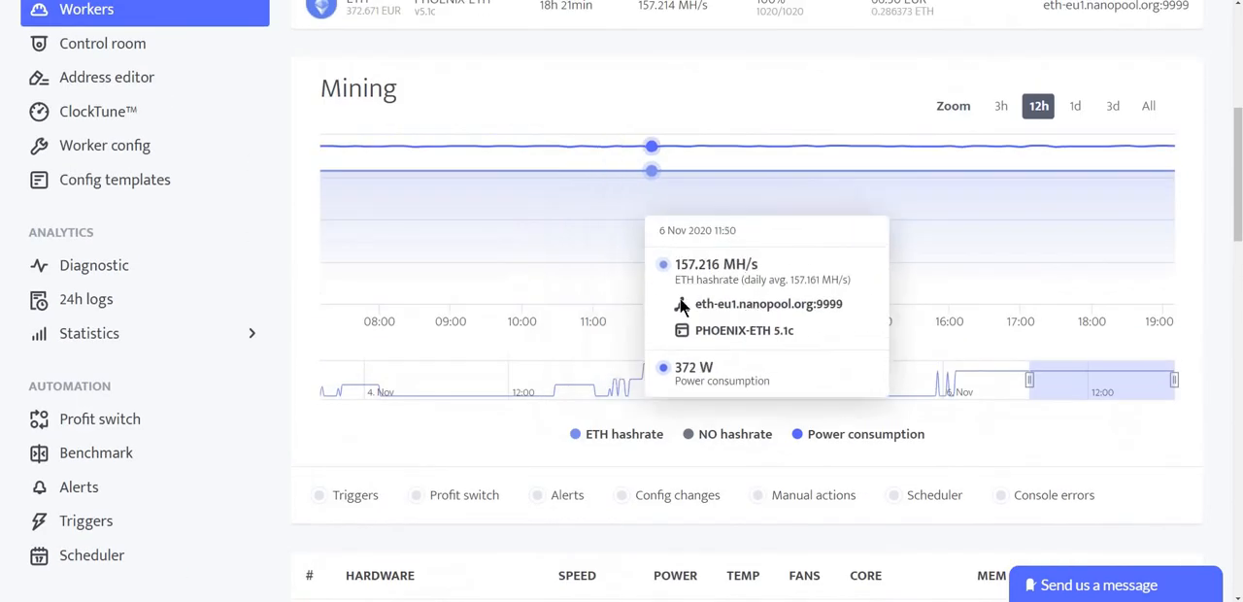
pyautogui.scroll(-3)
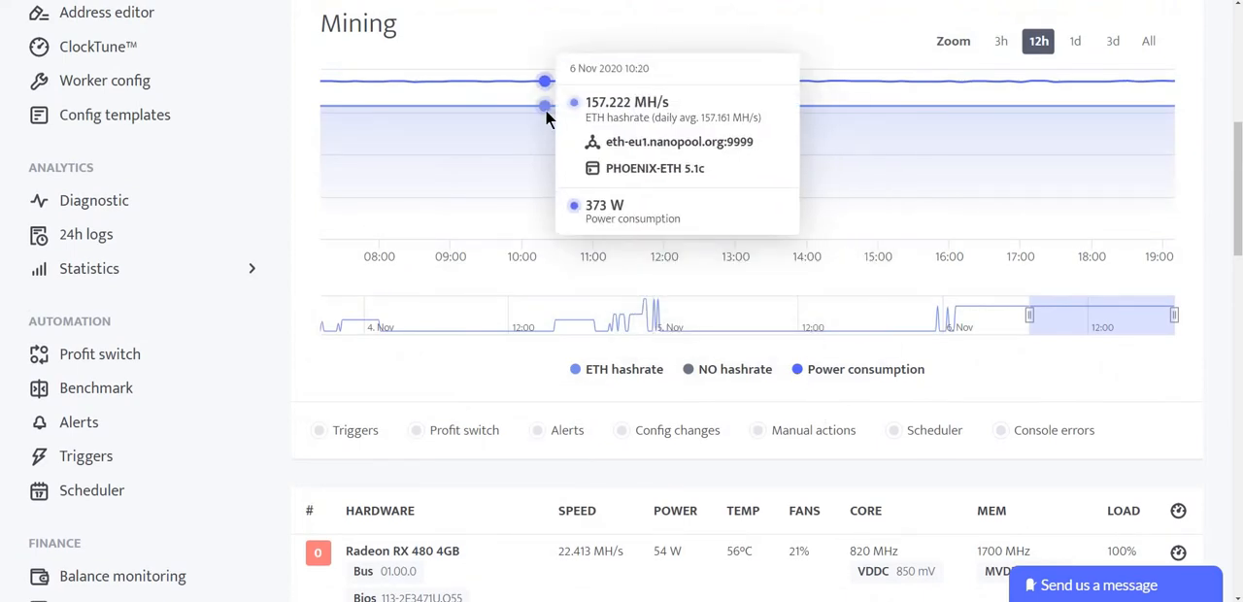
pyautogui.moveTo(561, 231)
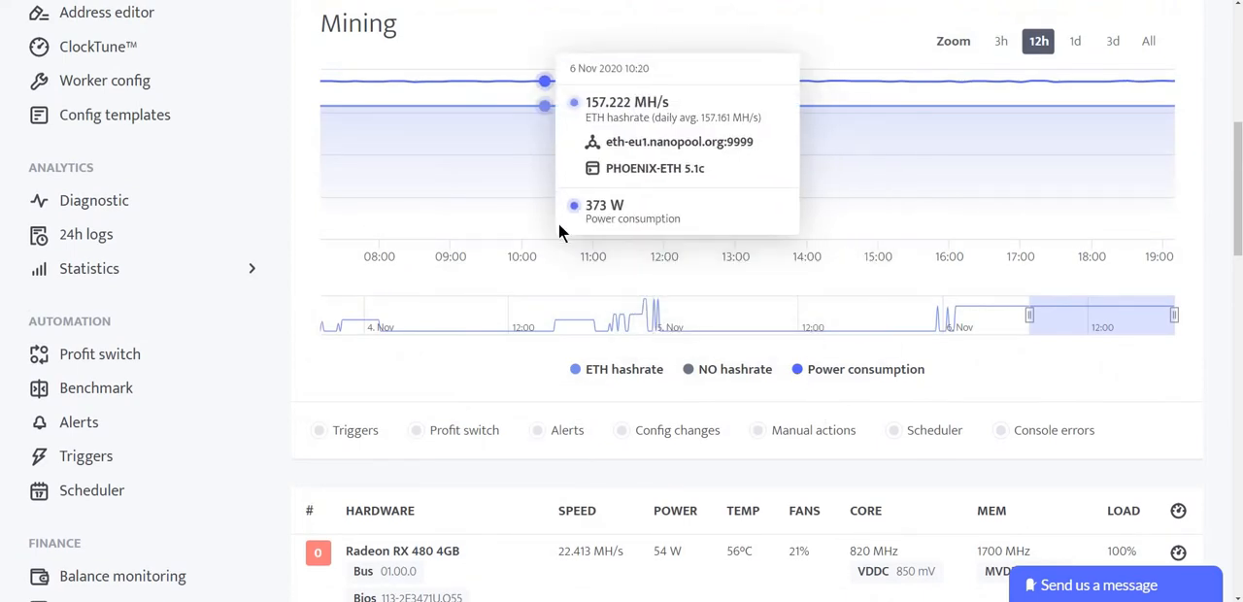
pyautogui.scroll(-3)
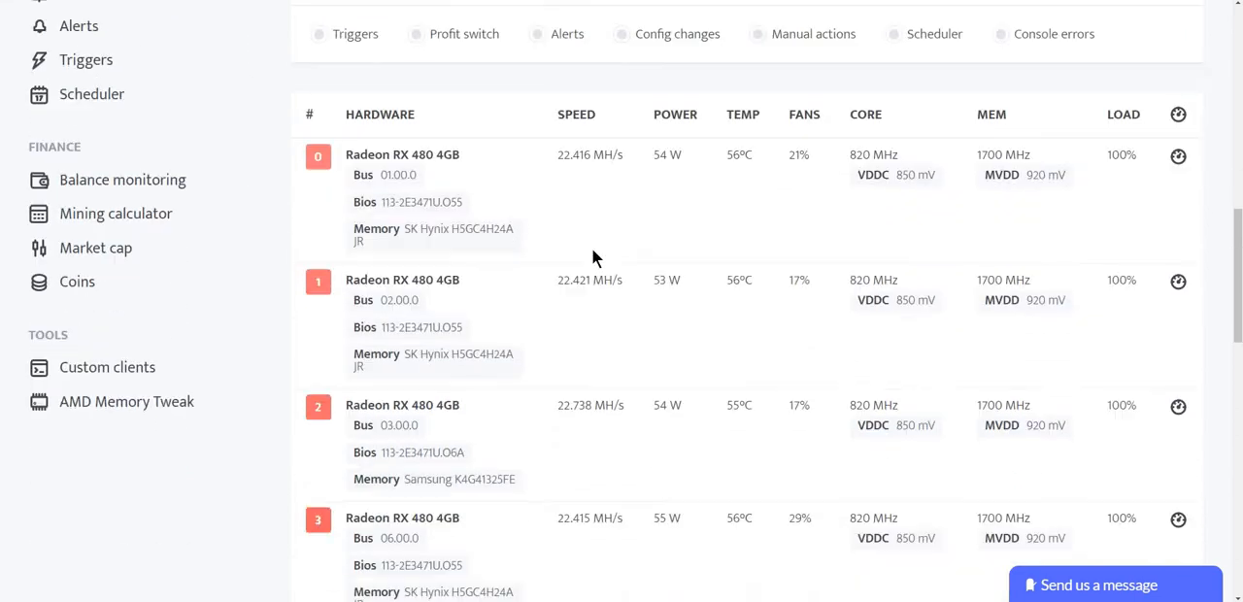
pyautogui.scroll(-3)
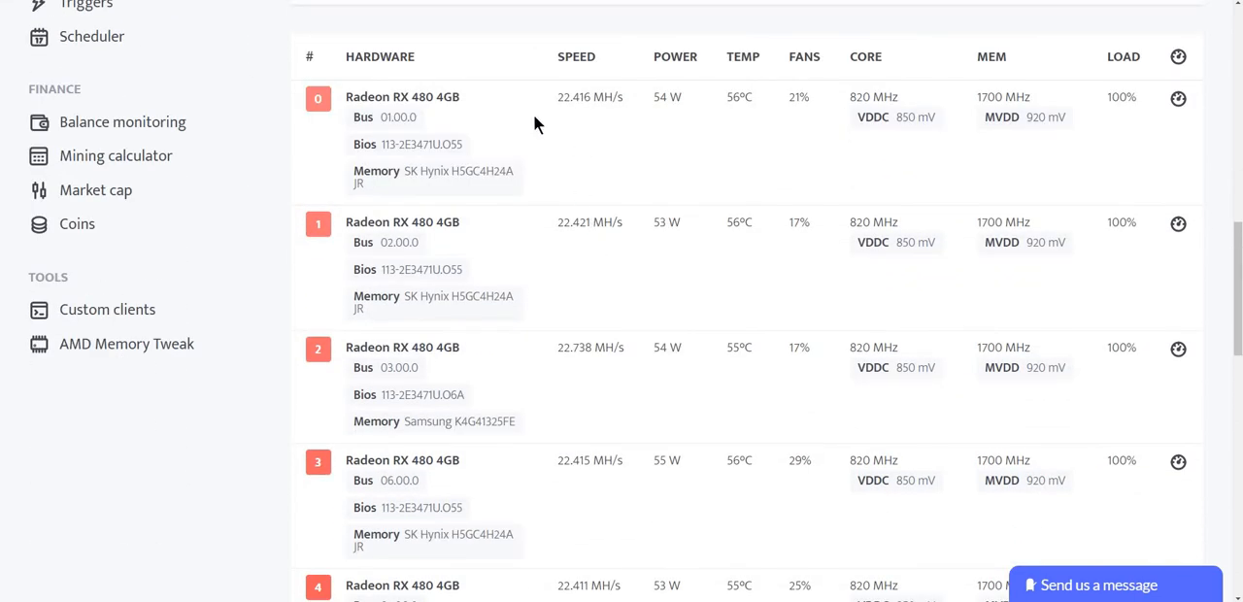
pyautogui.moveTo(423, 70)
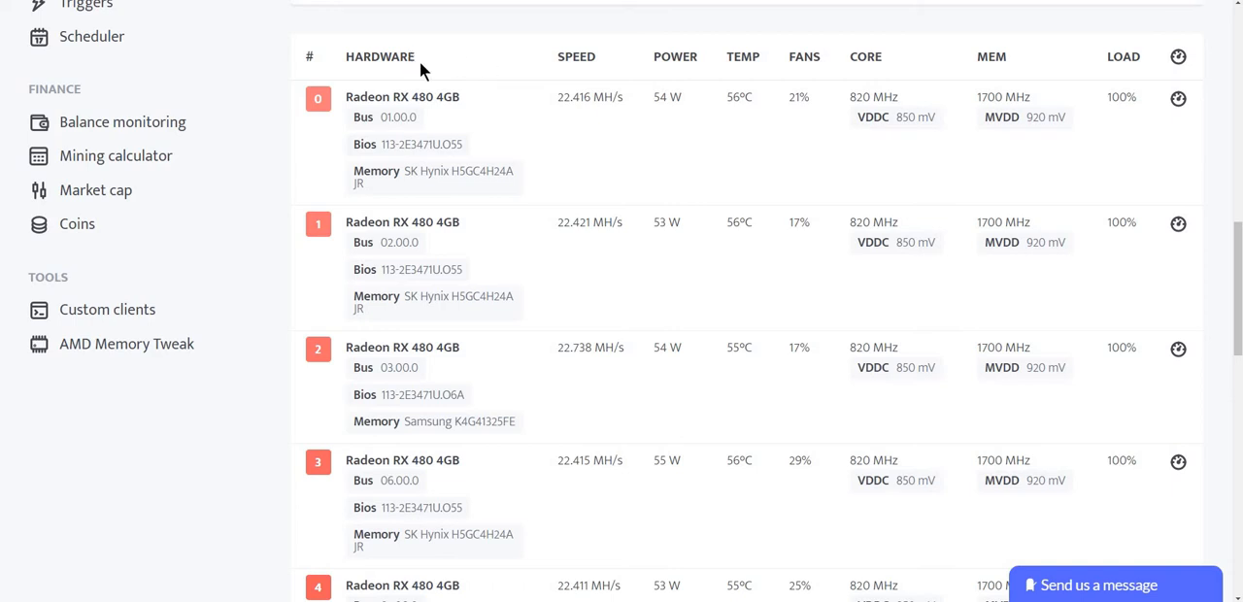
pyautogui.moveTo(540, 126)
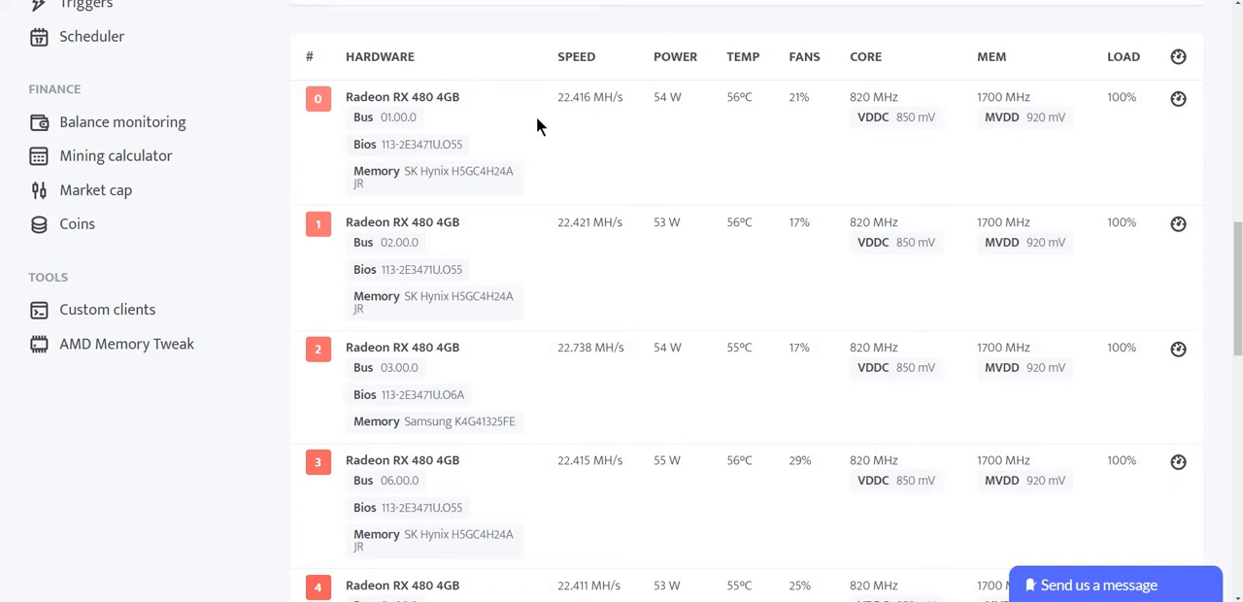
pyautogui.moveTo(384, 106)
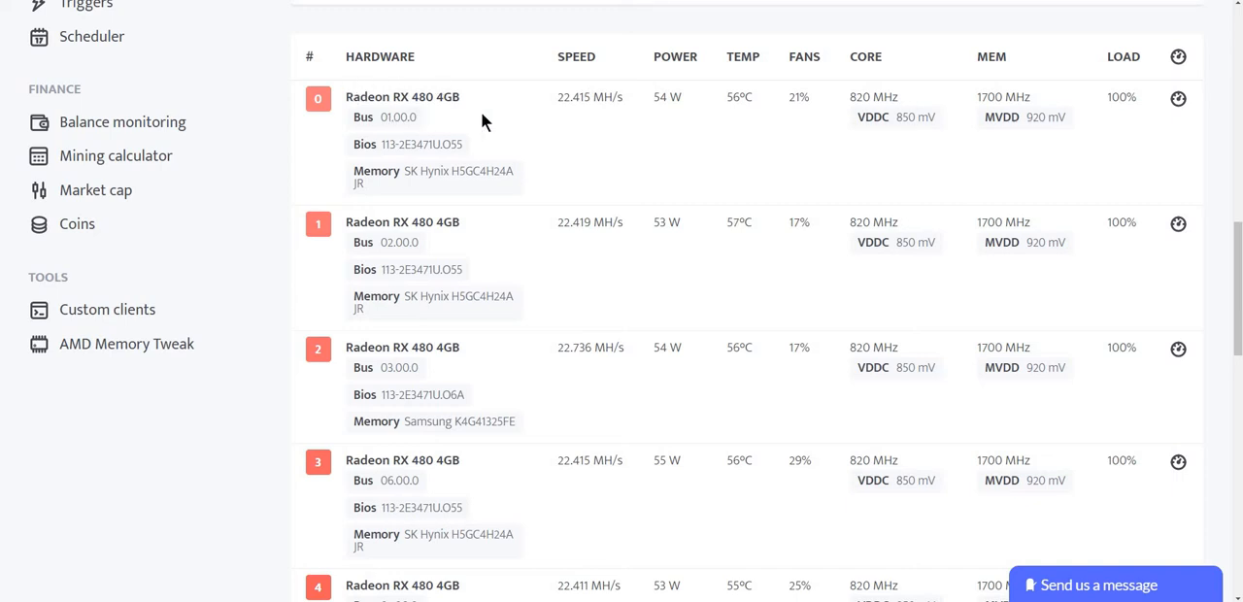
pyautogui.moveTo(456, 107)
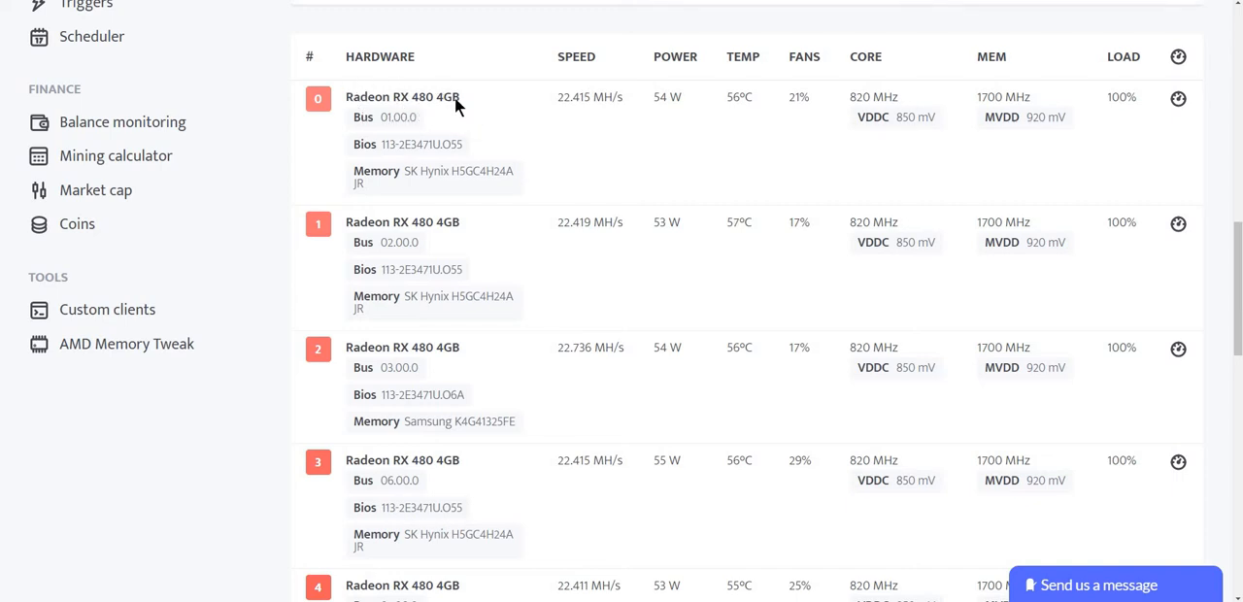
pyautogui.moveTo(474, 198)
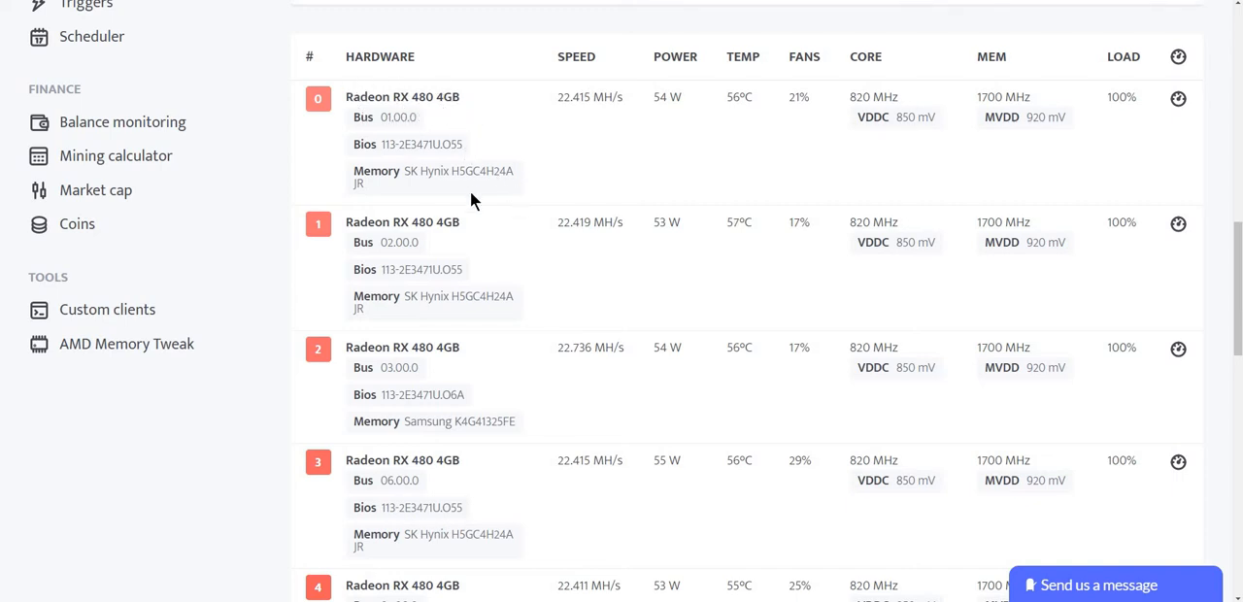
pyautogui.moveTo(435, 183)
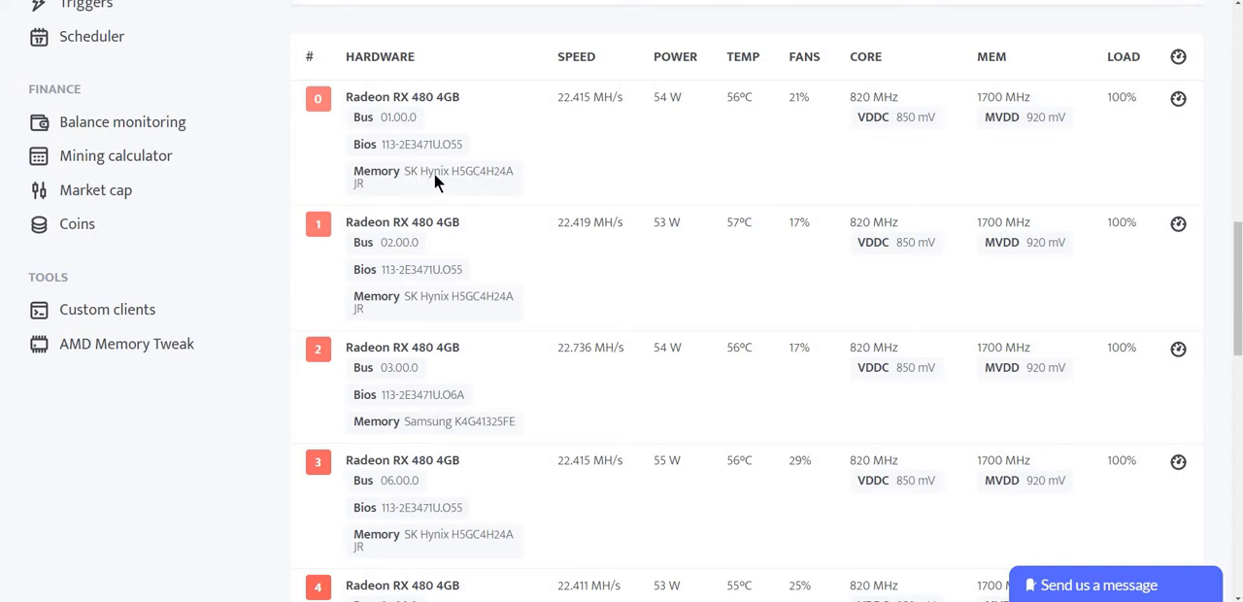
pyautogui.moveTo(692, 146)
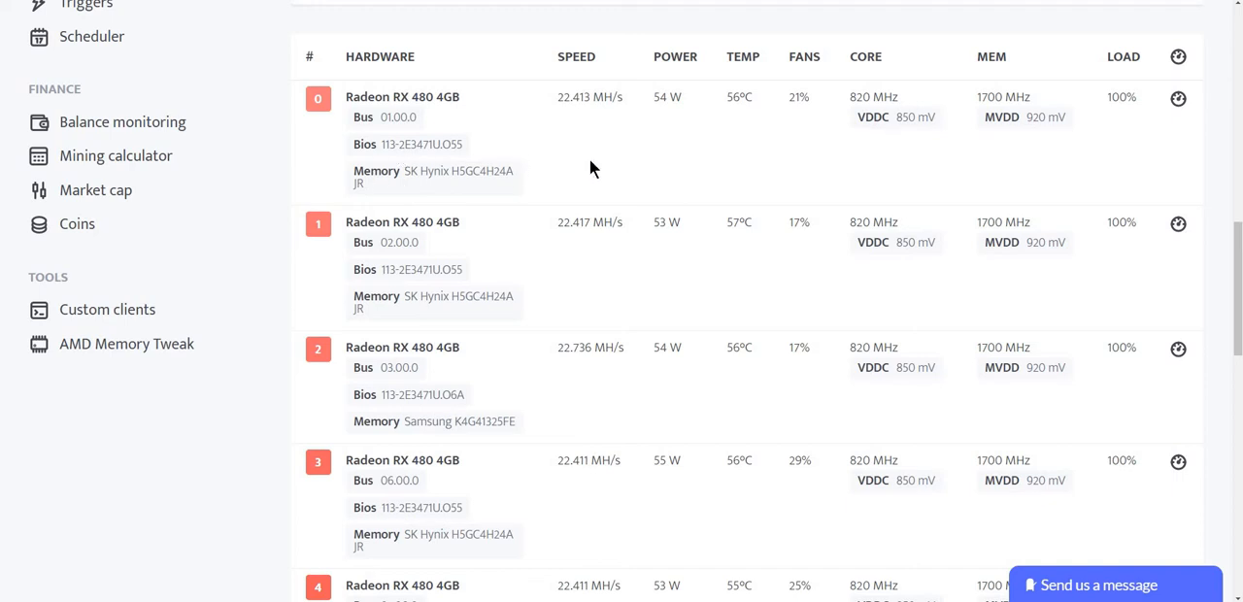
pyautogui.moveTo(445, 264)
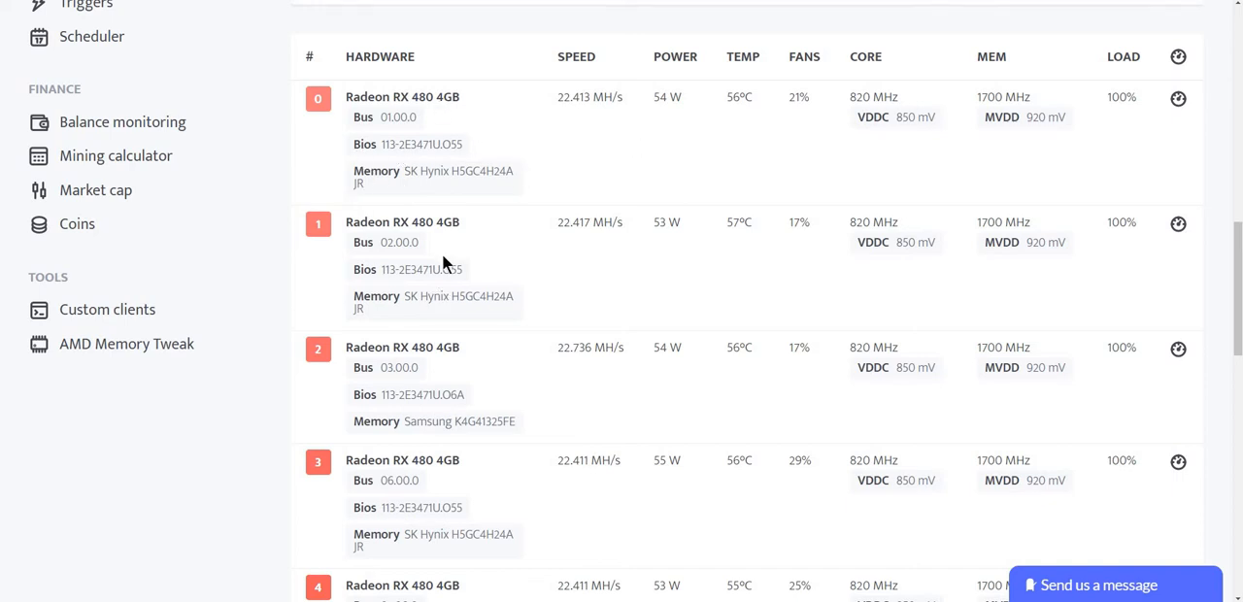
pyautogui.moveTo(486, 299)
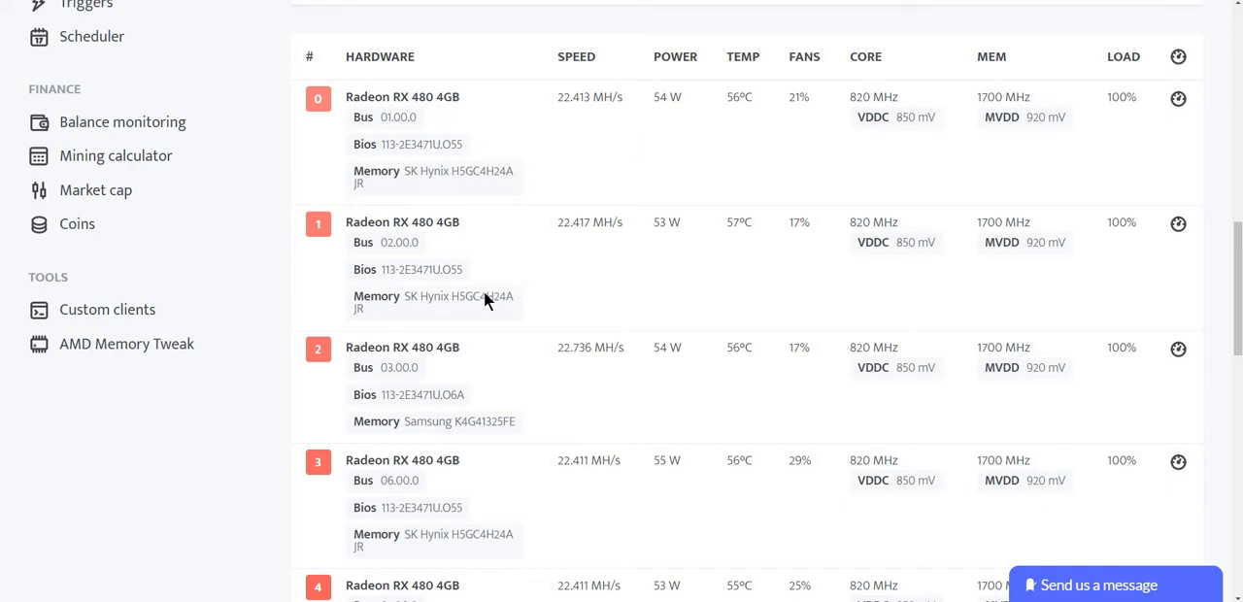
pyautogui.moveTo(577, 70)
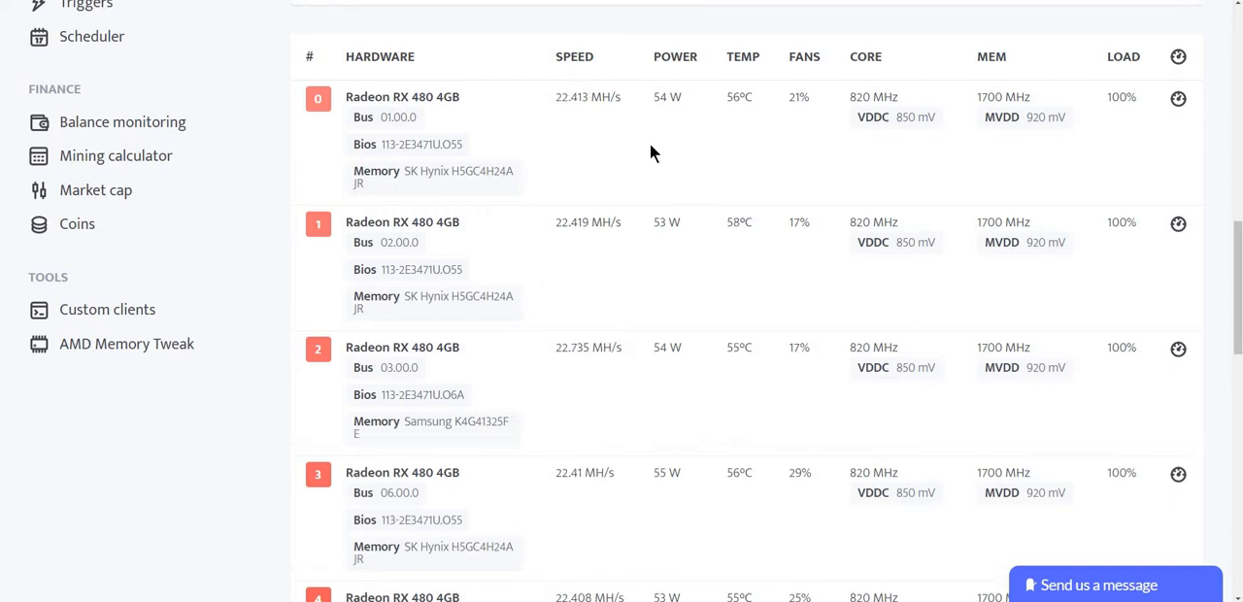
pyautogui.scroll(-3)
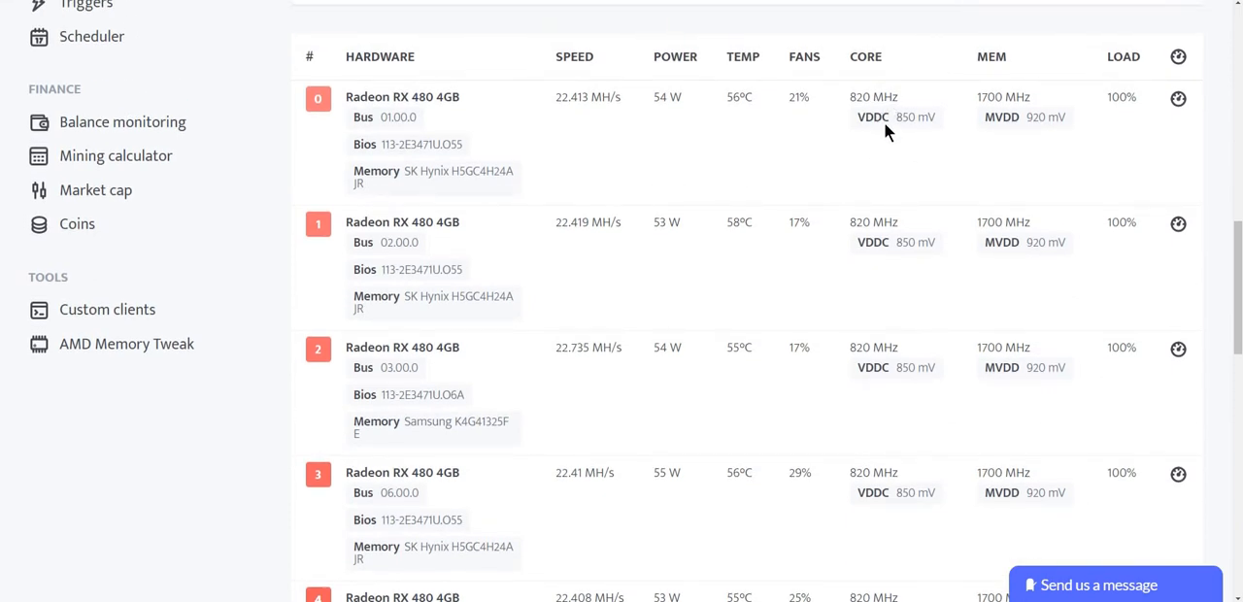
pyautogui.moveTo(703, 163)
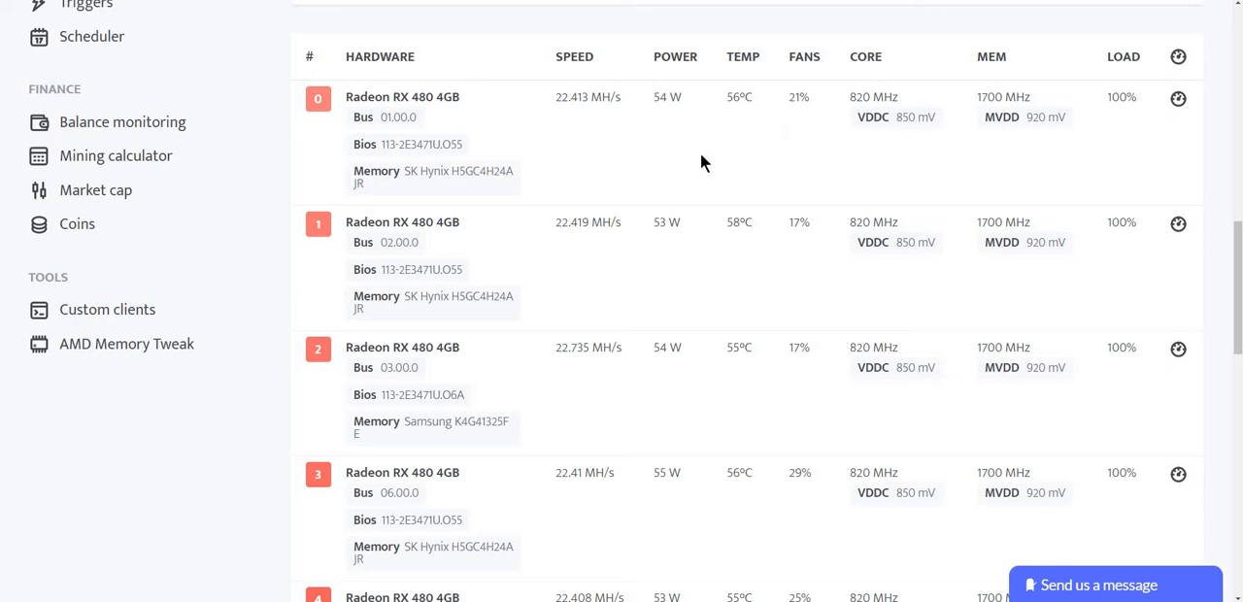
pyautogui.scroll(-3)
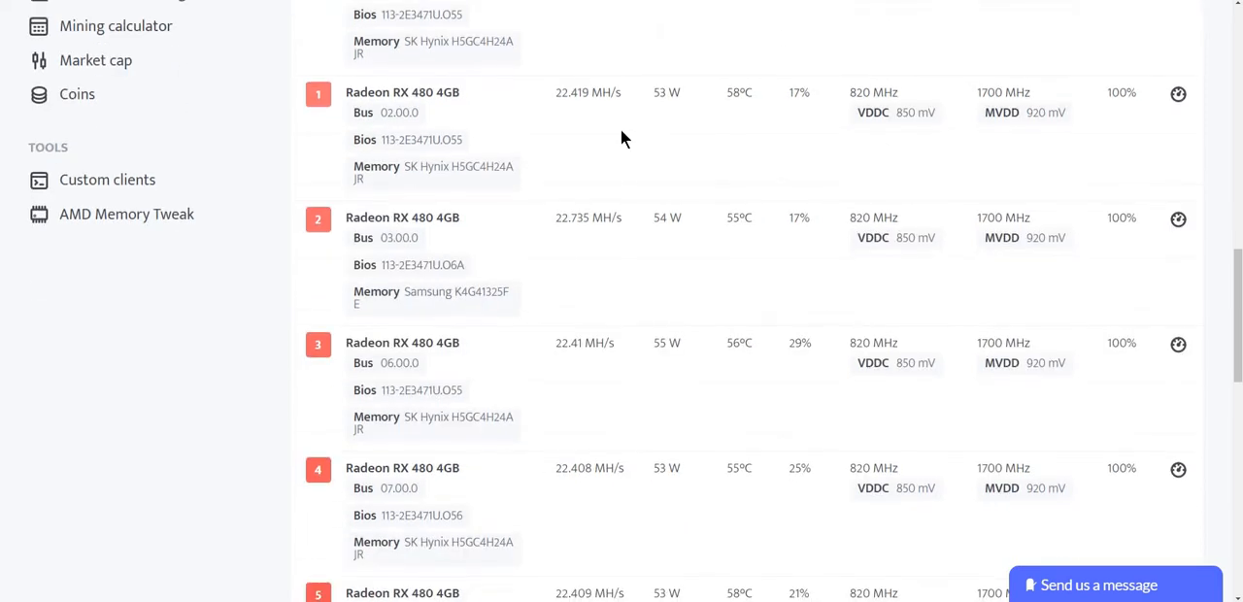
pyautogui.scroll(-3)
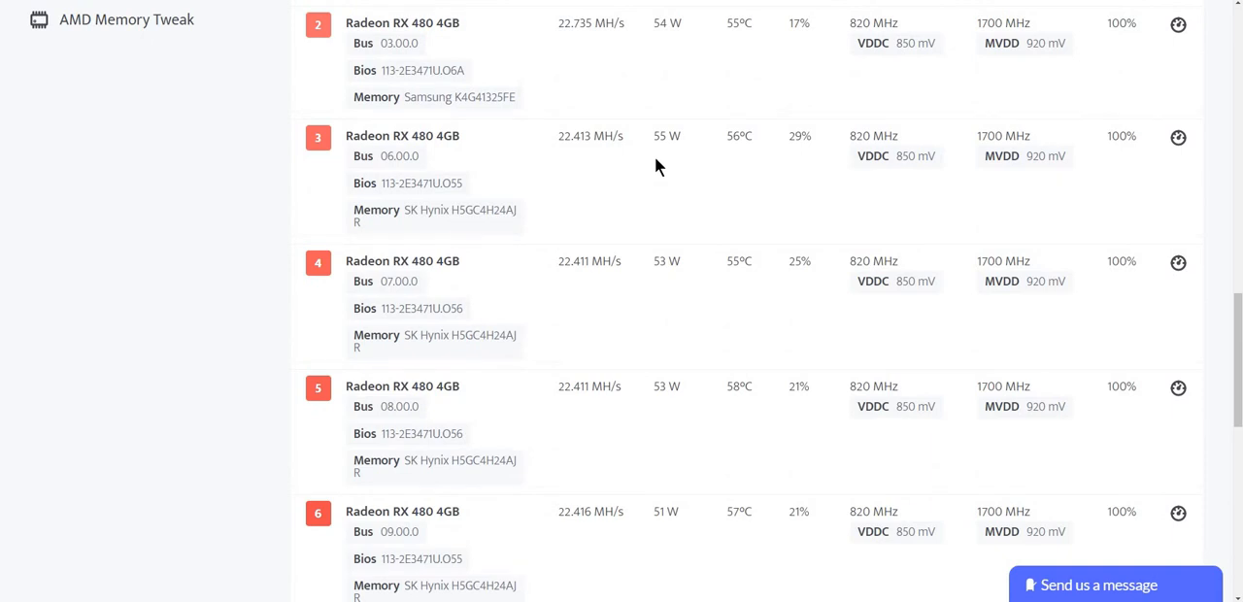
pyautogui.moveTo(674, 183)
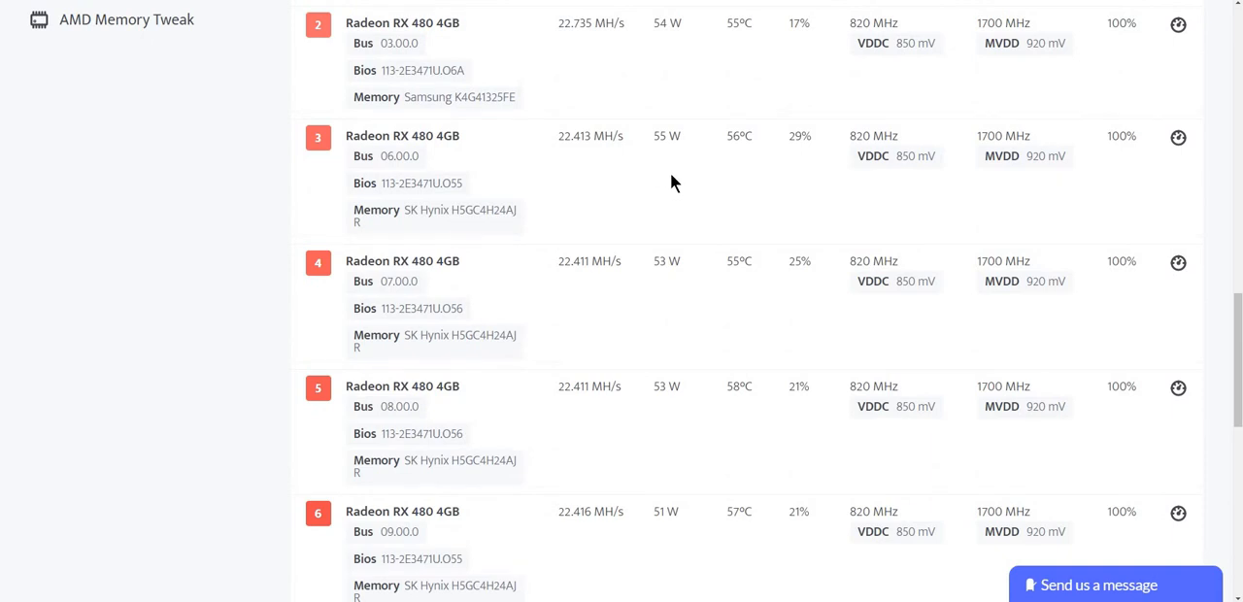
pyautogui.moveTo(686, 214)
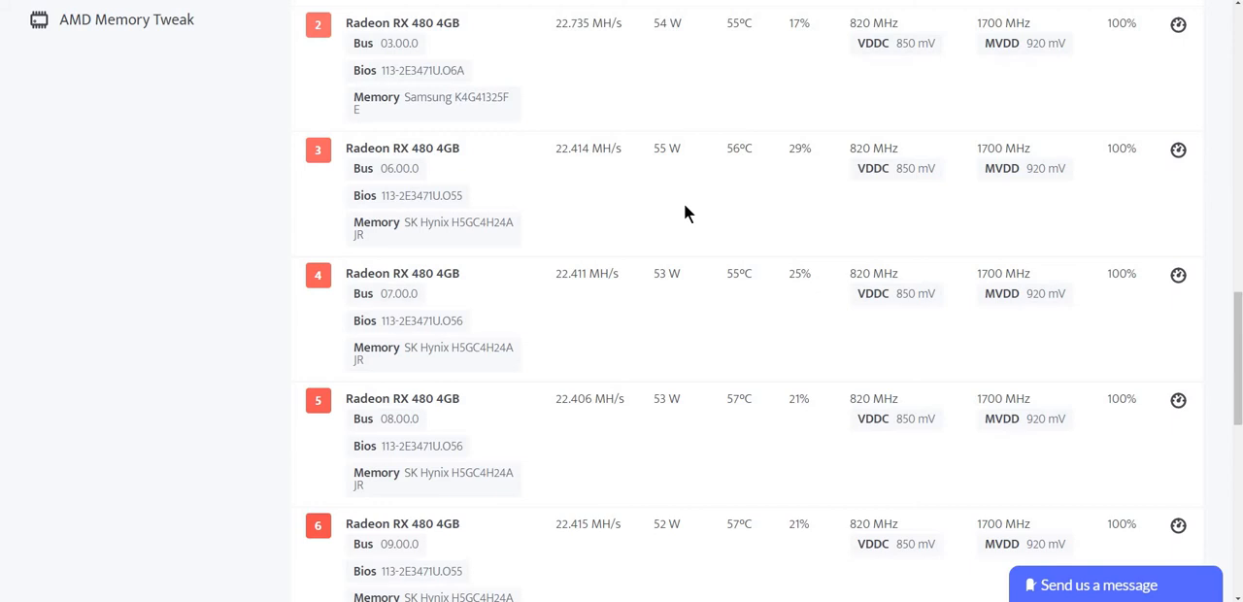
pyautogui.moveTo(682, 206)
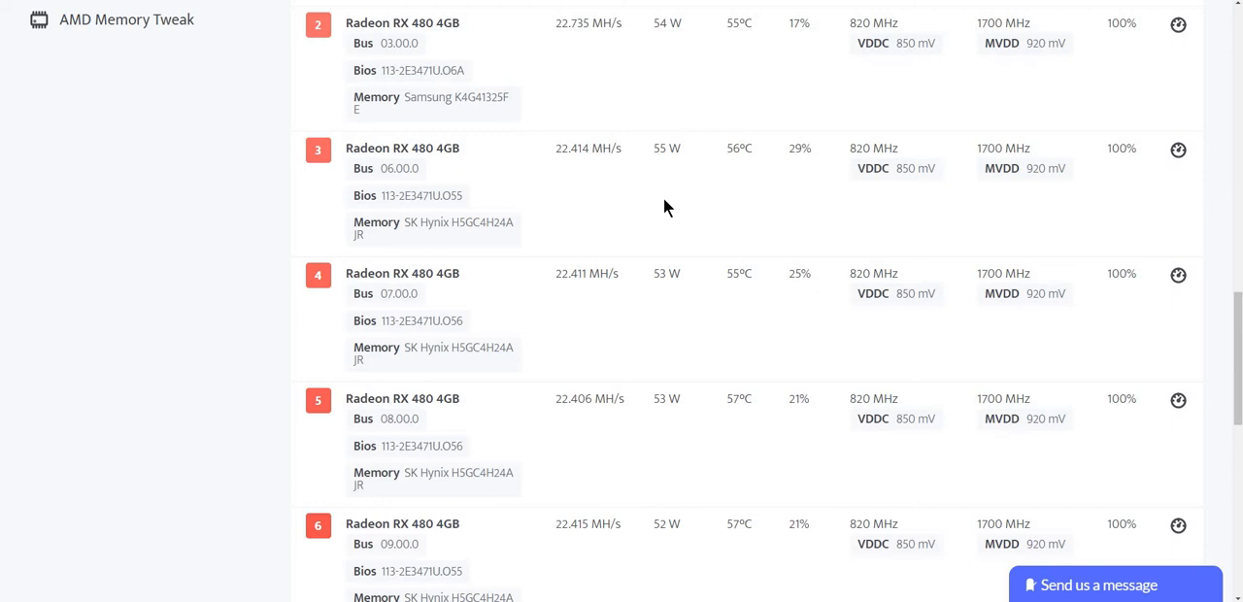
pyautogui.moveTo(621, 245)
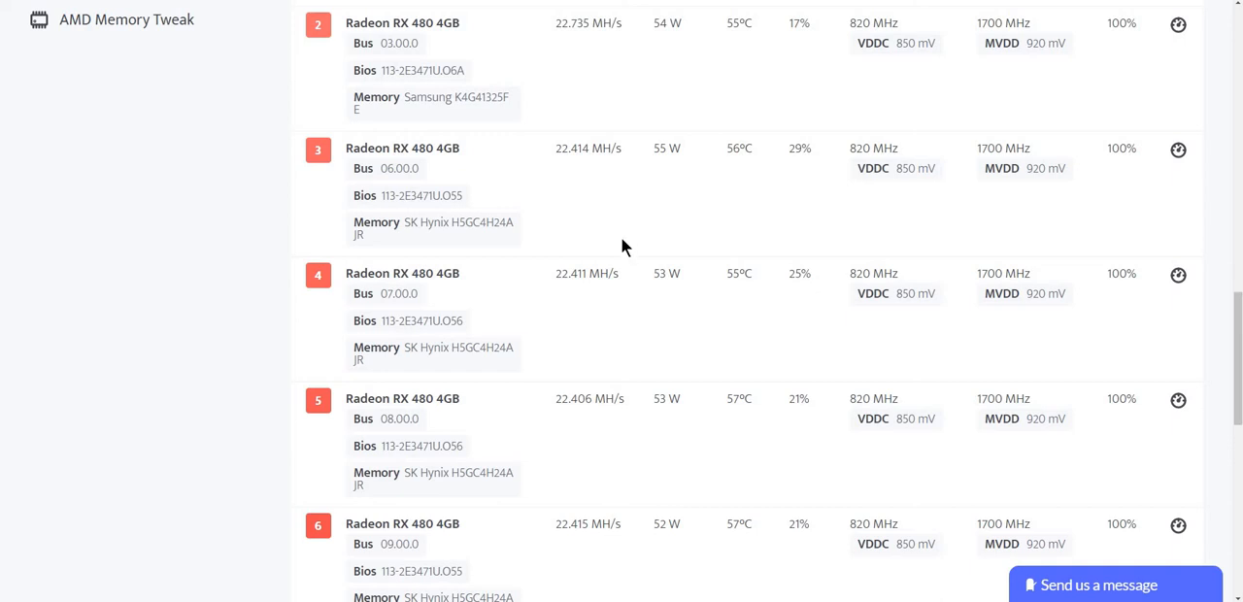
pyautogui.moveTo(558, 282)
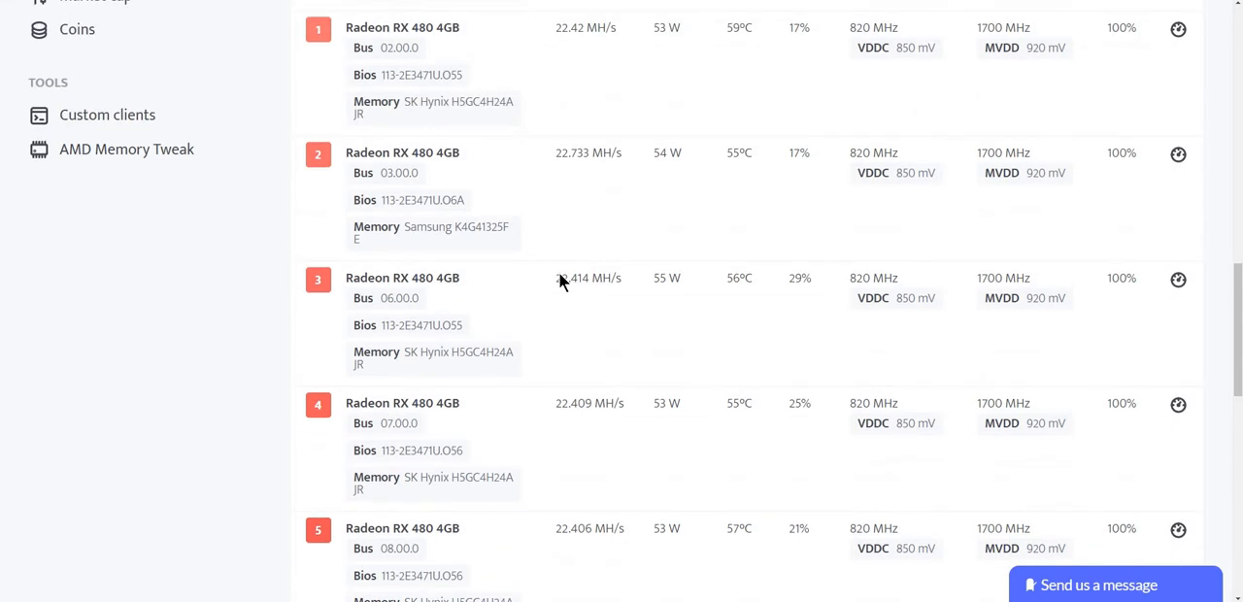
pyautogui.moveTo(556, 260)
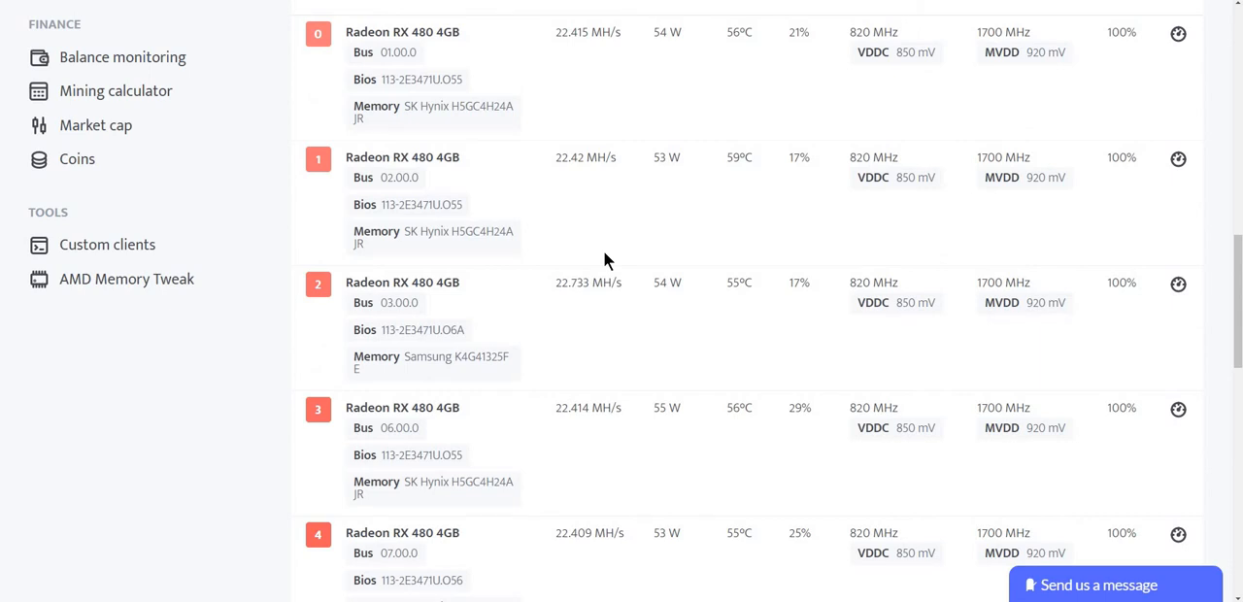
# Switch the worker's history chart to show per-GPU fan speeds
pyautogui.scroll(-3)
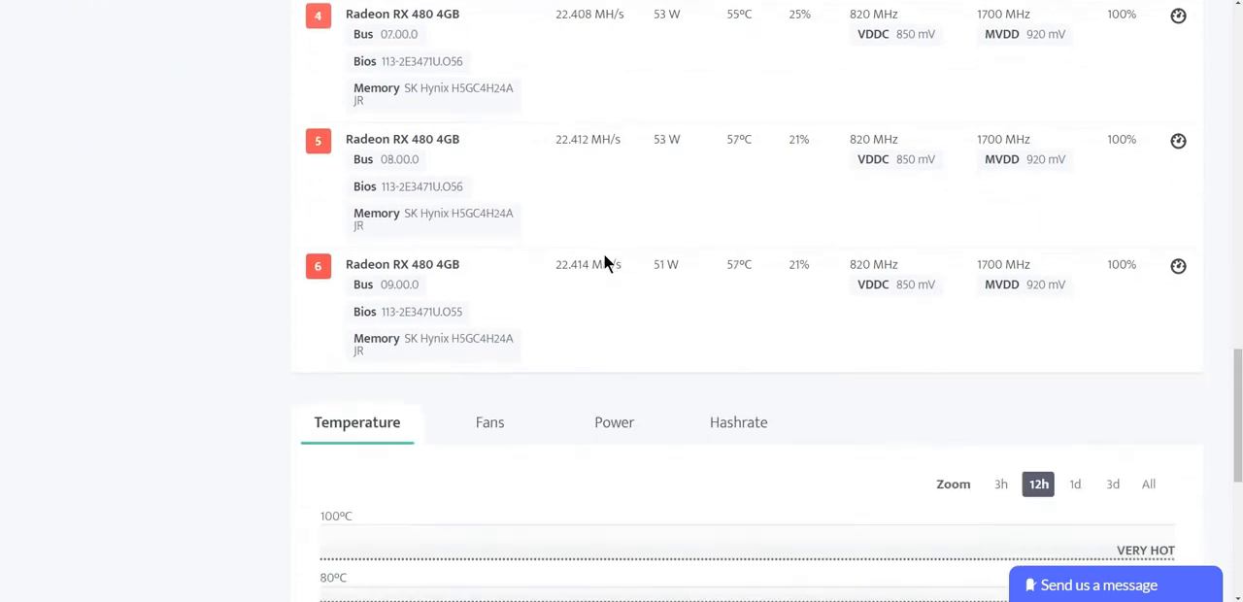
pyautogui.scroll(-3)
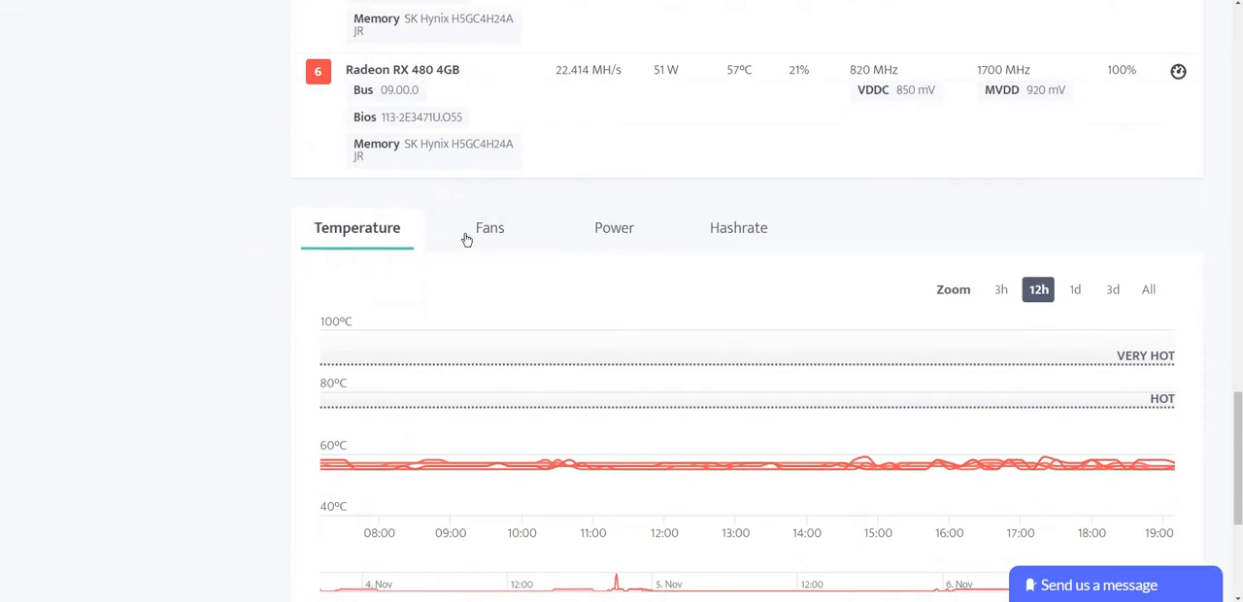
pyautogui.click(614, 228)
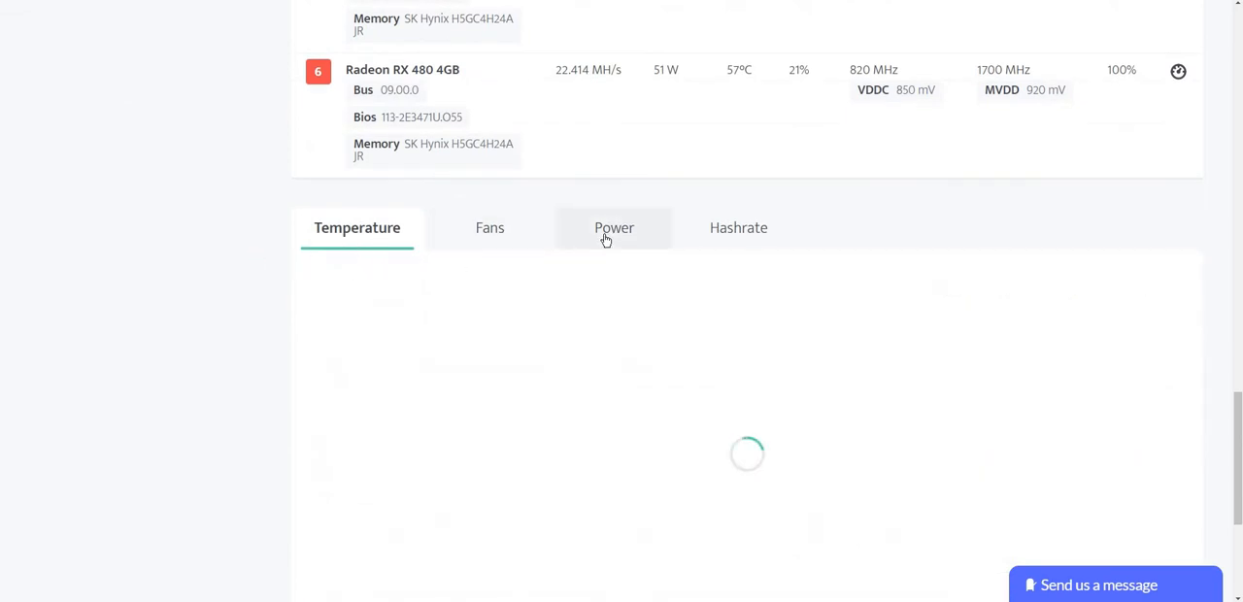
pyautogui.click(486, 227)
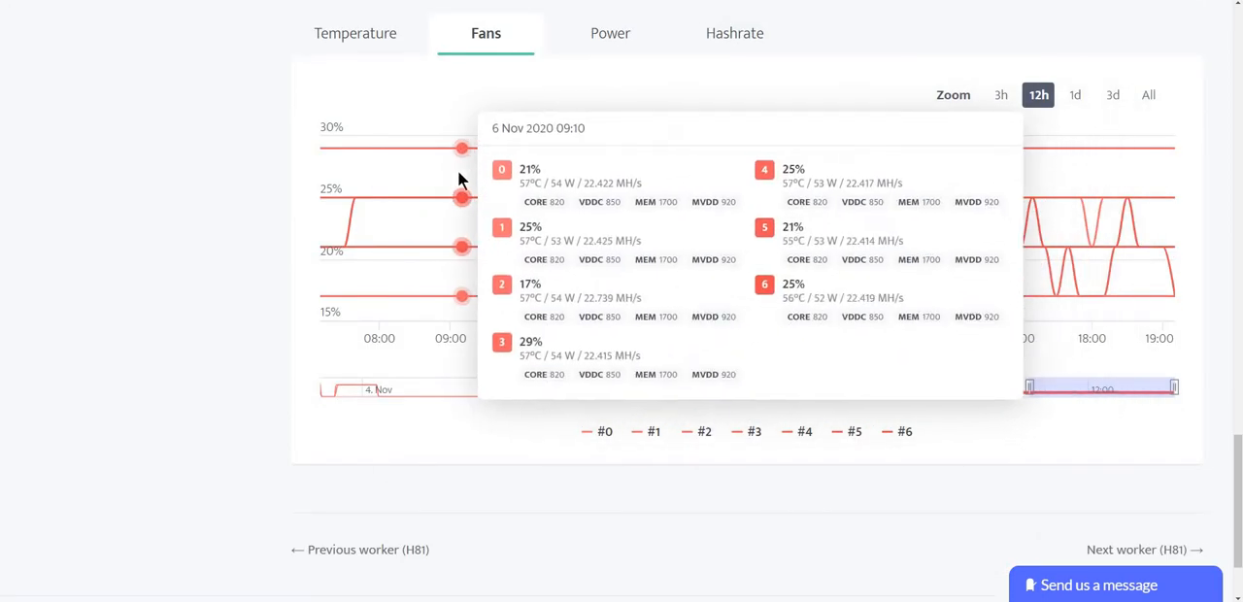
pyautogui.moveTo(486, 184)
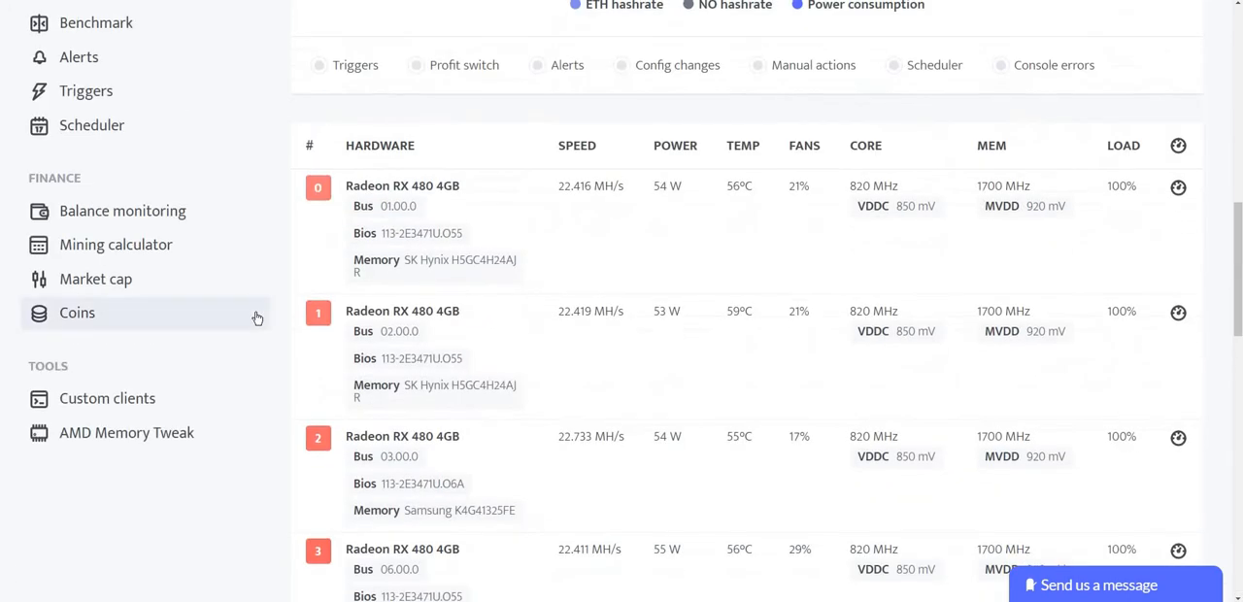
# Return to the Workers list and the Z97-MSOS action options
pyautogui.click(85, 97)
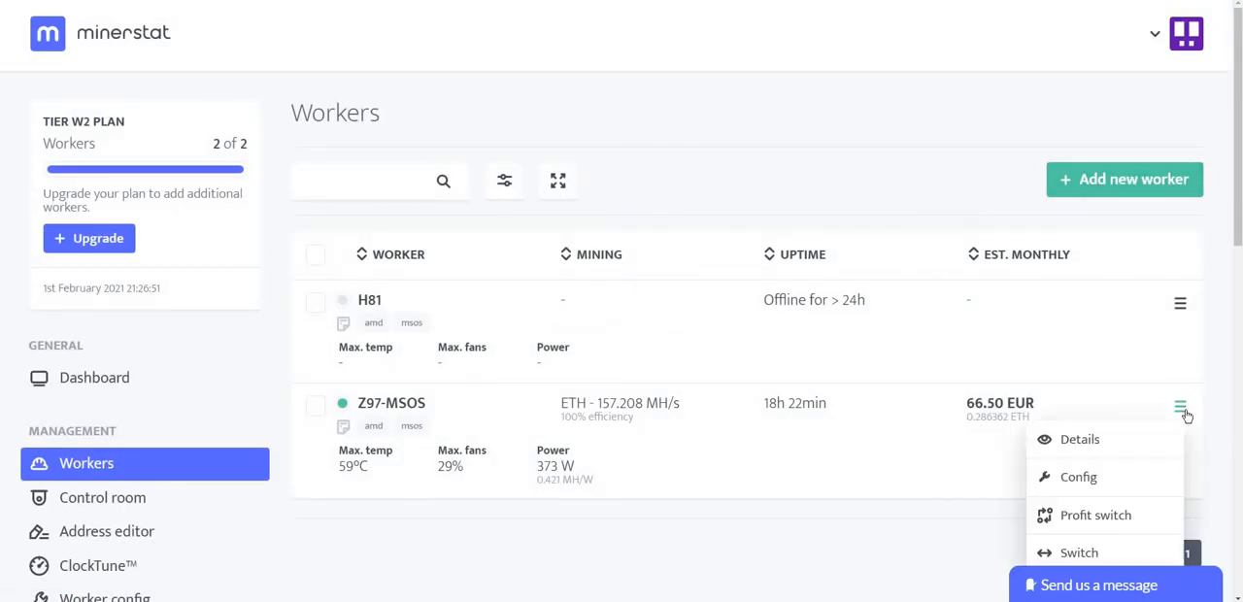
pyautogui.scroll(-3)
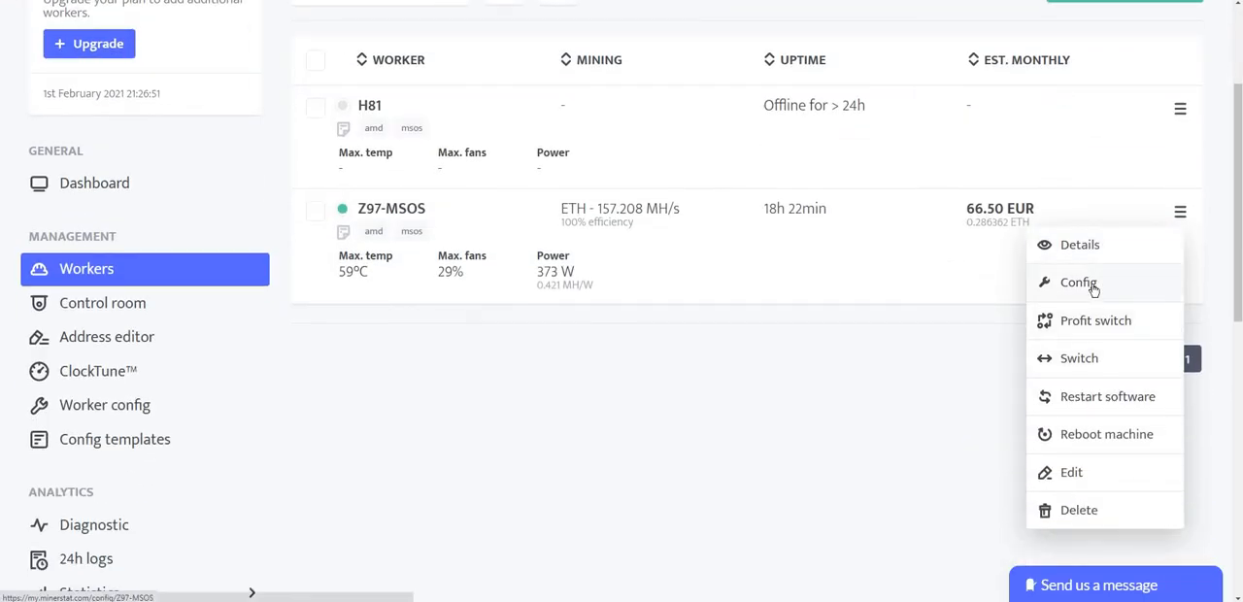
# Show the Z97-MSOS config with ClockTune profile H81 super 0.41MH/W 132Mh
pyautogui.click(1078, 282)
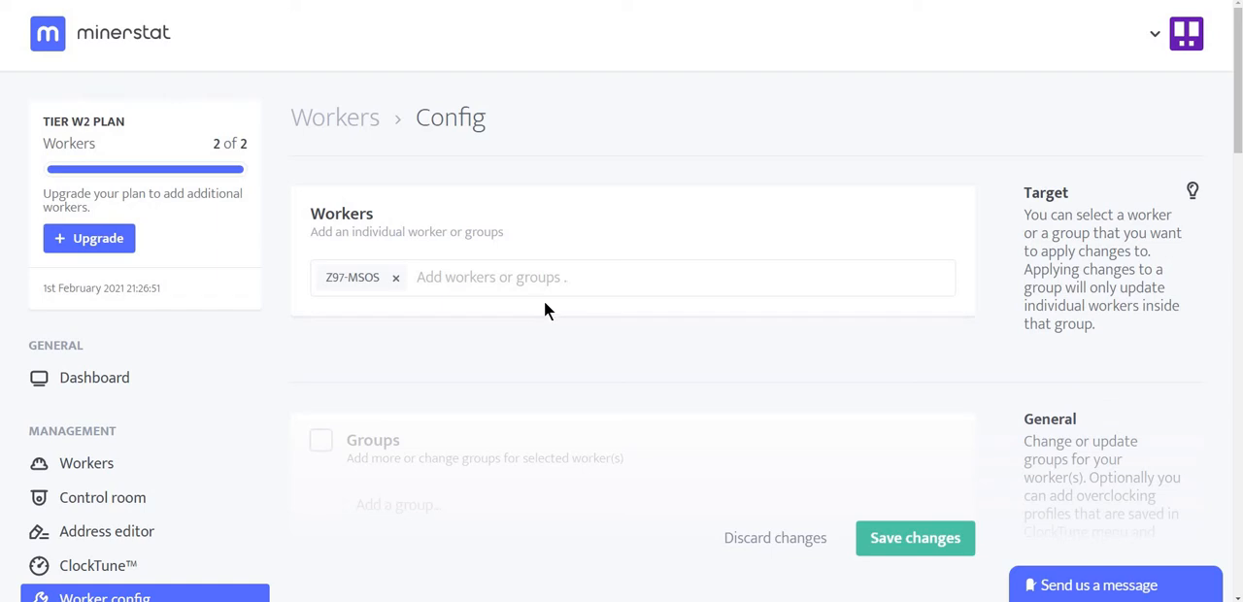
pyautogui.scroll(-3)
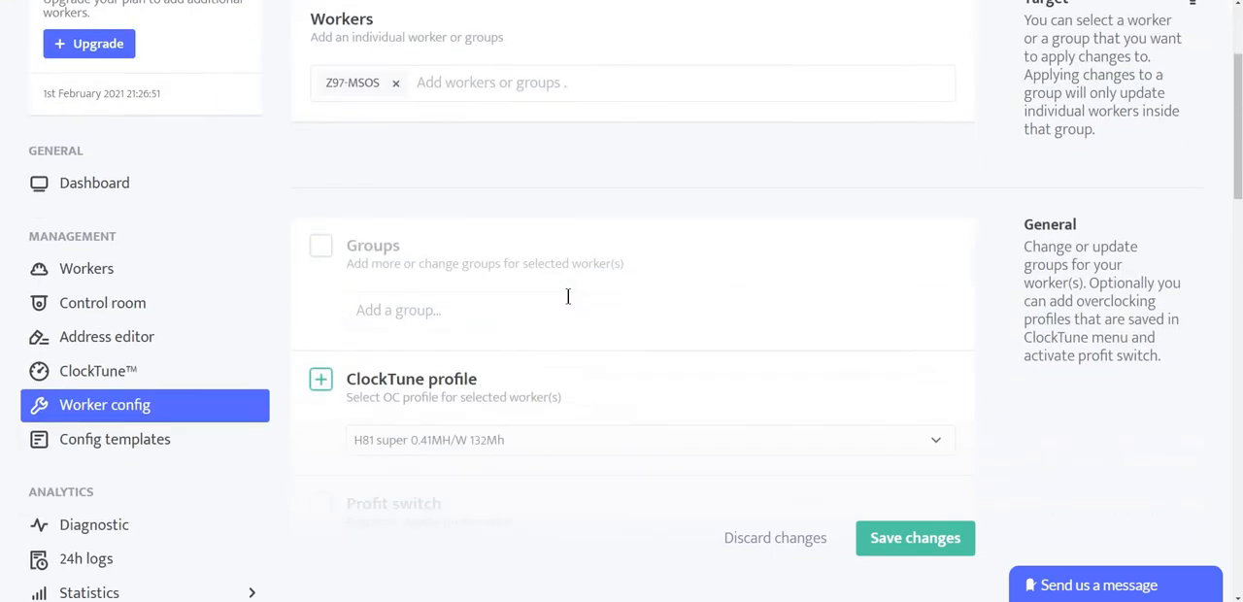
pyautogui.scroll(-3)
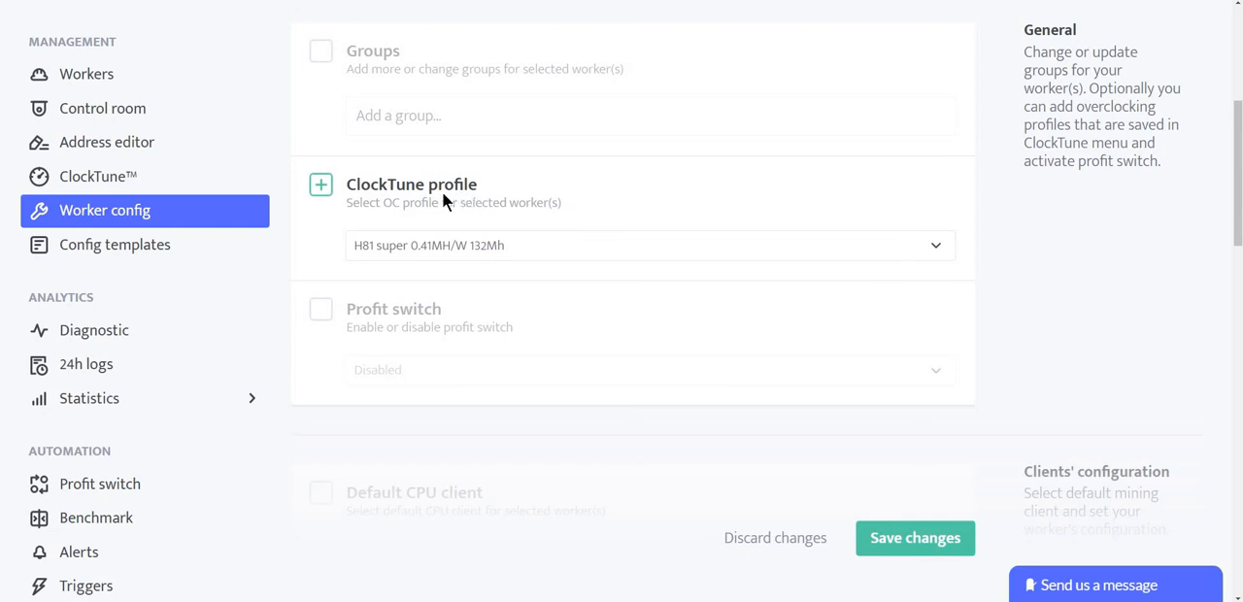
pyautogui.moveTo(398, 206)
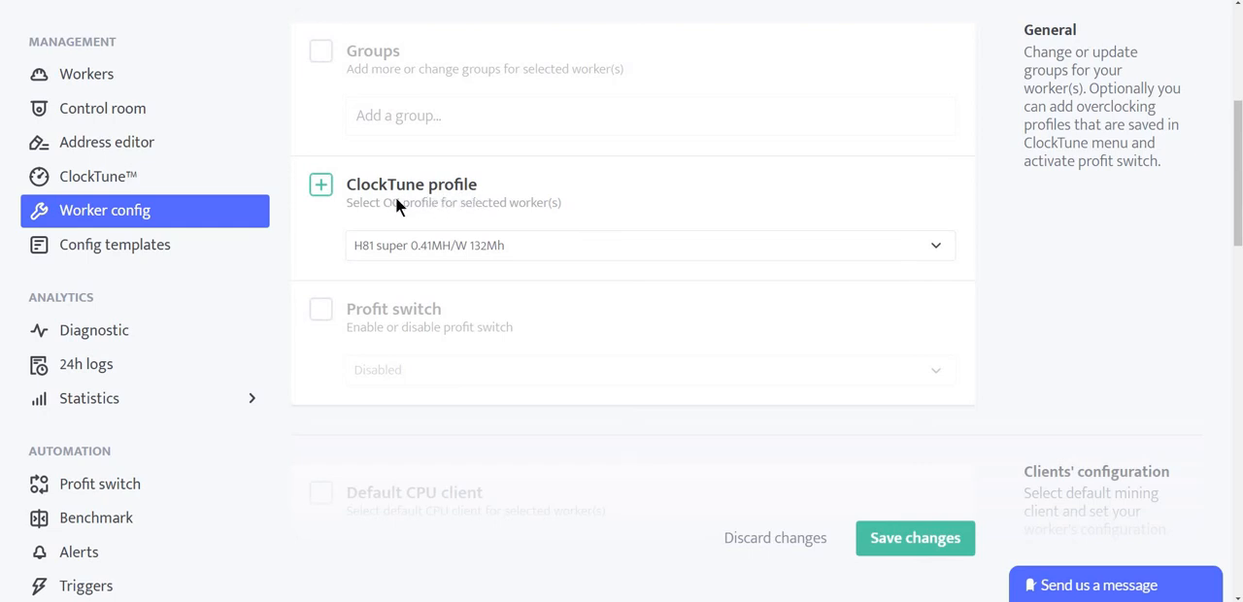
pyautogui.moveTo(573, 255)
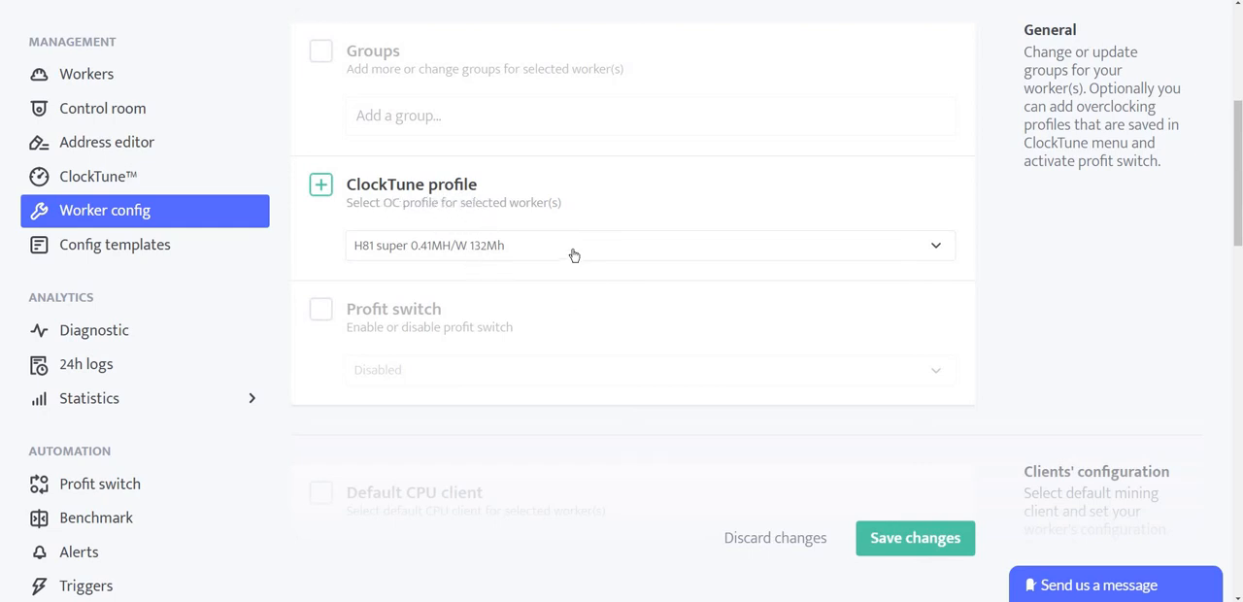
pyautogui.click(649, 245)
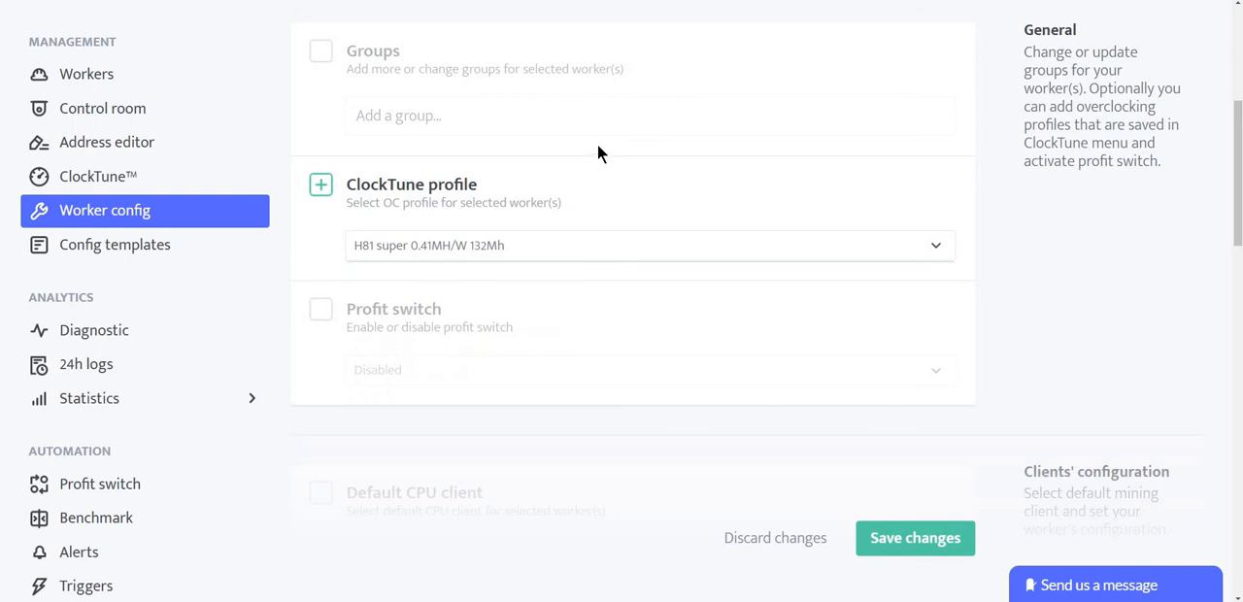
pyautogui.moveTo(610, 151)
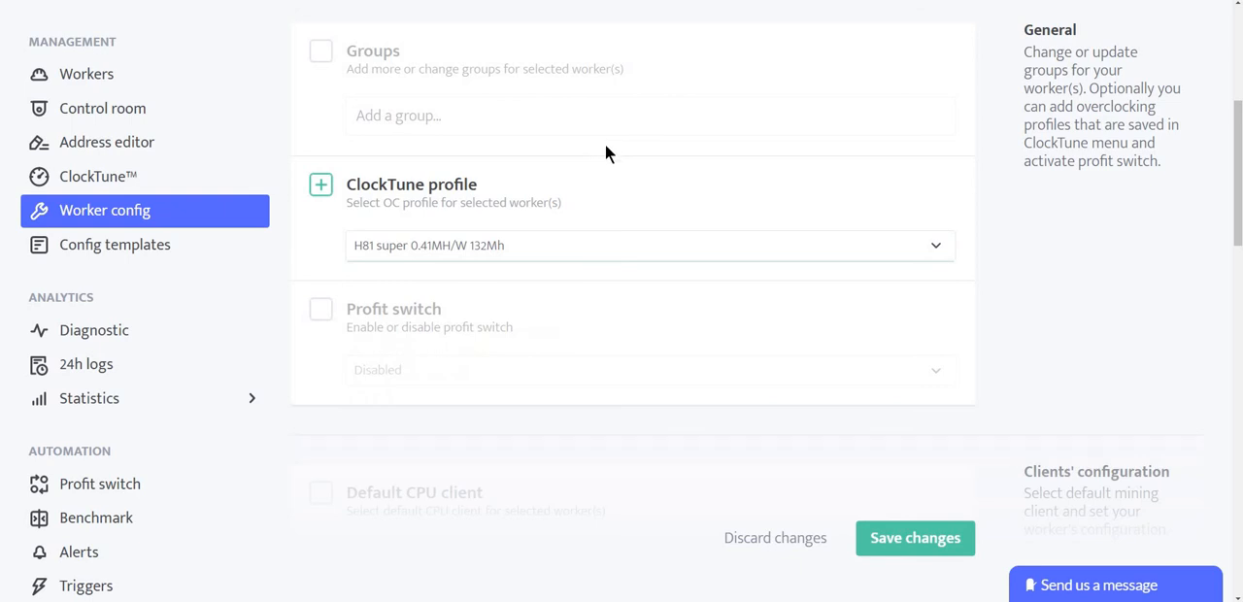
# Reach the Default client setting, currently PHOENIX-ETH, and its client chooser
pyautogui.scroll(-3)
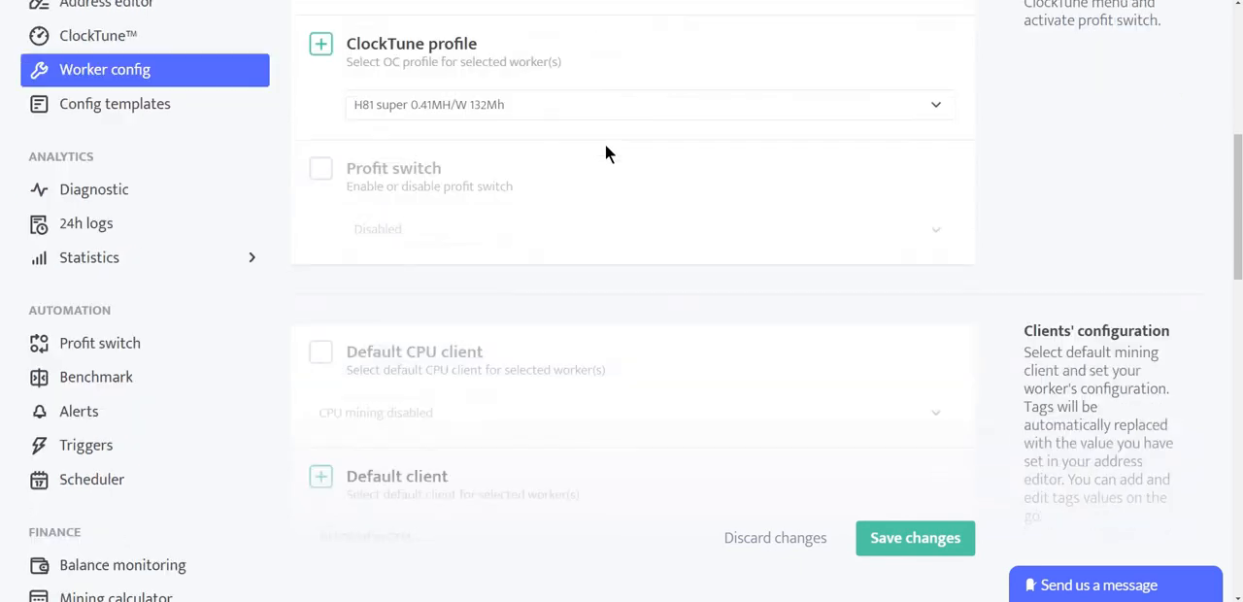
pyautogui.scroll(-3)
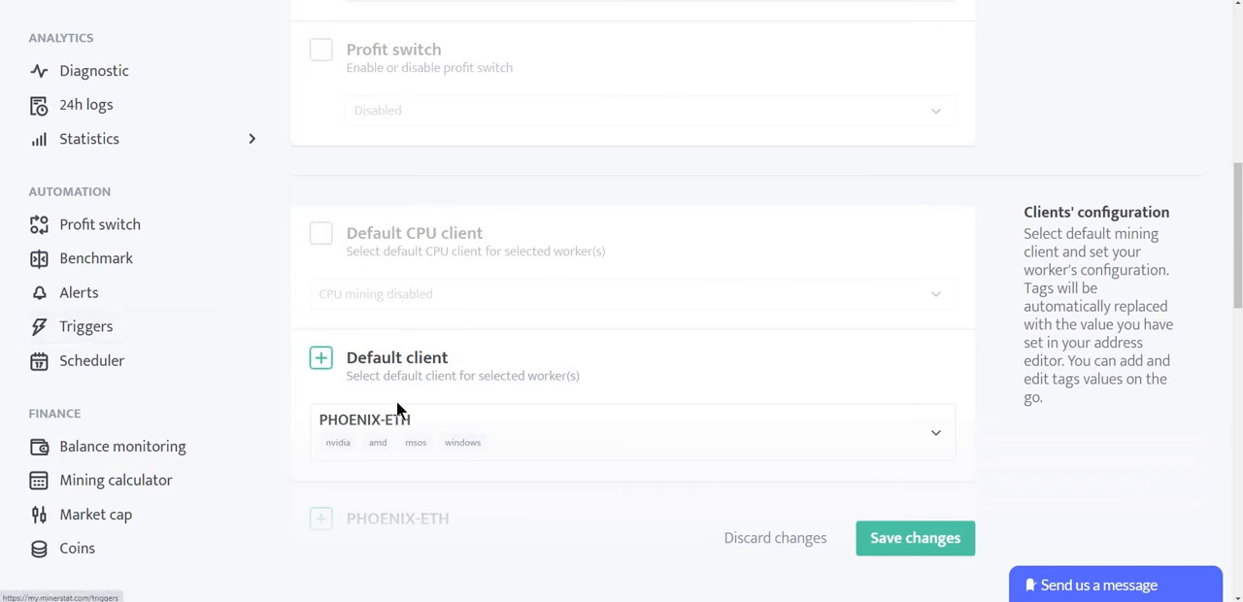
pyautogui.scroll(-3)
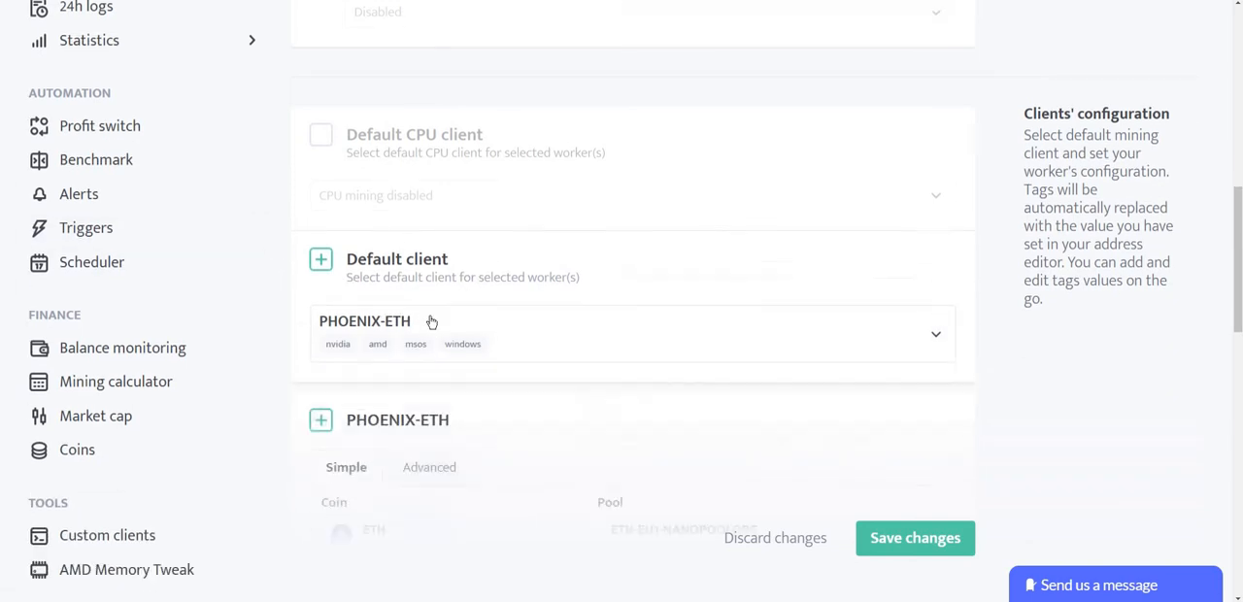
pyautogui.scroll(-3)
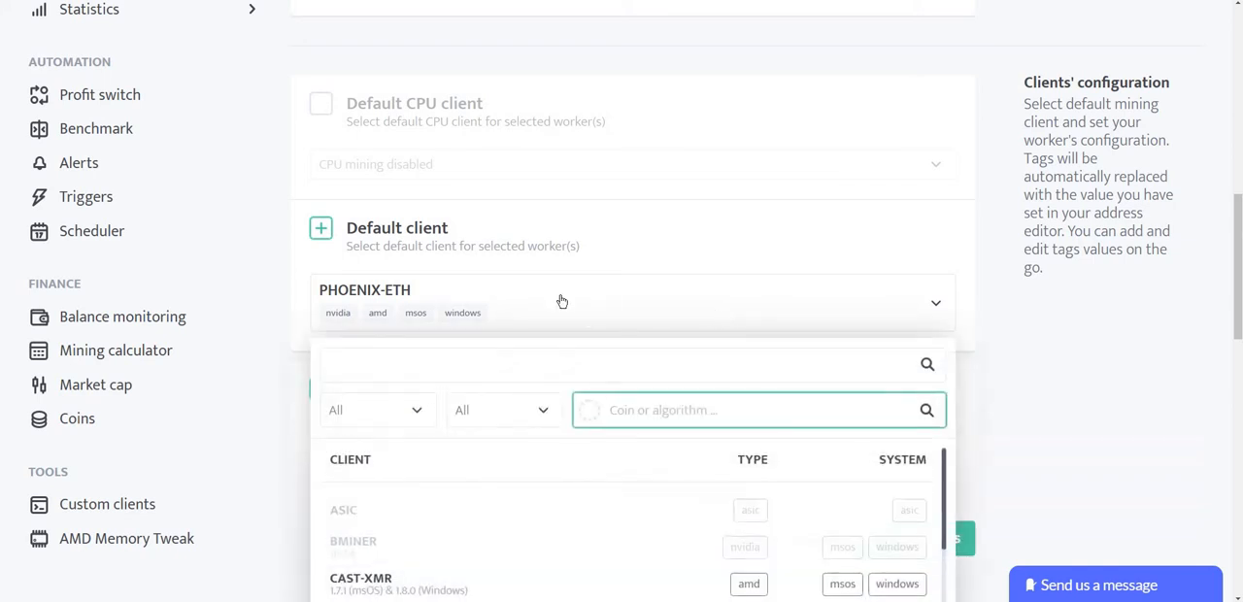
# Filter the client list to msOS clients with ETH as the coin or algorithm search
pyautogui.scroll(-3)
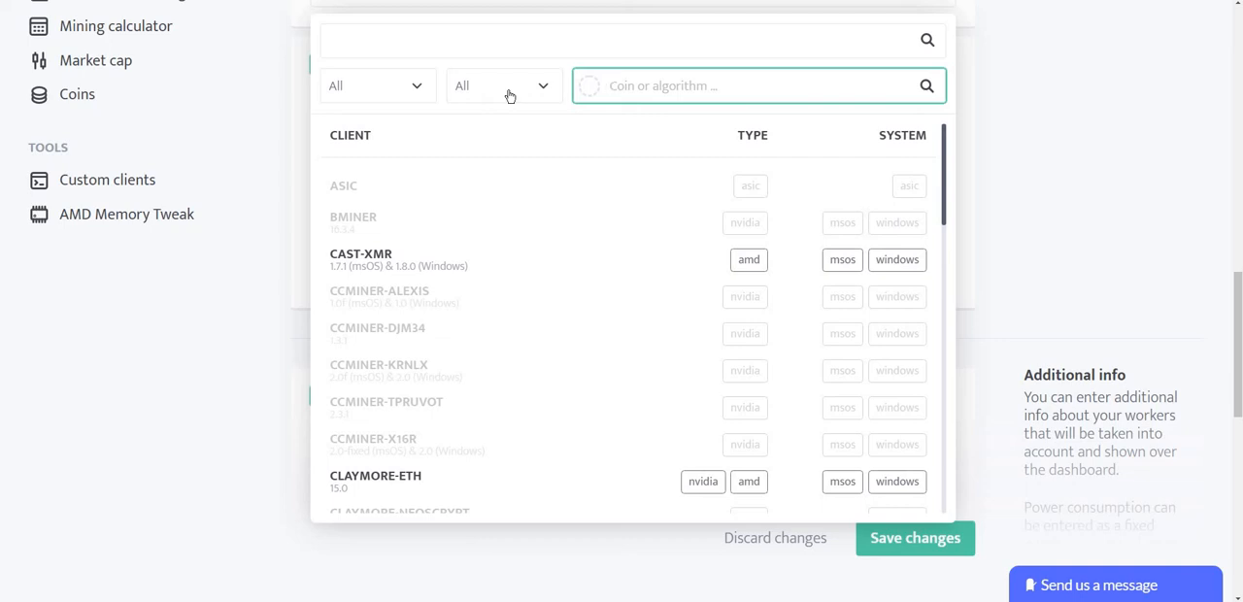
pyautogui.click(503, 85)
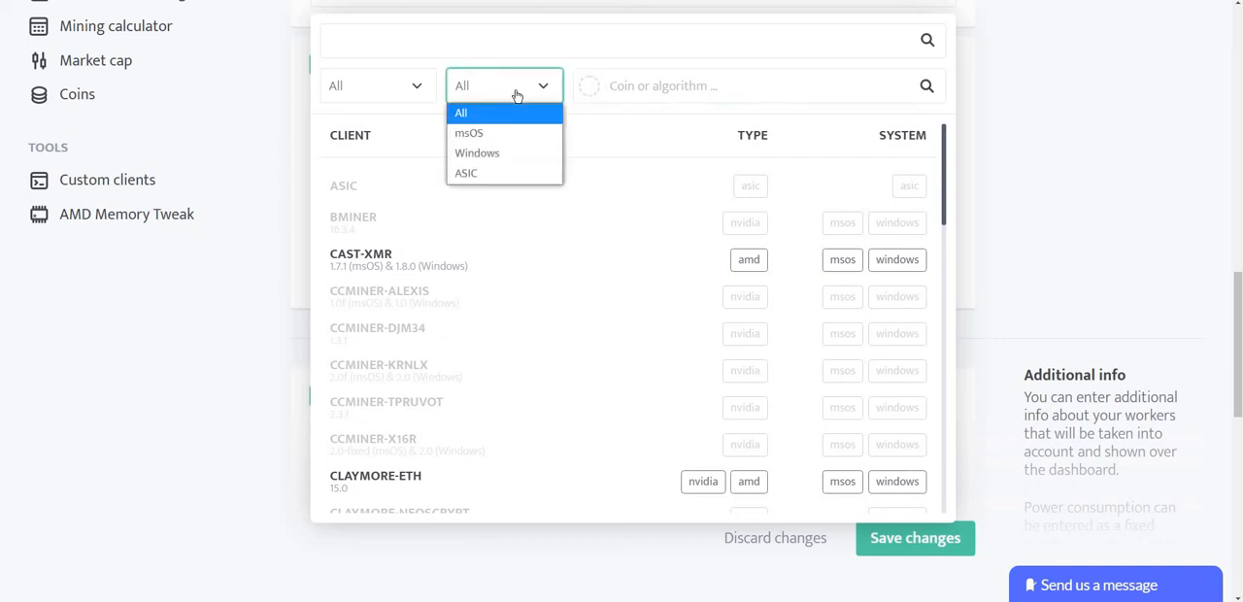
pyautogui.moveTo(470, 132)
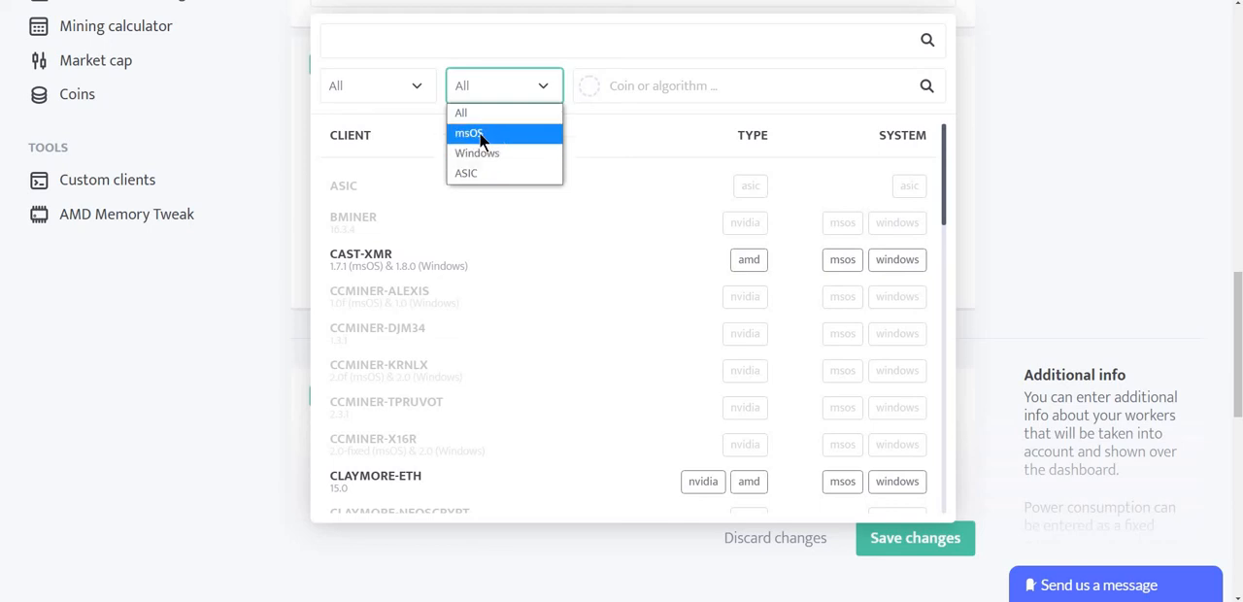
pyautogui.click(470, 132)
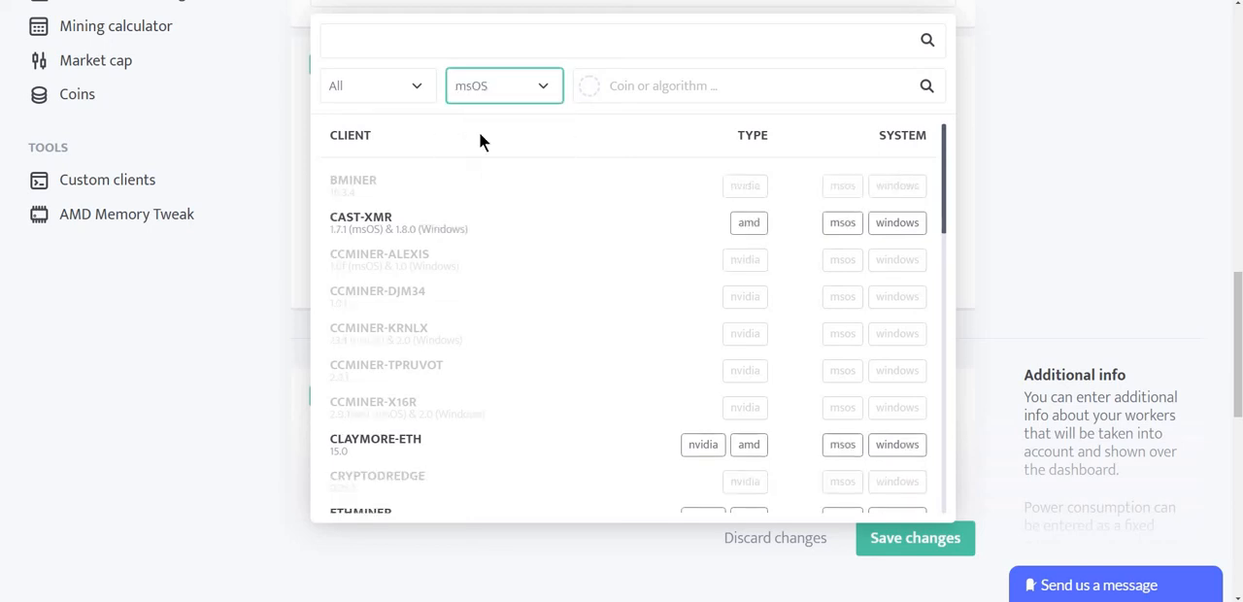
pyautogui.click(757, 86)
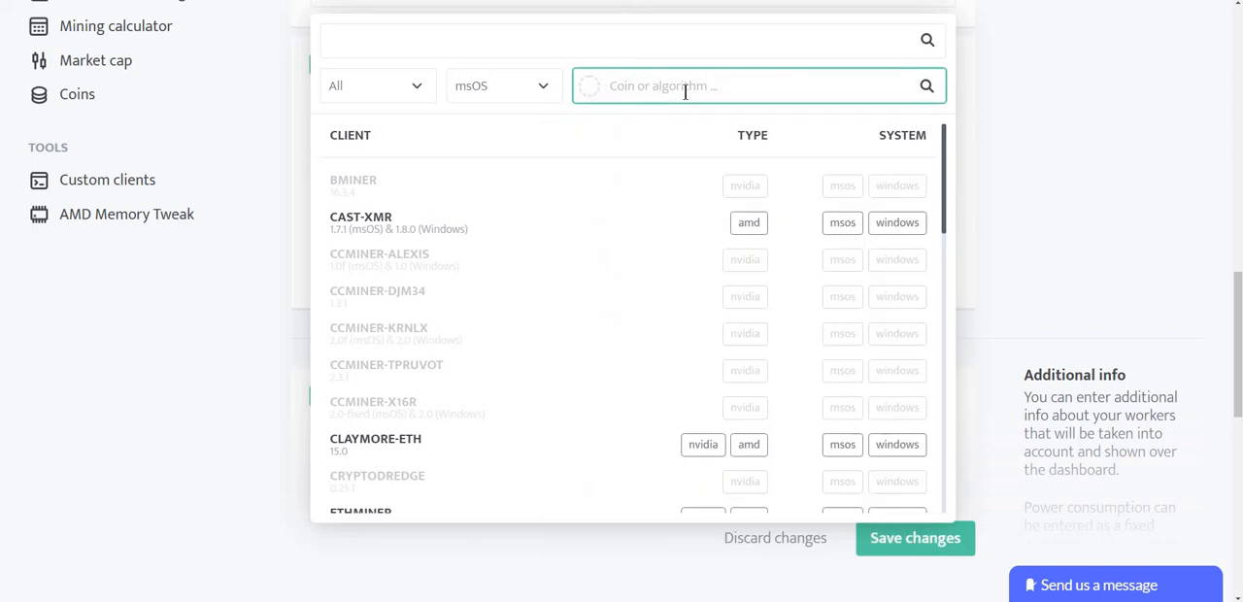
pyautogui.write('E')
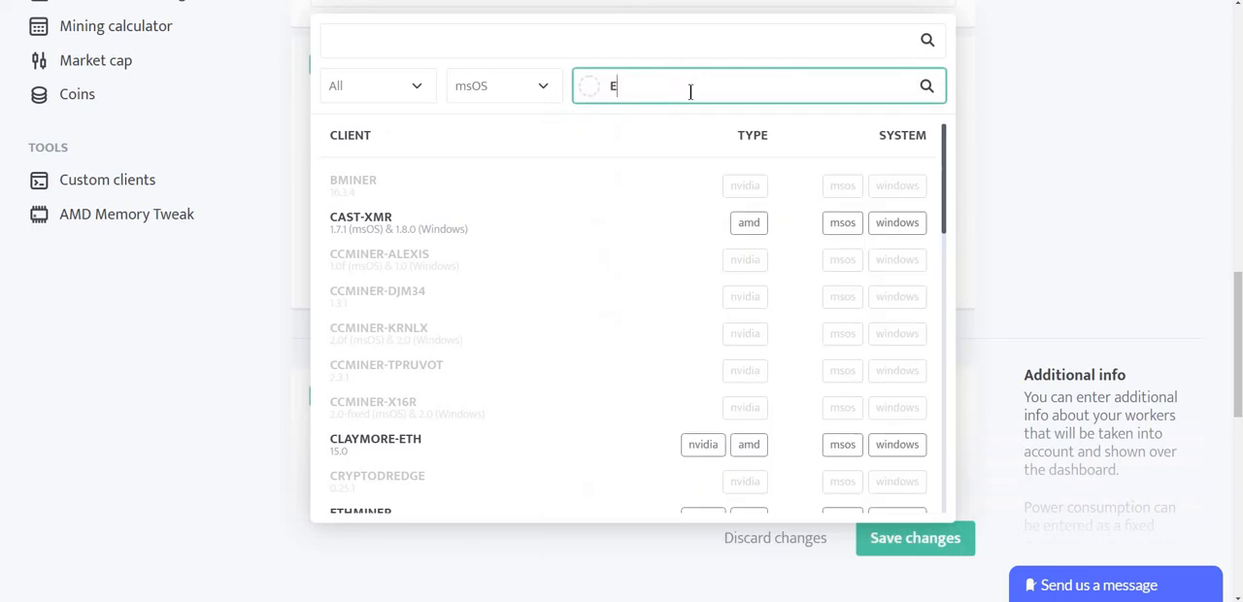
pyautogui.write('TH')
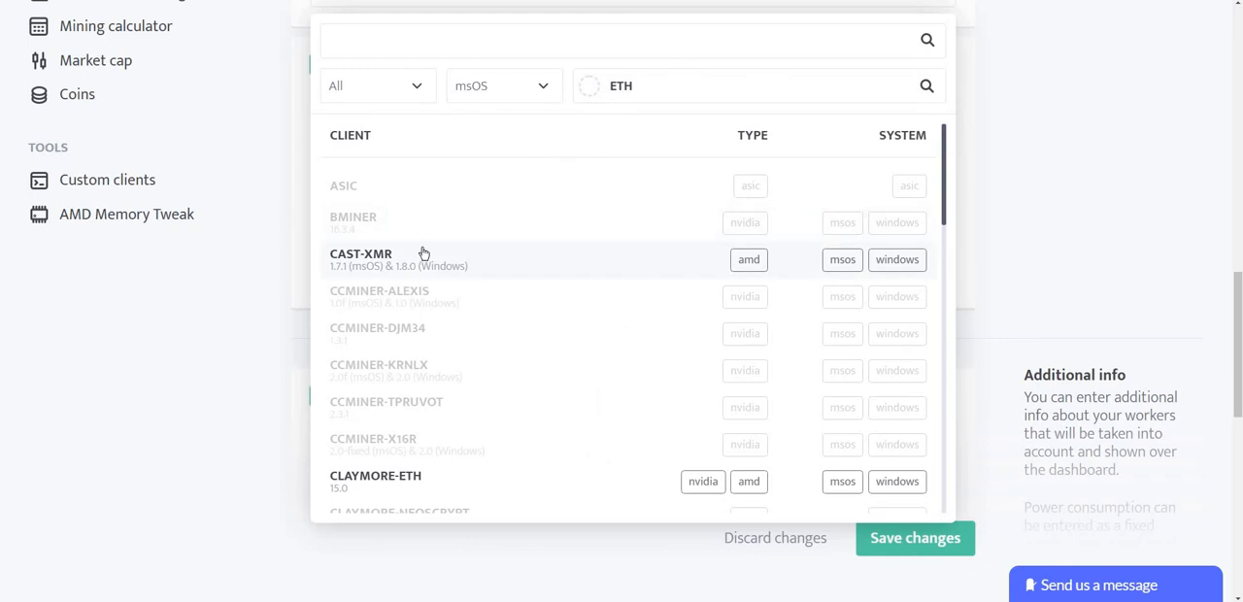
# Limit the client list further to AMD clients
pyautogui.click(377, 85)
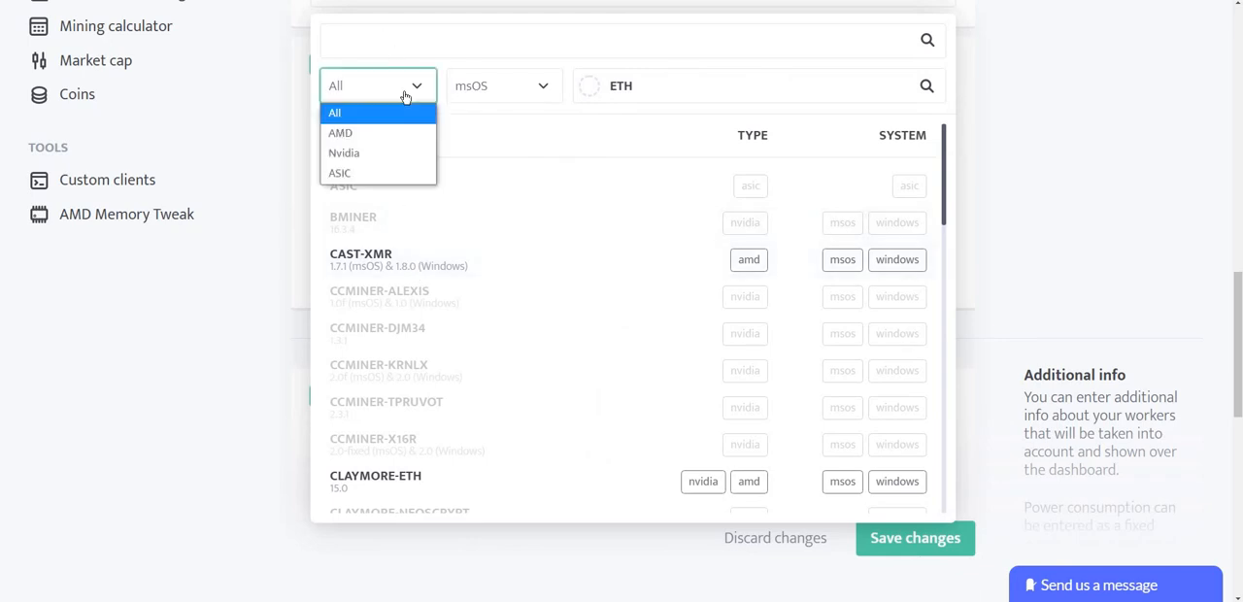
pyautogui.moveTo(369, 132)
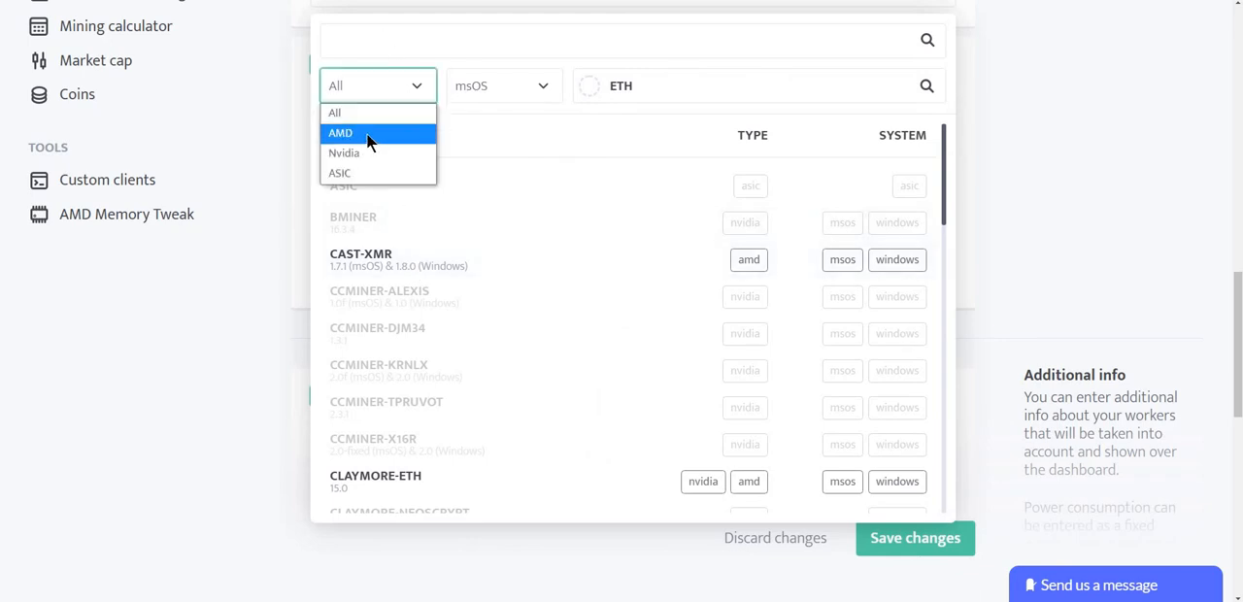
pyautogui.moveTo(400, 144)
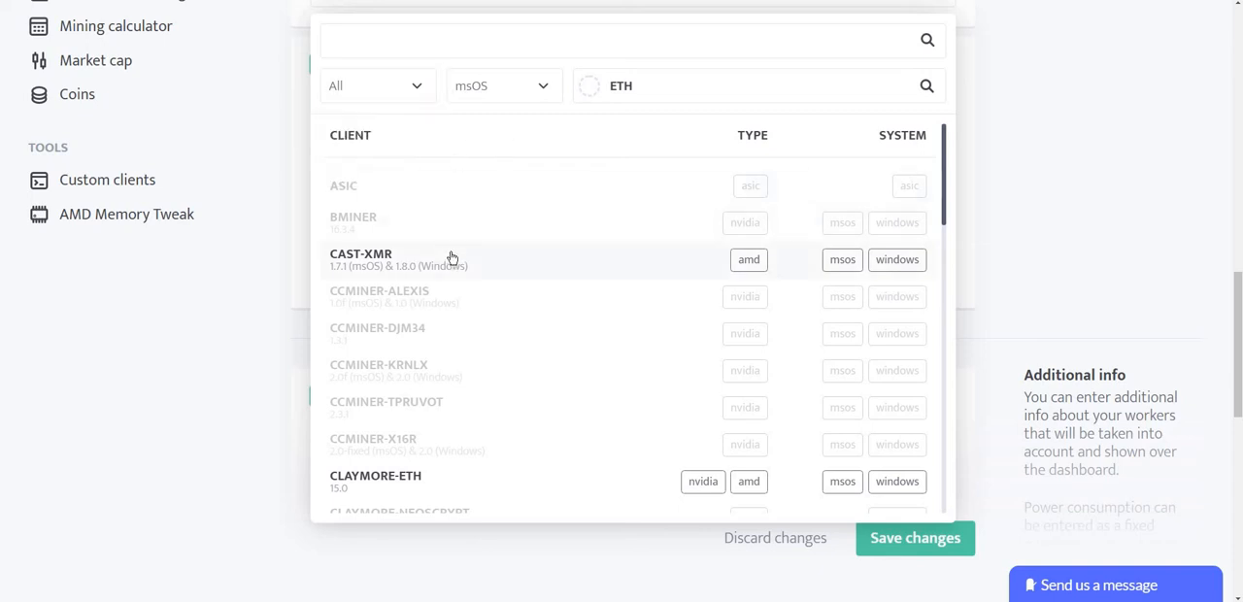
pyautogui.click(376, 85)
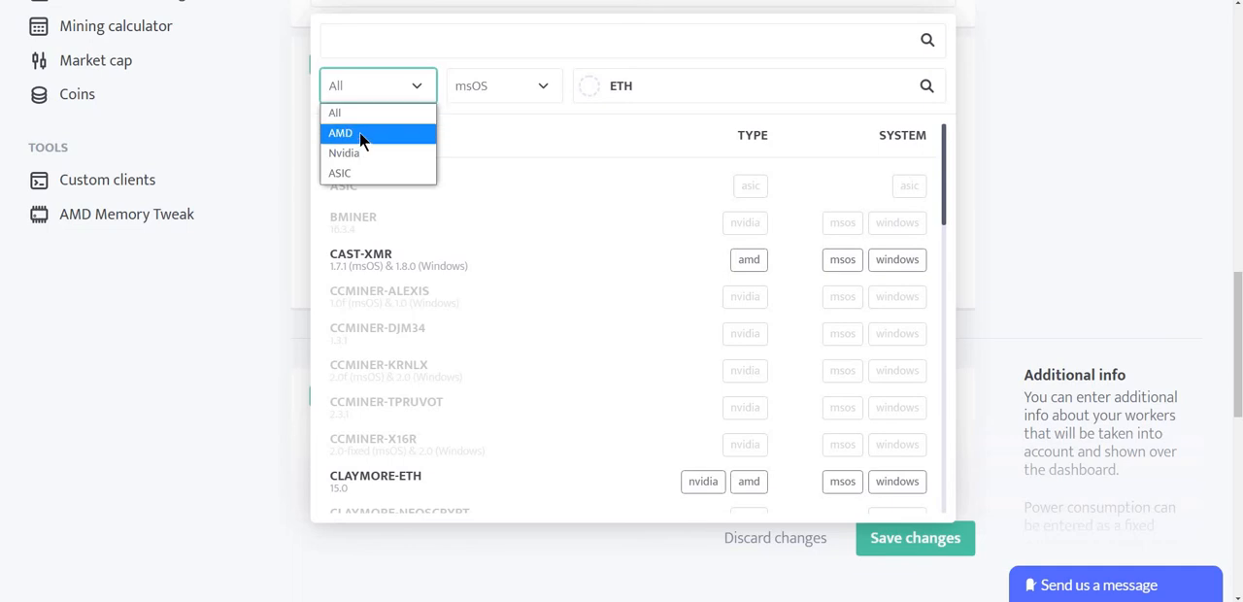
pyautogui.click(340, 132)
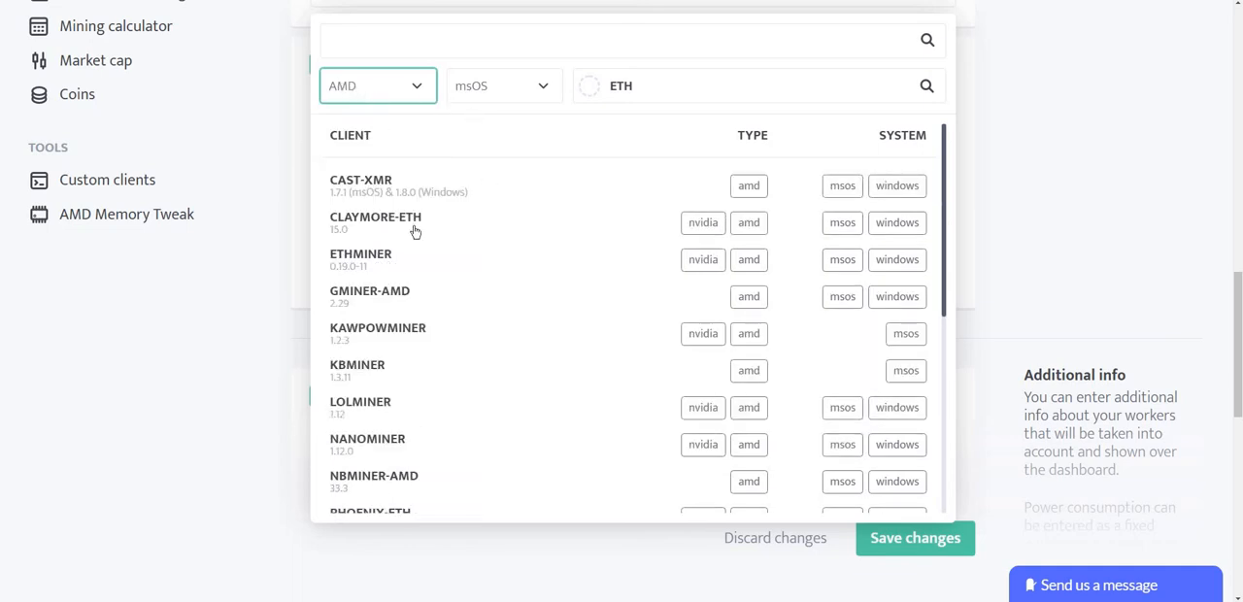
pyautogui.moveTo(385, 187)
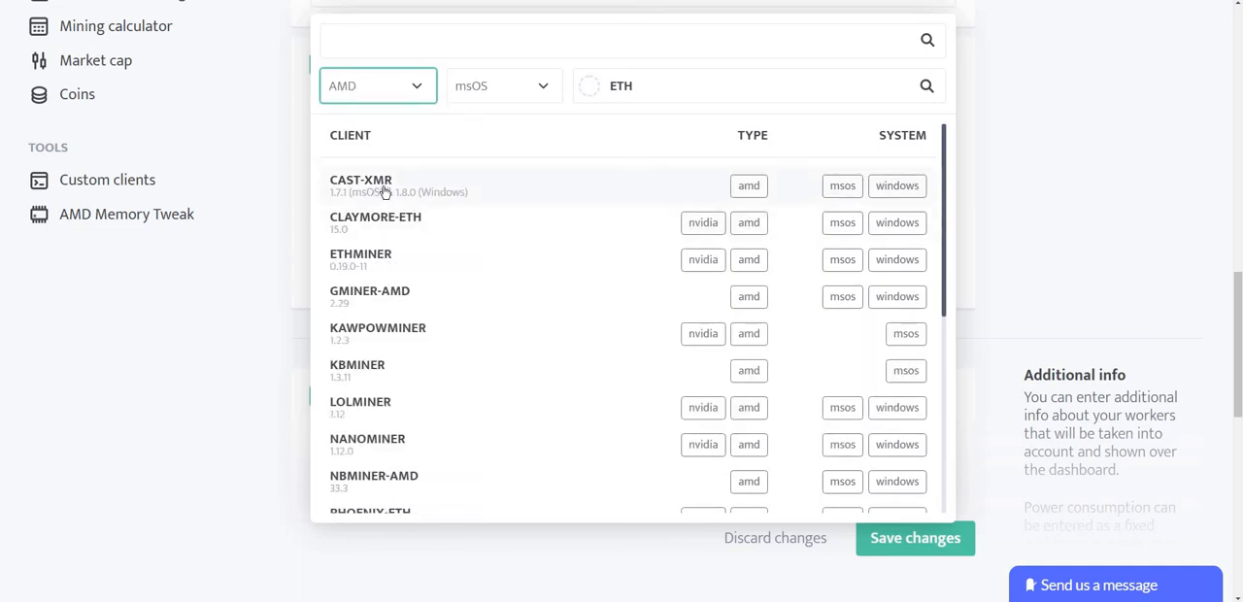
pyautogui.scroll(-3)
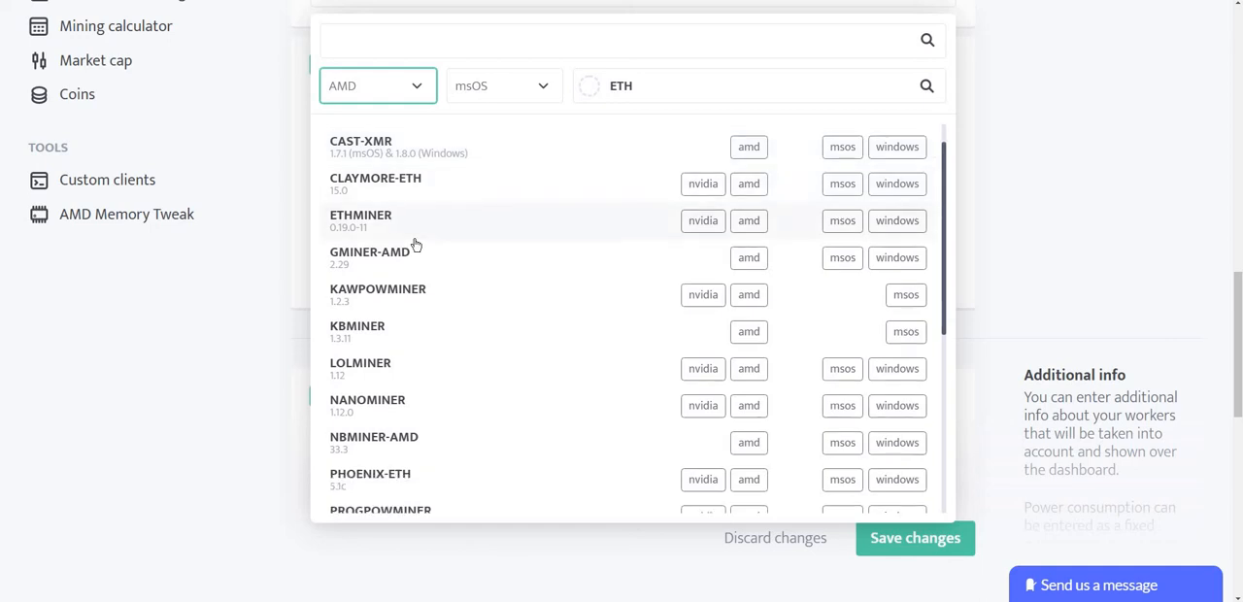
pyautogui.moveTo(435, 303)
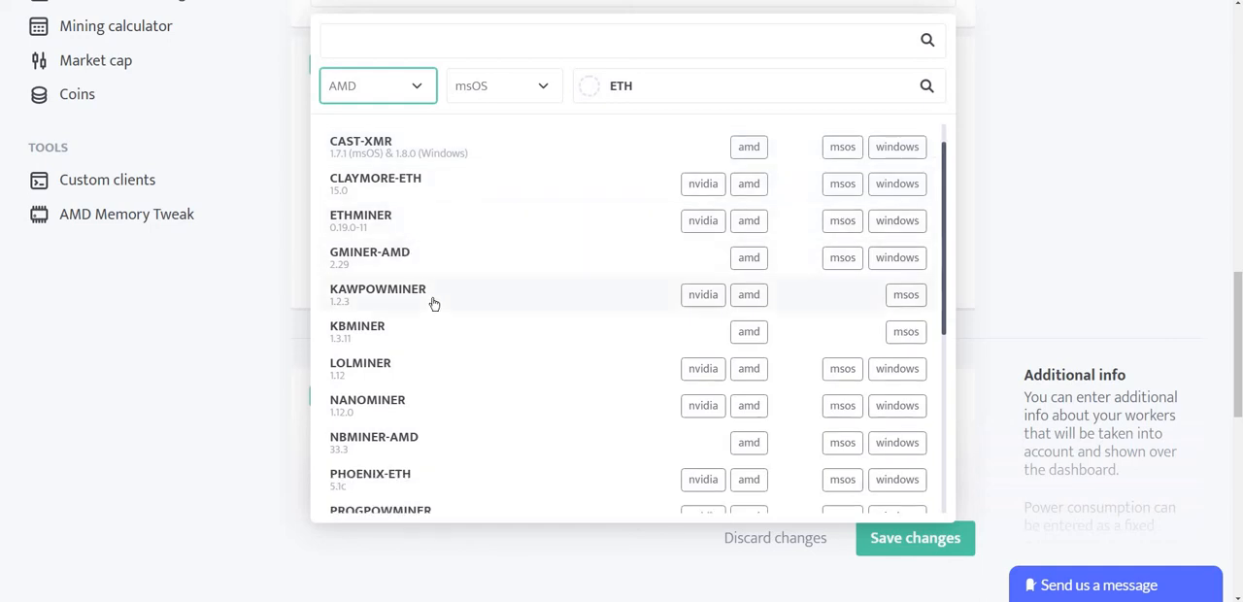
pyautogui.moveTo(459, 309)
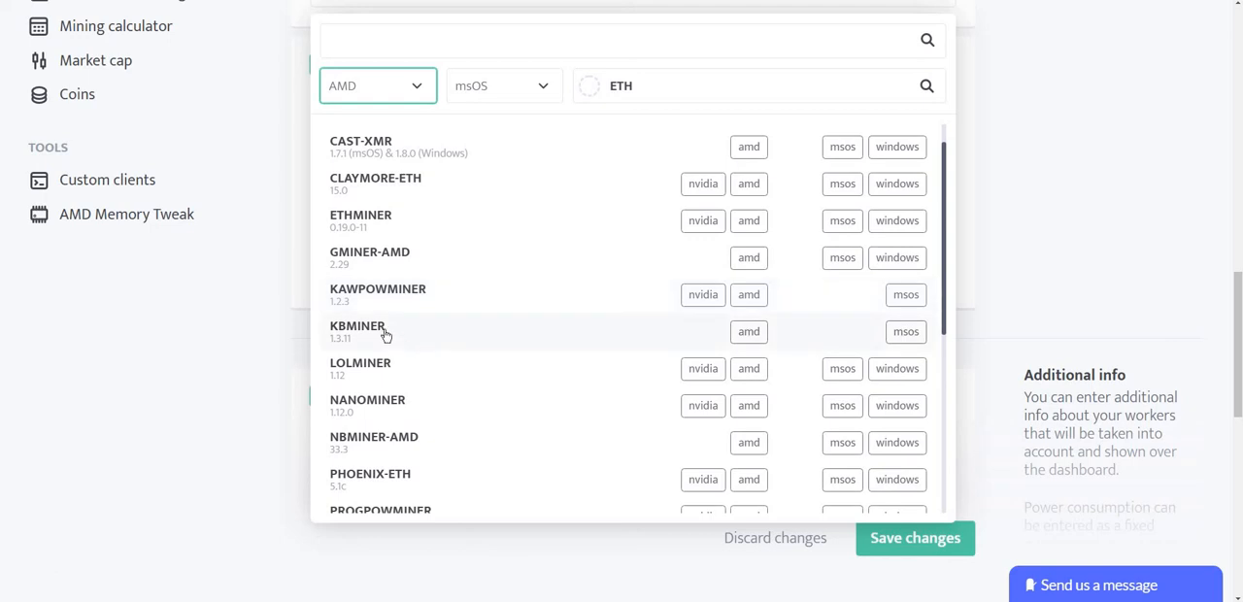
pyautogui.moveTo(431, 371)
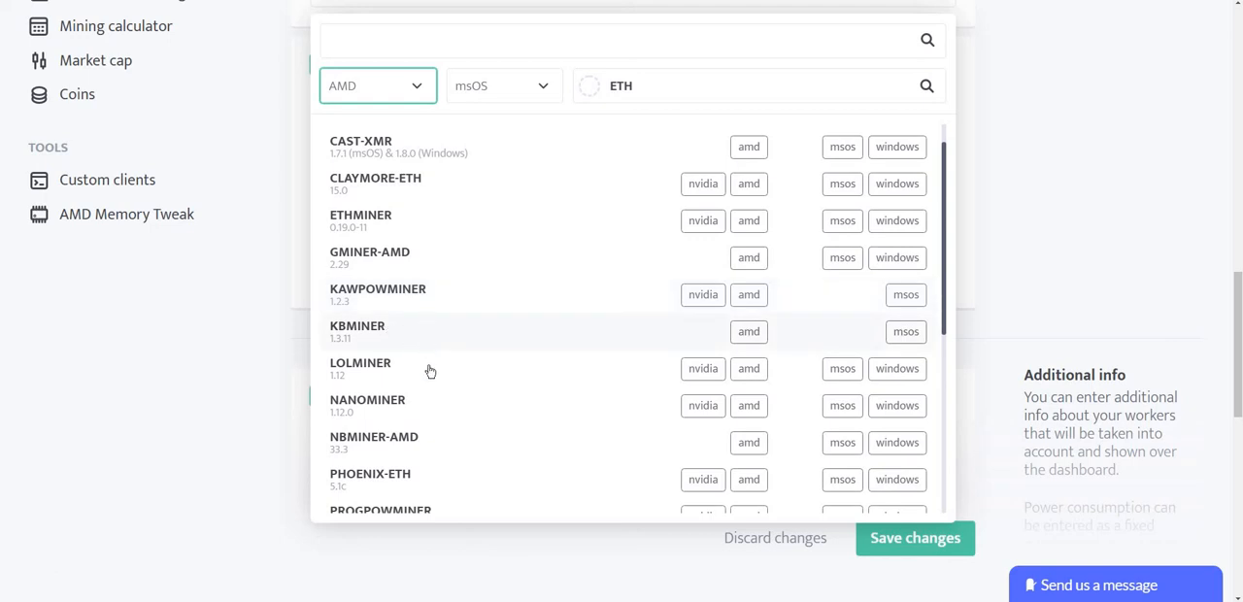
# Browse the filtered AMD client list from CAST-XMR to XMRIG-RANDOMX
pyautogui.scroll(-3)
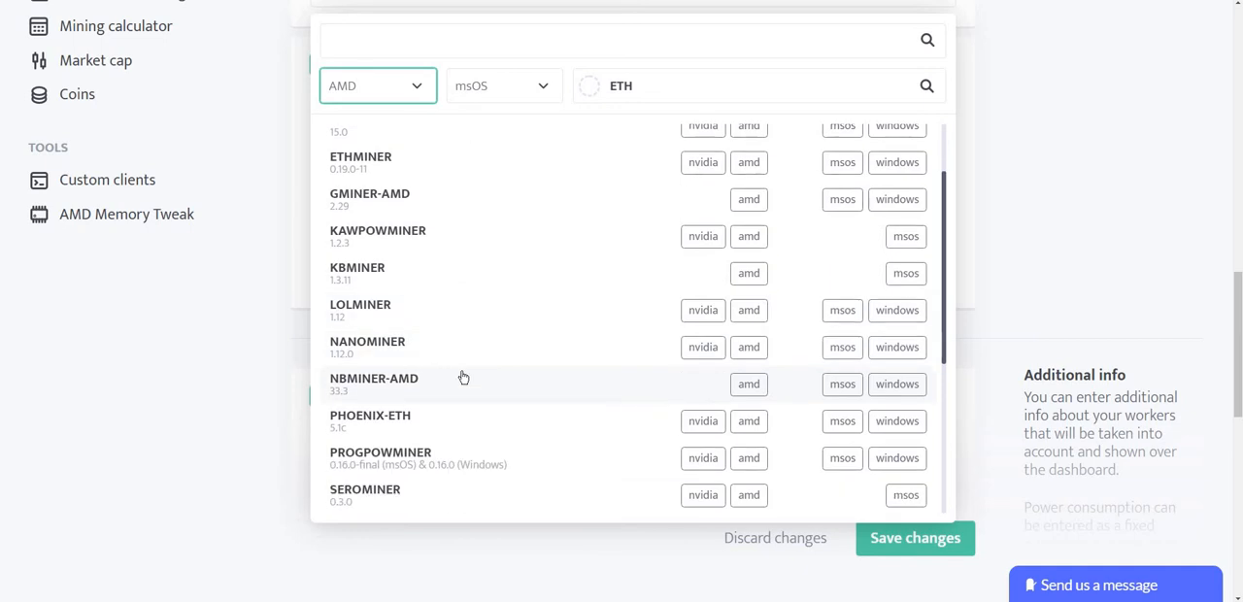
pyautogui.scroll(-3)
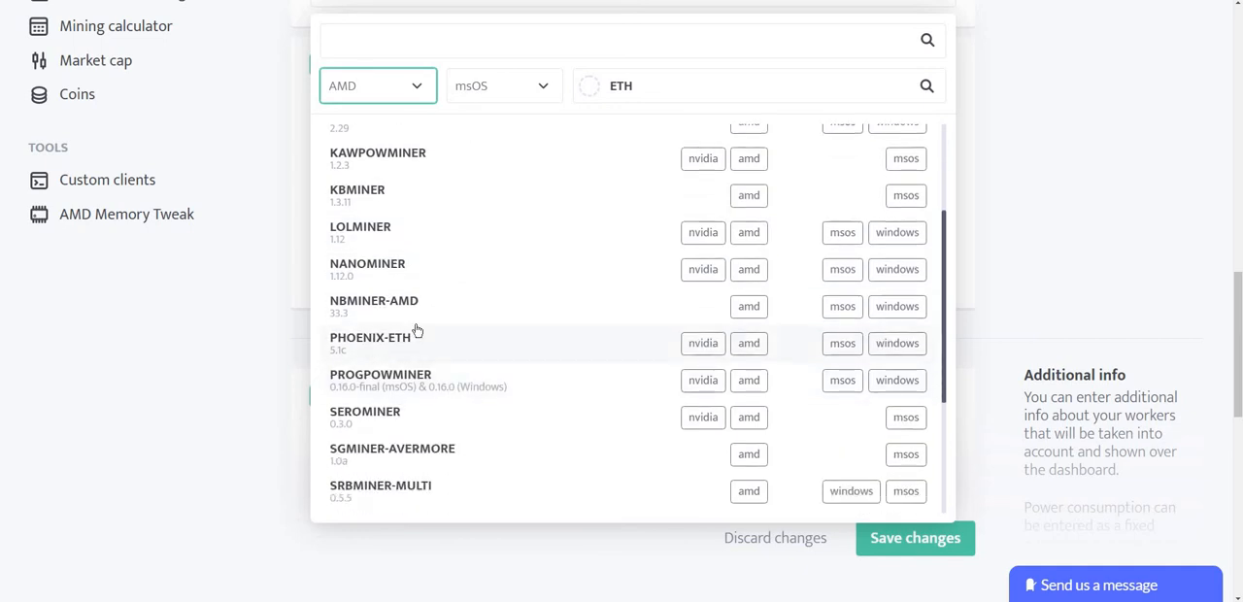
pyautogui.scroll(-3)
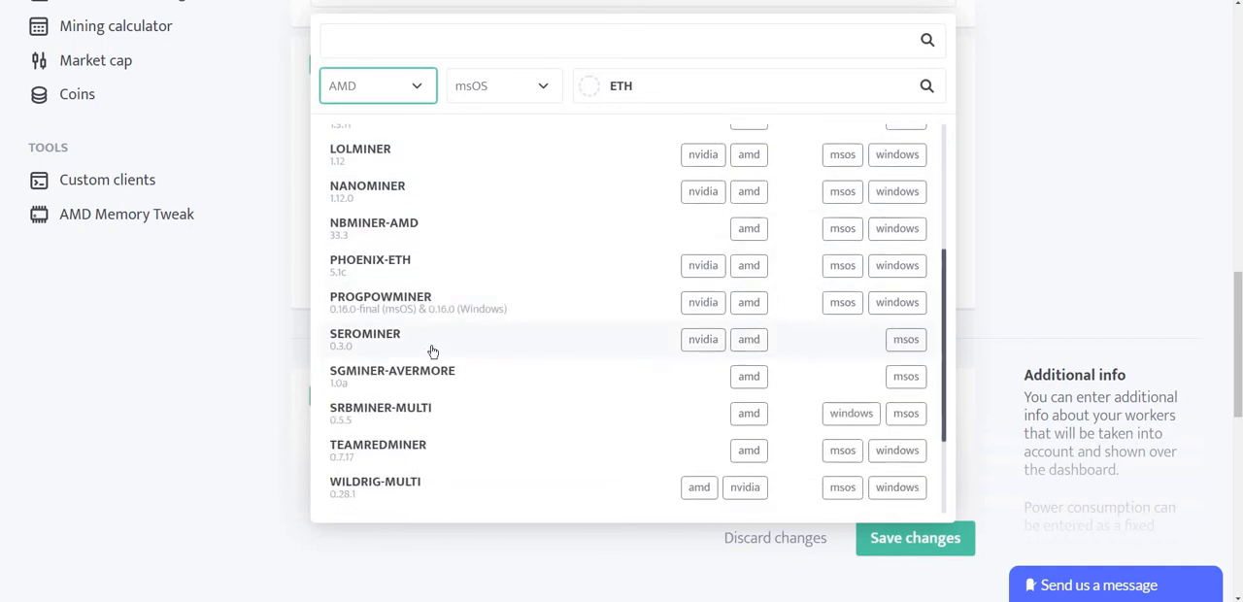
pyautogui.scroll(-3)
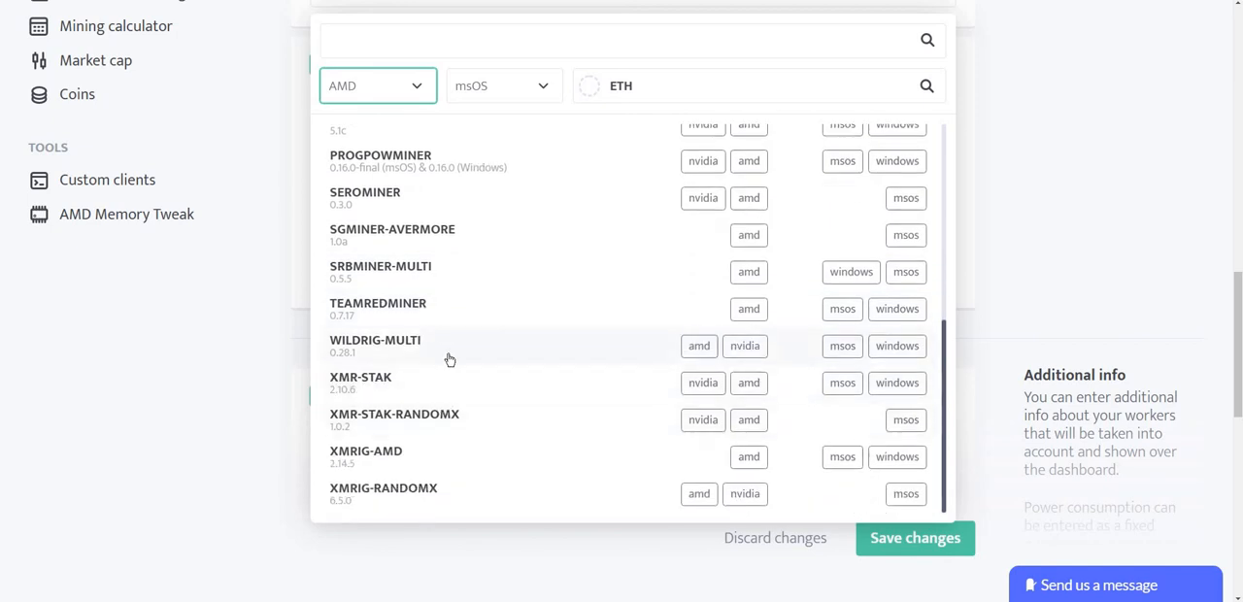
pyautogui.moveTo(439, 424)
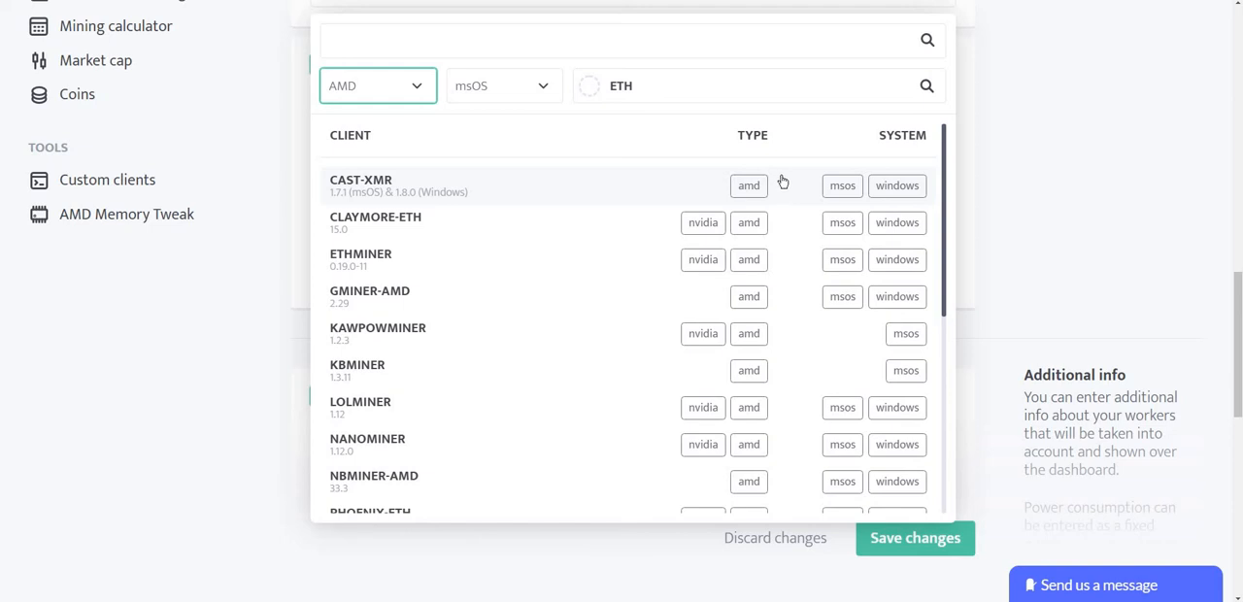
pyautogui.moveTo(905, 198)
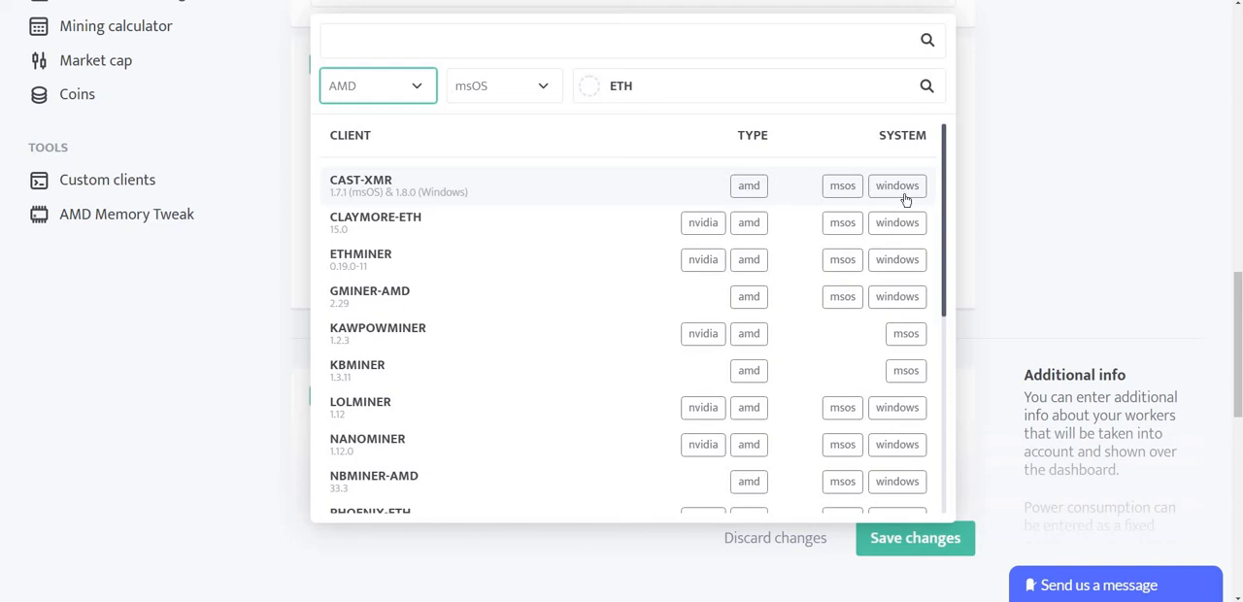
pyautogui.moveTo(843, 190)
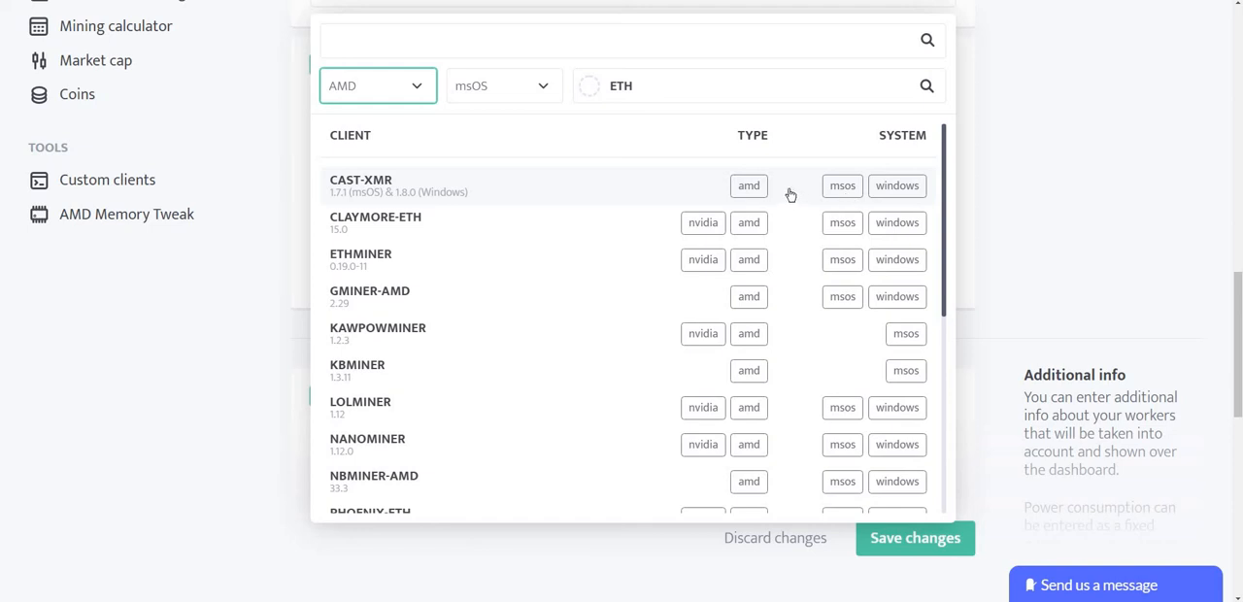
pyautogui.moveTo(245, 126)
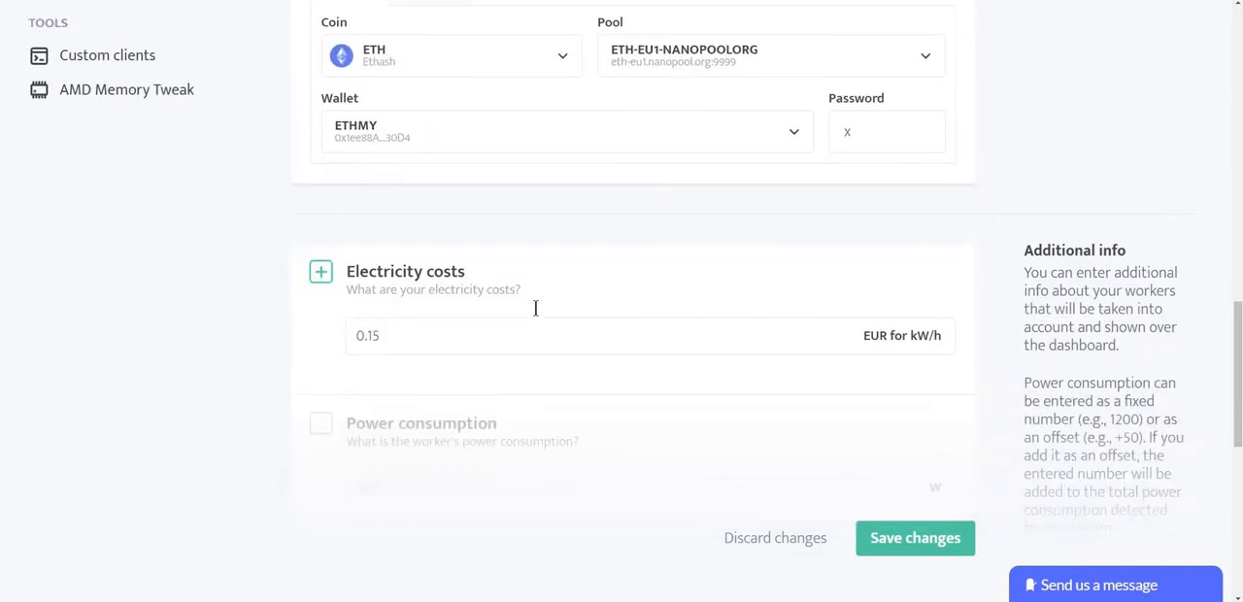
pyautogui.scroll(-3)
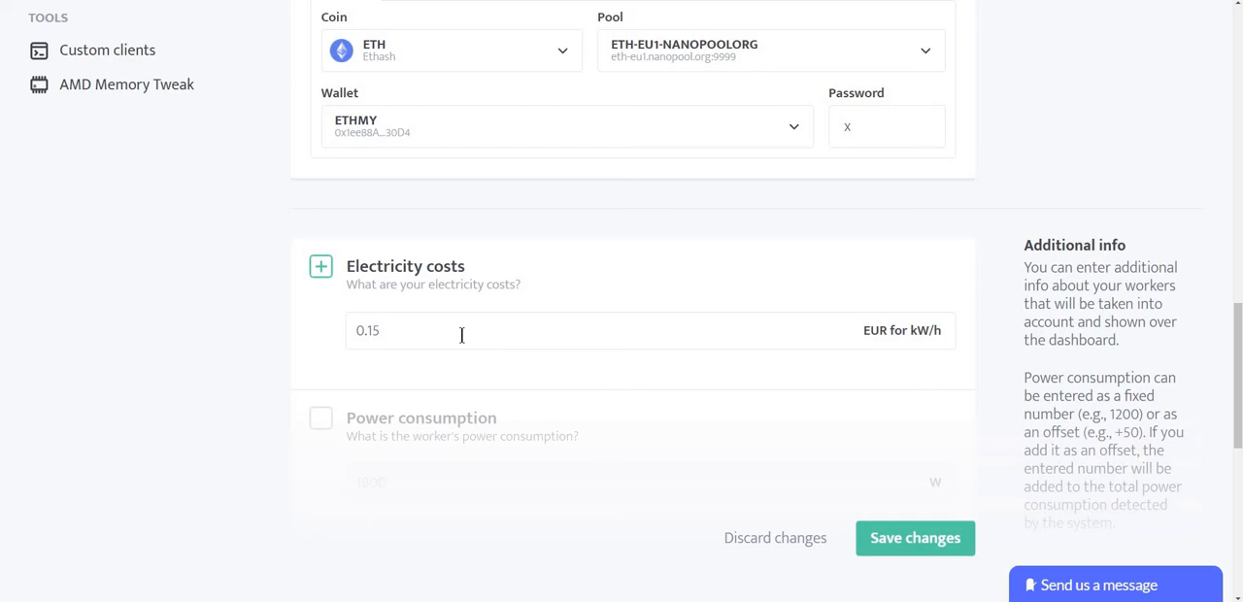
pyautogui.moveTo(429, 334)
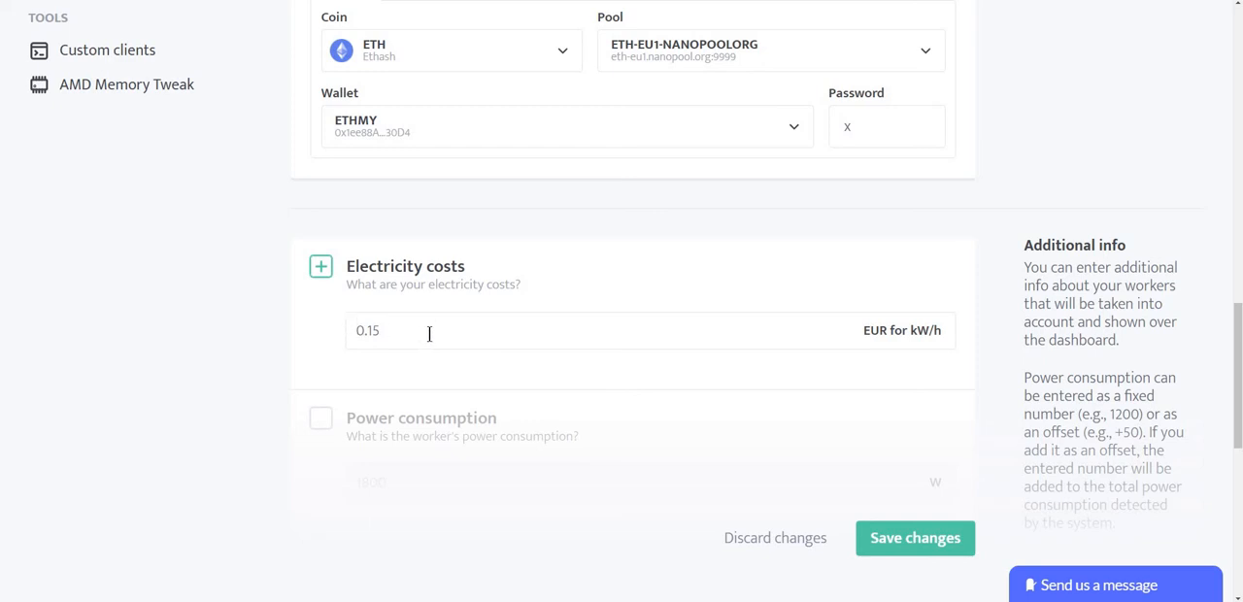
pyautogui.moveTo(268, 334)
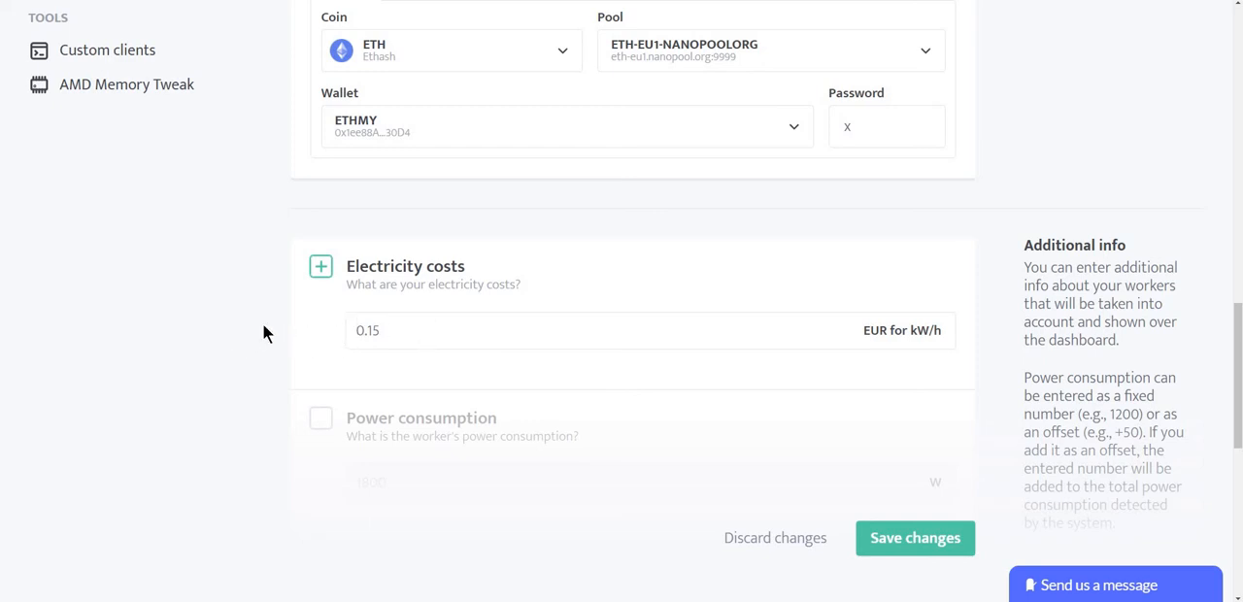
pyautogui.scroll(-3)
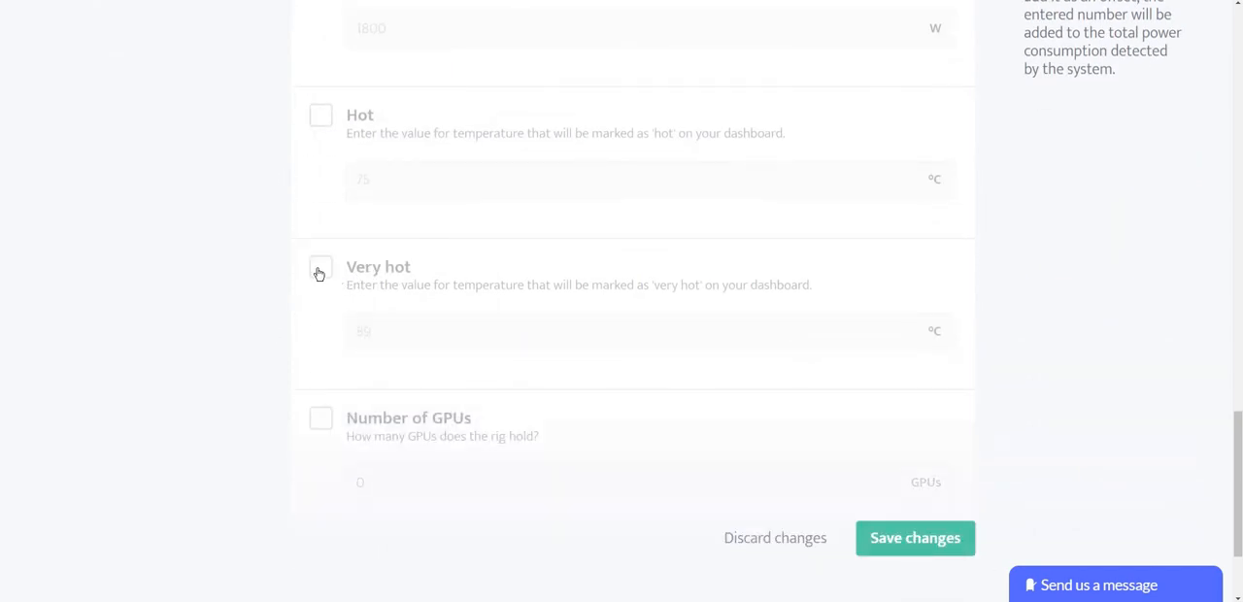
pyautogui.moveTo(285, 190)
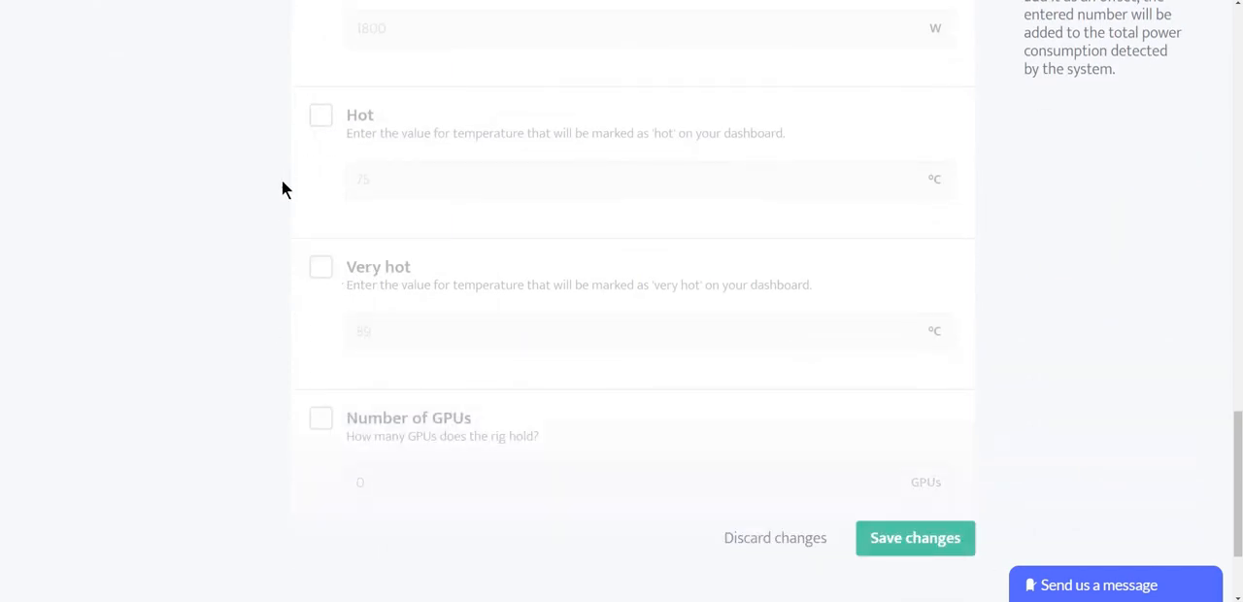
pyautogui.scroll(-3)
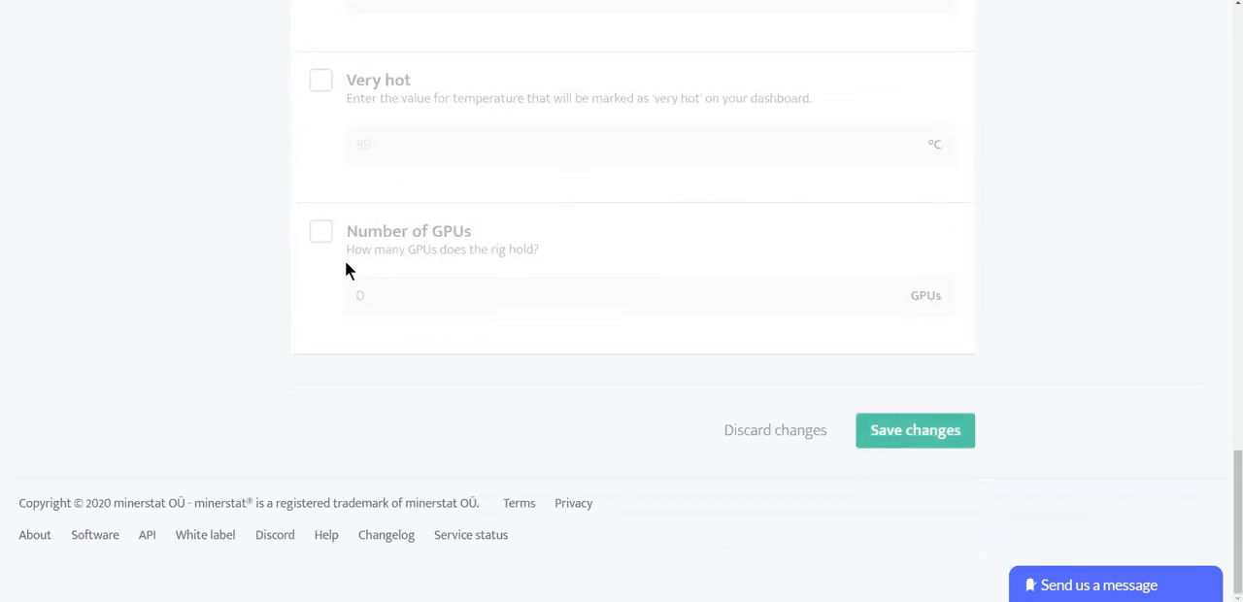
pyautogui.moveTo(321, 235)
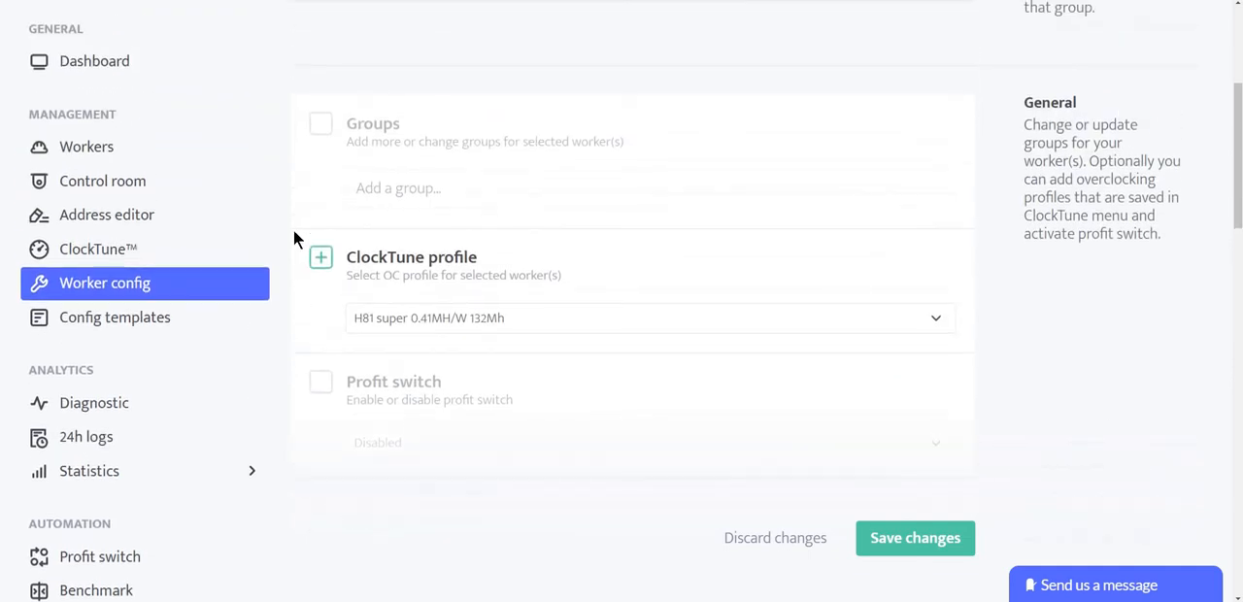
pyautogui.moveTo(97, 248)
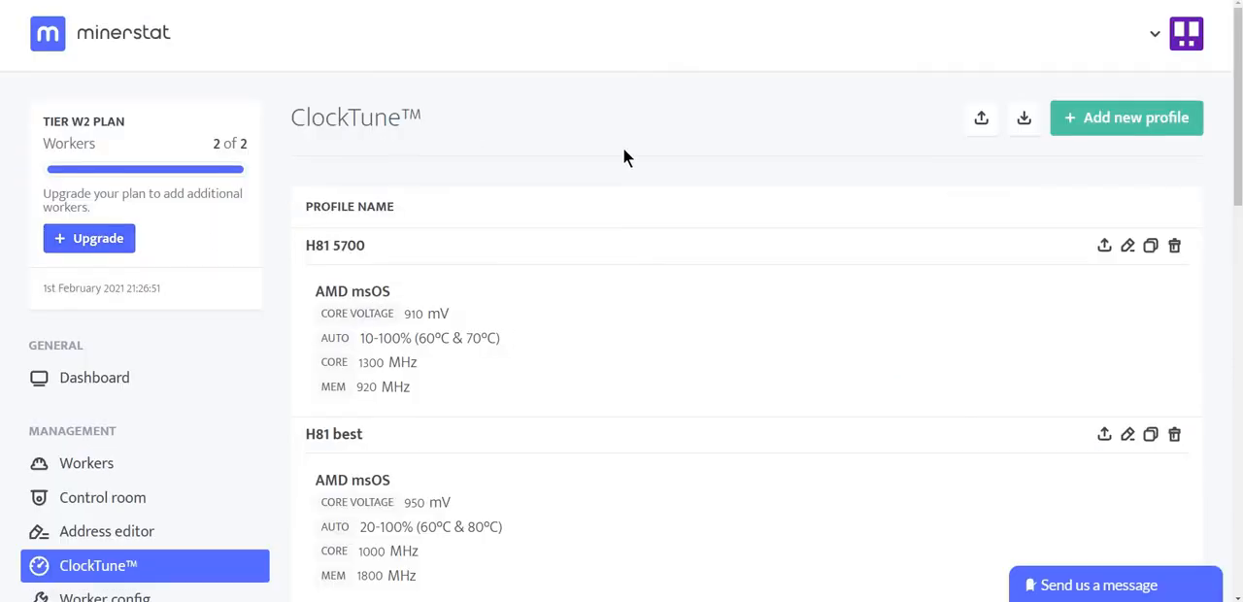
# Browse the ClockTune profiles such as H81 5700, H81 night and z87-fast
pyautogui.scroll(-3)
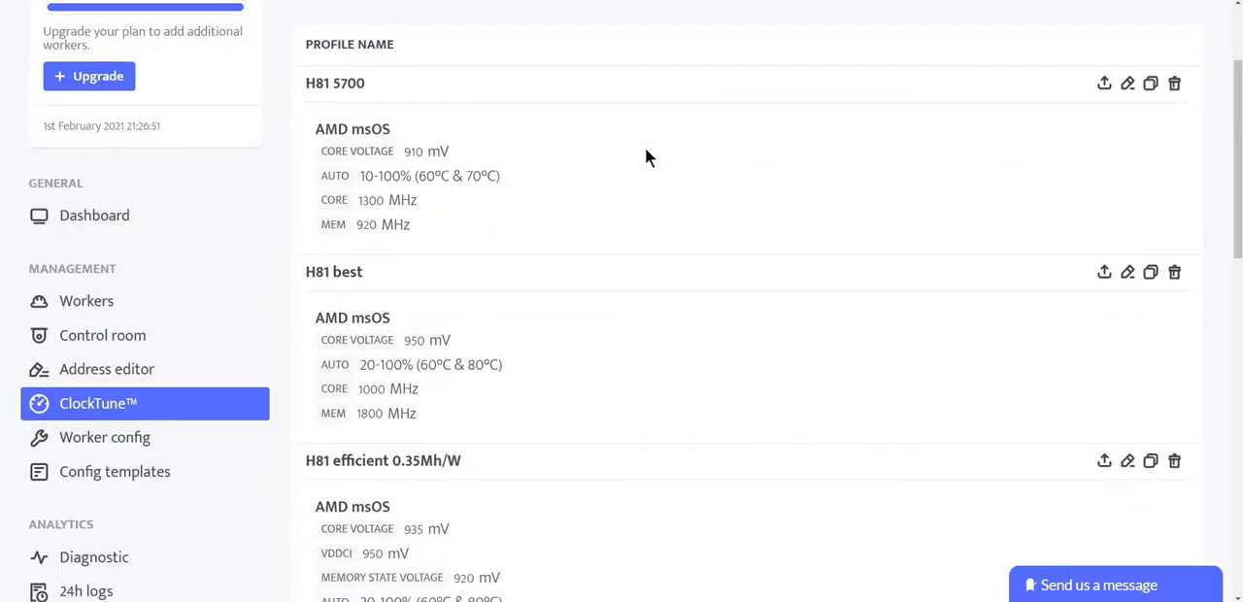
pyautogui.scroll(-3)
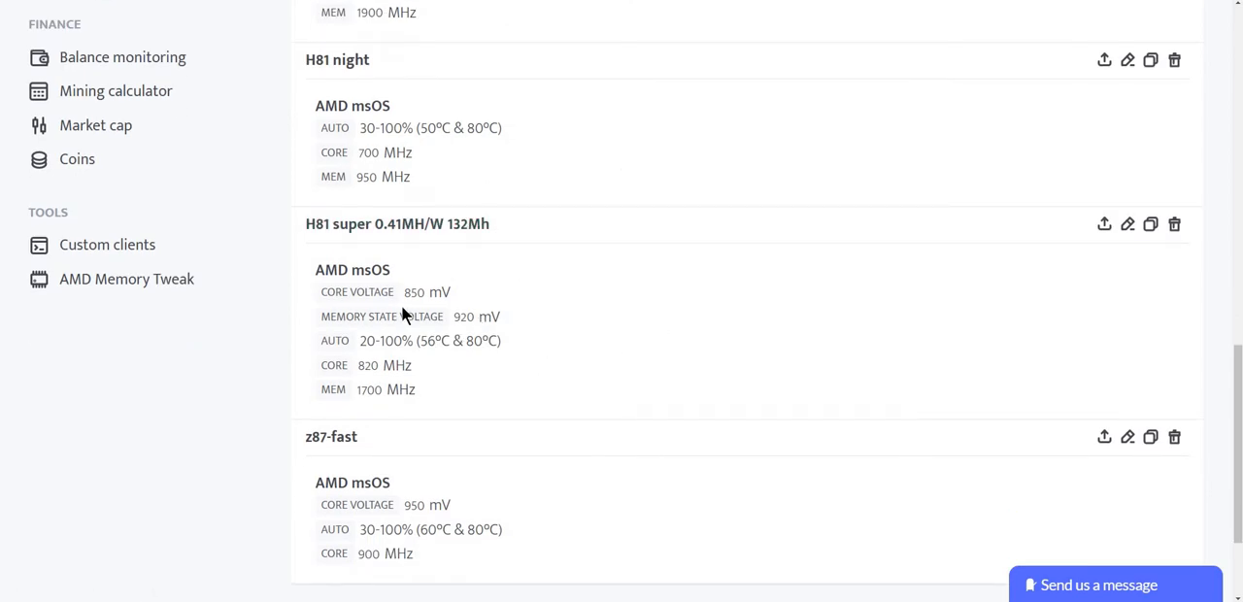
pyautogui.moveTo(1126, 225)
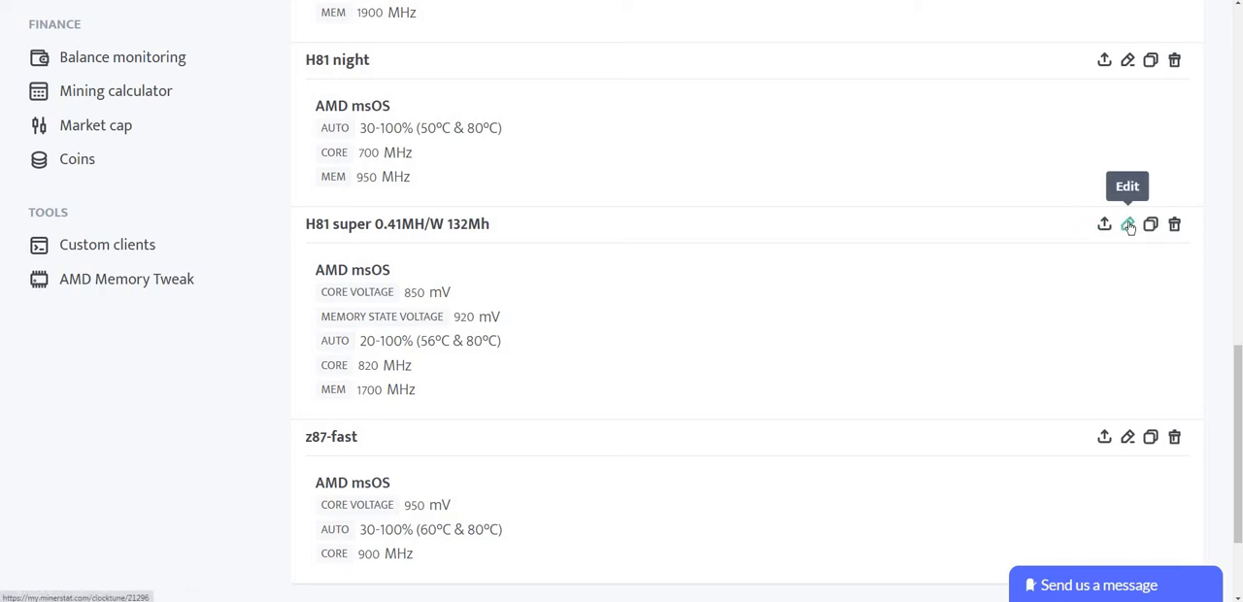
# Edit the H81 super 0.41MH/W 132Mh profile, reviewing its AMD msOS 820 MHz core, 850 mV, 1700 MHz memory settings
pyautogui.click(1126, 226)
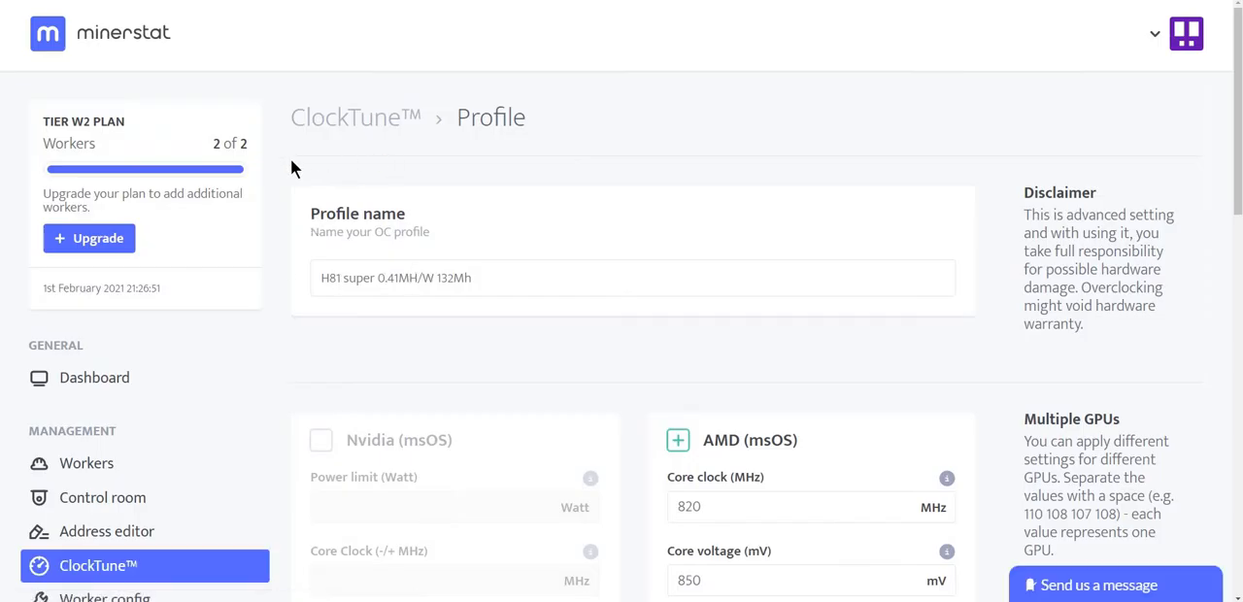
pyautogui.moveTo(288, 185)
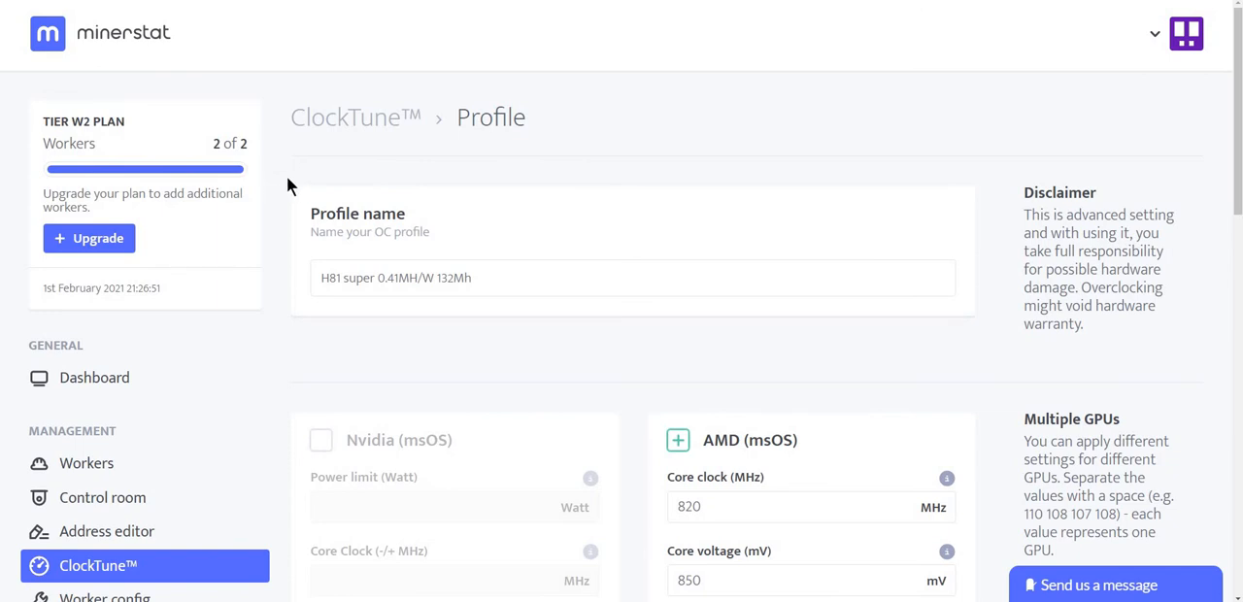
pyautogui.moveTo(323, 225)
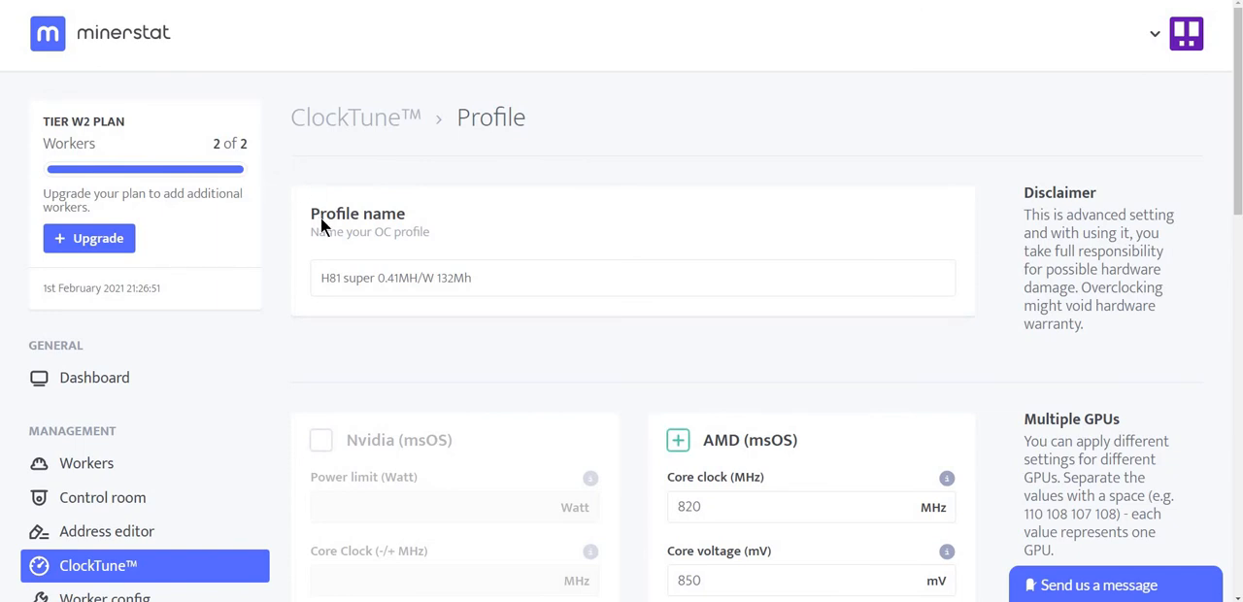
pyautogui.moveTo(290, 285)
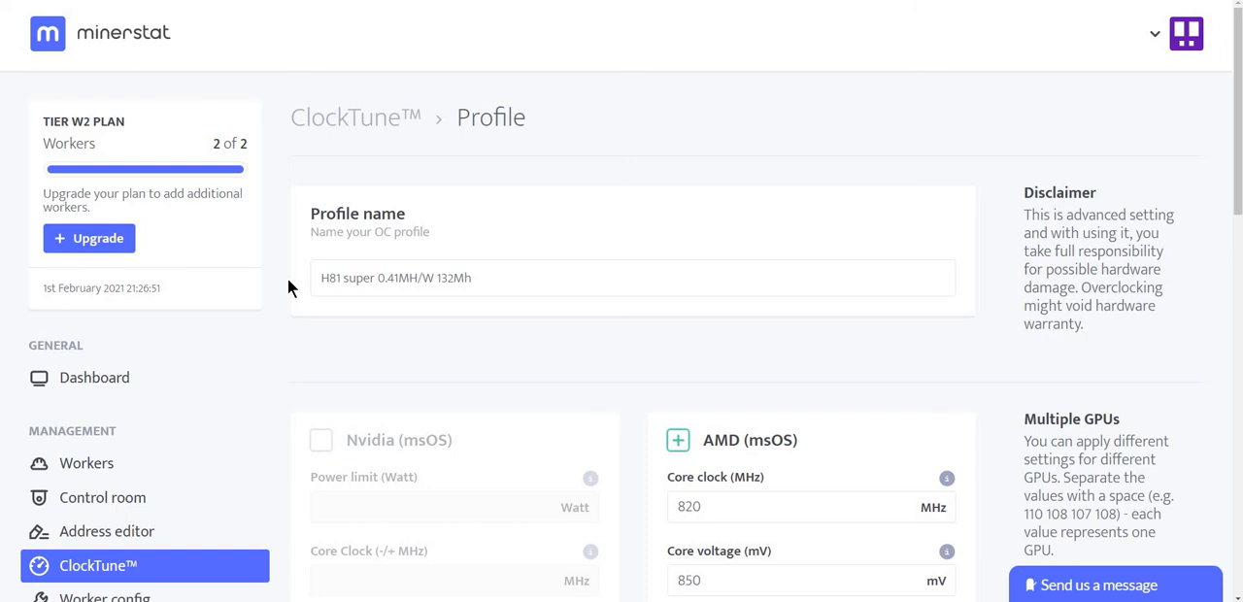
pyautogui.scroll(-3)
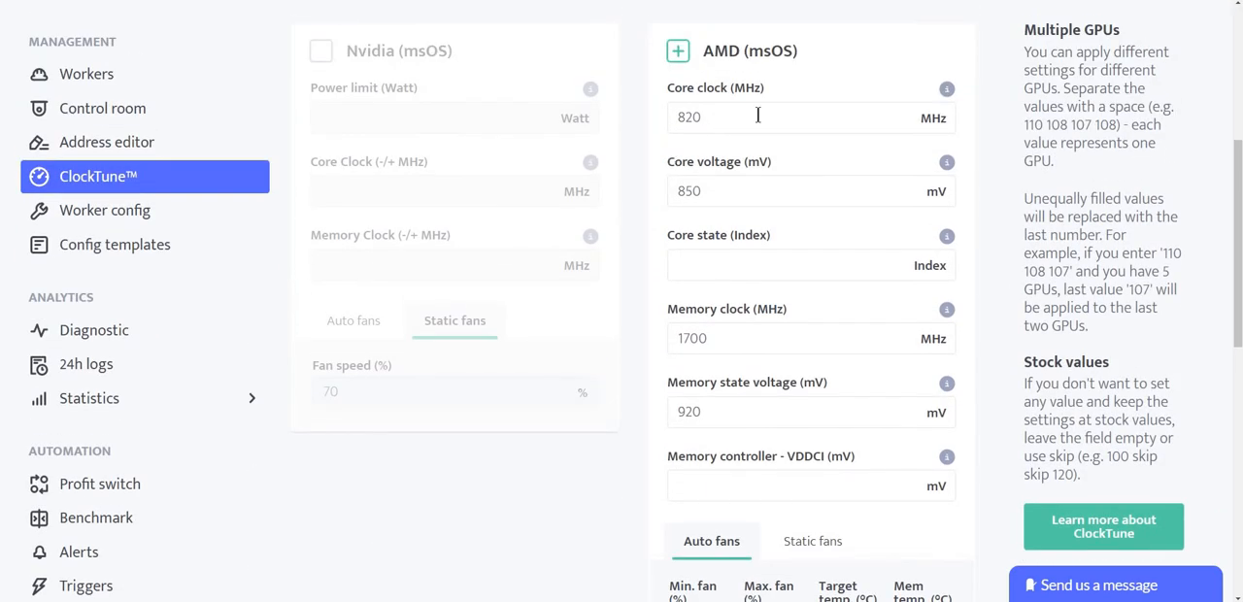
pyautogui.moveTo(707, 101)
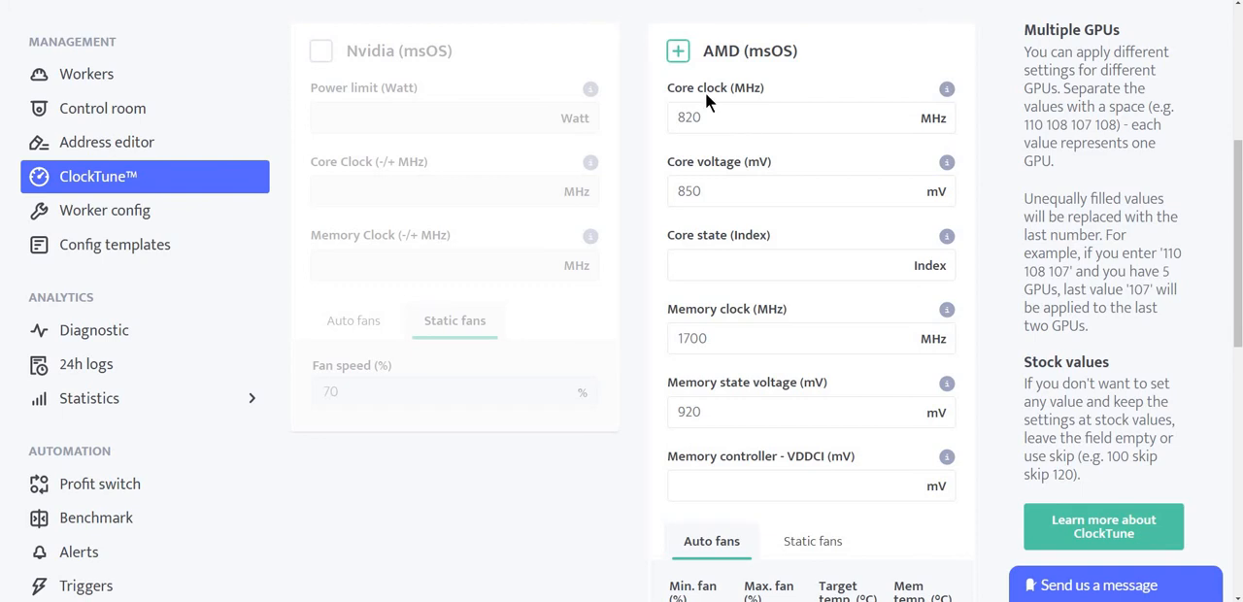
pyautogui.moveTo(761, 241)
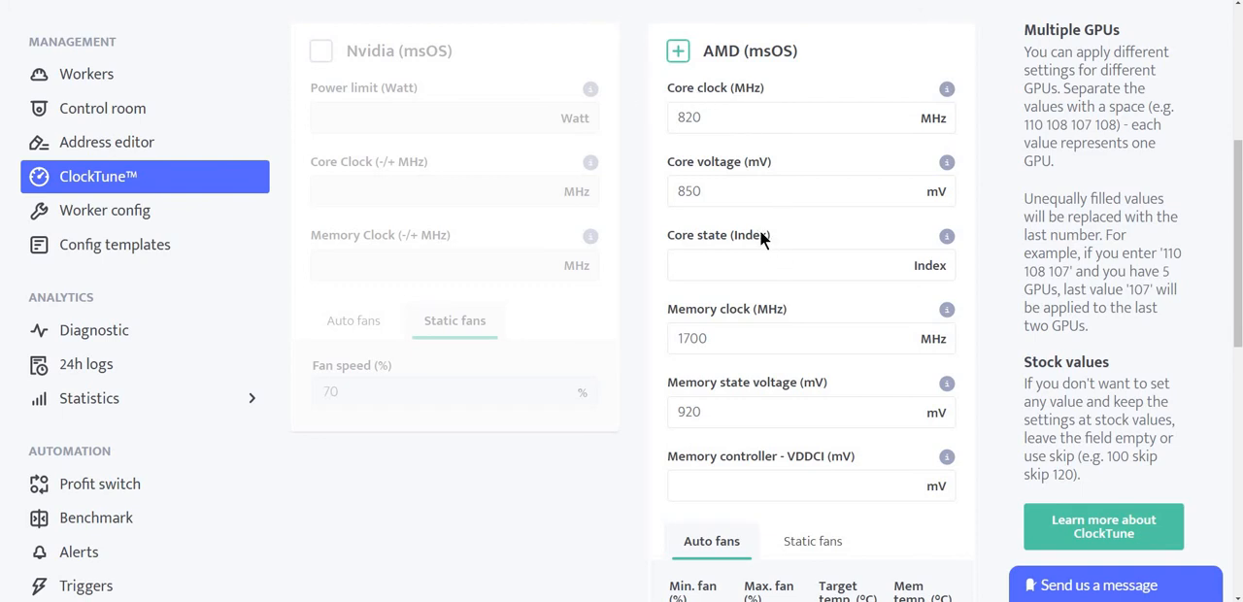
pyautogui.moveTo(637, 273)
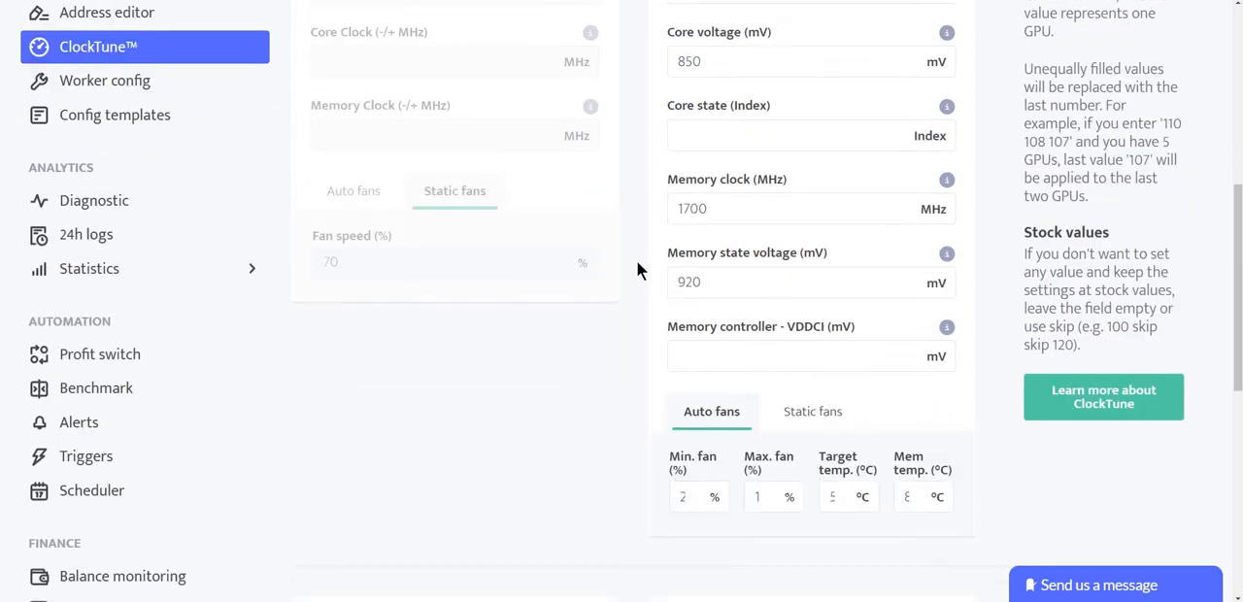
pyautogui.moveTo(716, 340)
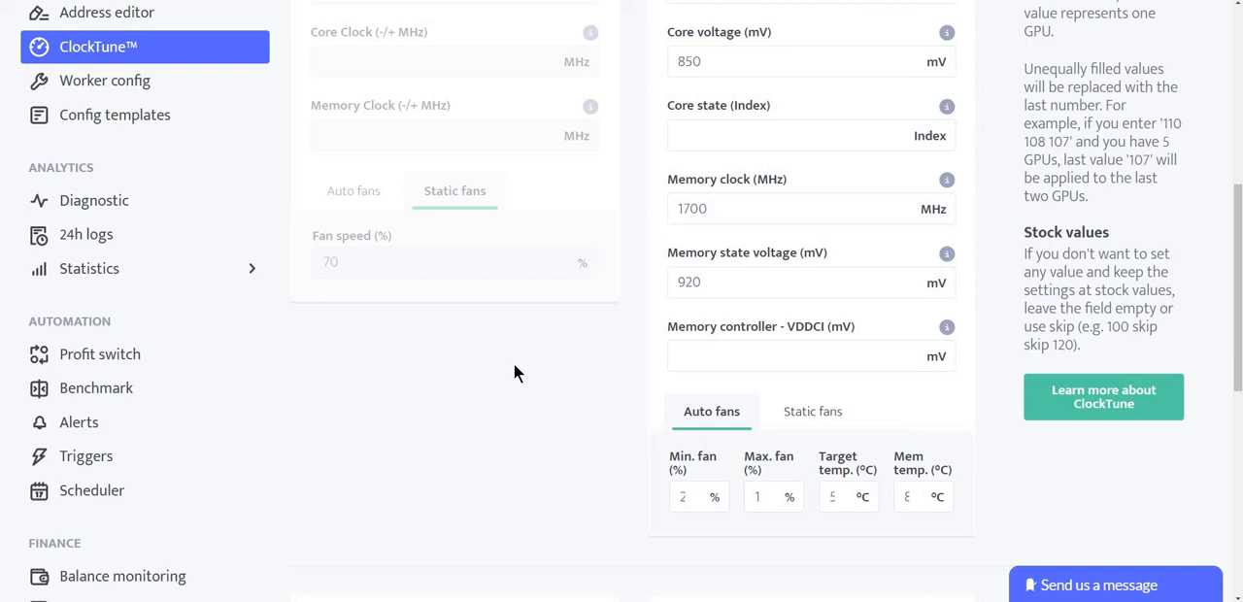
pyautogui.scroll(-3)
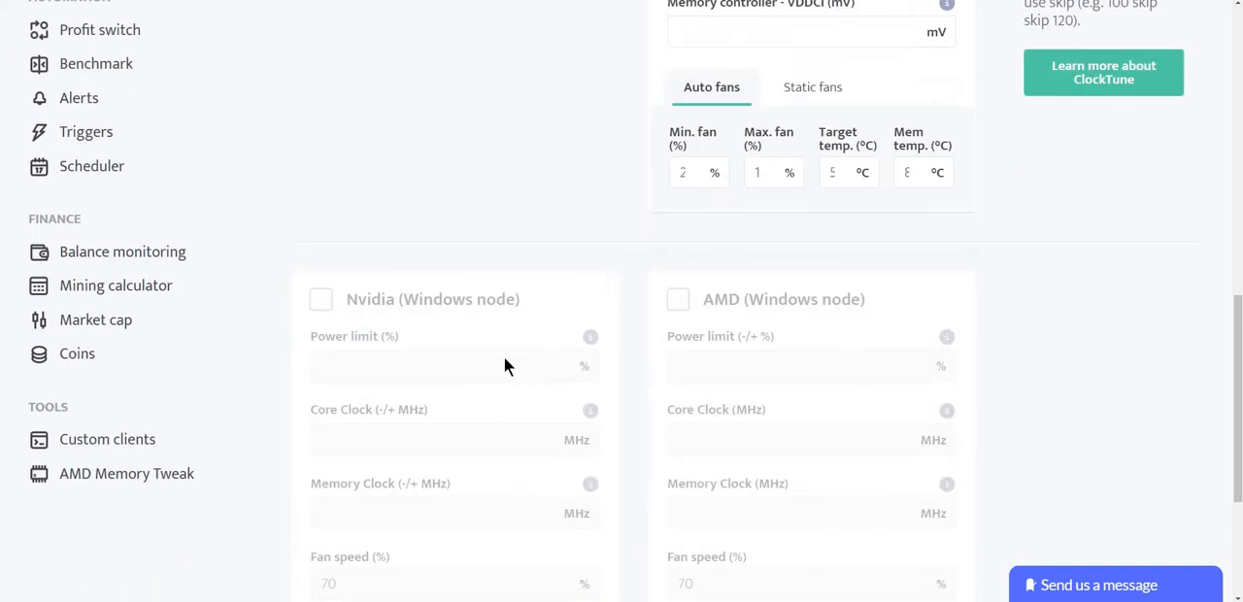
pyautogui.moveTo(338, 346)
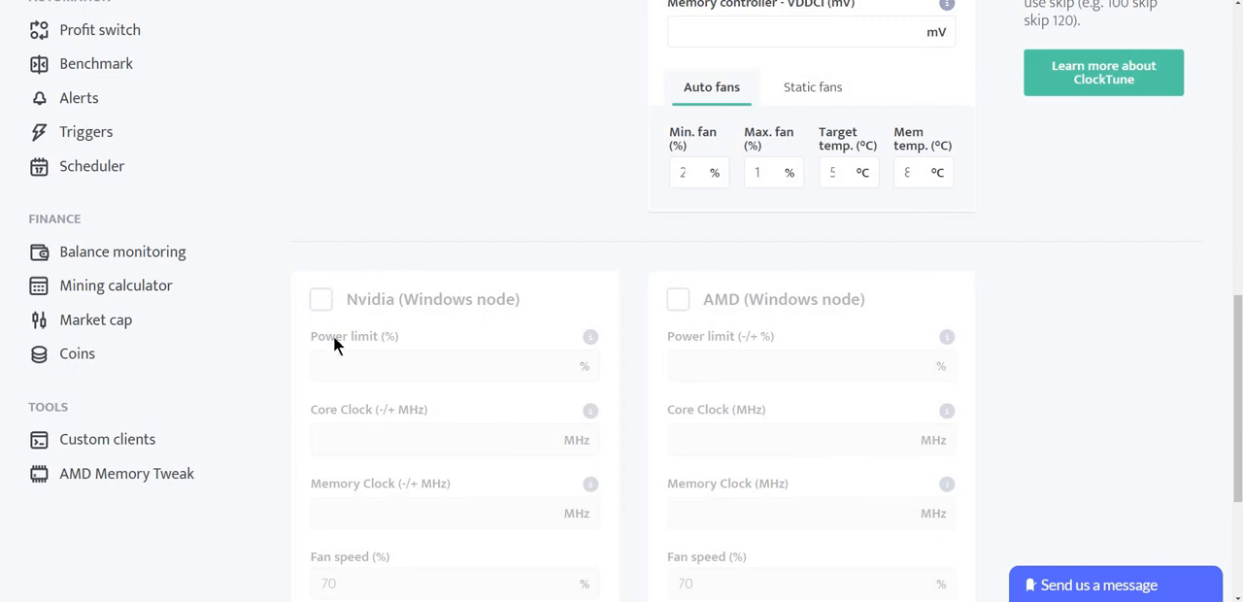
pyautogui.moveTo(361, 224)
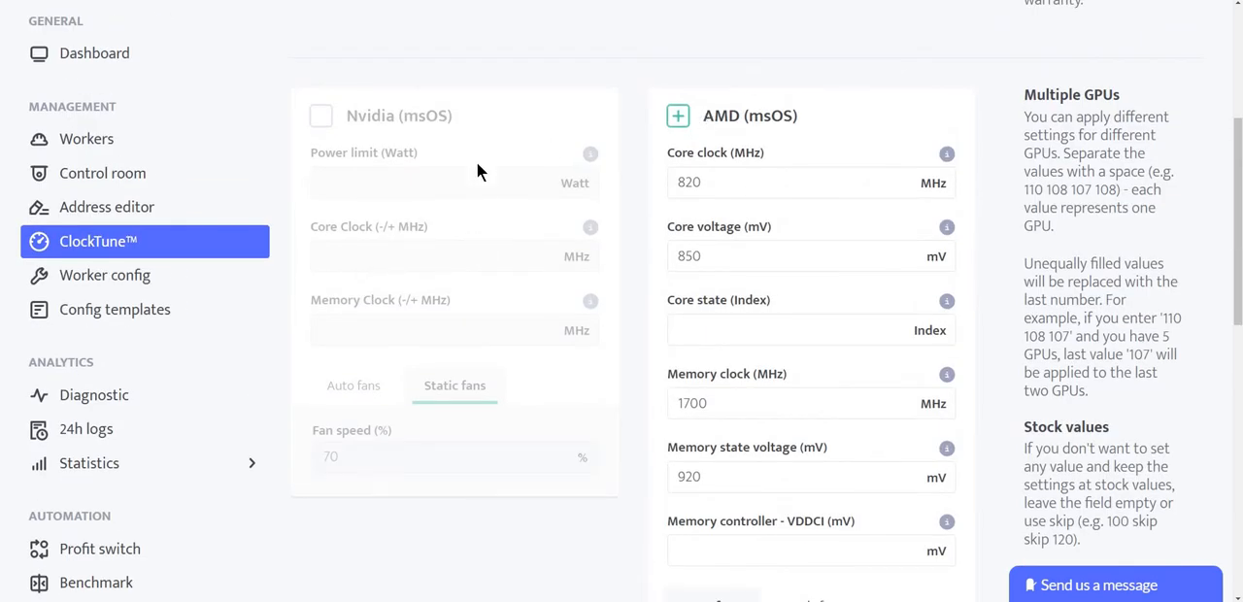
pyautogui.moveTo(406, 128)
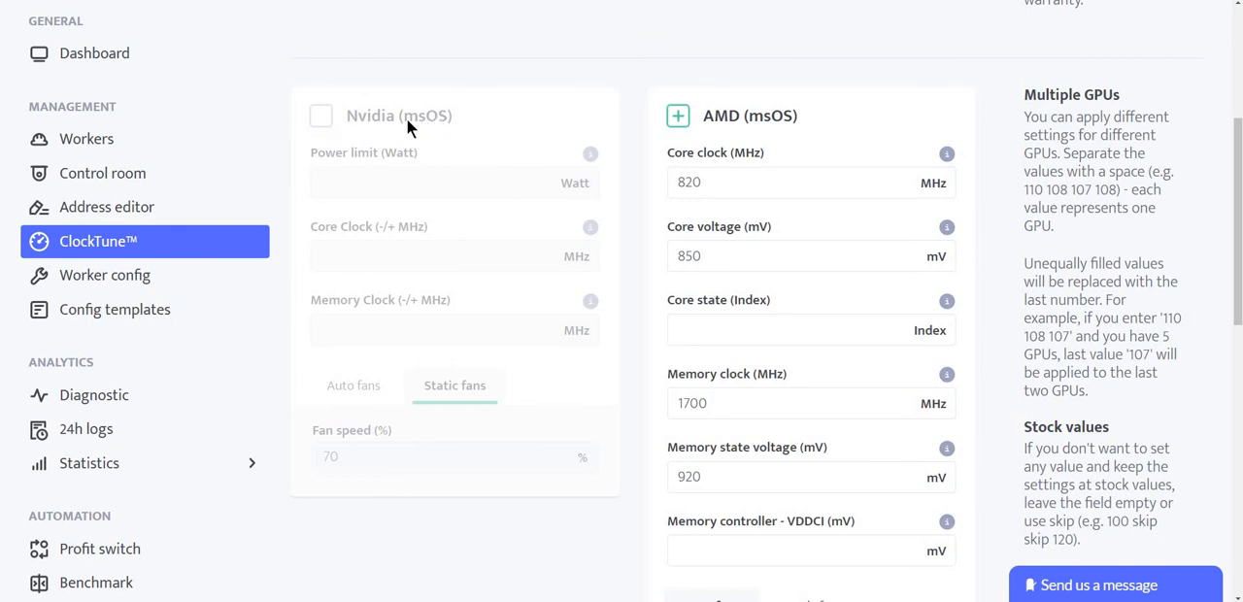
pyautogui.moveTo(476, 129)
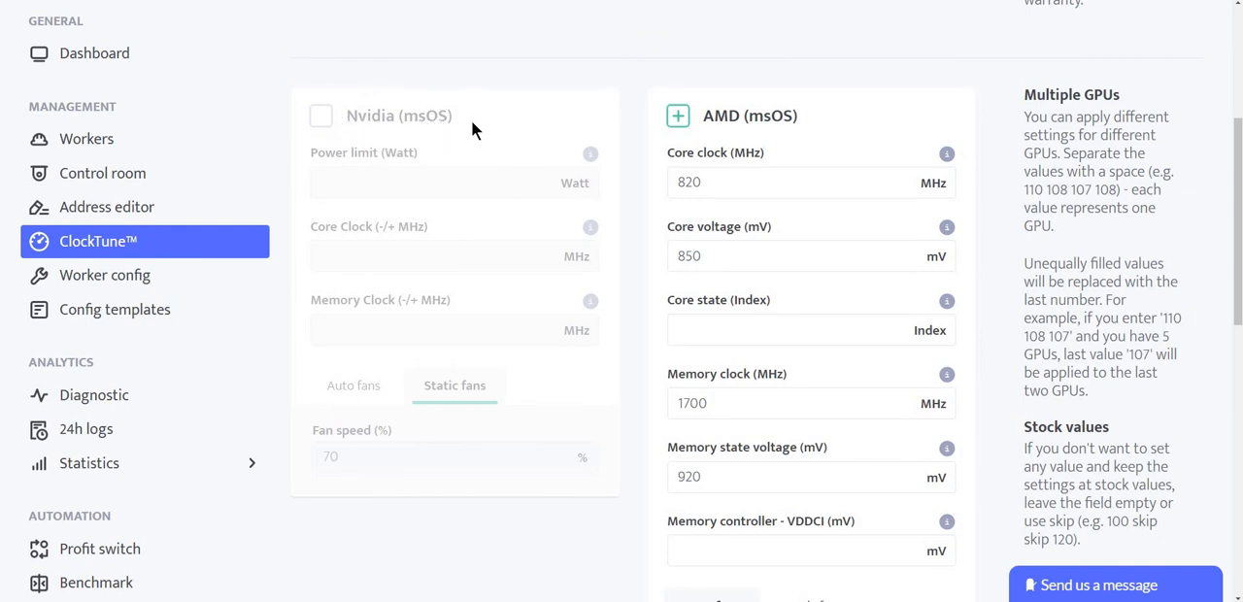
pyautogui.moveTo(466, 173)
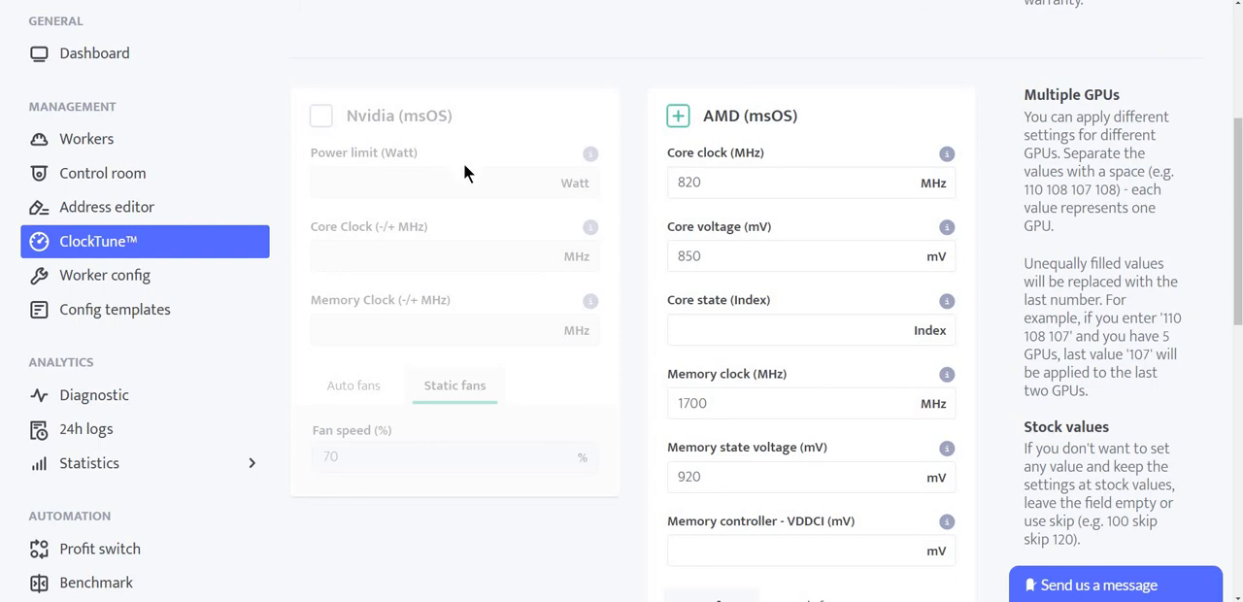
pyautogui.scroll(-3)
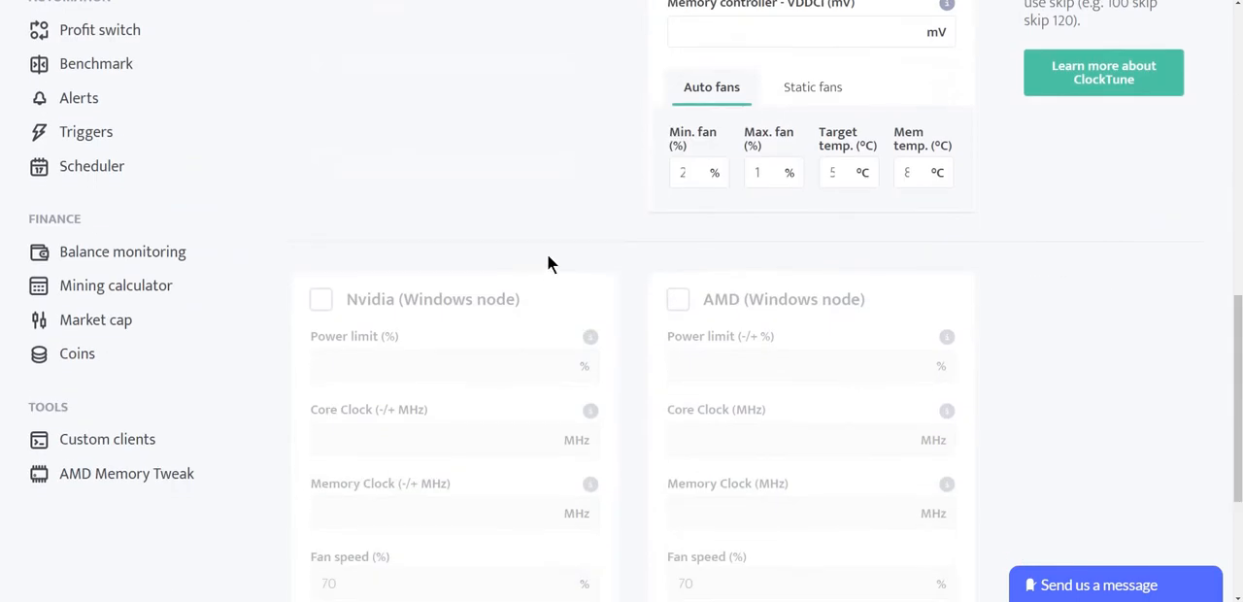
pyautogui.scroll(-3)
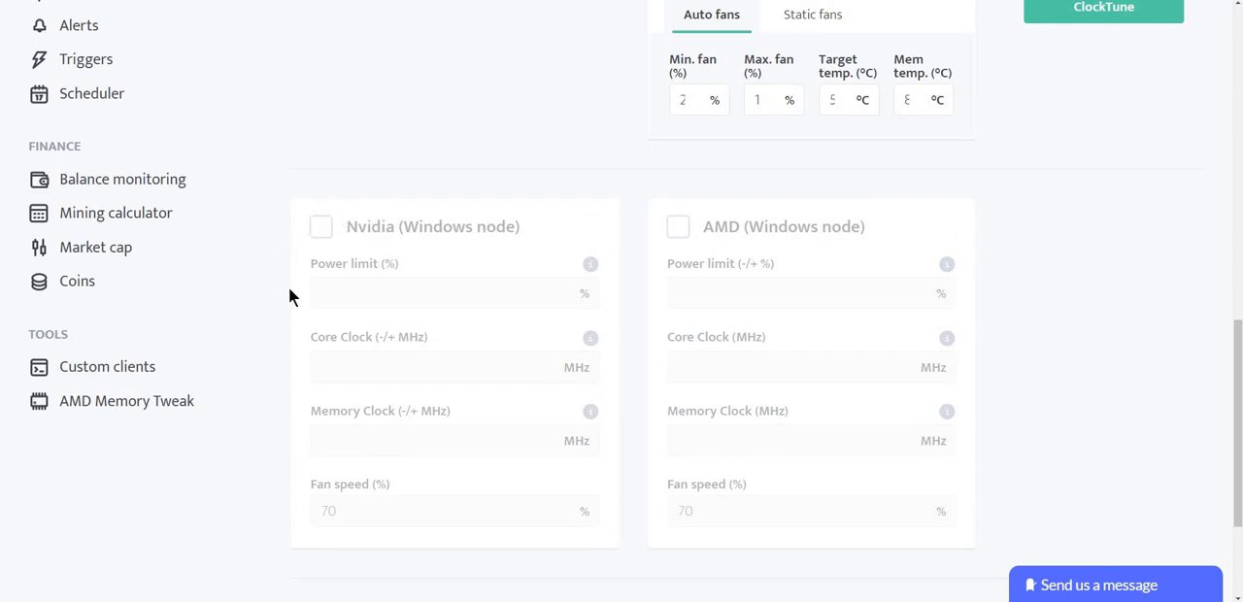
pyautogui.moveTo(435, 148)
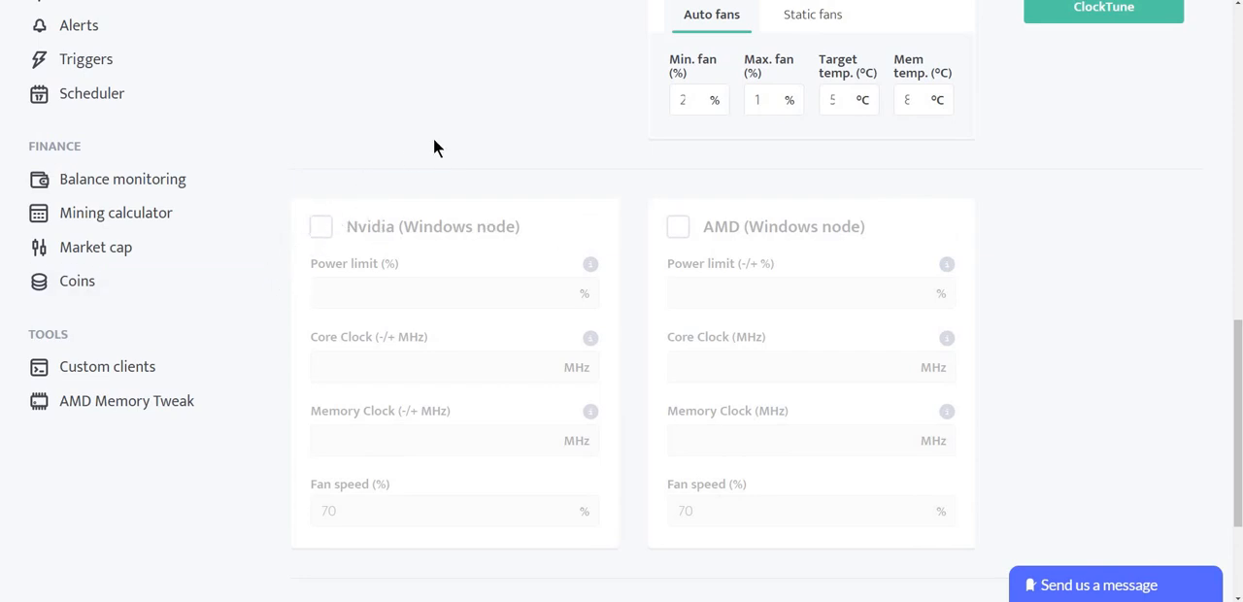
pyautogui.moveTo(548, 268)
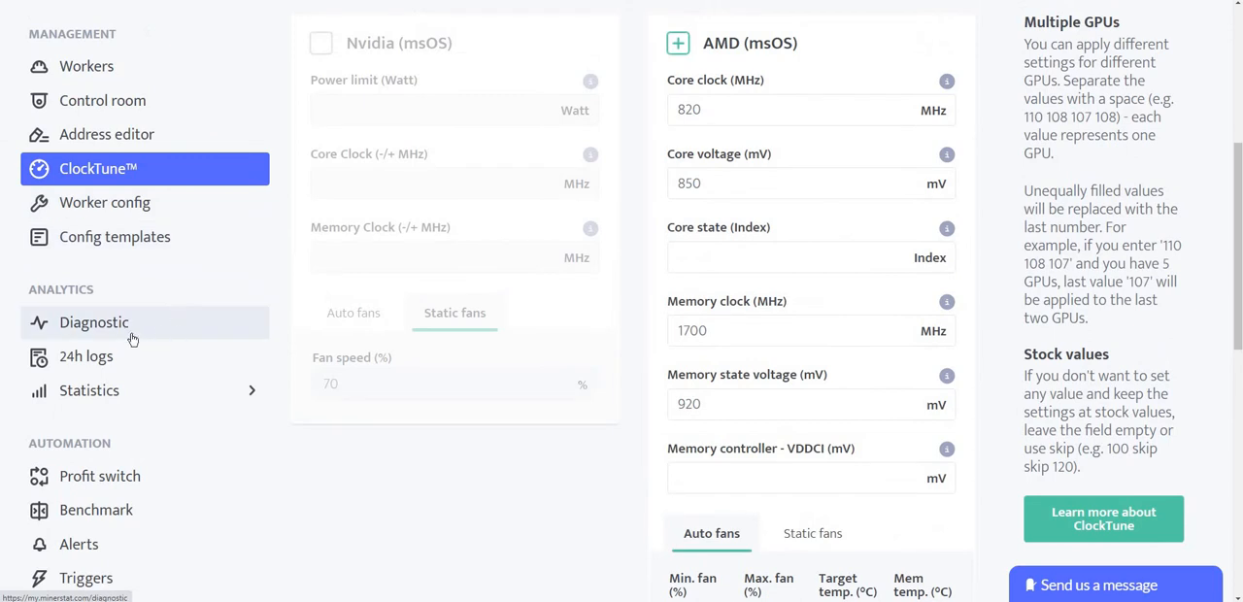
# View the Diagnostic grades (account Unsecured, overall needs improvements) and the real-time summary
pyautogui.click(93, 320)
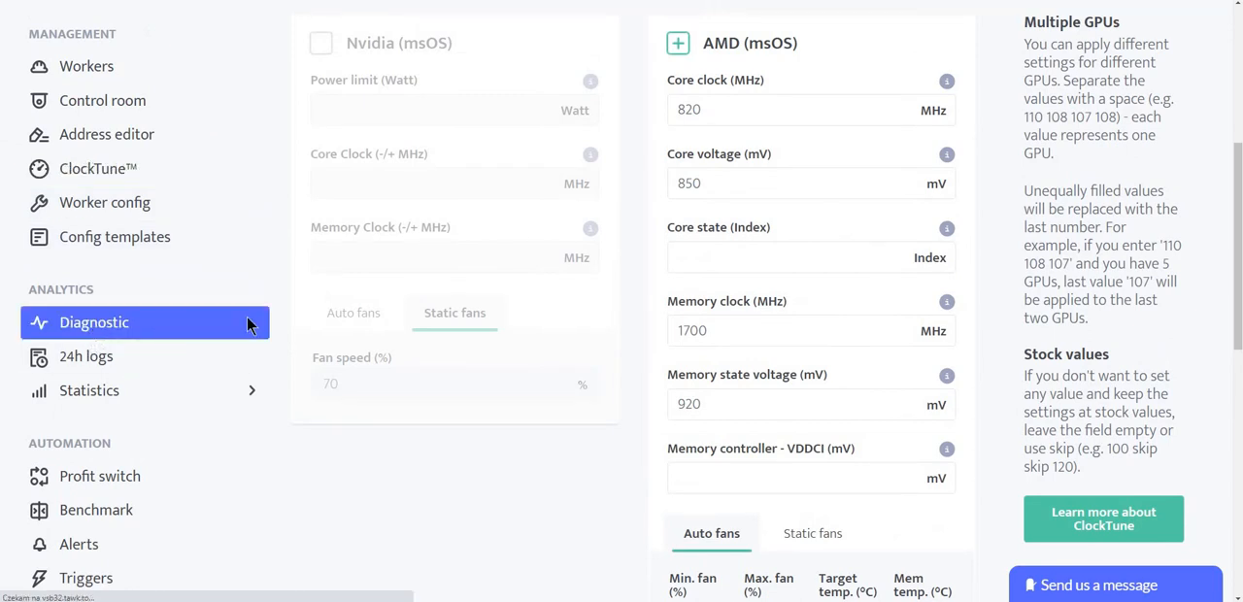
pyautogui.click(94, 320)
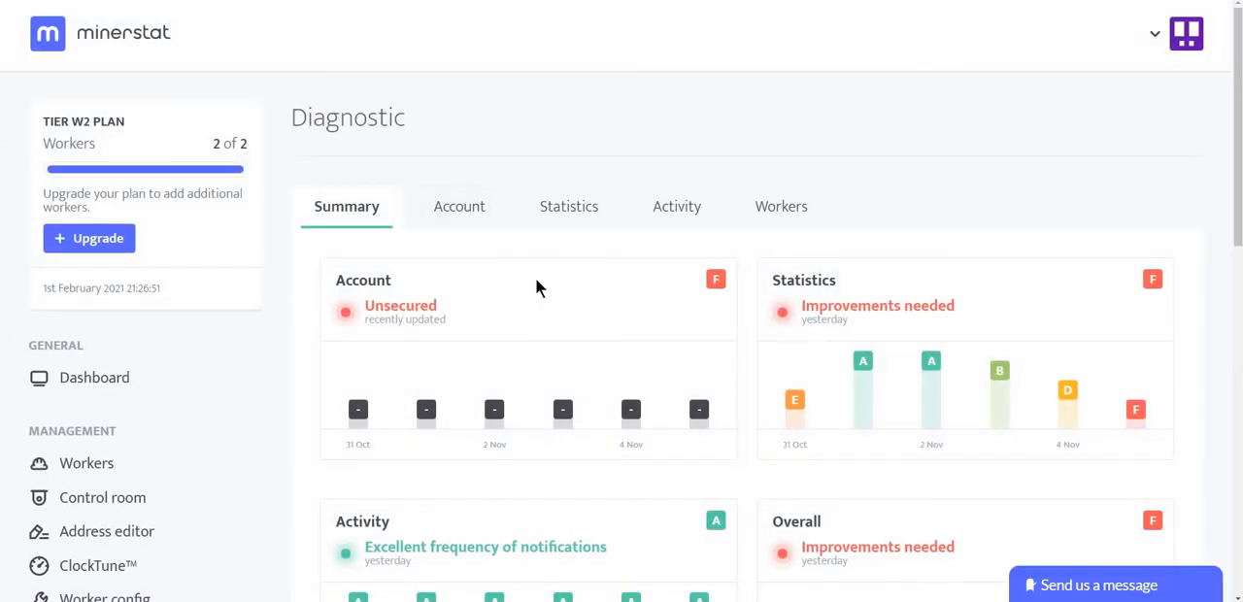
pyautogui.scroll(-3)
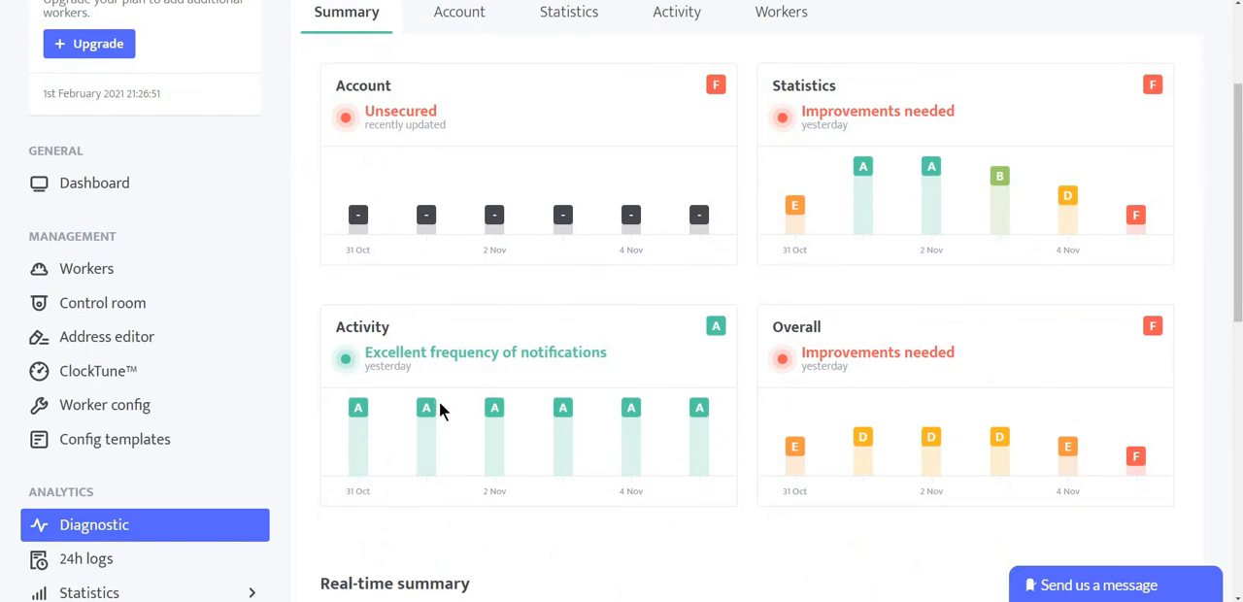
pyautogui.scroll(-3)
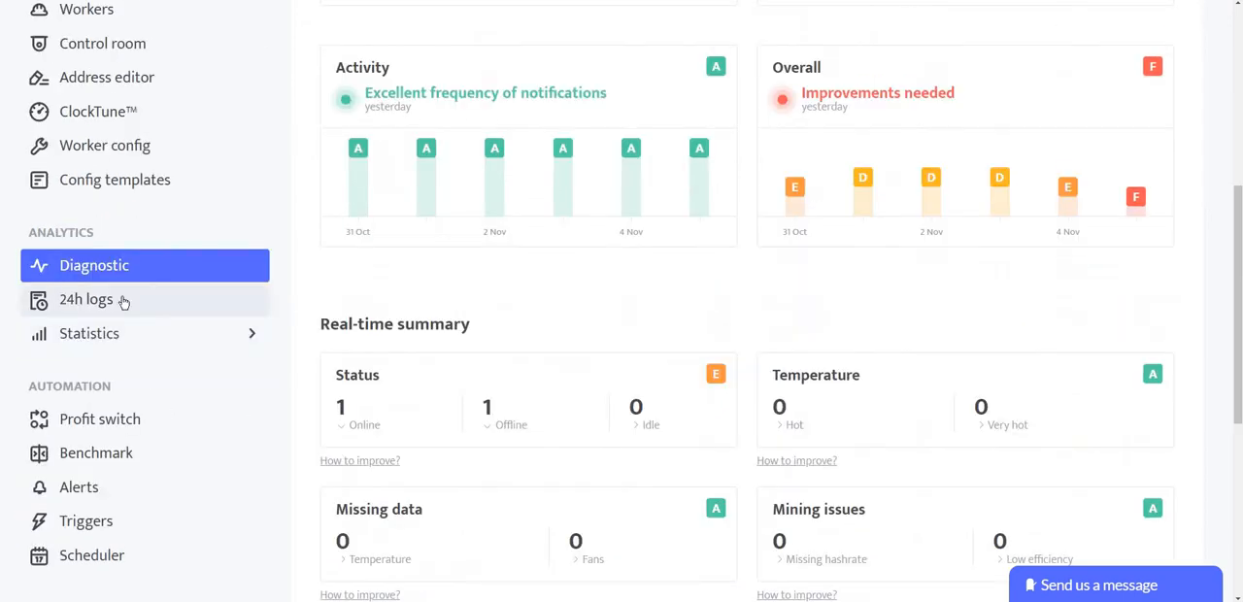
# Browse the 24h event logs and expand the Statistics sub-pages in the sidebar
pyautogui.click(85, 299)
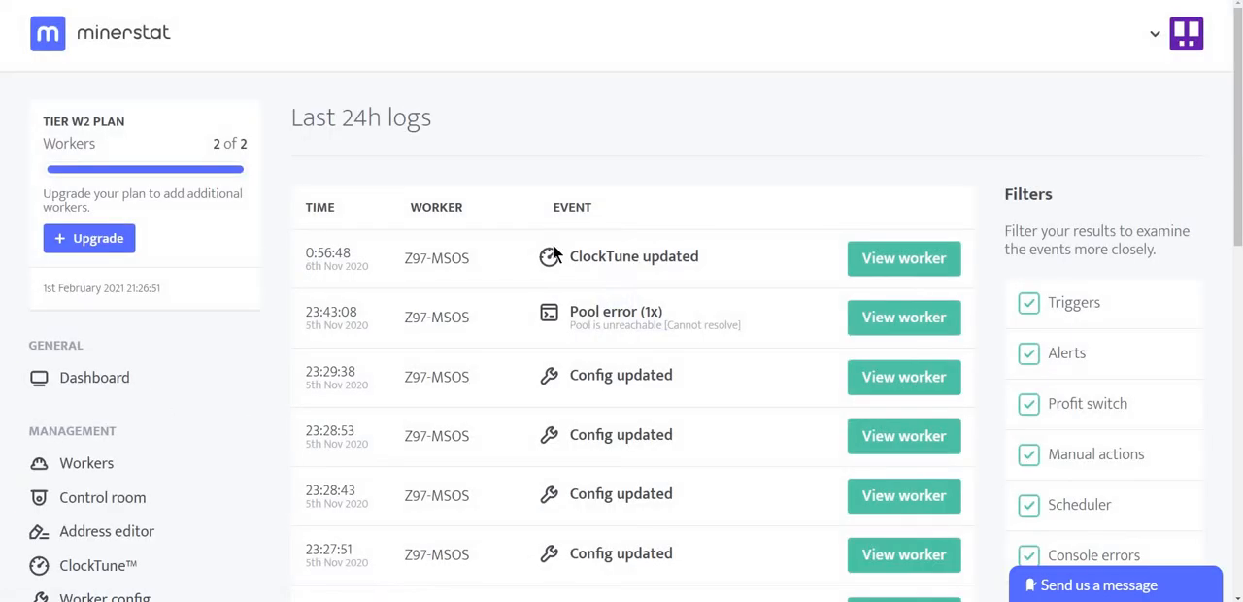
pyautogui.scroll(-3)
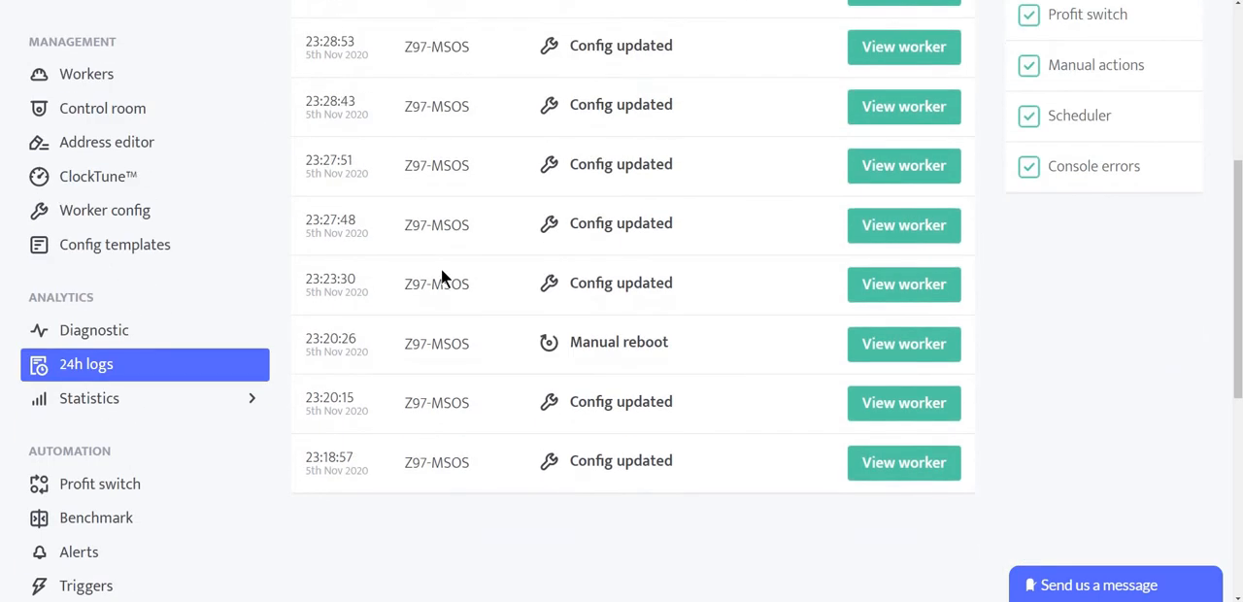
pyautogui.moveTo(89, 398)
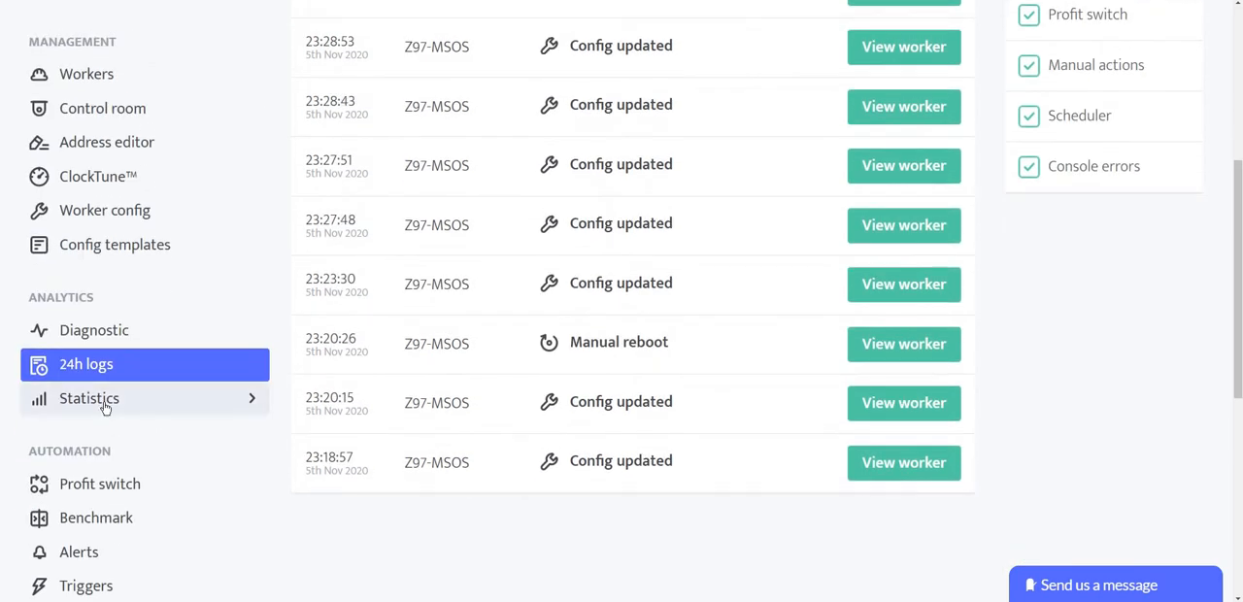
pyautogui.click(90, 399)
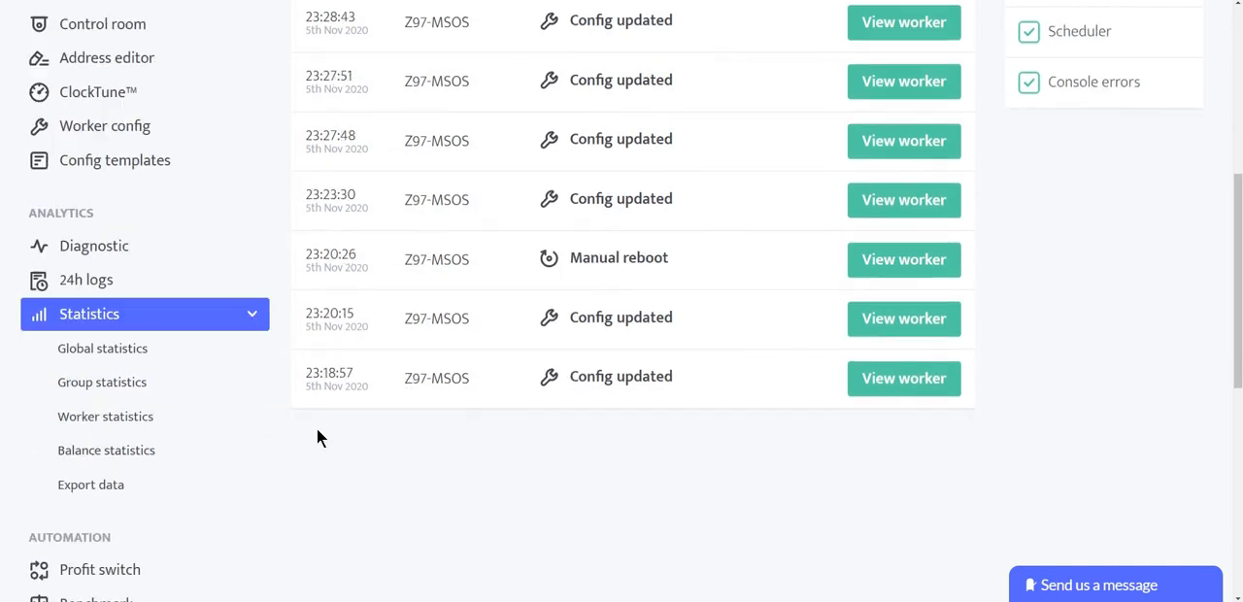
pyautogui.scroll(-3)
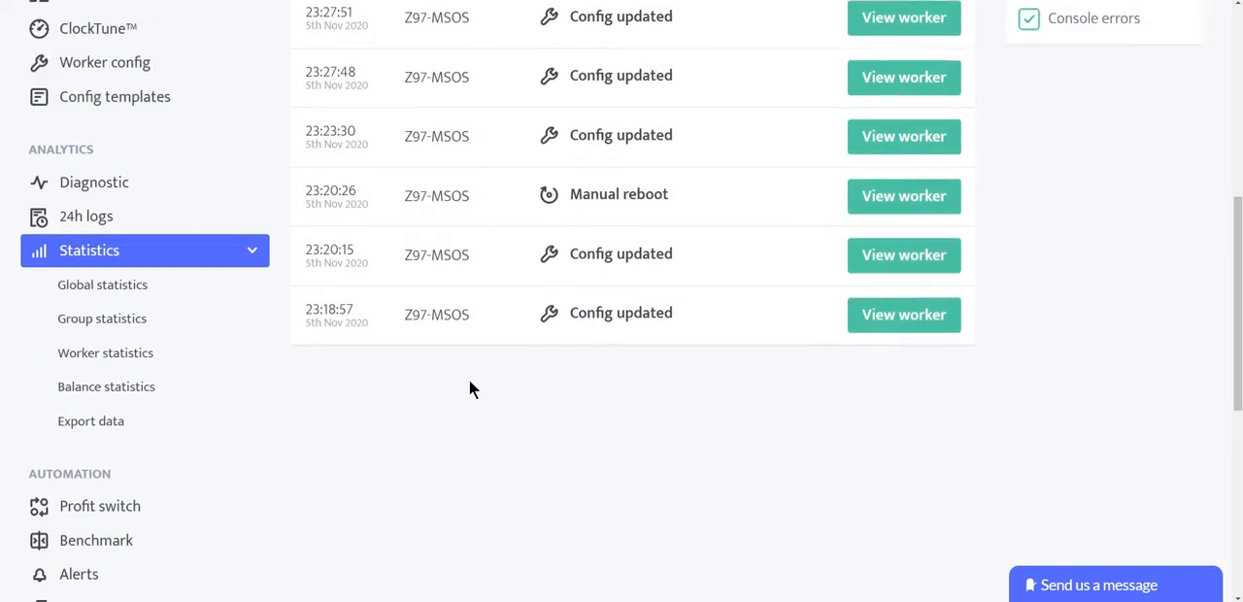
pyautogui.scroll(-3)
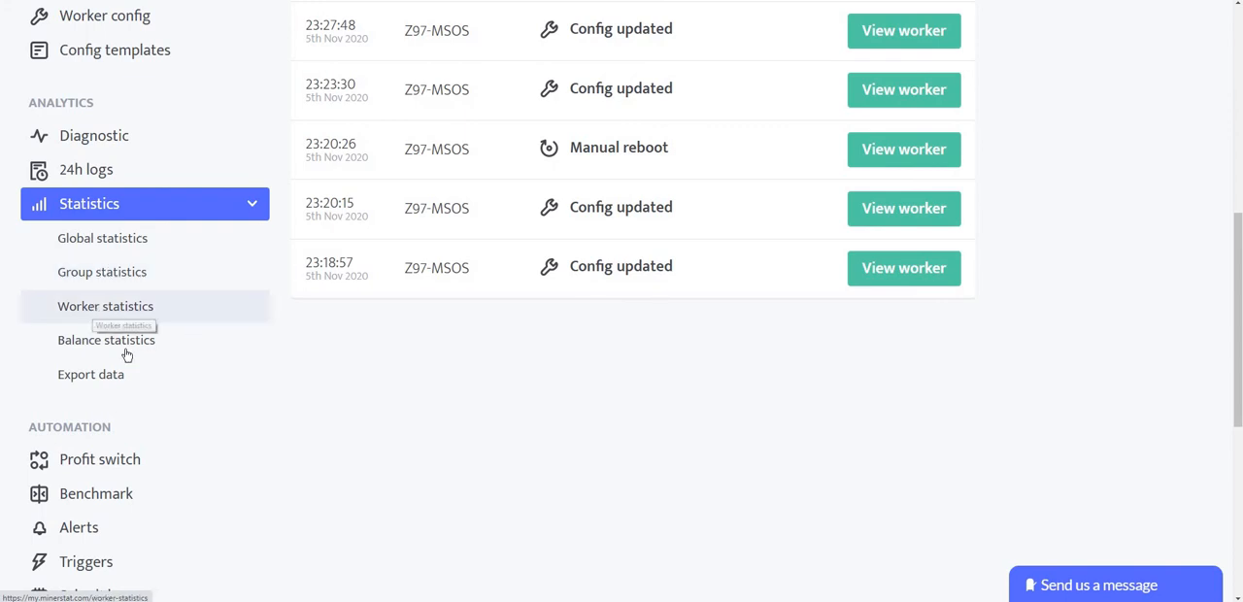
pyautogui.scroll(-3)
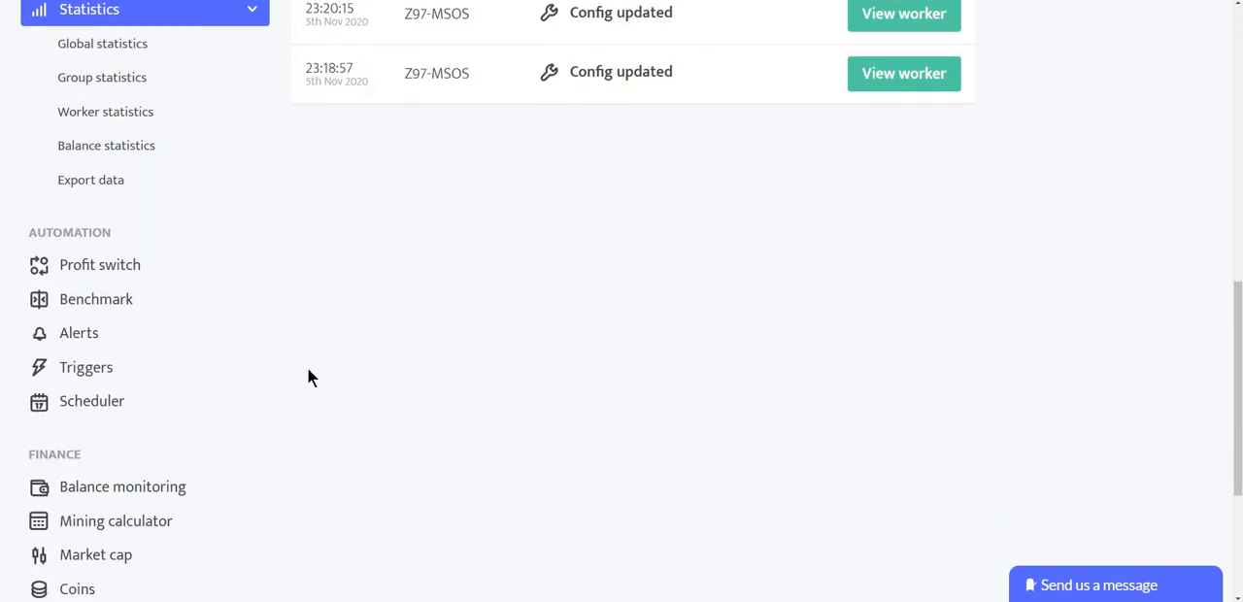
# Visit Profit switch, then Balance monitoring, which shows no monitored pools
pyautogui.click(99, 264)
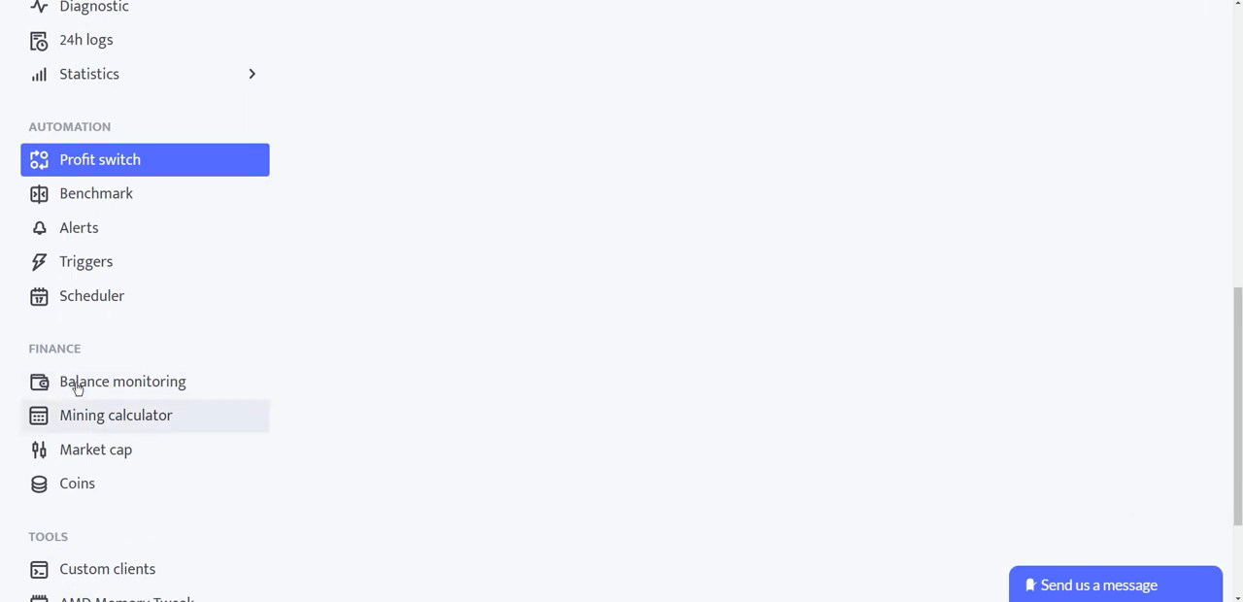
pyautogui.moveTo(120, 381)
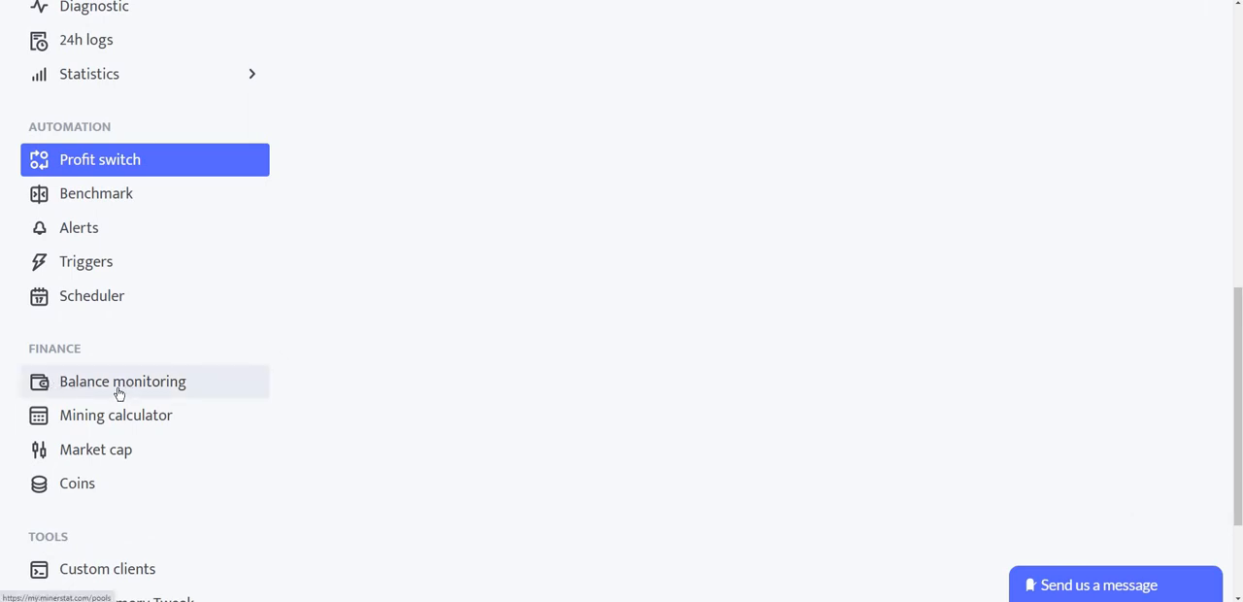
pyautogui.moveTo(123, 381)
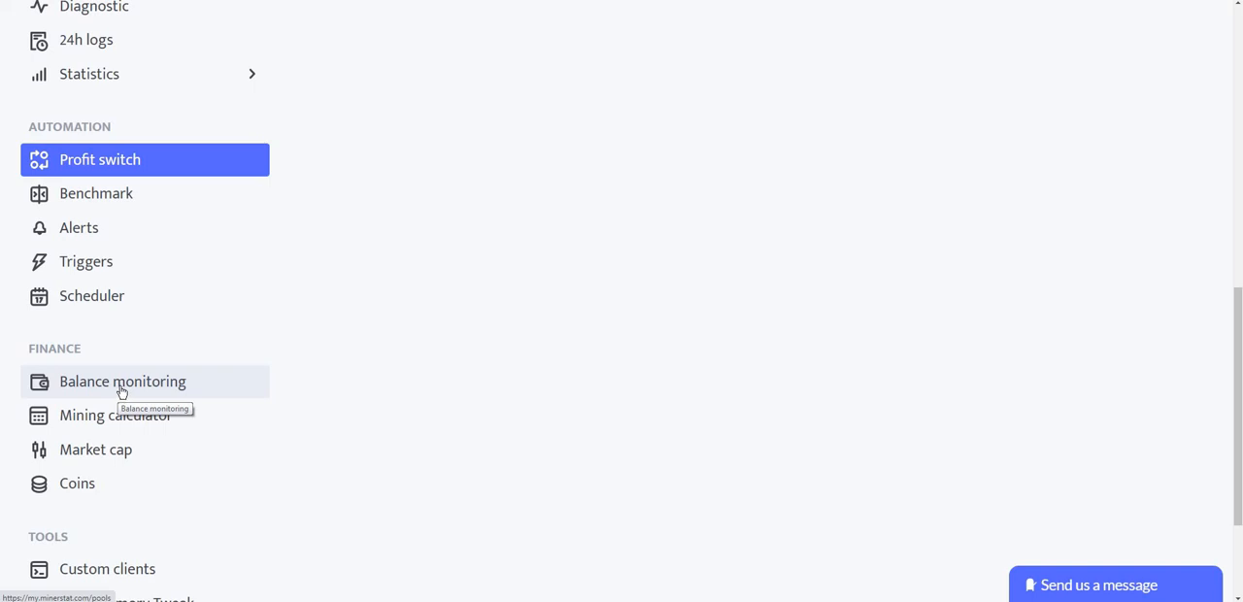
pyautogui.click(122, 380)
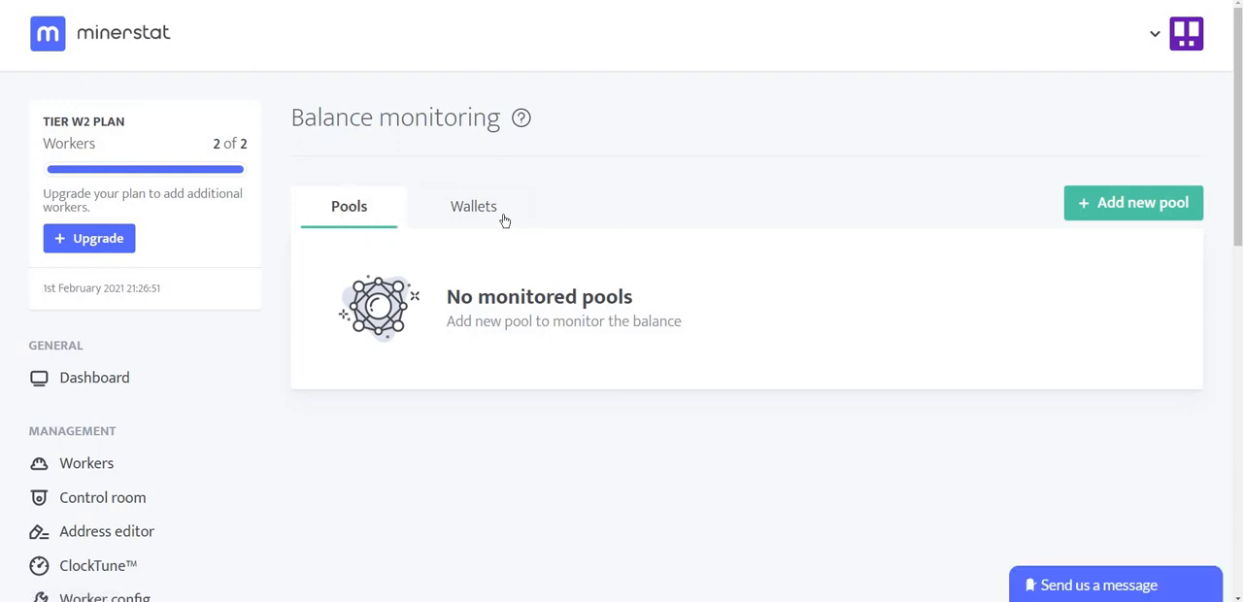
# View the Mining calculator with zeroed hashrate and power fields per algorithm in USD
pyautogui.scroll(-3)
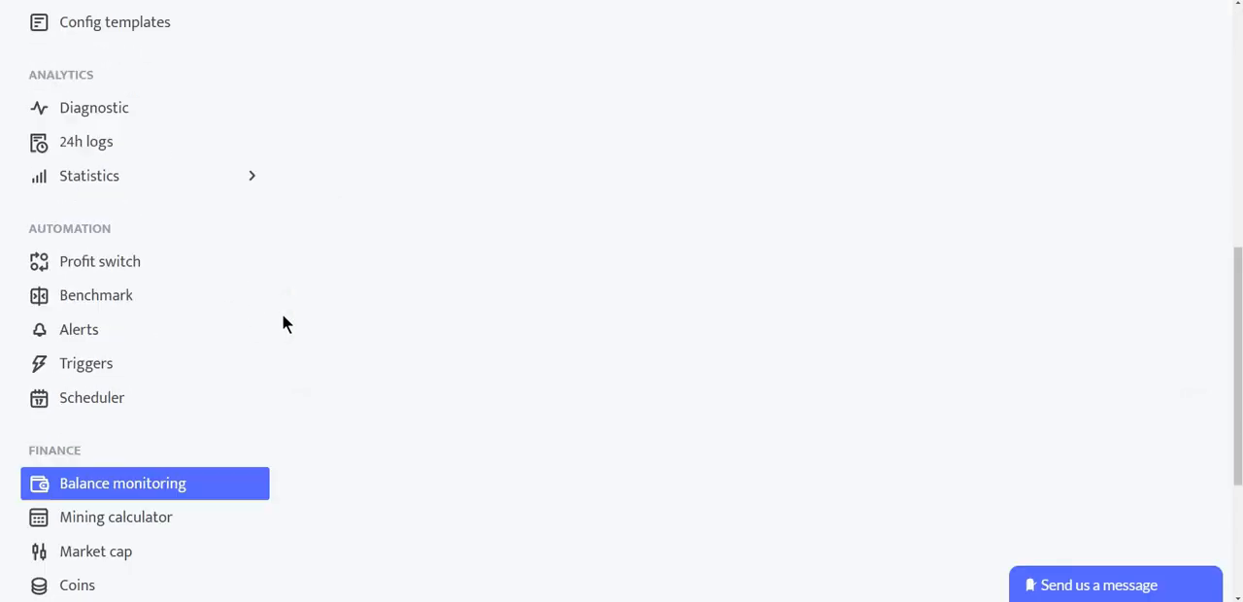
pyautogui.click(116, 517)
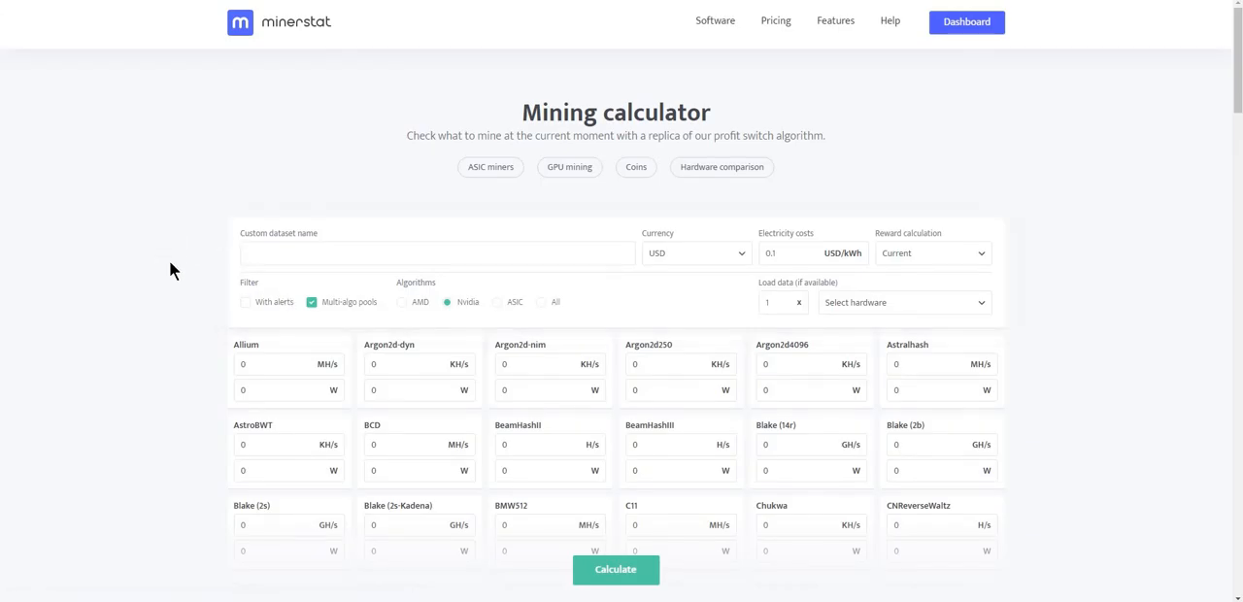
pyautogui.scroll(-3)
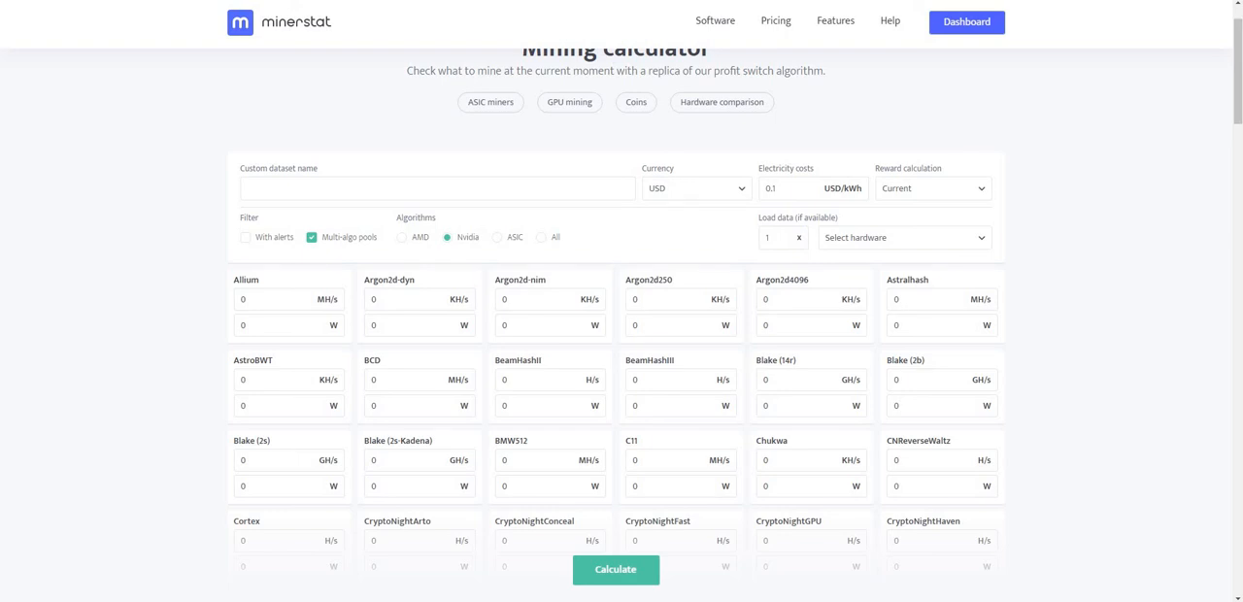
pyautogui.moveTo(132, 365)
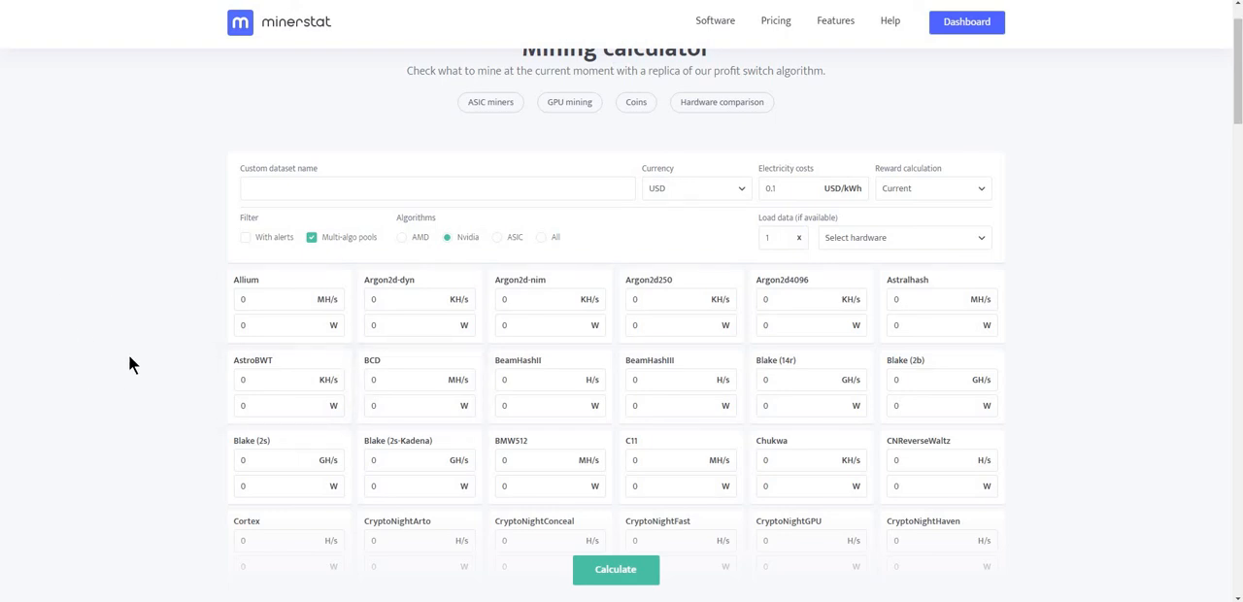
# Browse the Market Capitalizations ranking, Bitcoin first at $287,379,521,952.00
pyautogui.scroll(-3)
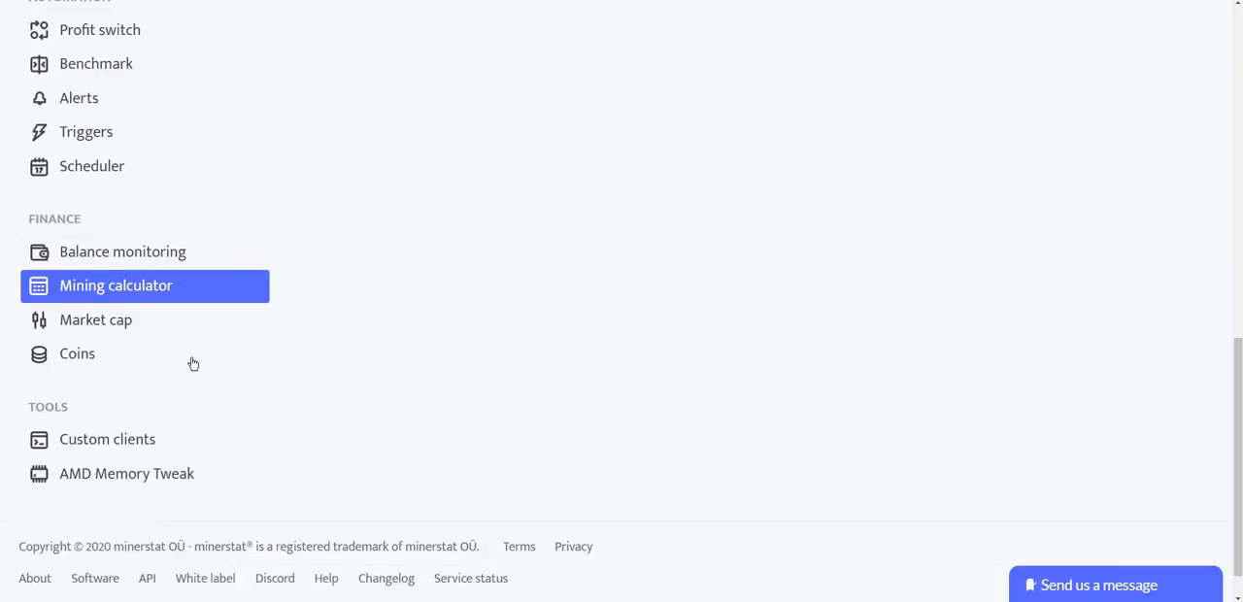
pyautogui.moveTo(95, 318)
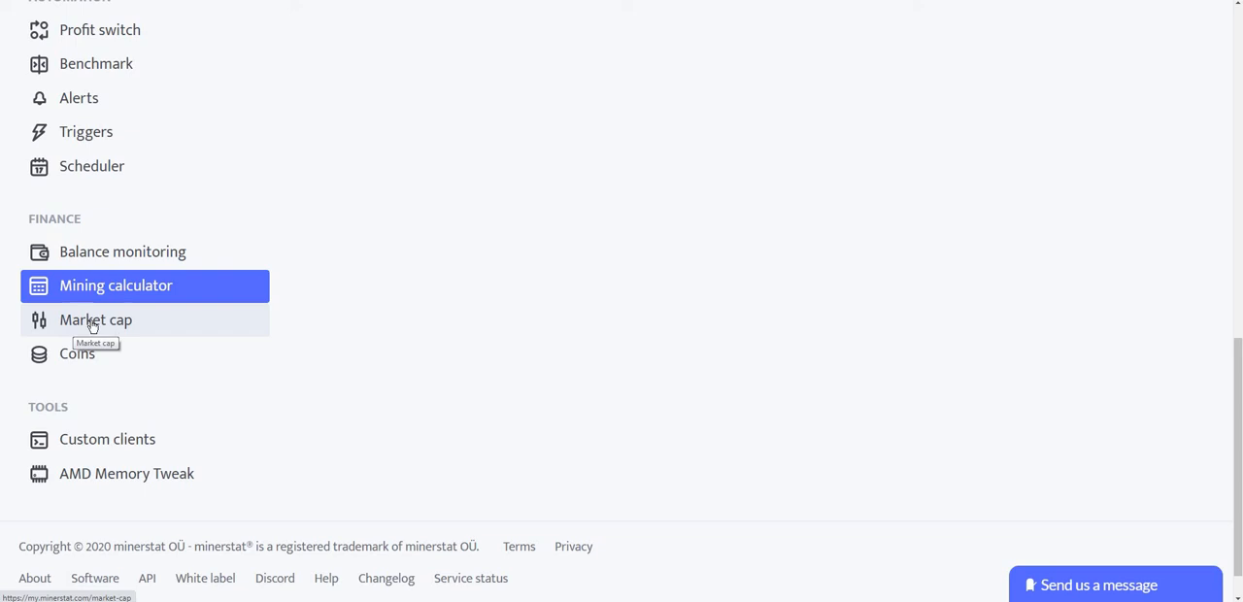
pyautogui.click(96, 318)
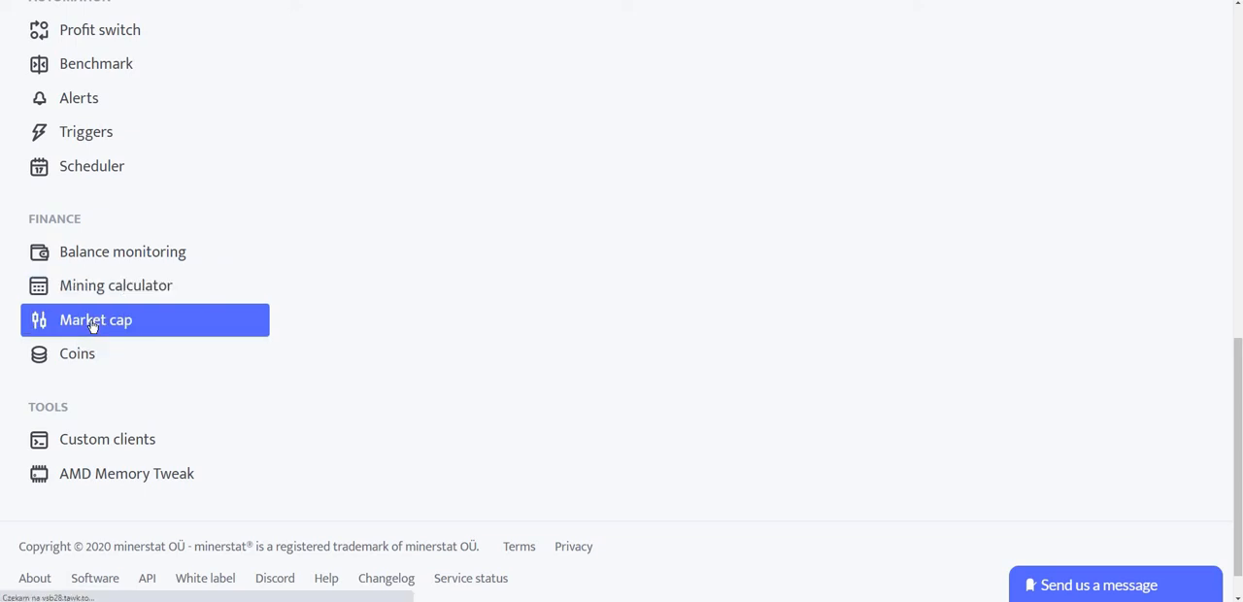
pyautogui.click(95, 318)
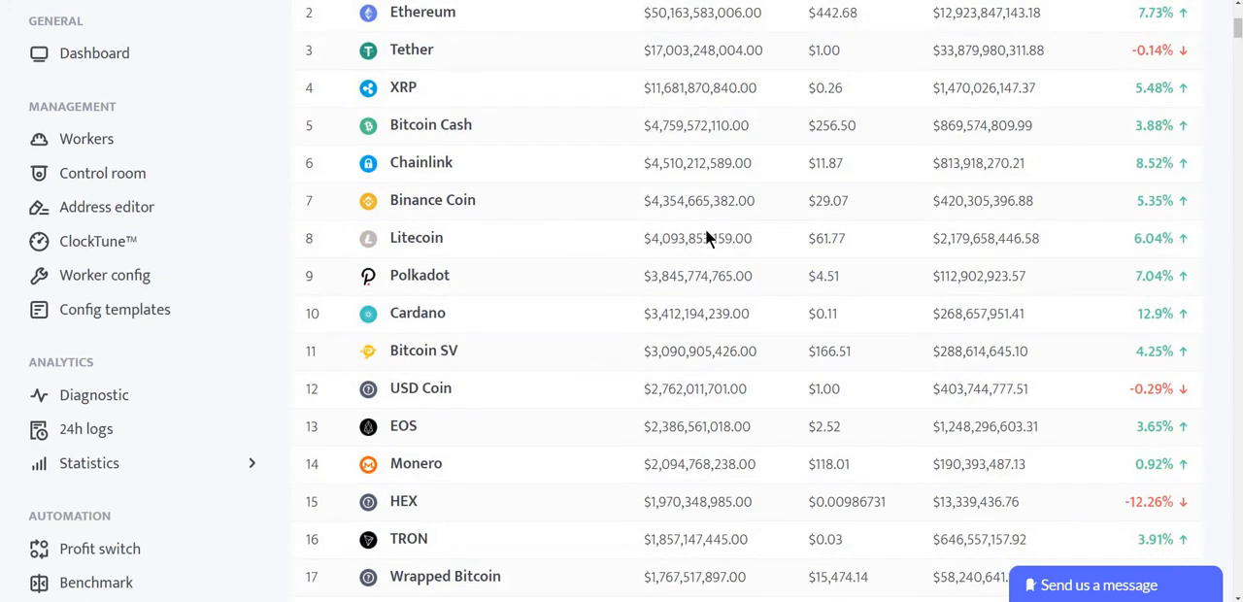
pyautogui.moveTo(521, 240)
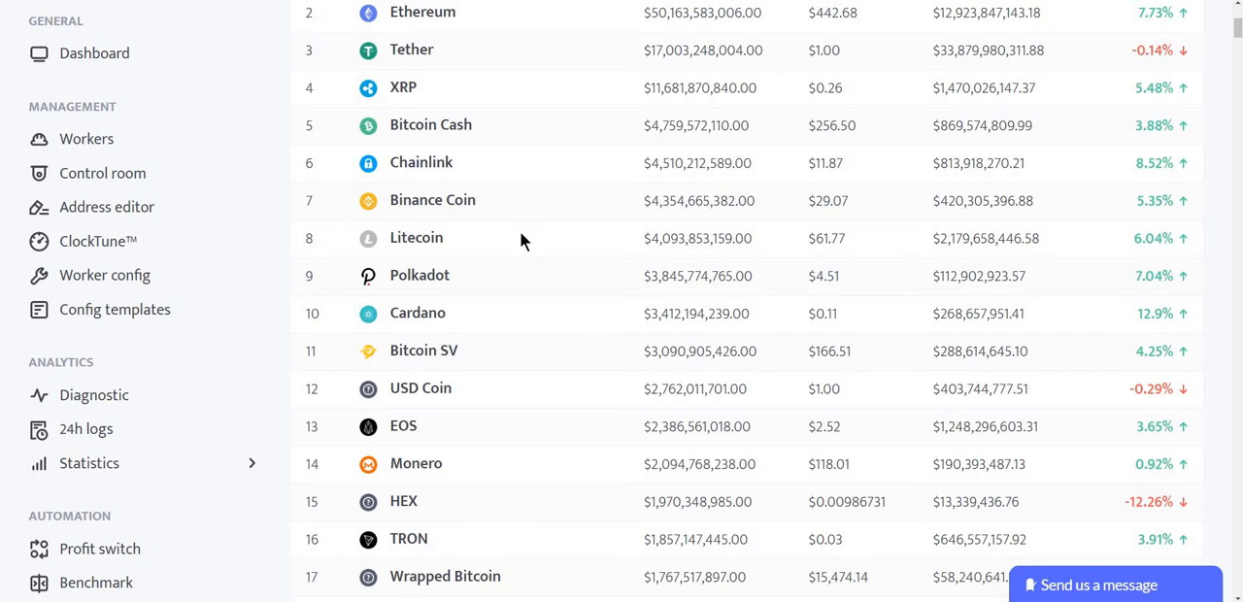
pyautogui.moveTo(544, 248)
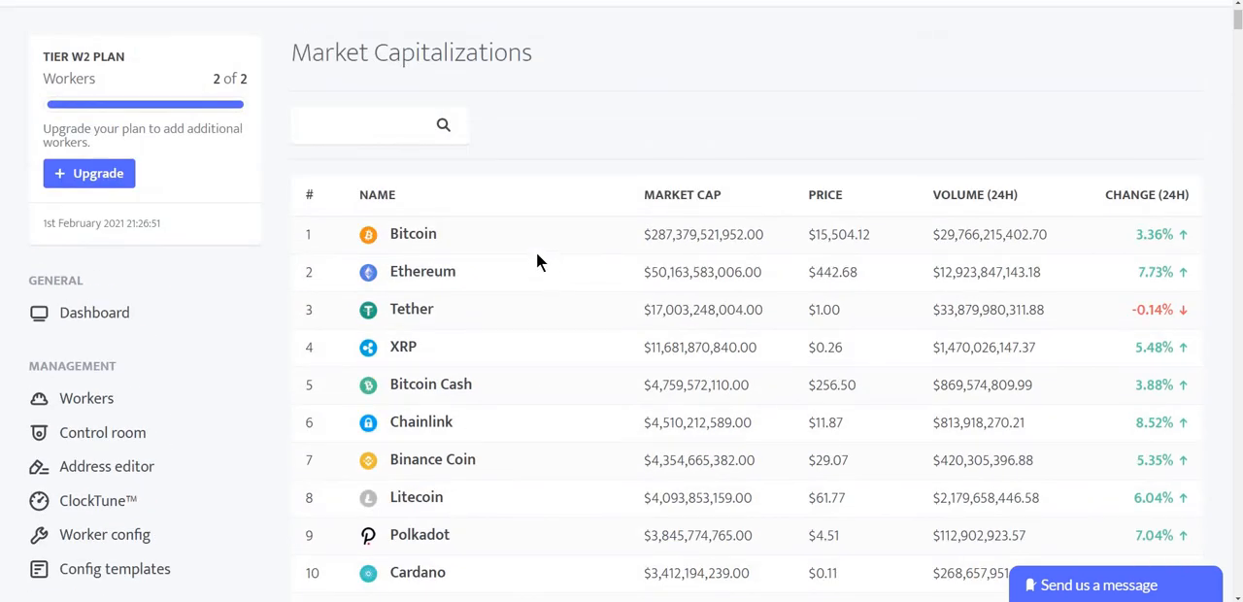
pyautogui.scroll(-3)
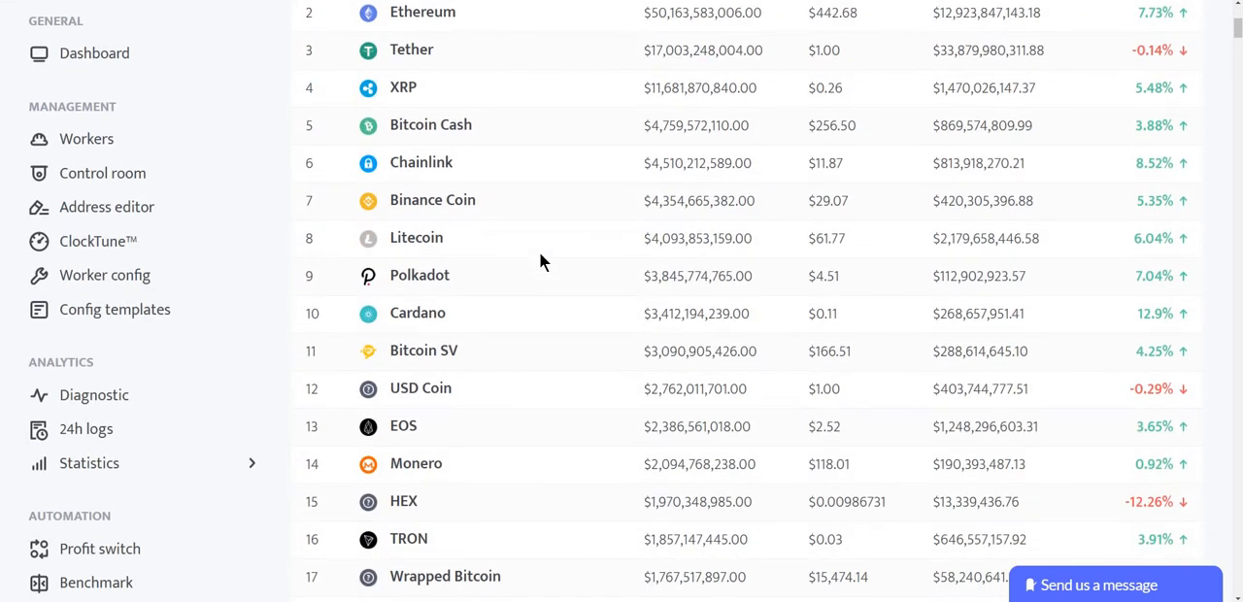
pyautogui.moveTo(524, 295)
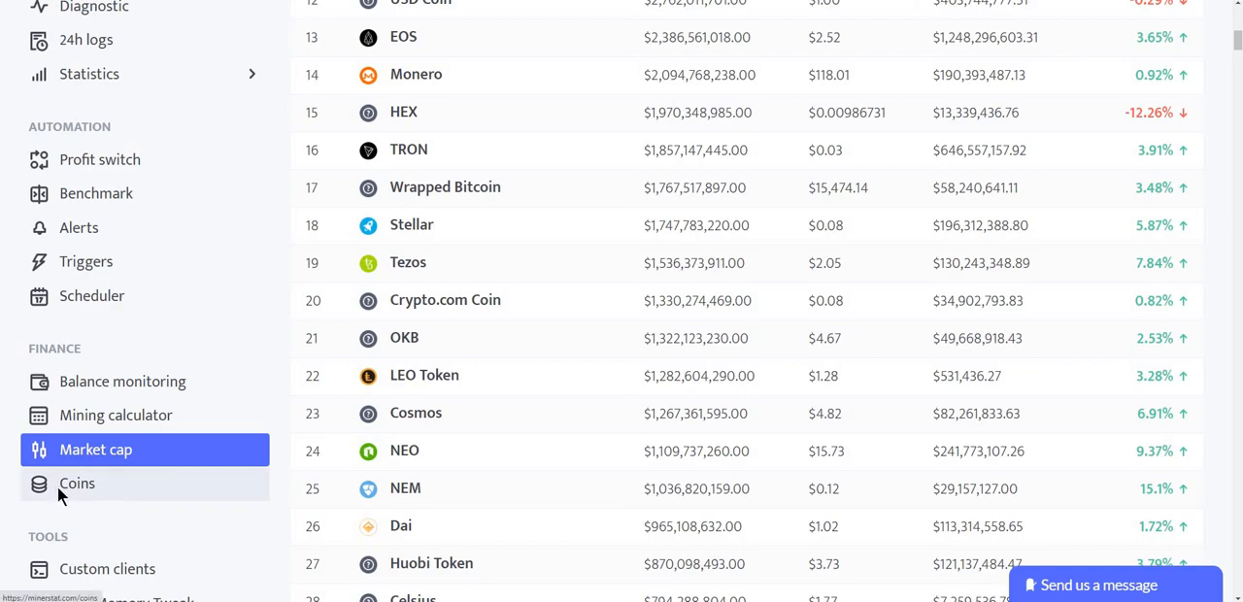
pyautogui.click(77, 482)
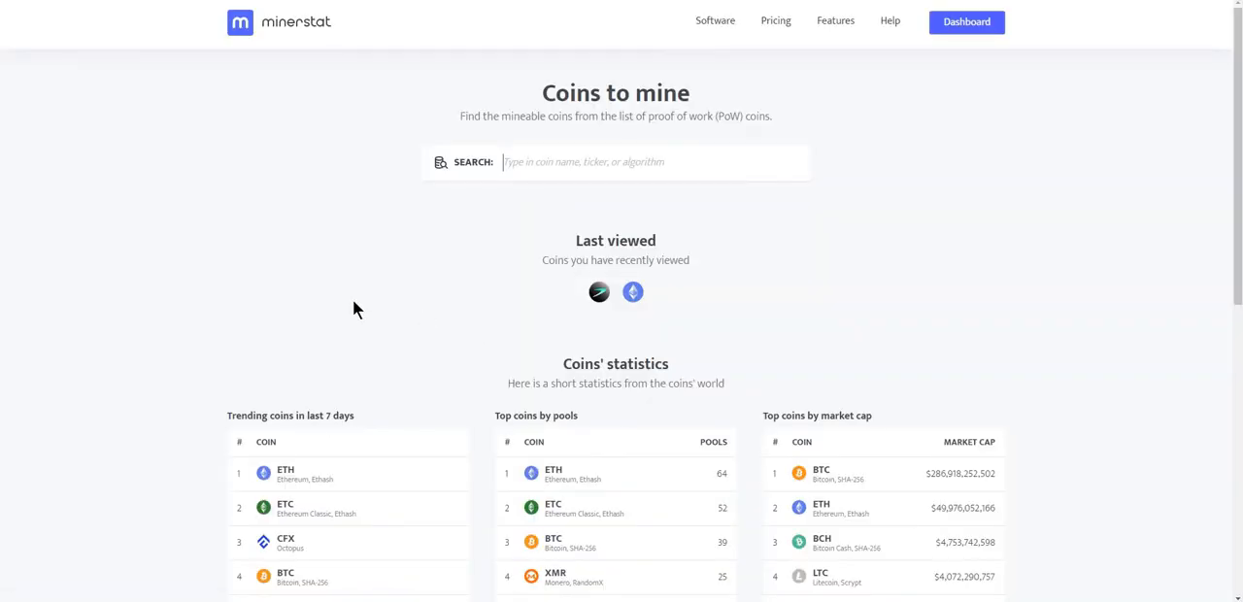
pyautogui.scroll(-3)
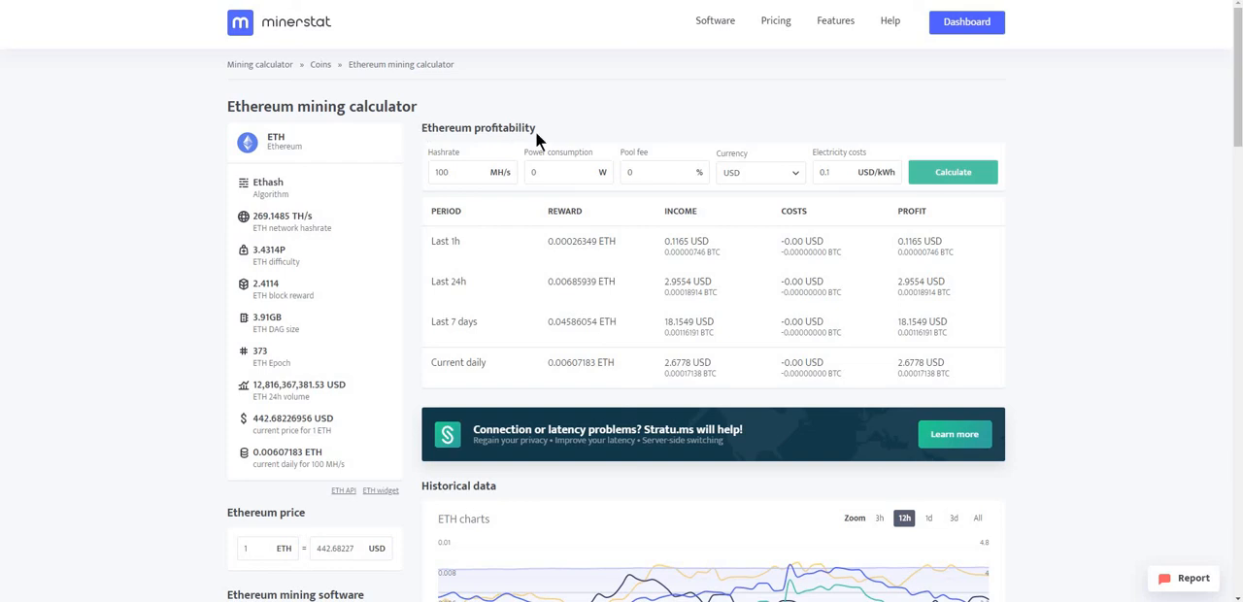
pyautogui.moveTo(389, 326)
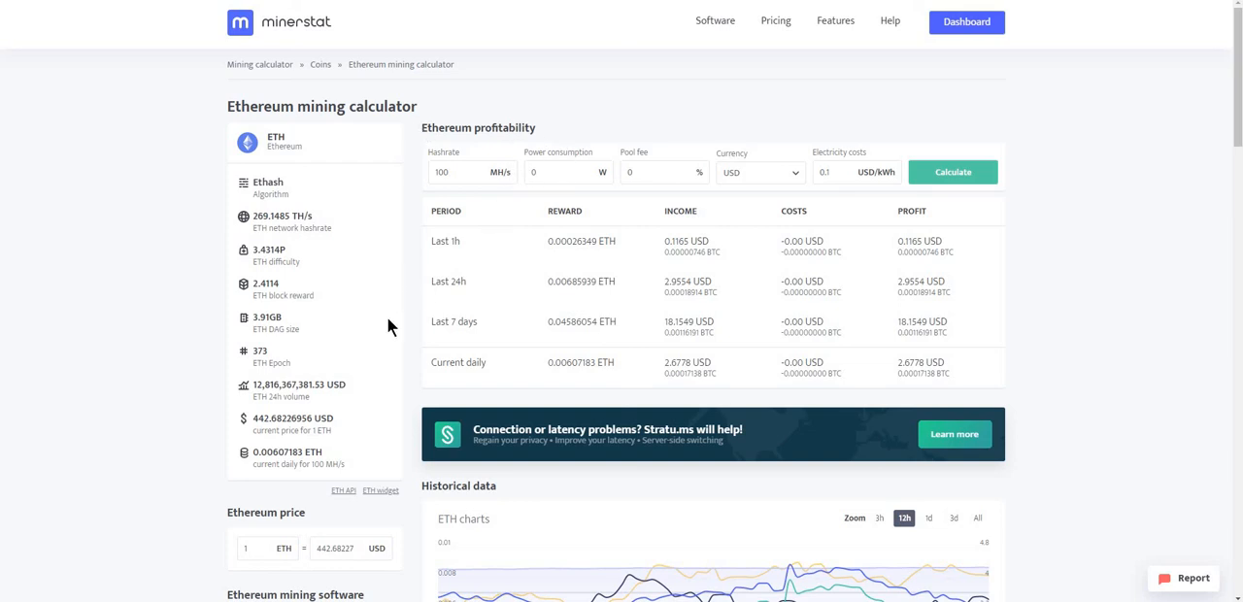
pyautogui.moveTo(303, 241)
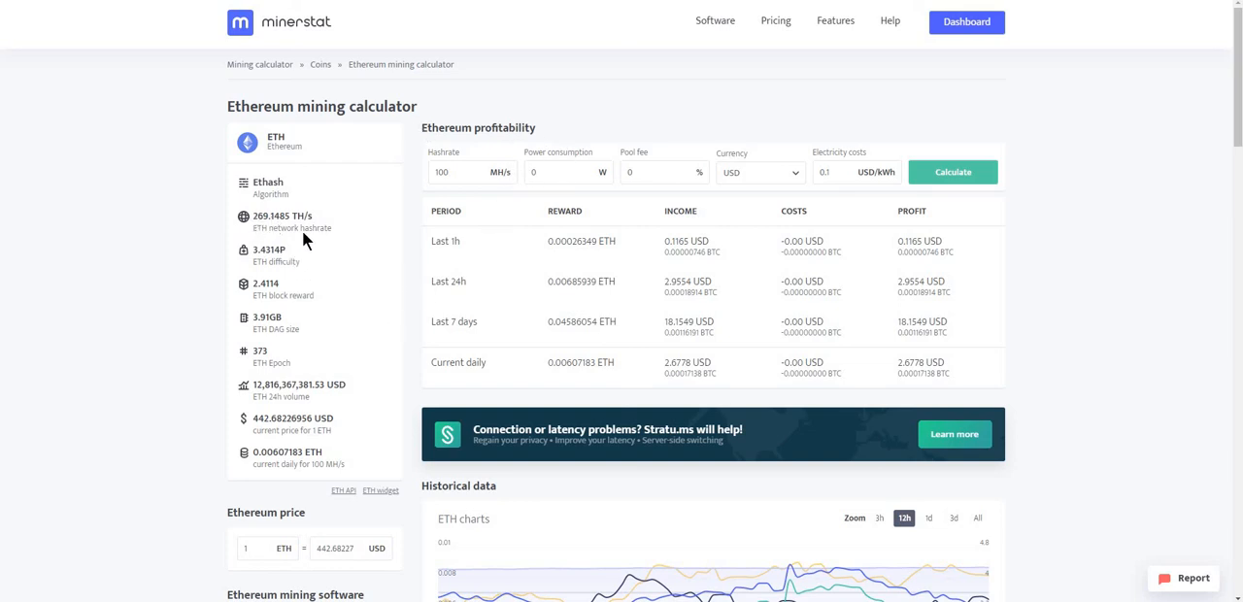
pyautogui.moveTo(311, 284)
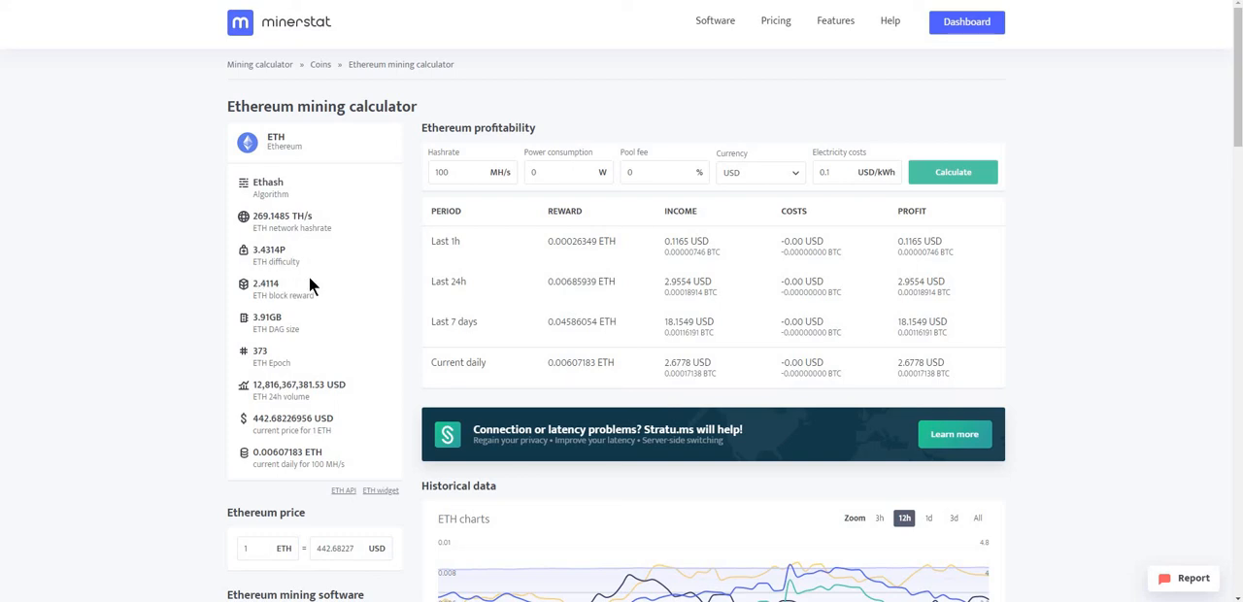
pyautogui.moveTo(134, 270)
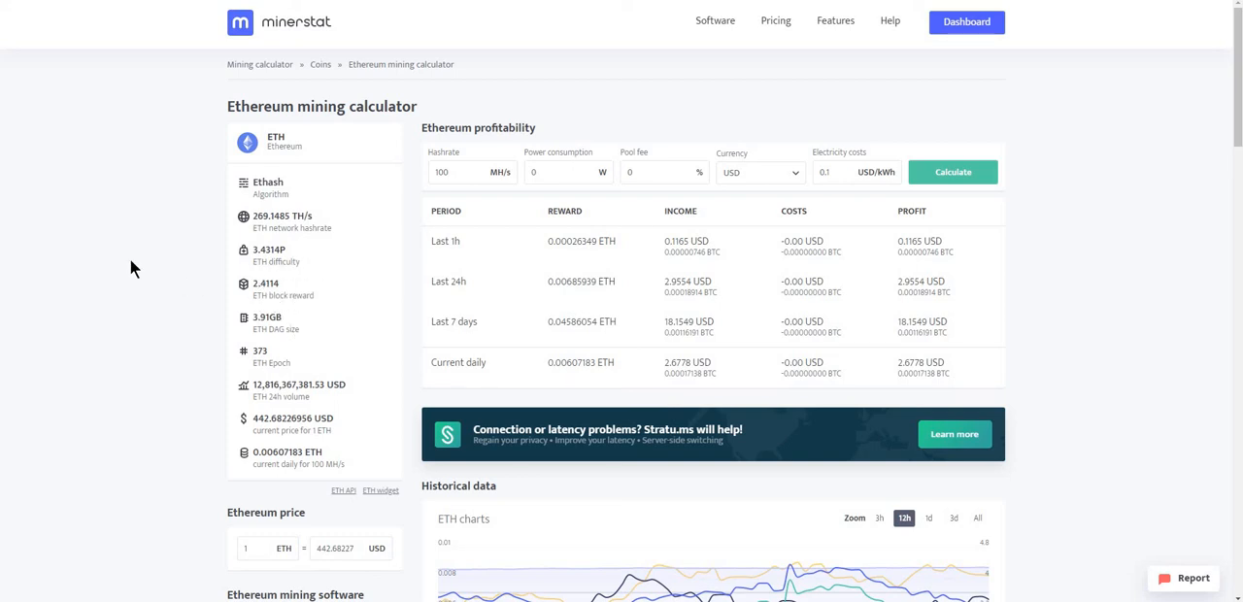
pyautogui.scroll(-3)
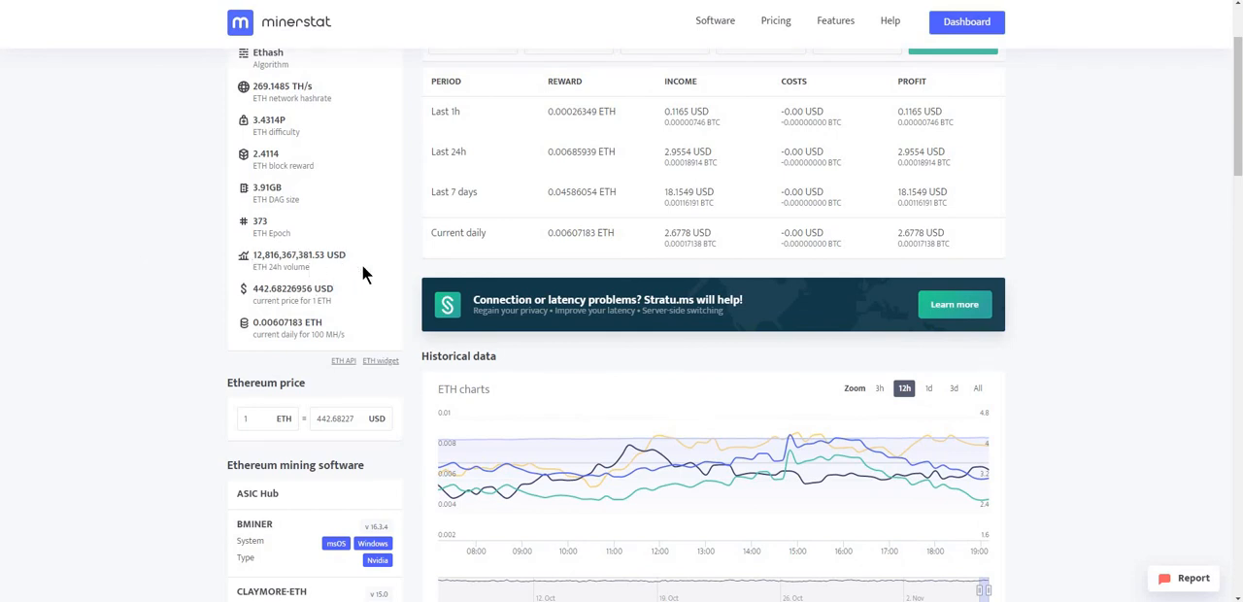
pyautogui.scroll(-3)
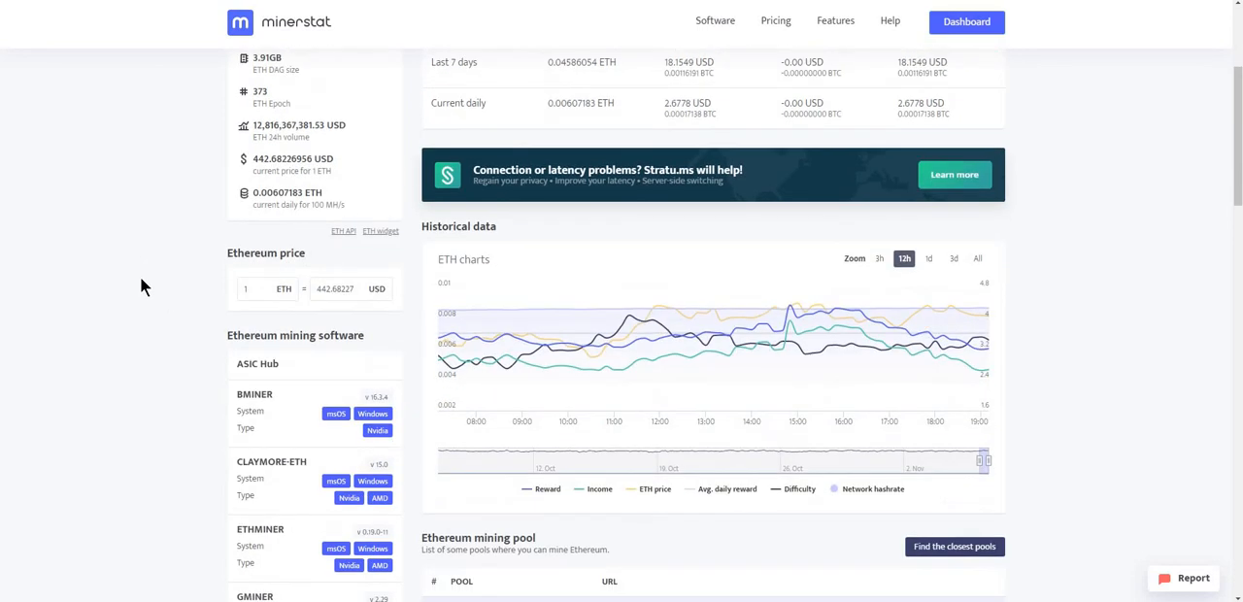
pyautogui.scroll(-3)
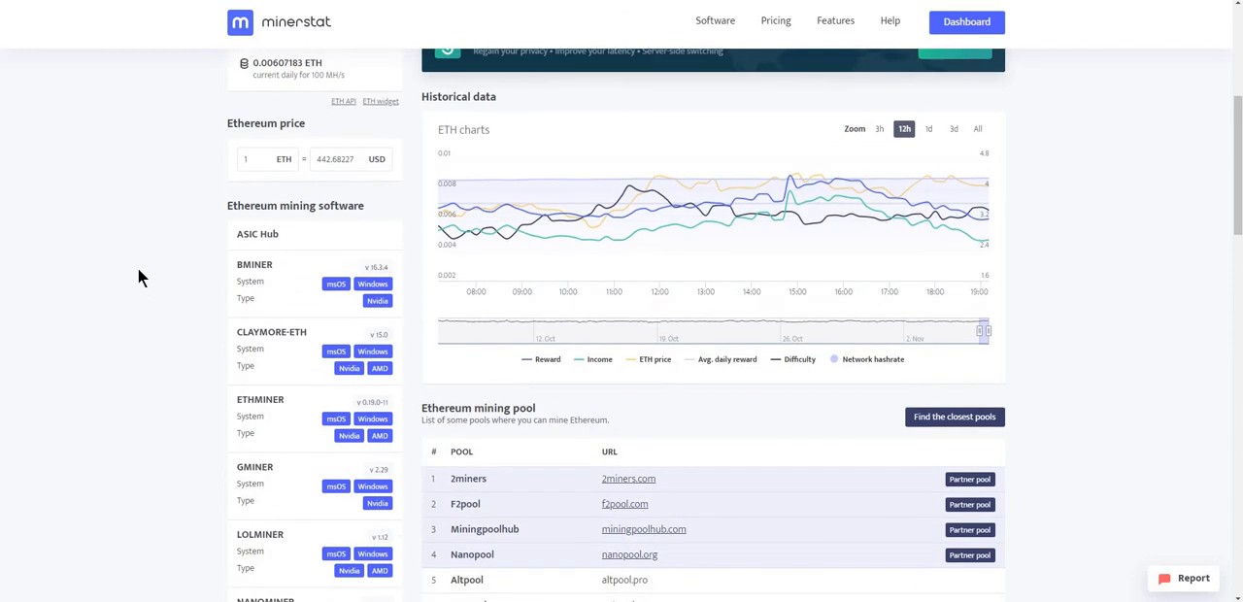
pyautogui.moveTo(301, 215)
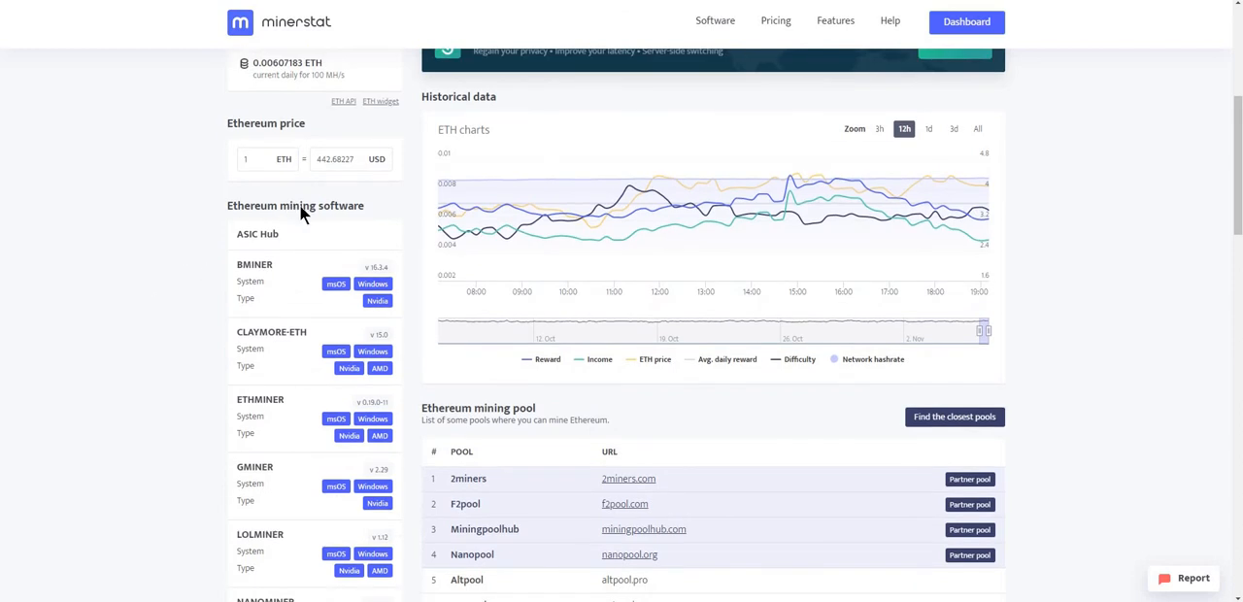
pyautogui.moveTo(157, 268)
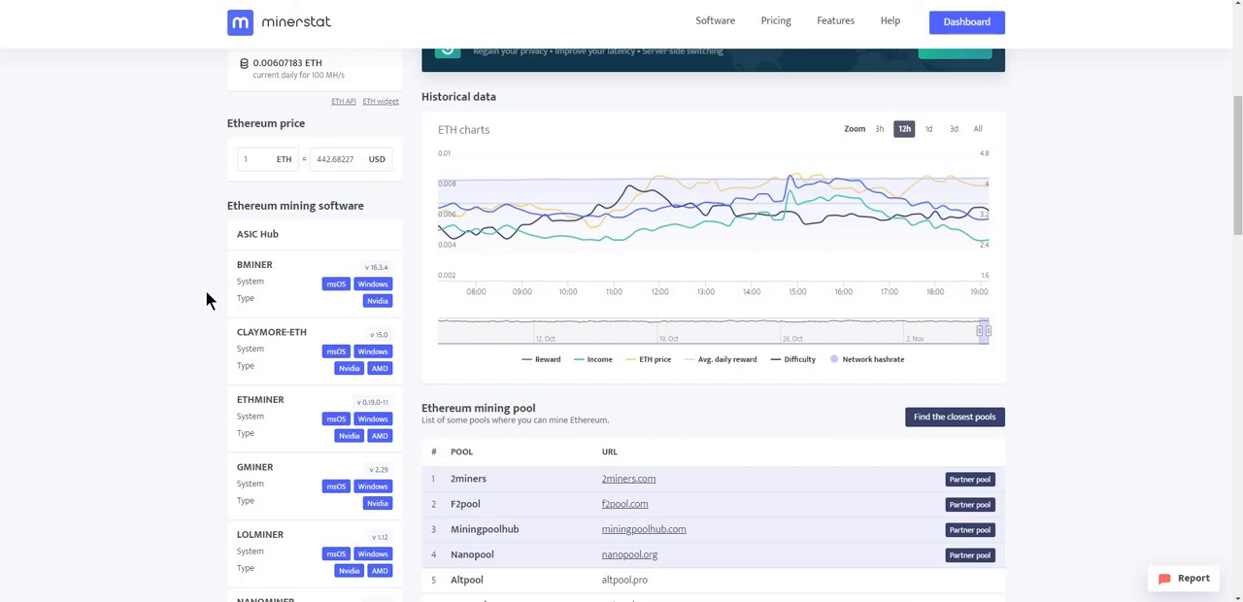
pyautogui.scroll(-3)
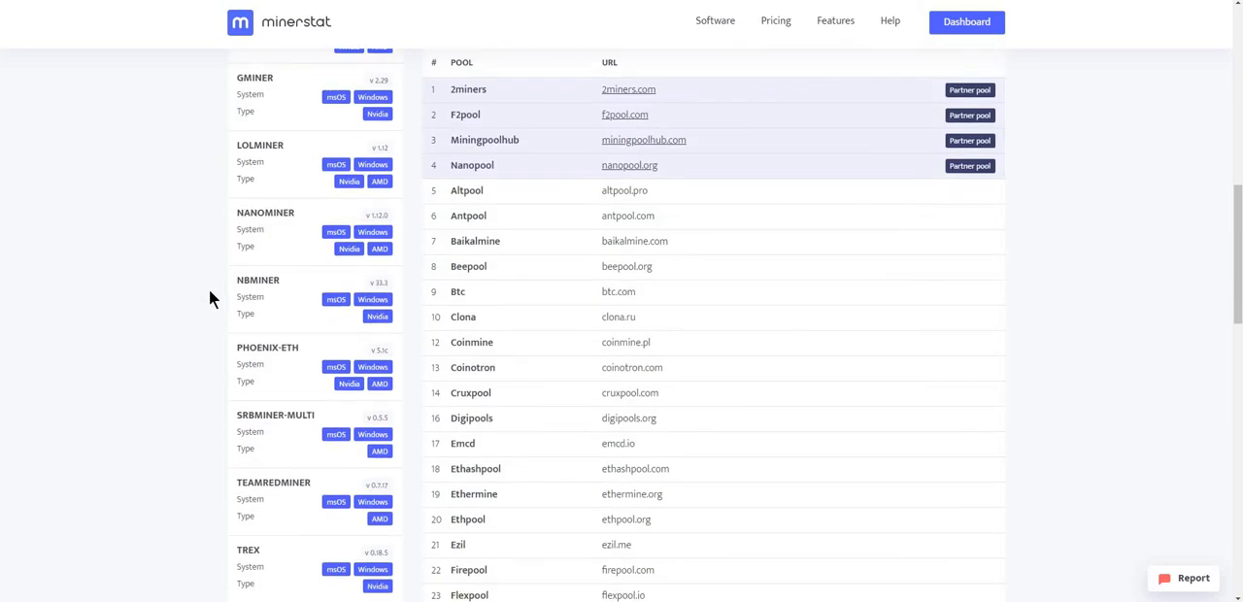
pyautogui.moveTo(254, 334)
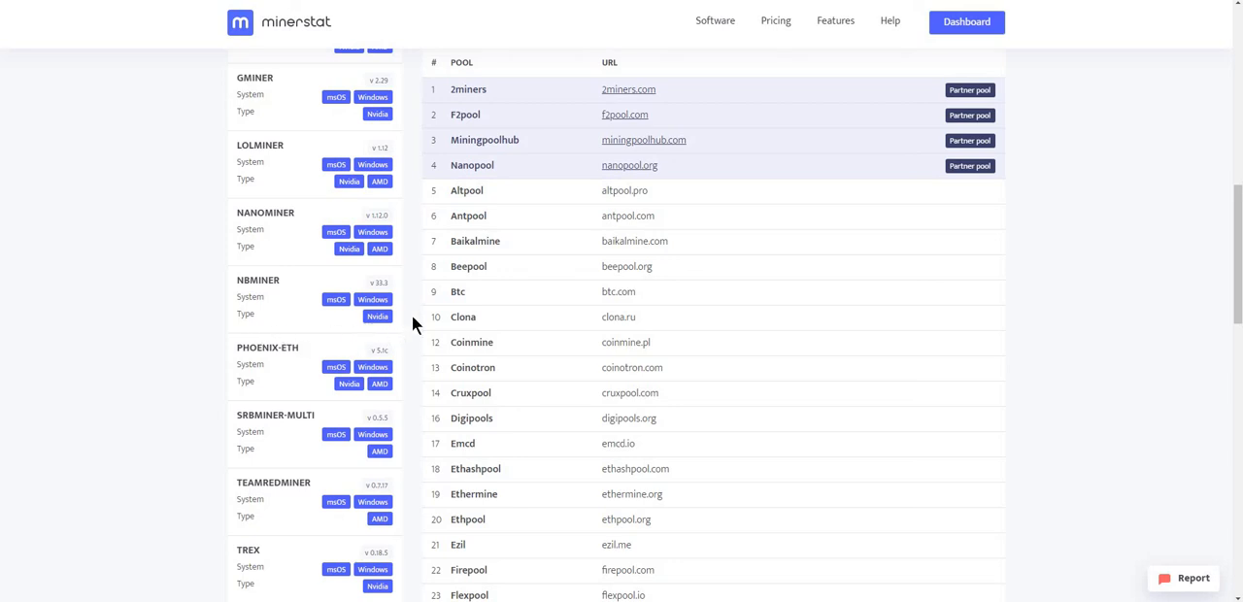
pyautogui.moveTo(113, 307)
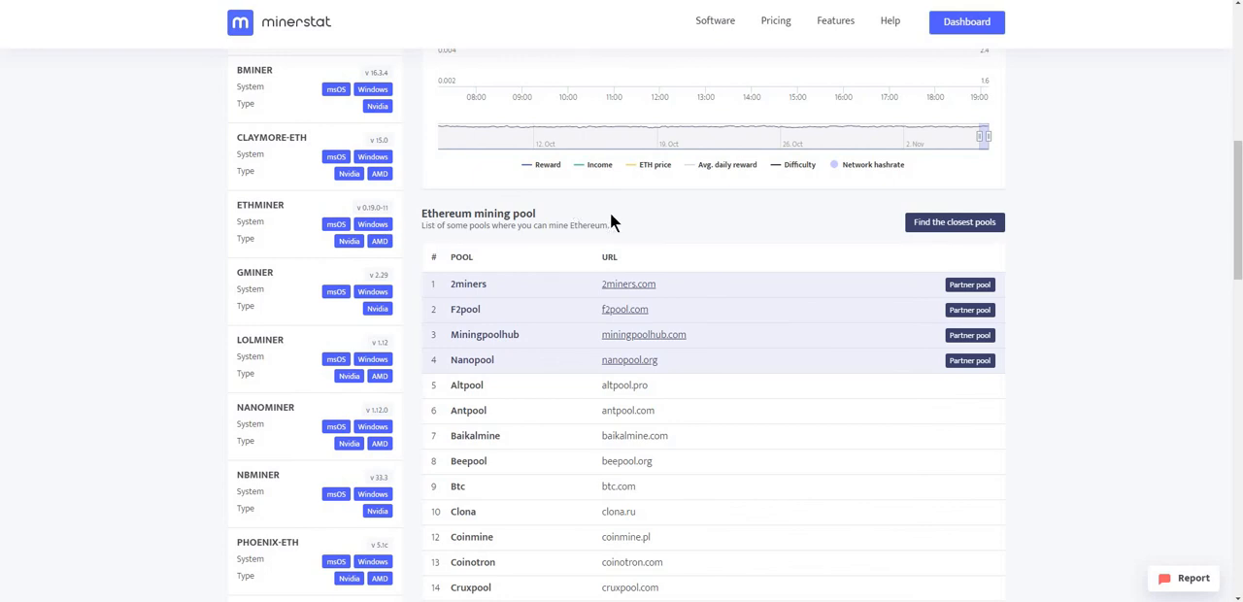
pyautogui.moveTo(582, 225)
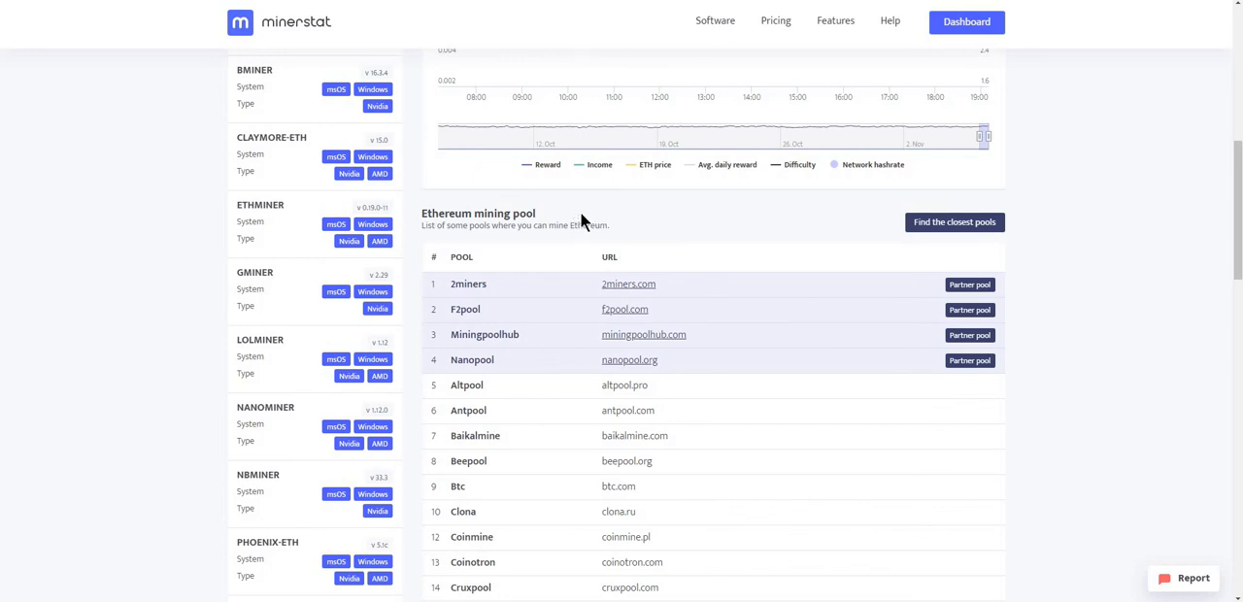
pyautogui.moveTo(610, 215)
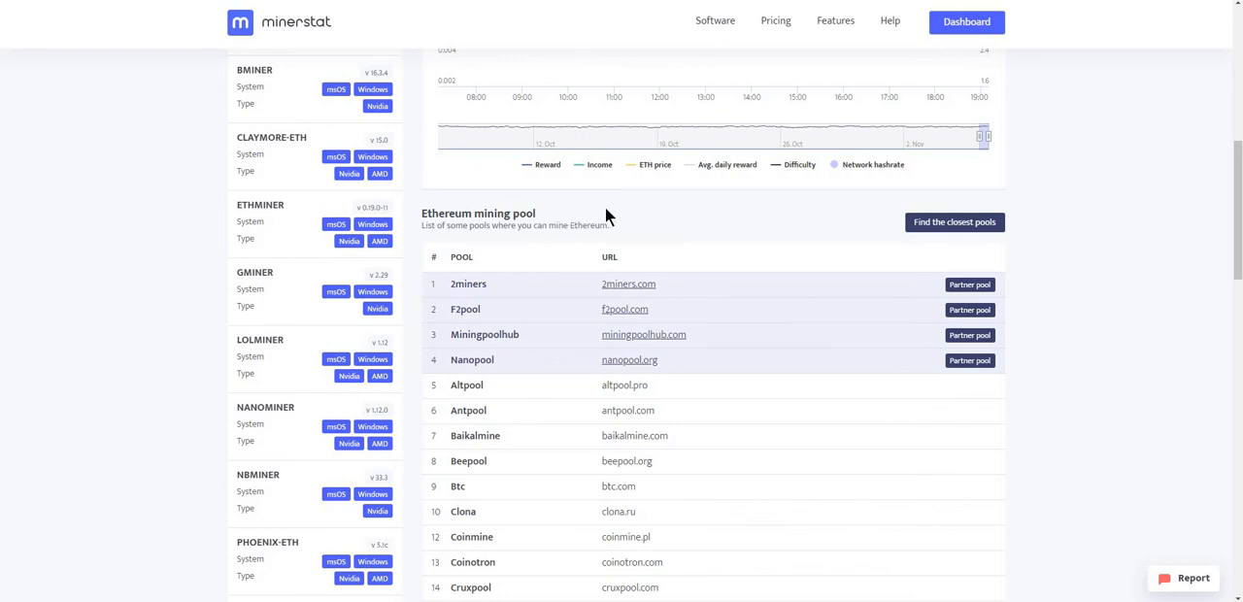
pyautogui.scroll(-3)
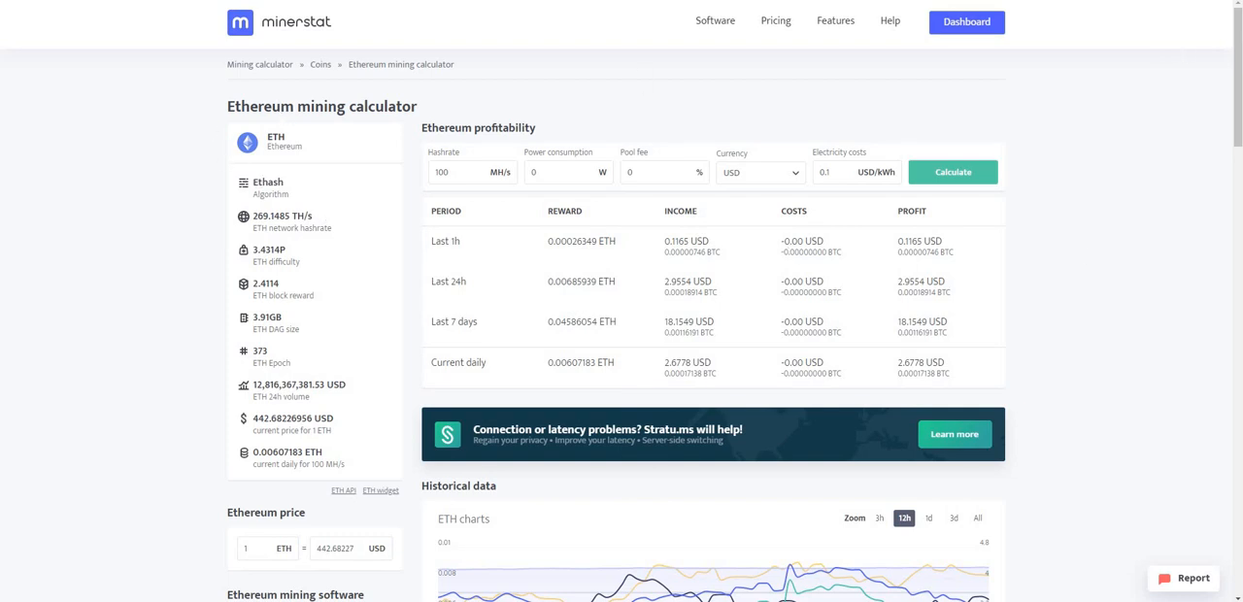
# Return to the account's Coins list ranking Stellar, Tezos and Dai by market cap
pyautogui.click(77, 287)
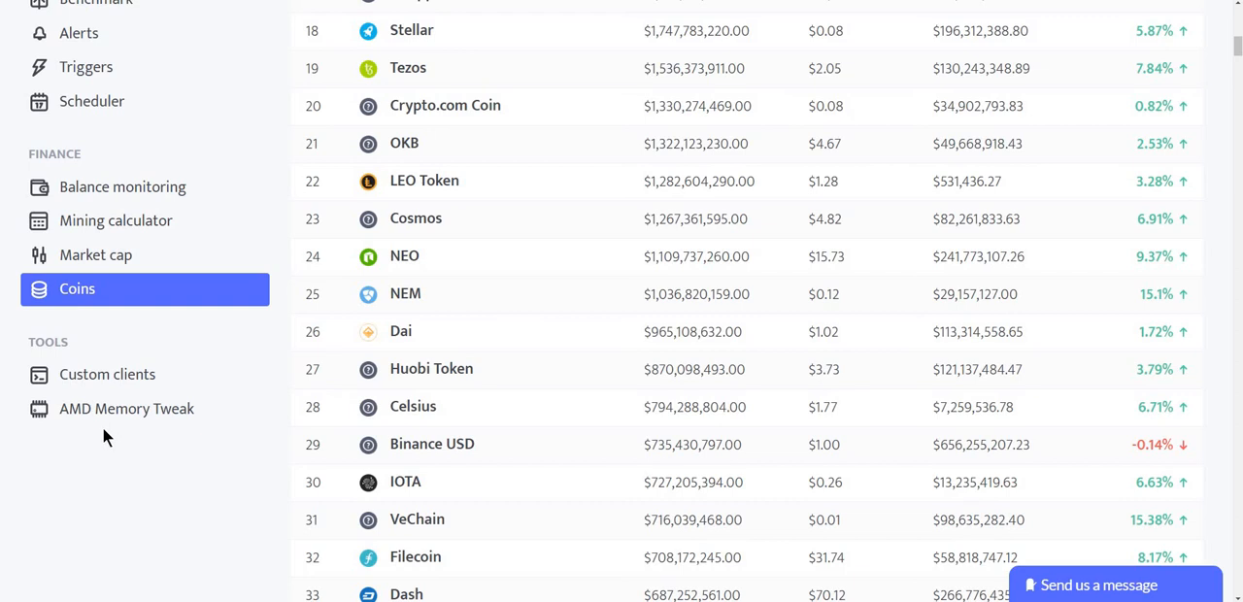
pyautogui.moveTo(178, 452)
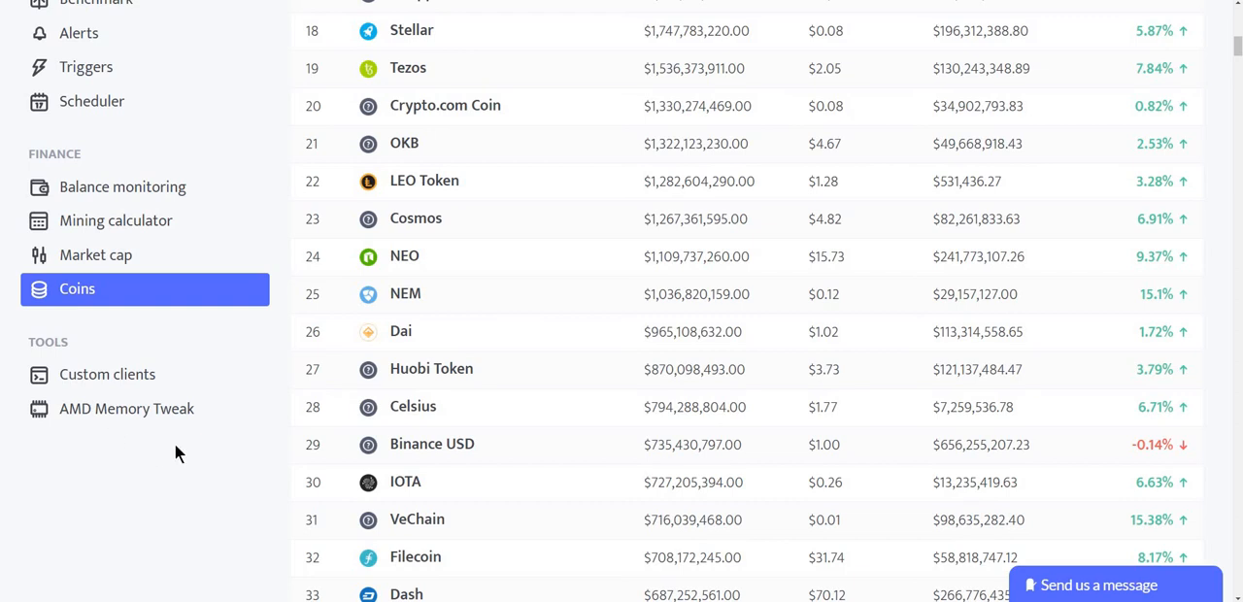
pyautogui.moveTo(185, 449)
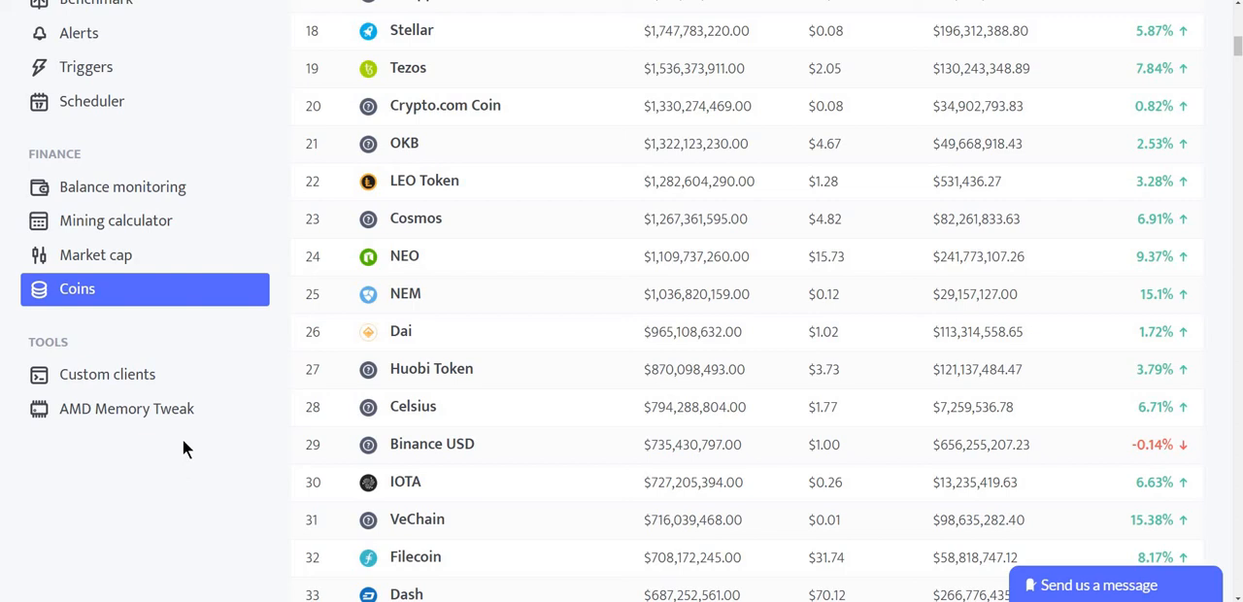
pyautogui.moveTo(198, 450)
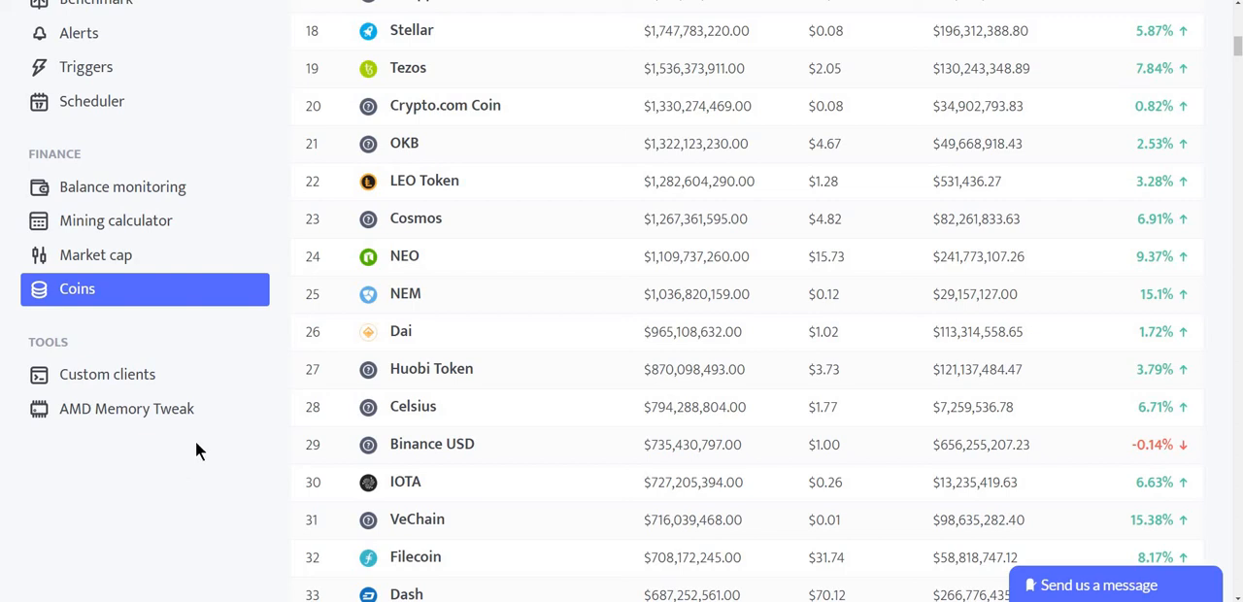
pyautogui.moveTo(206, 451)
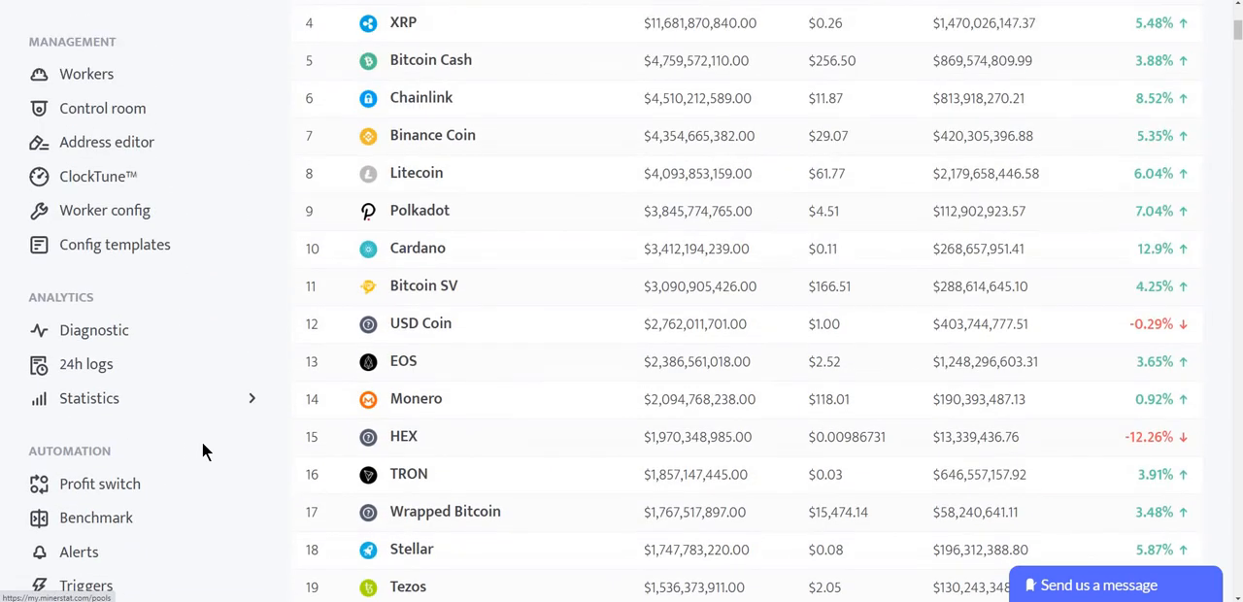
pyautogui.moveTo(214, 442)
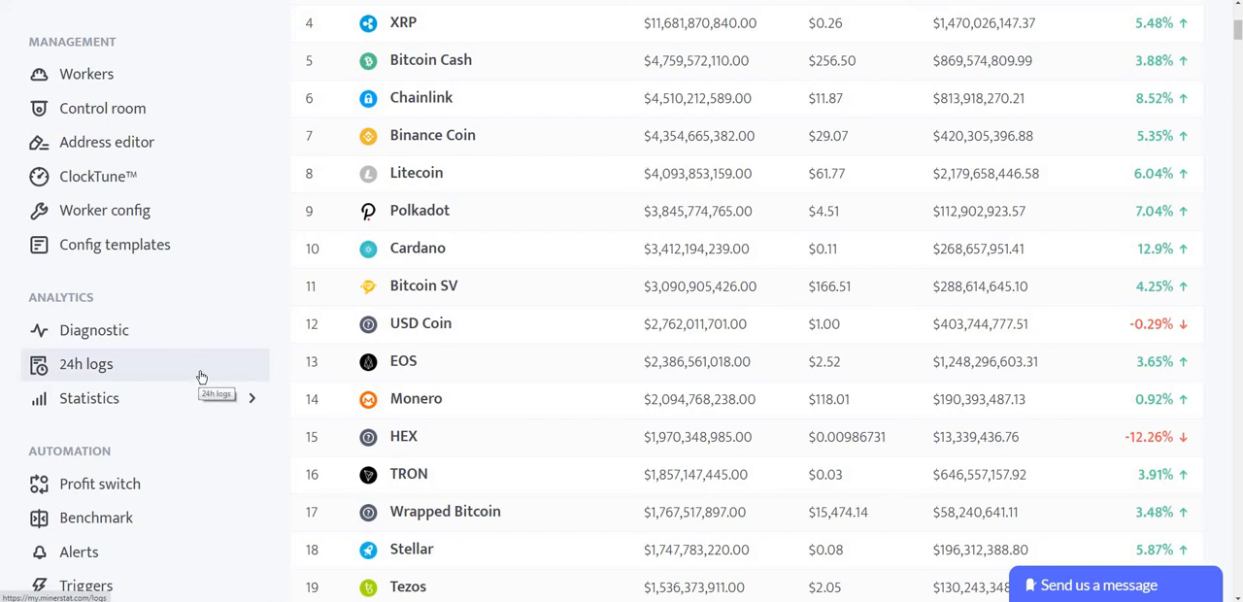
pyautogui.scroll(3)
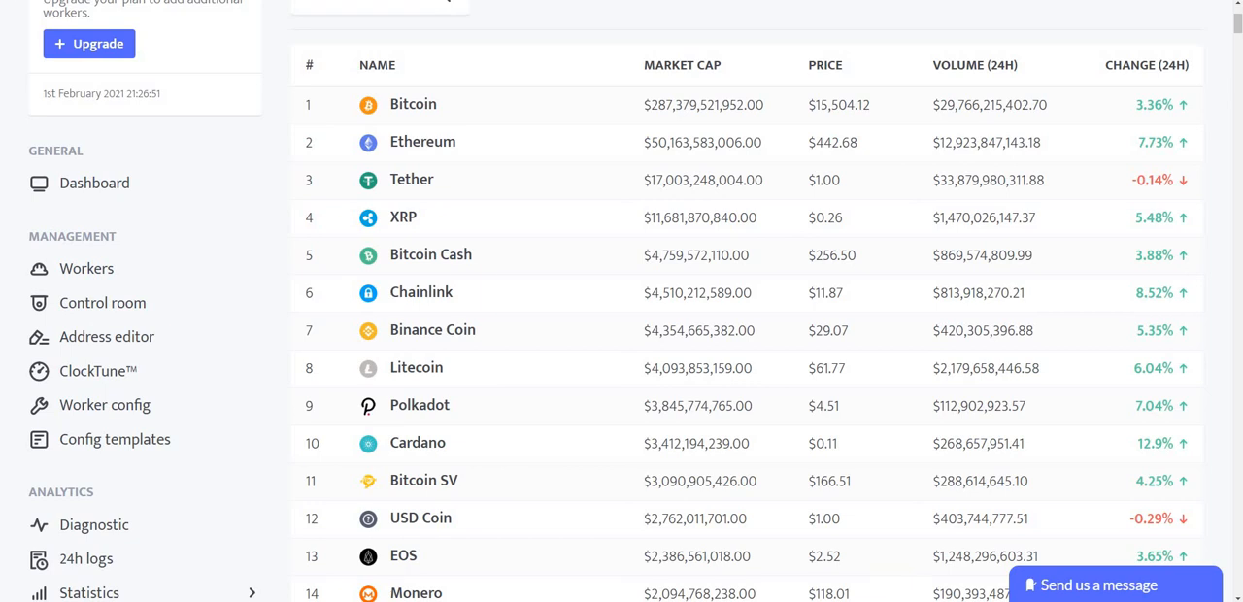
pyautogui.moveTo(349, 338)
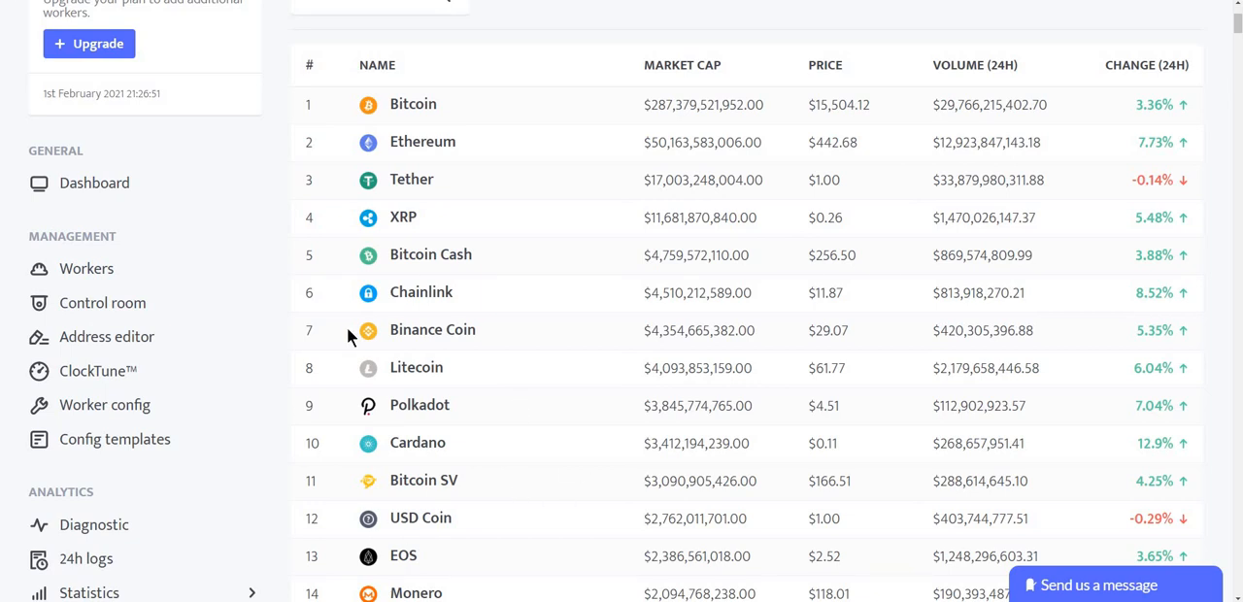
pyautogui.moveTo(97, 369)
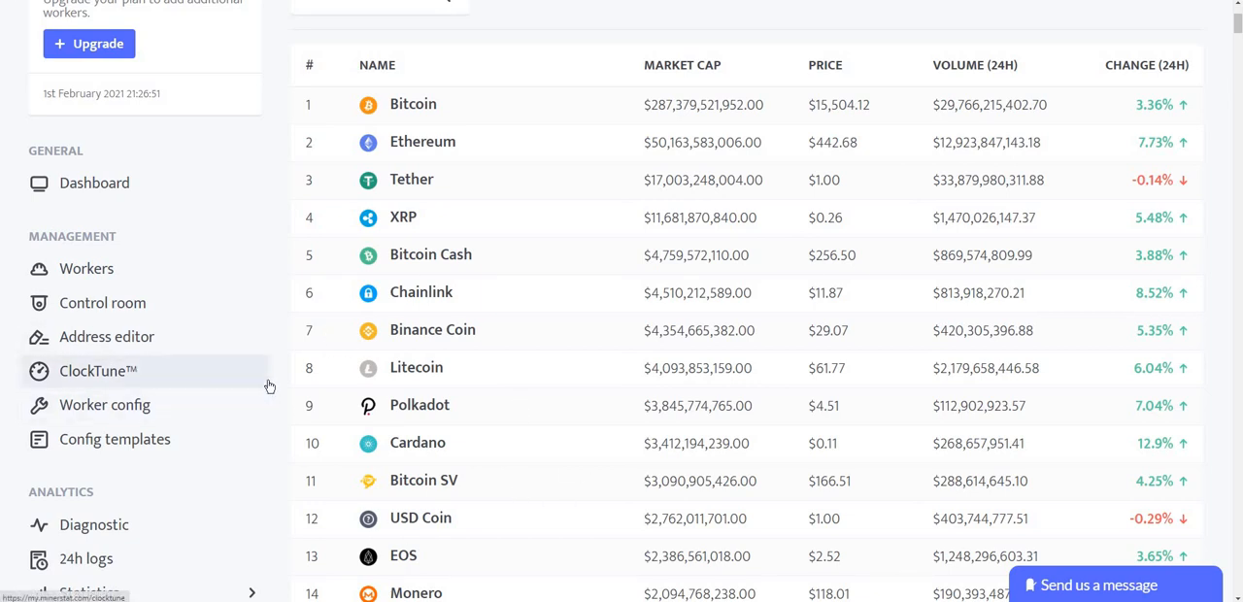